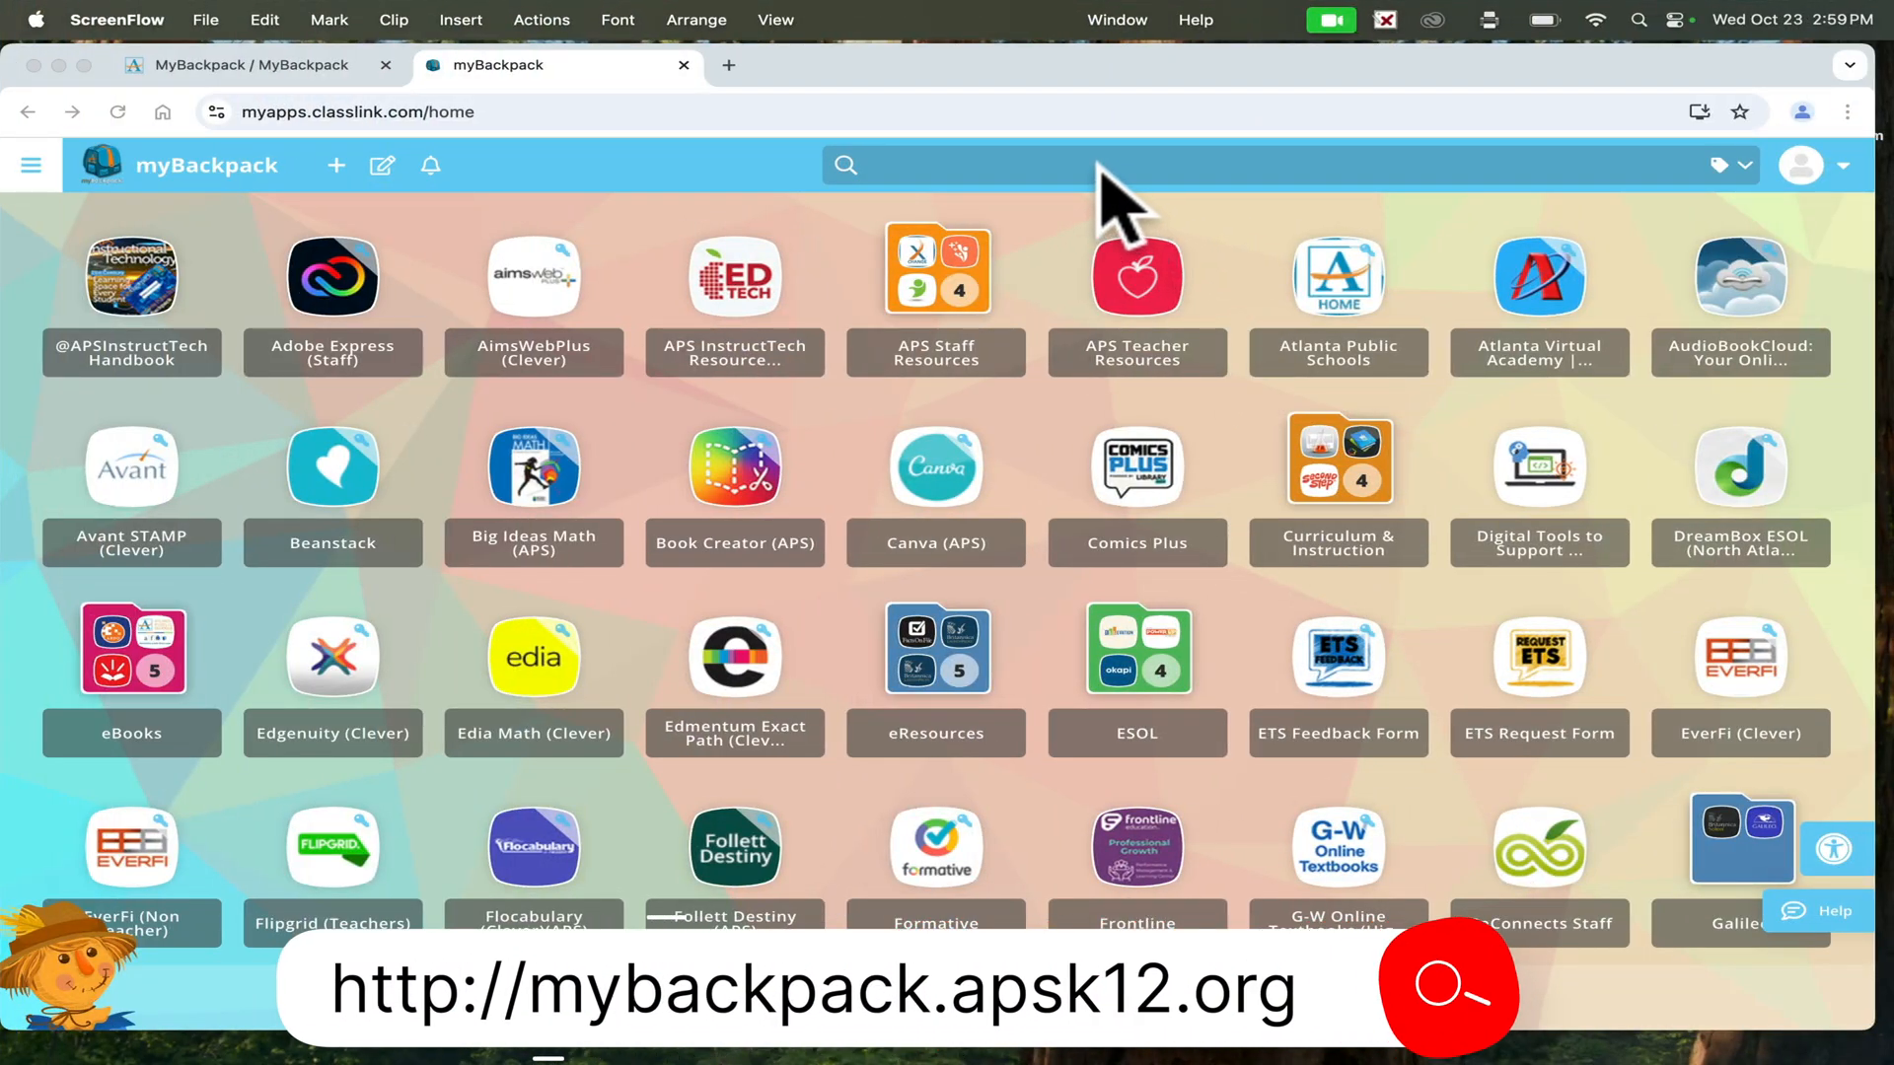
Search myBackpack for 'form' to find and launch the Formative app.
type("form")
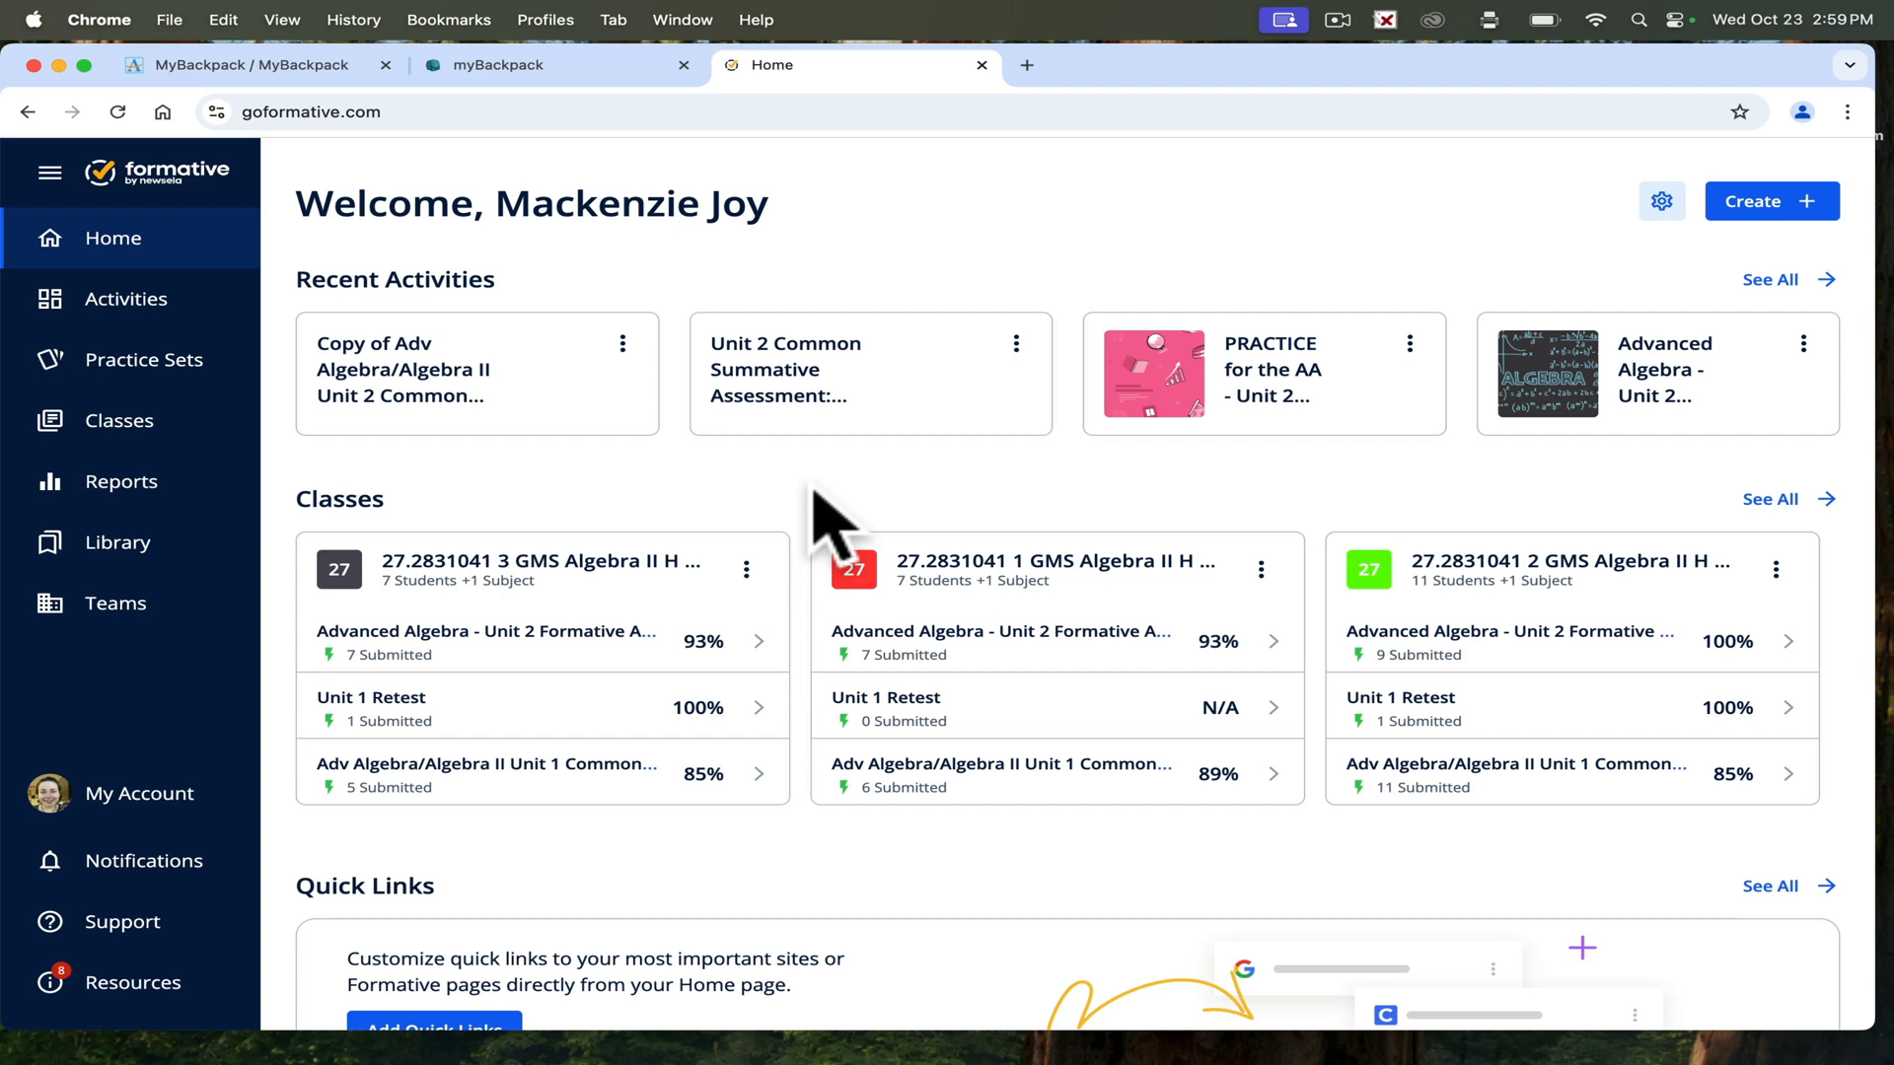
mouse_move(973, 520)
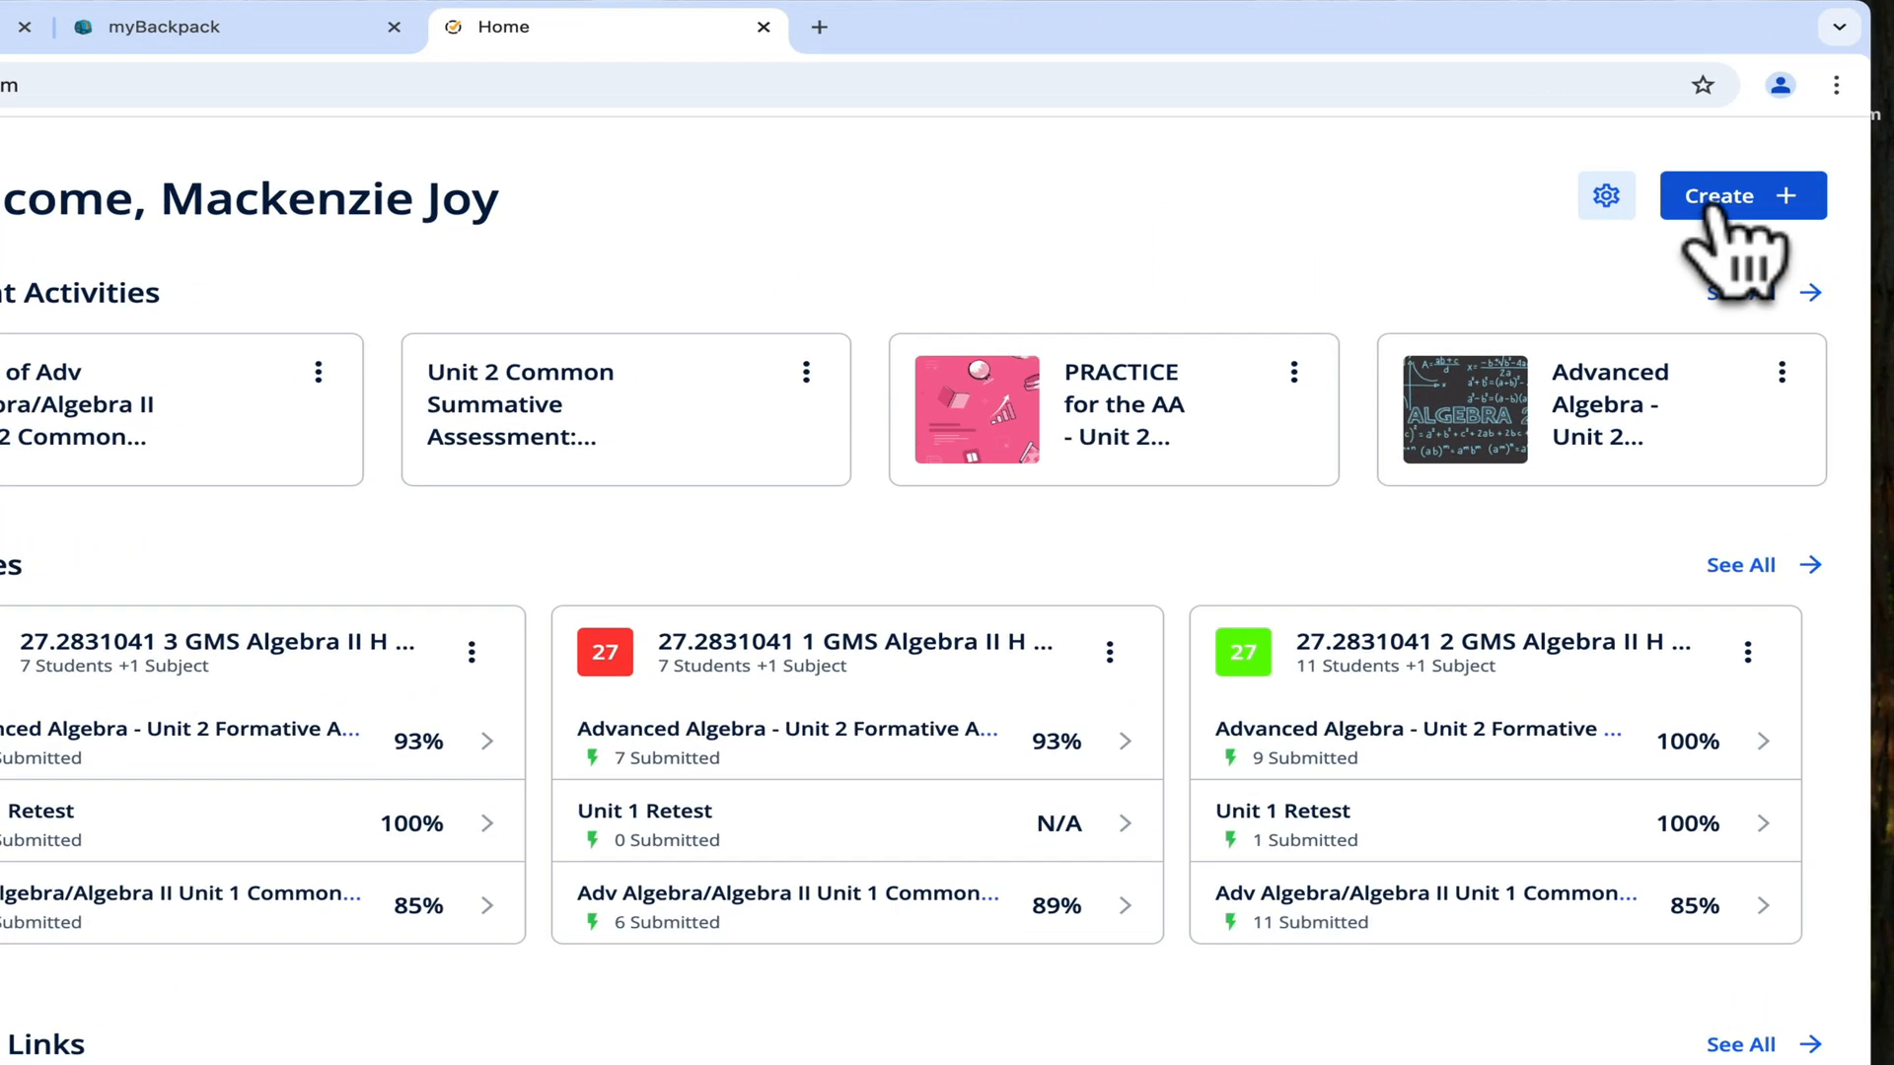
Create a blank formative, 'Untitled Formative 25', from the Create menu.
left_click(1743, 196)
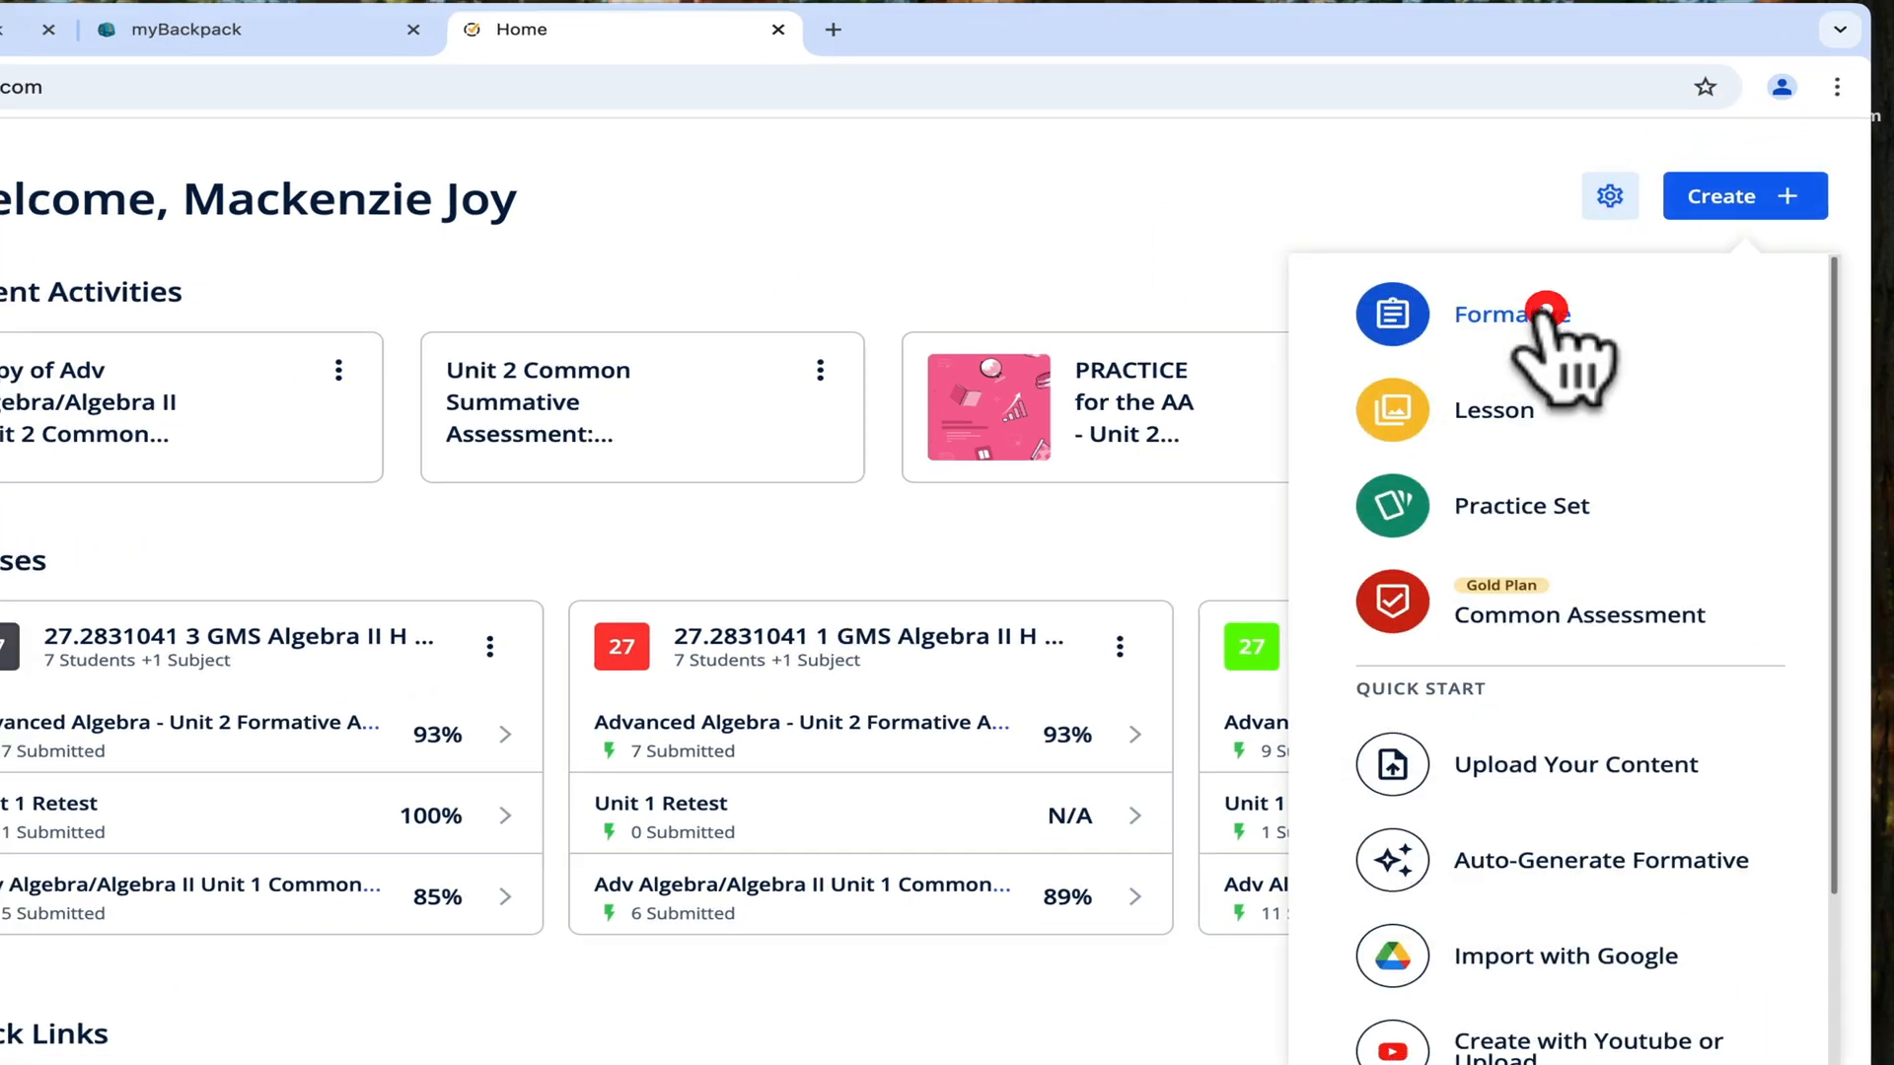
left_click(1506, 314)
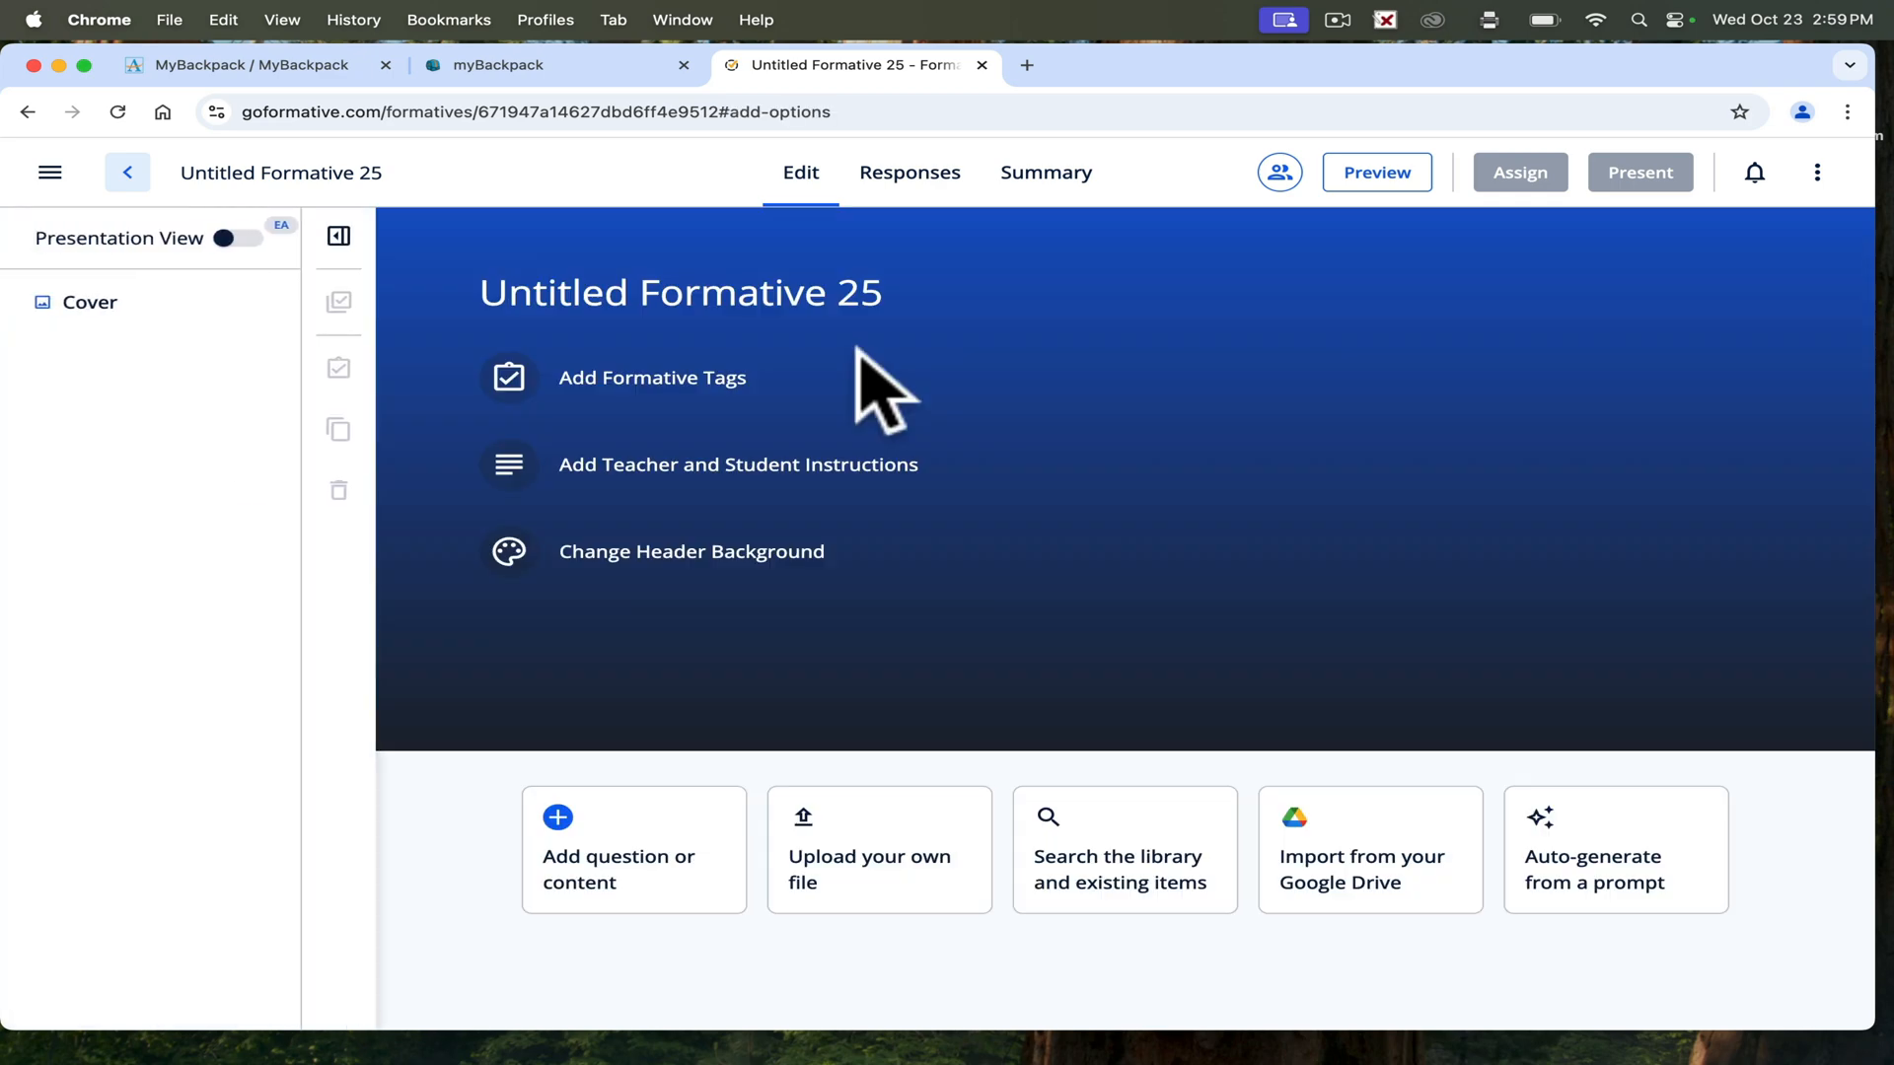
Change the formative title from 'Untitled Formative 25' to 'Test'.
left_click(679, 291)
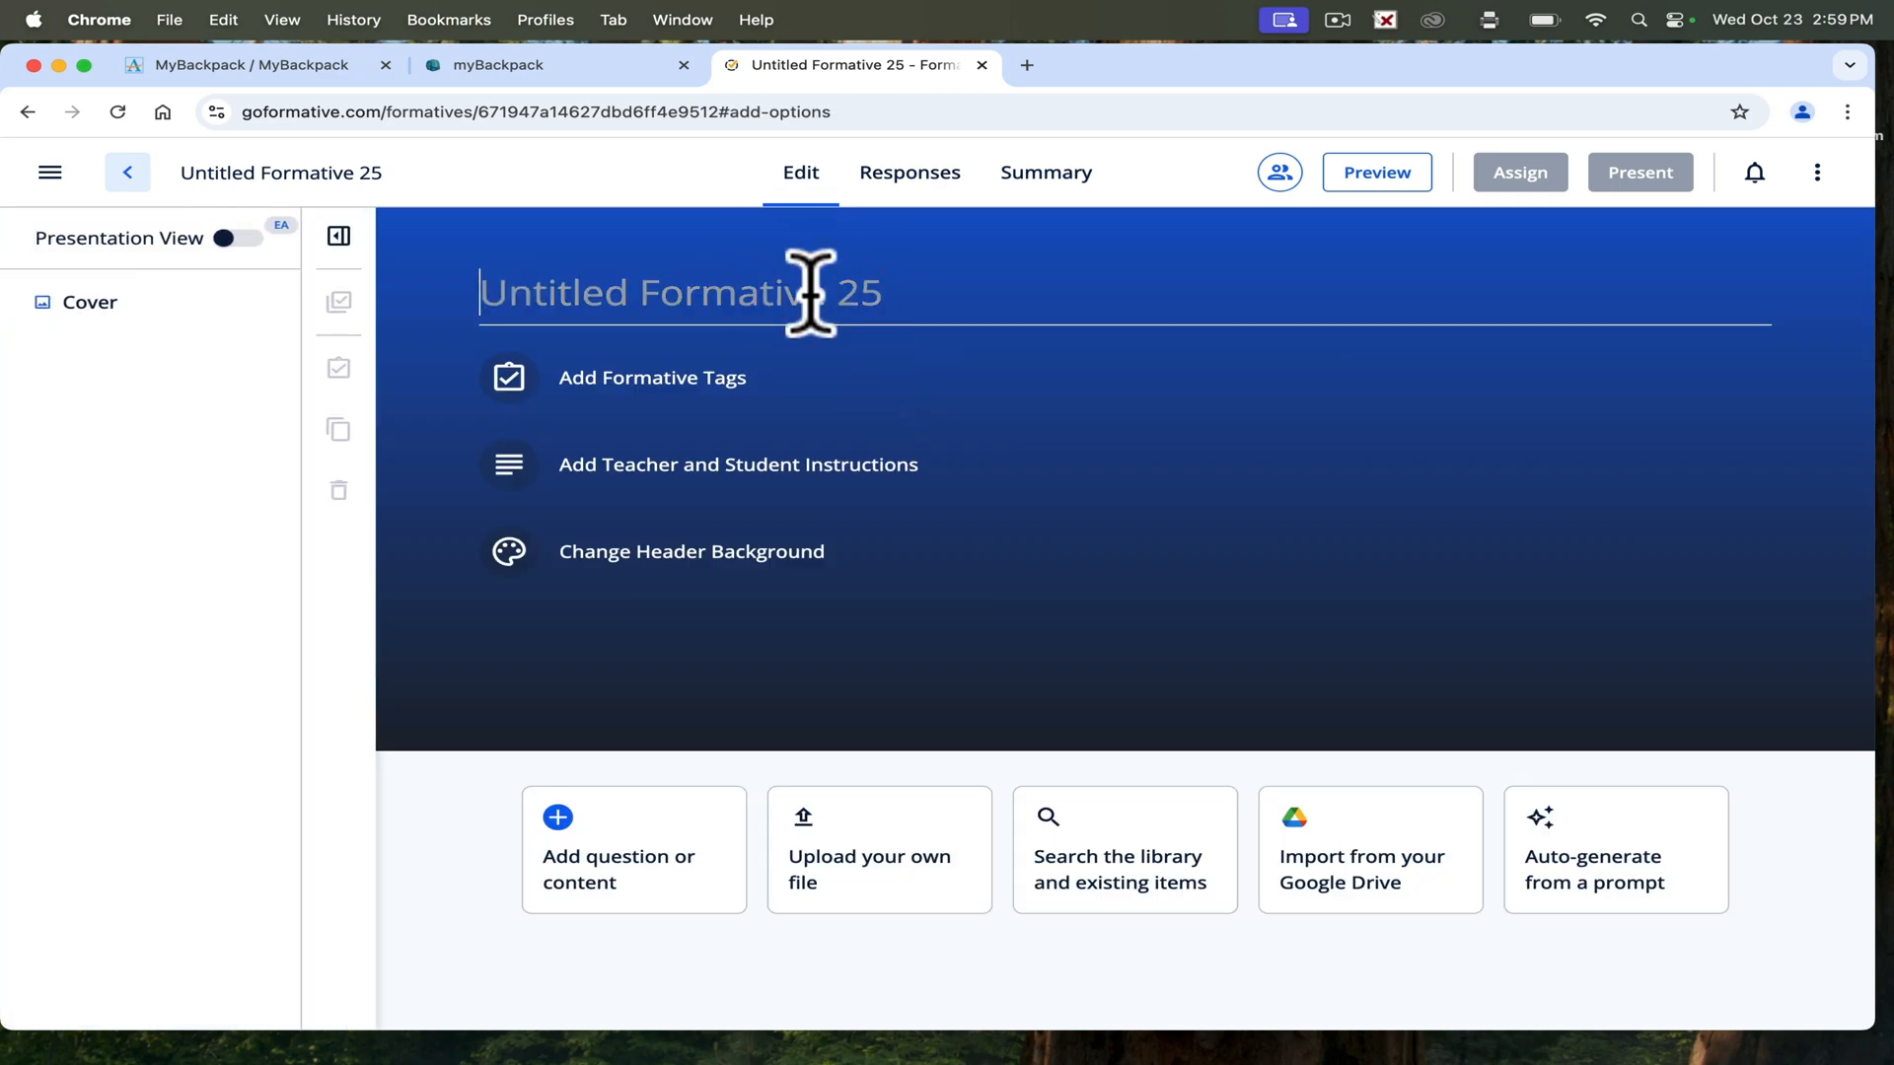
type("T")
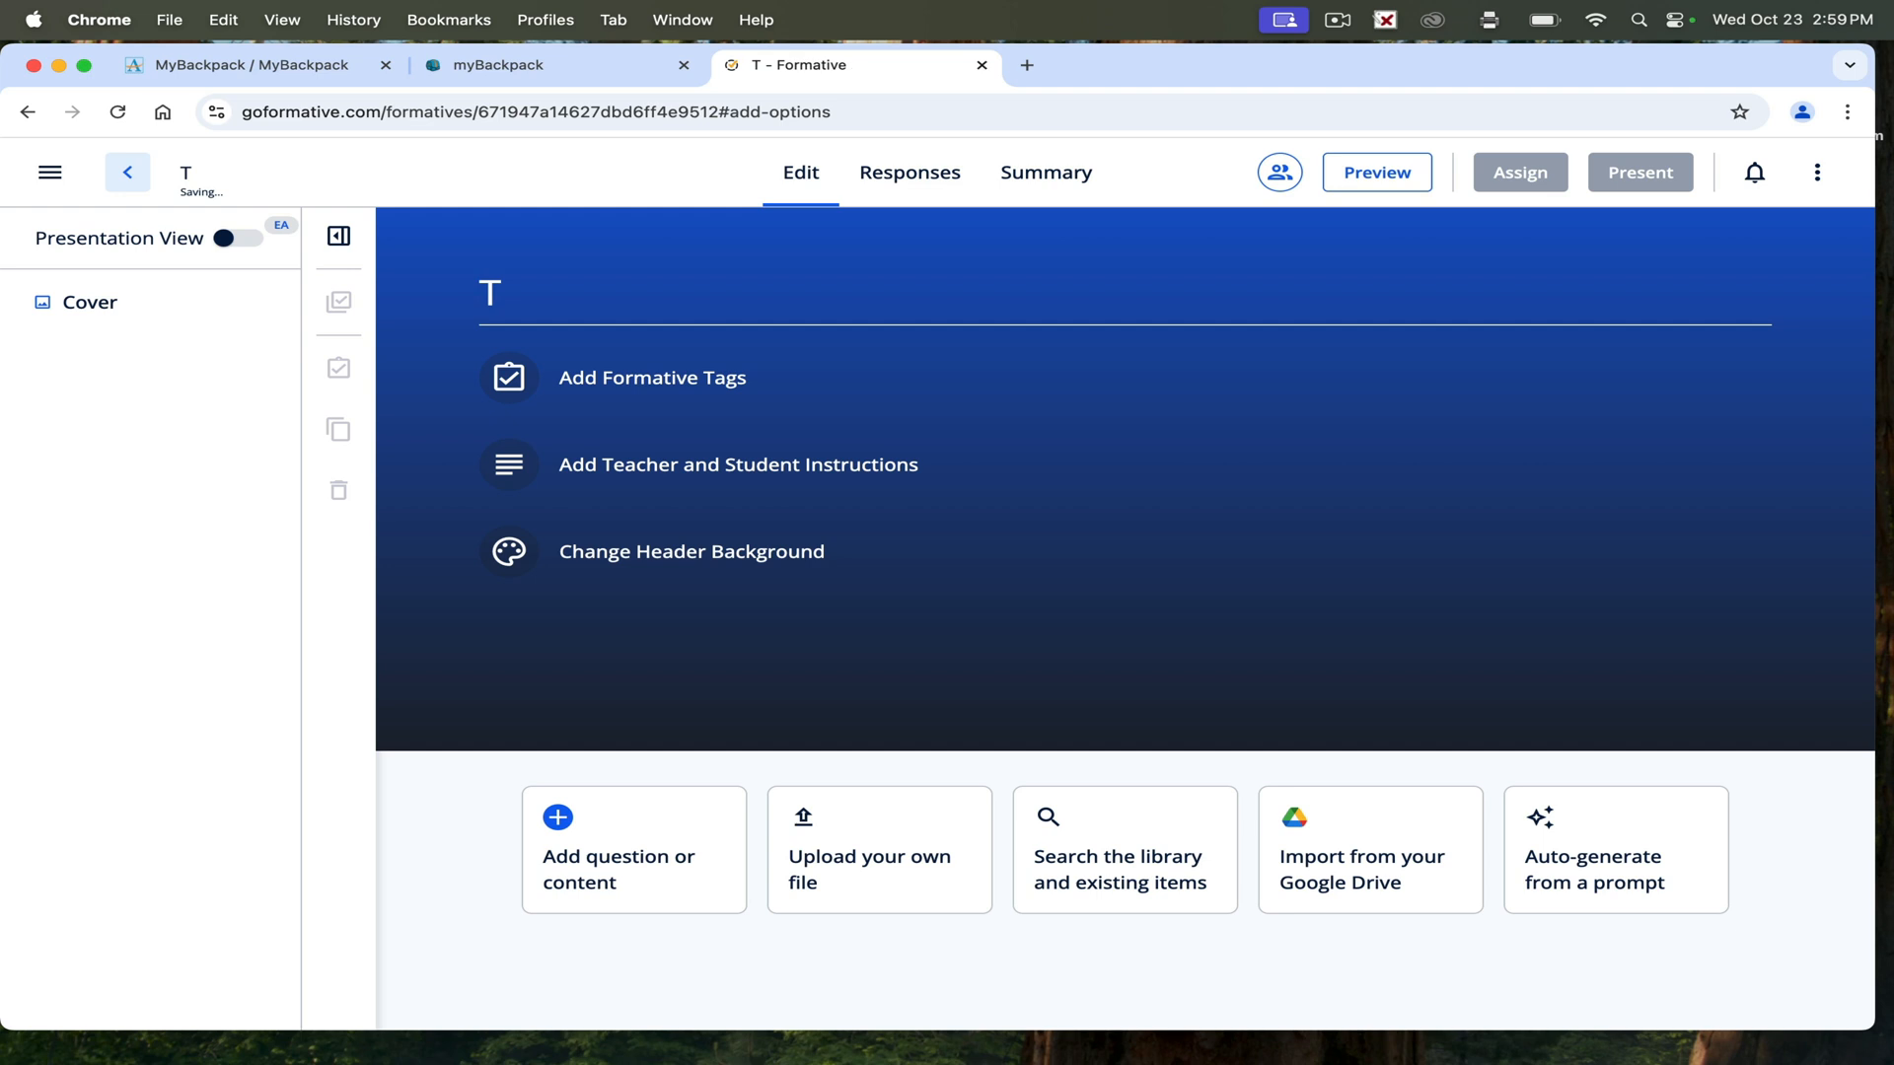
type("est")
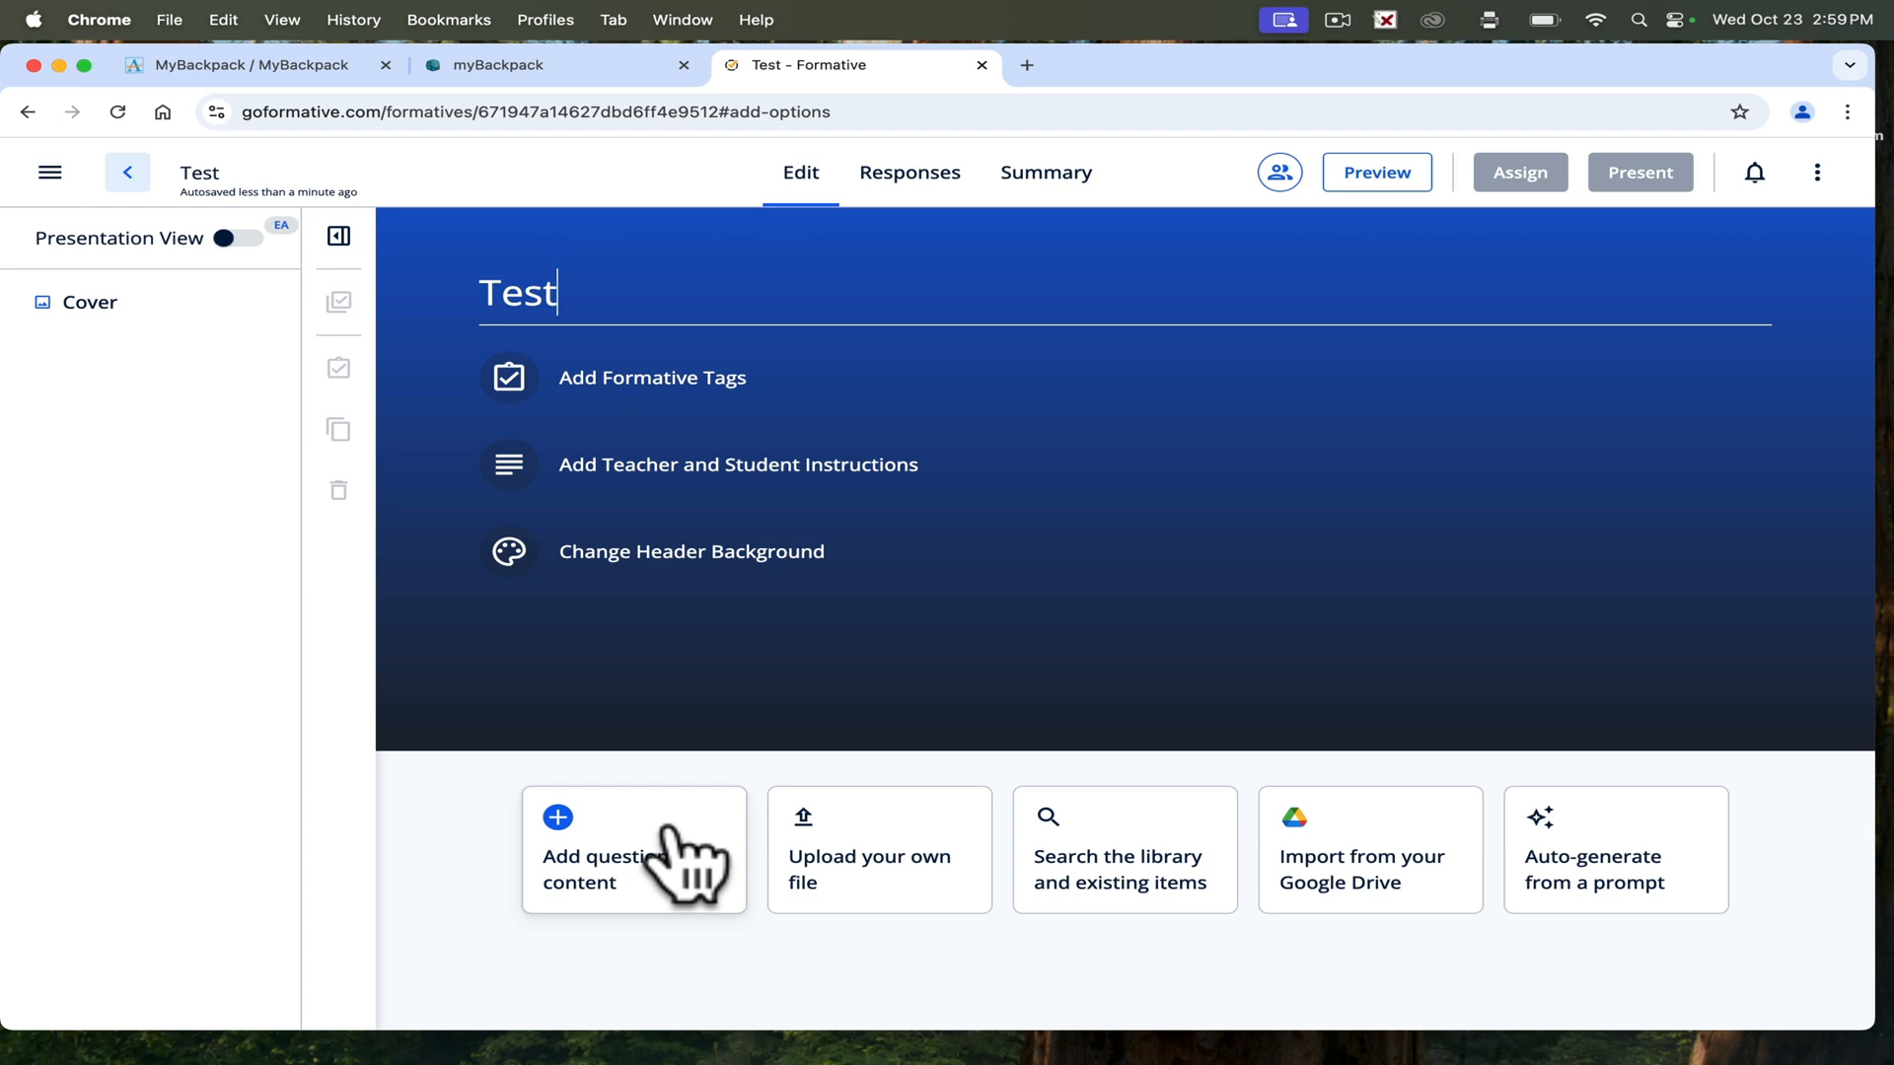
mouse_move(1335, 870)
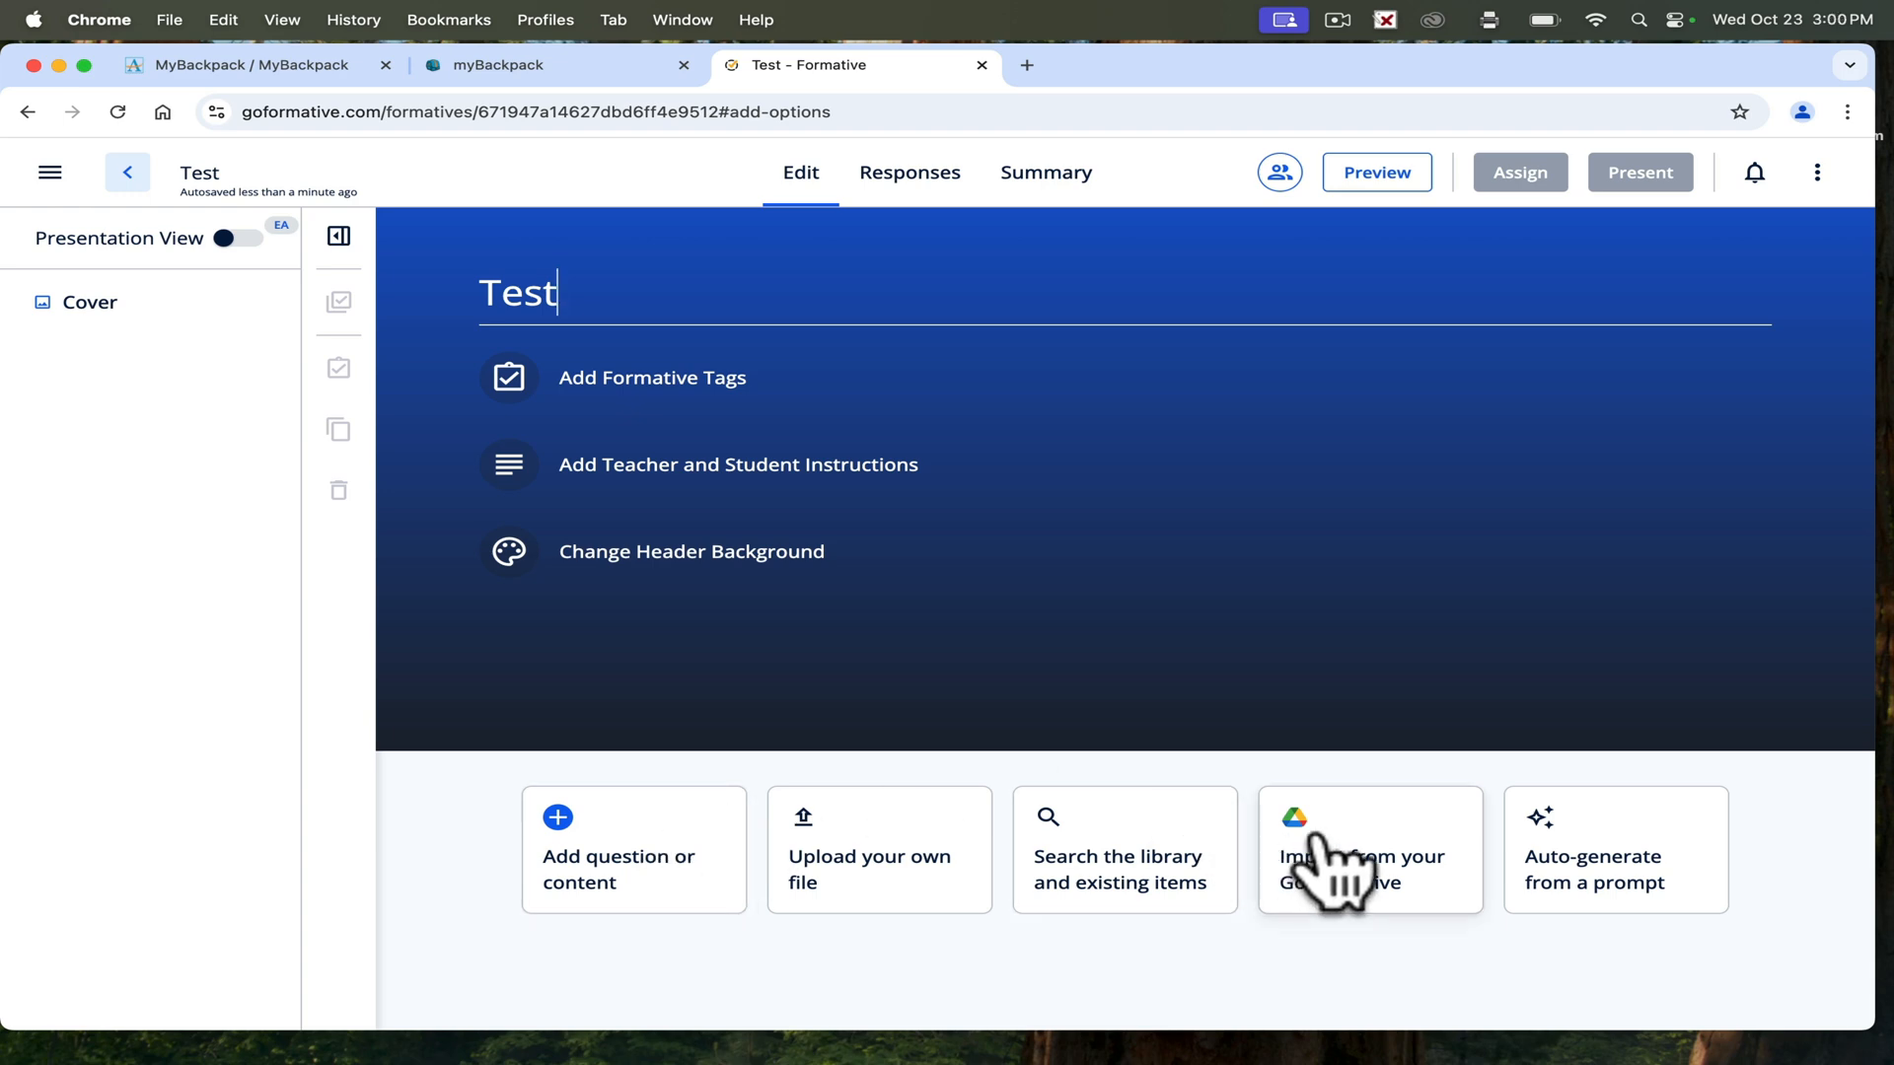
Select the 'Unit 3 Slides' presentation in the Google Drive picker's Presentations tab.
left_click(1368, 850)
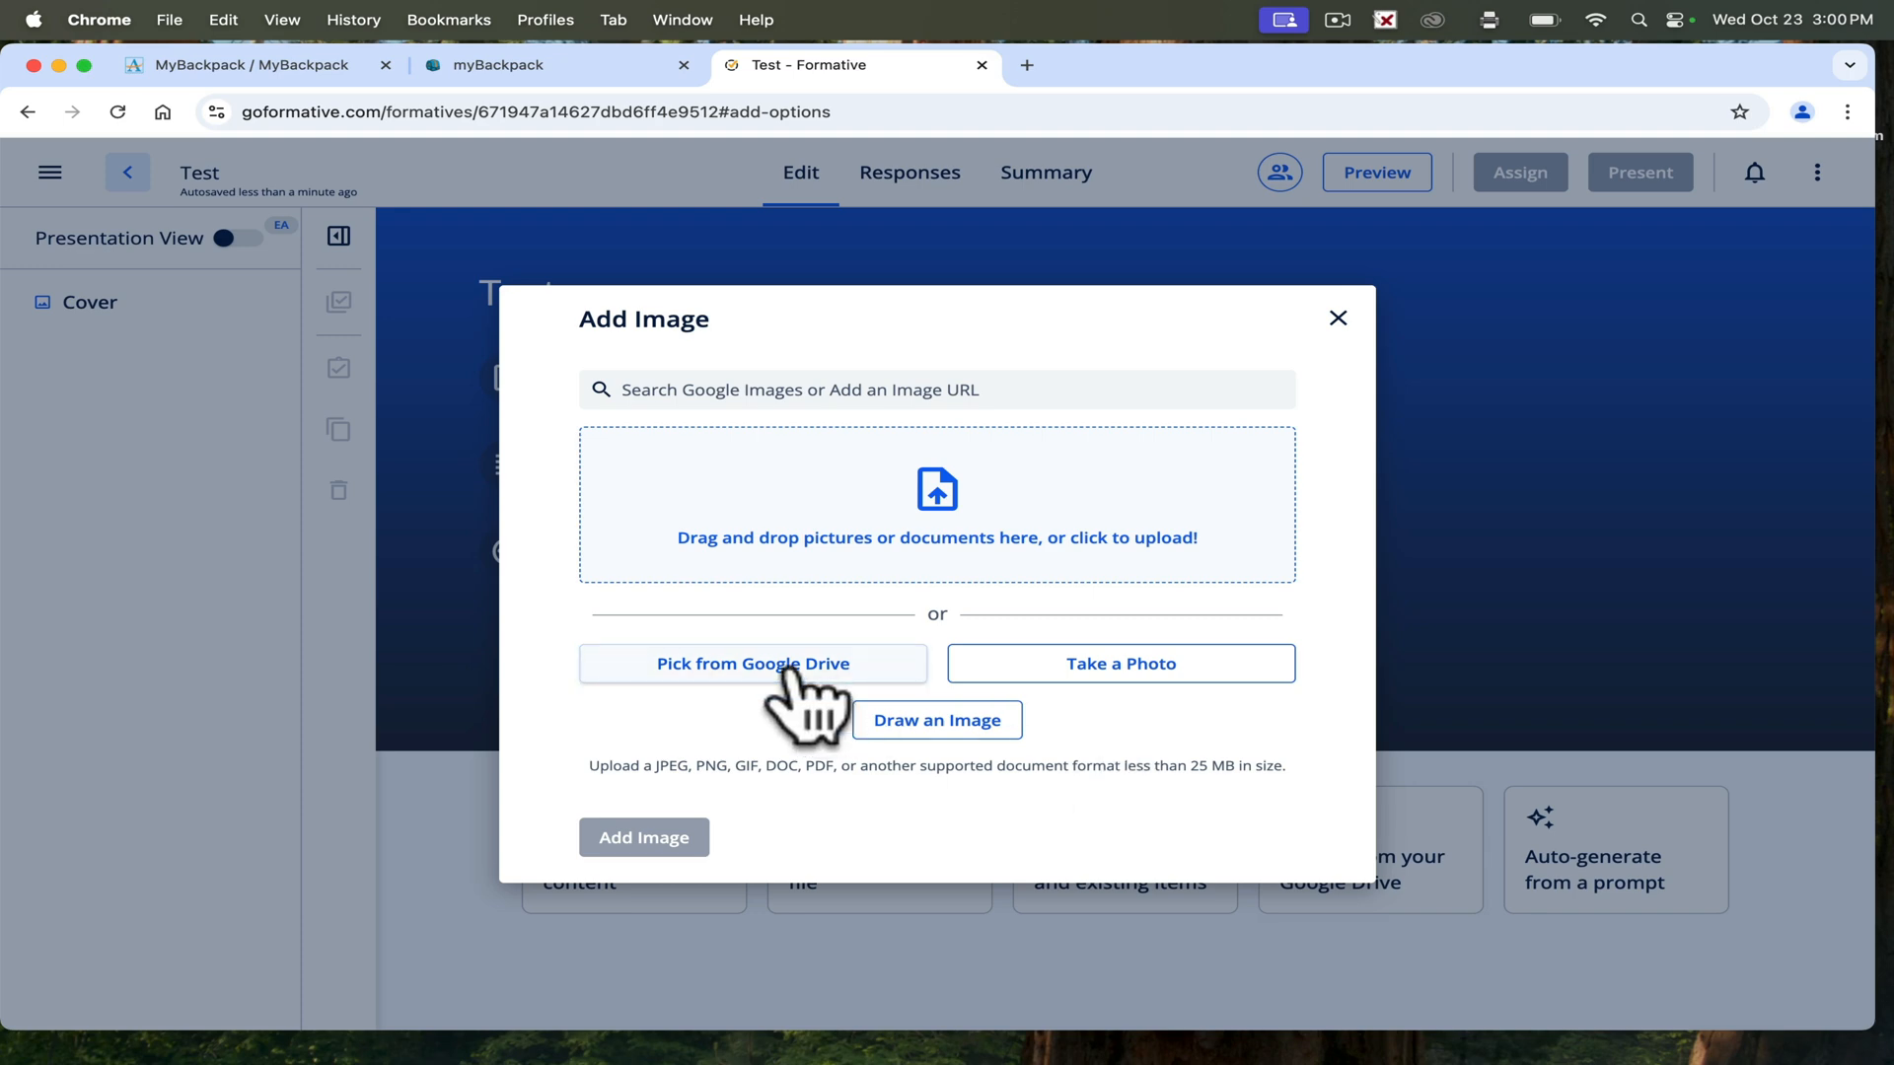
left_click(751, 663)
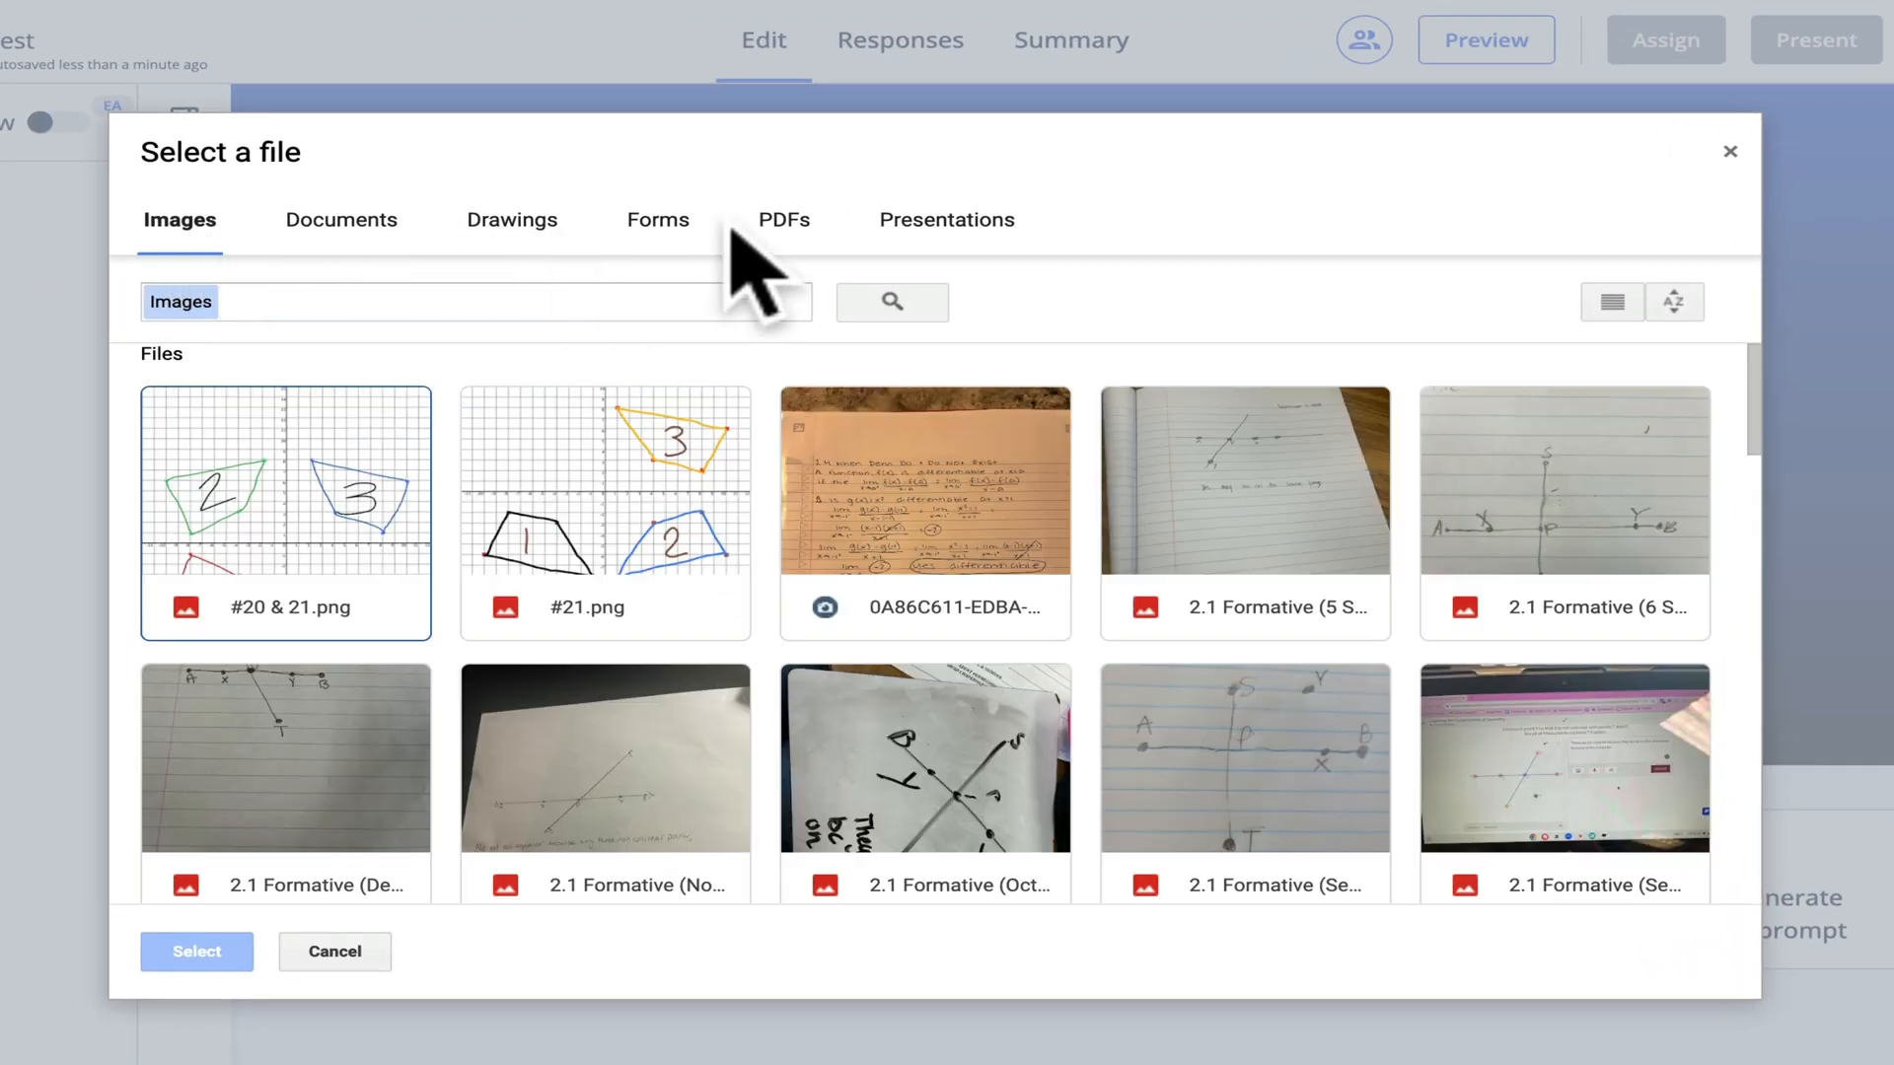
left_click(947, 220)
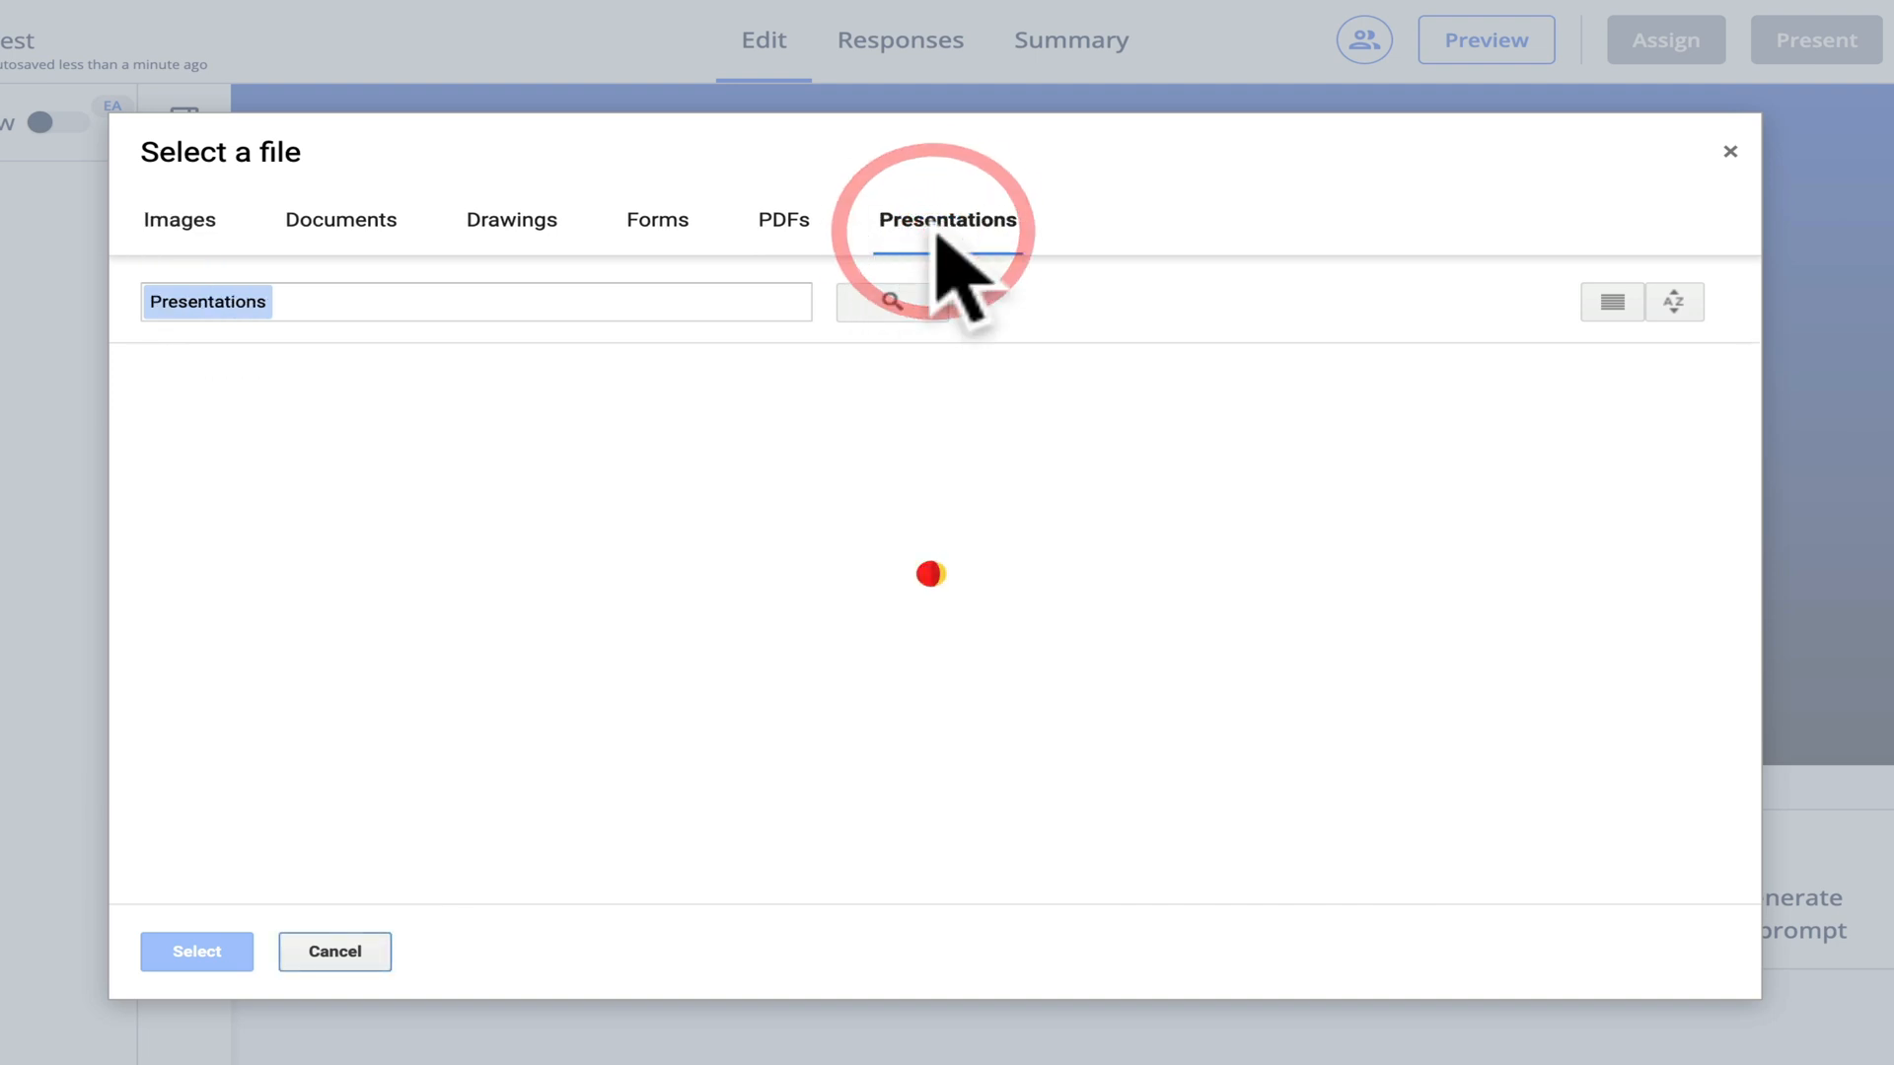
left_click(947, 220)
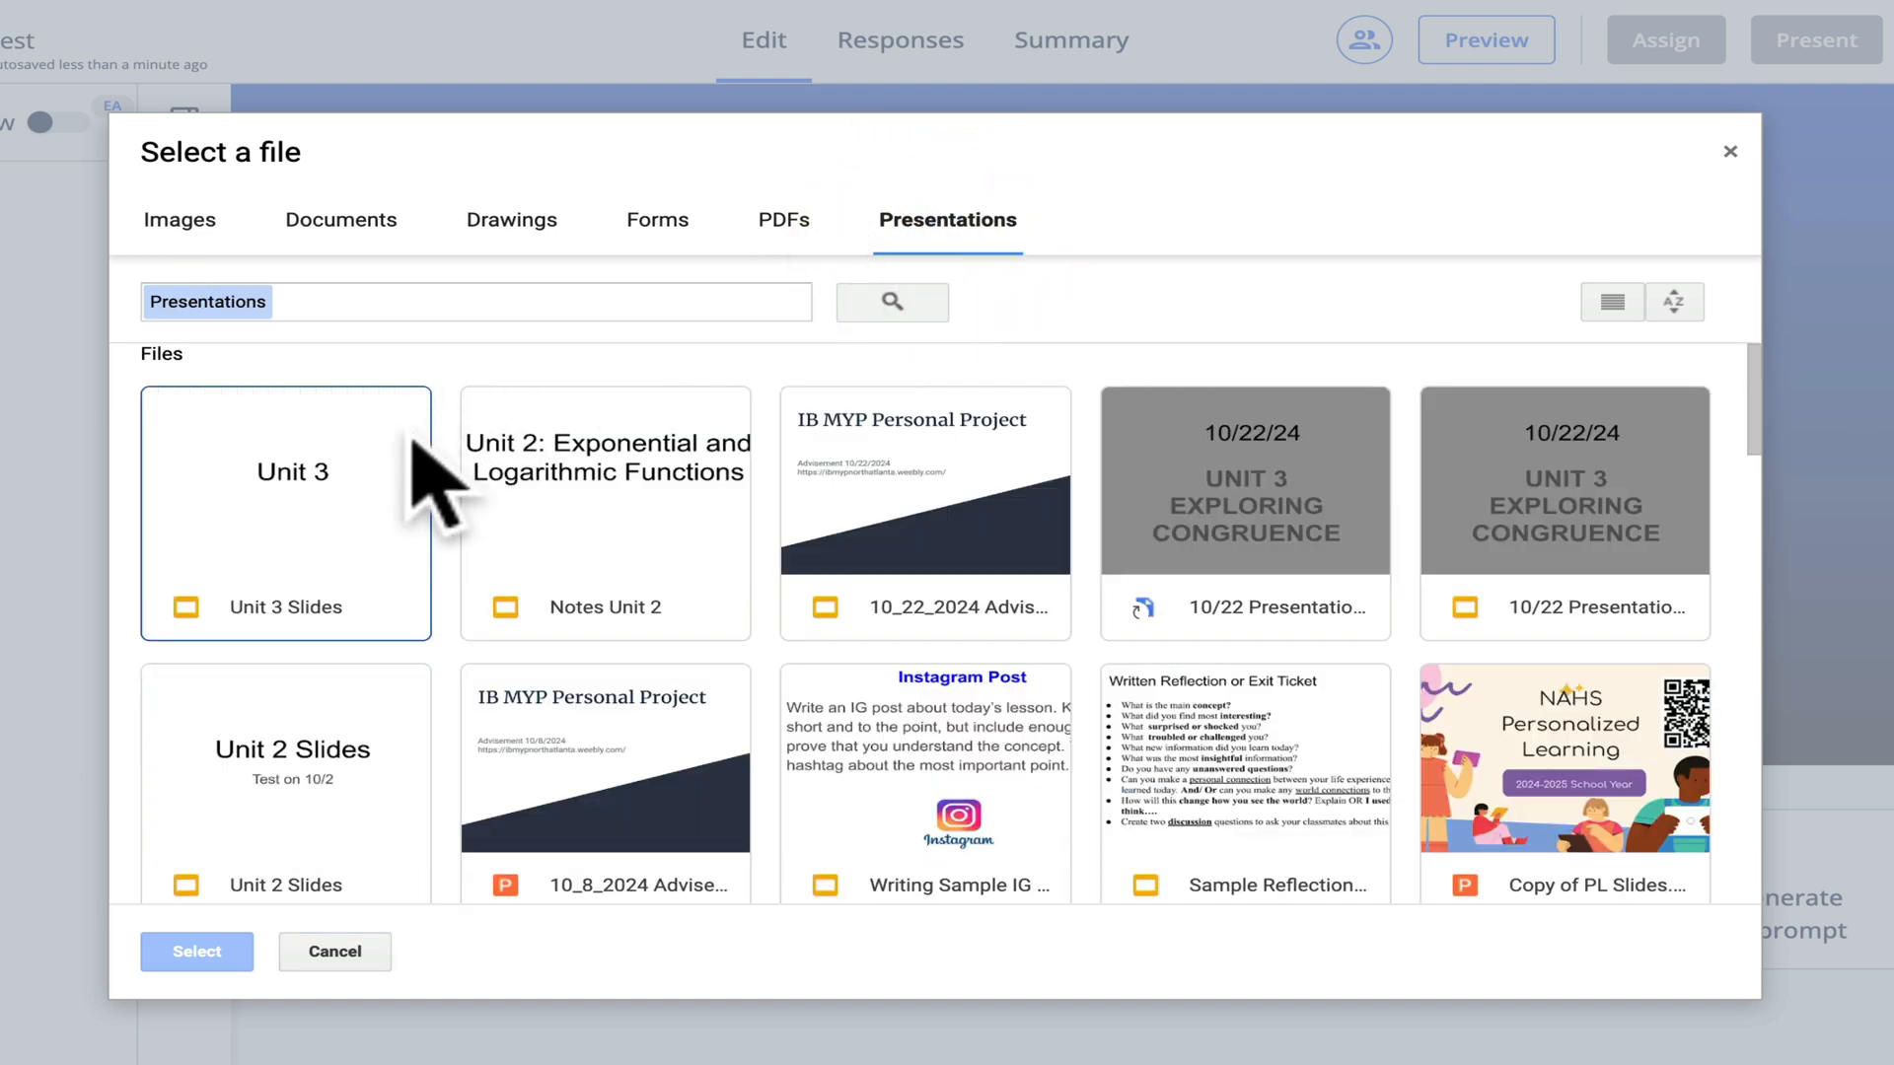
left_click(287, 513)
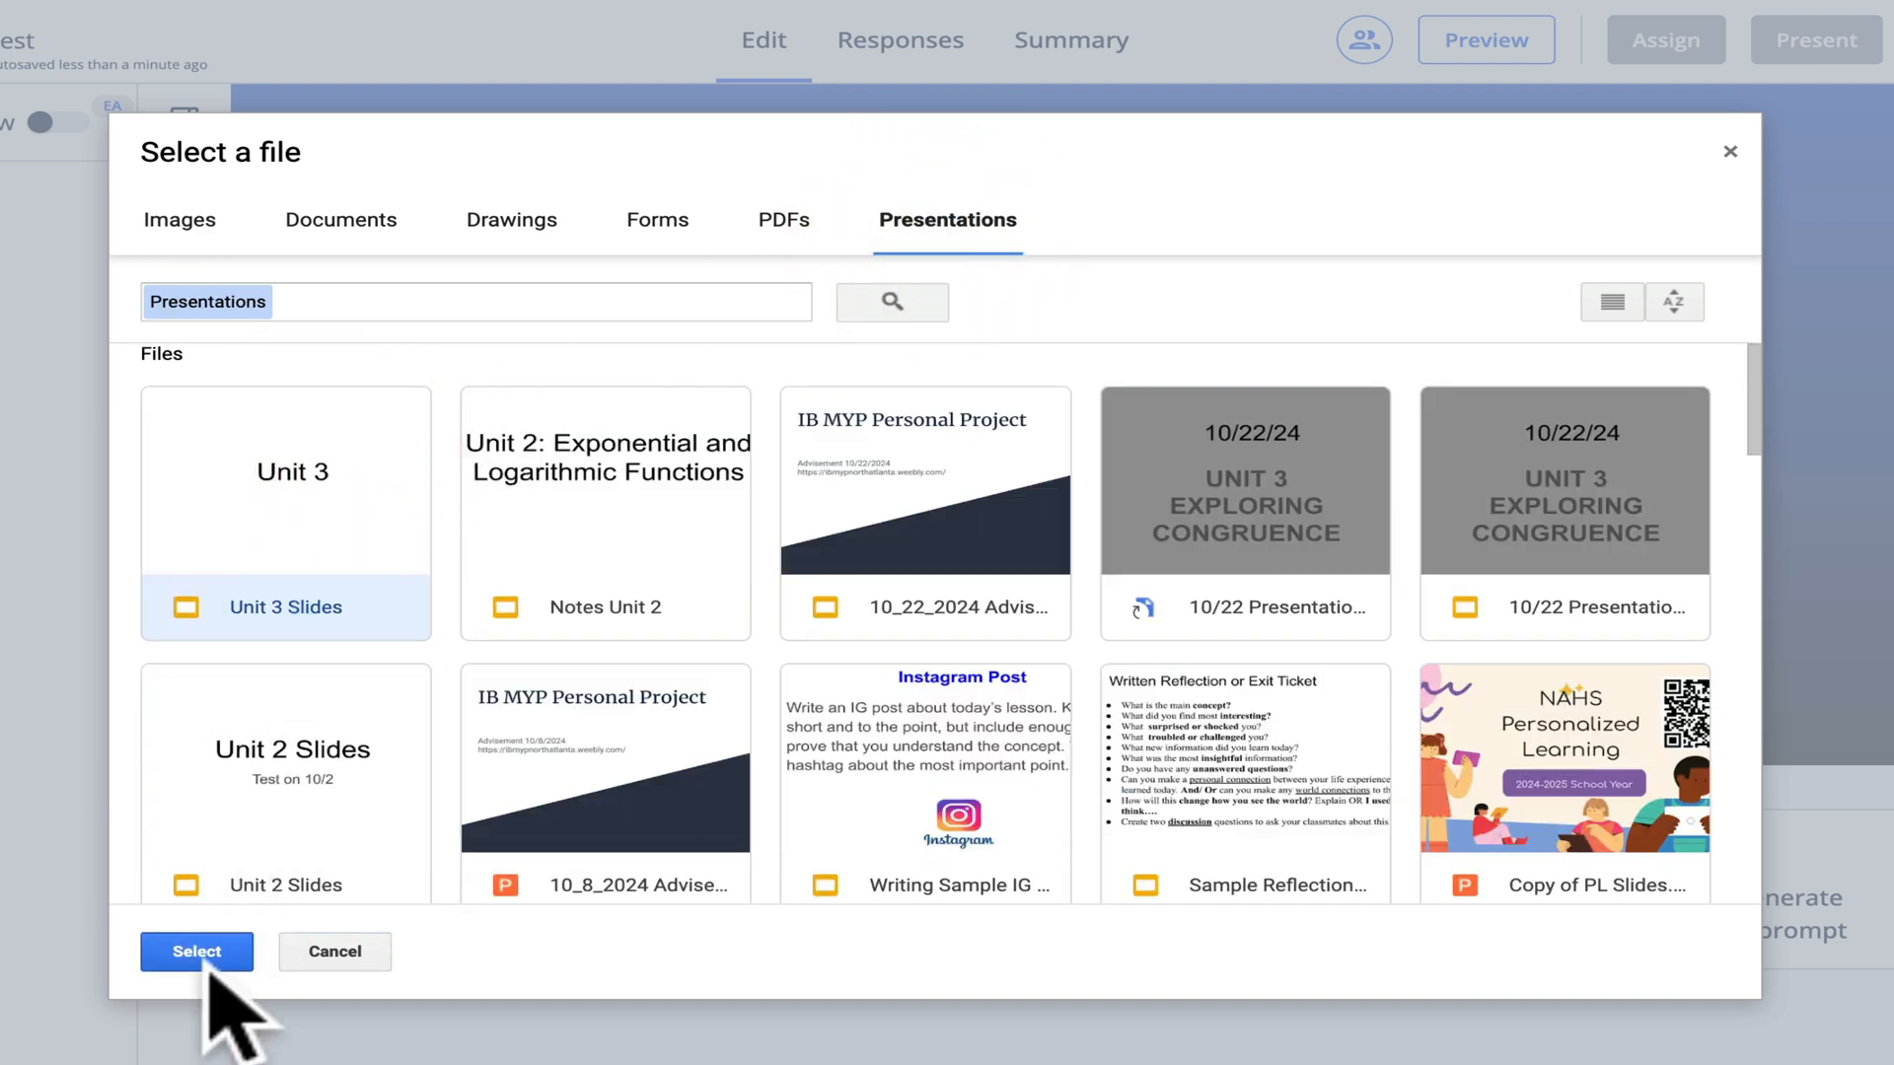
Import Unit 3 Slides, excluding its title slide, as three image sections.
left_click(195, 952)
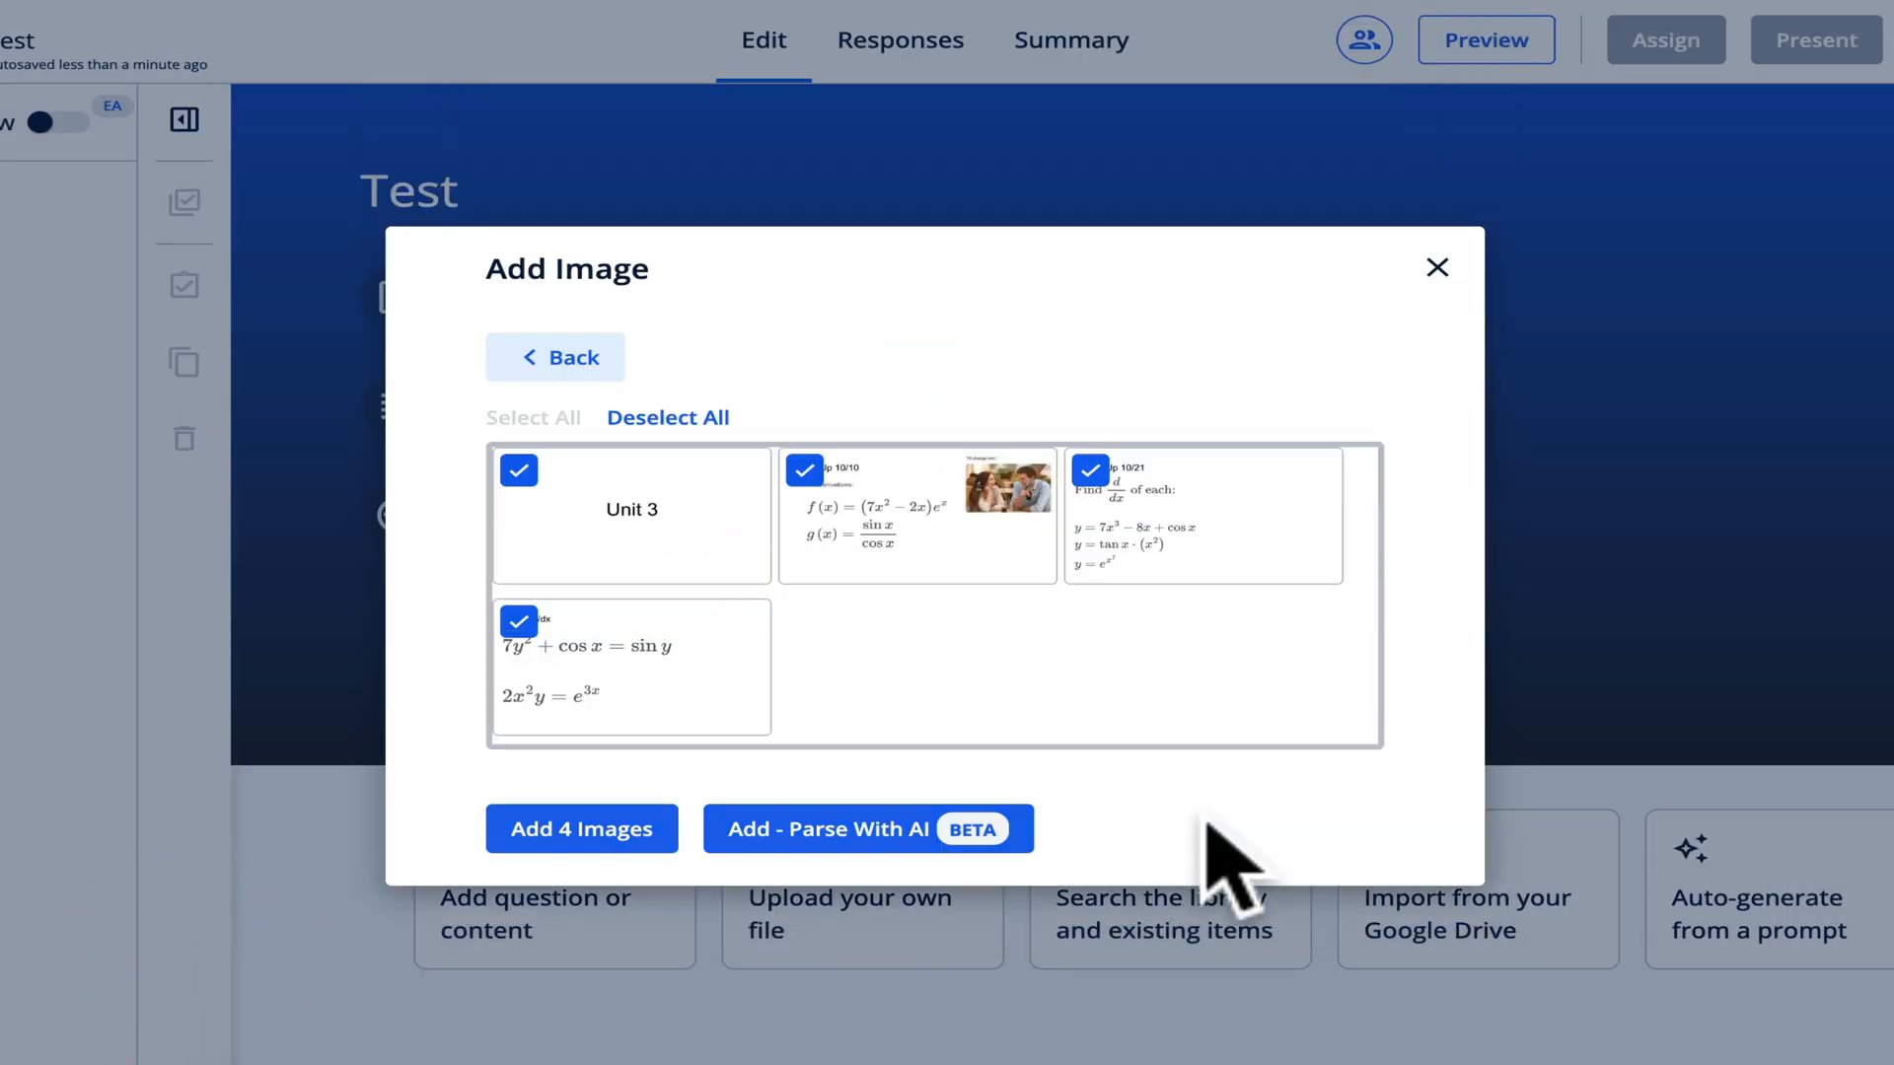
mouse_move(701, 544)
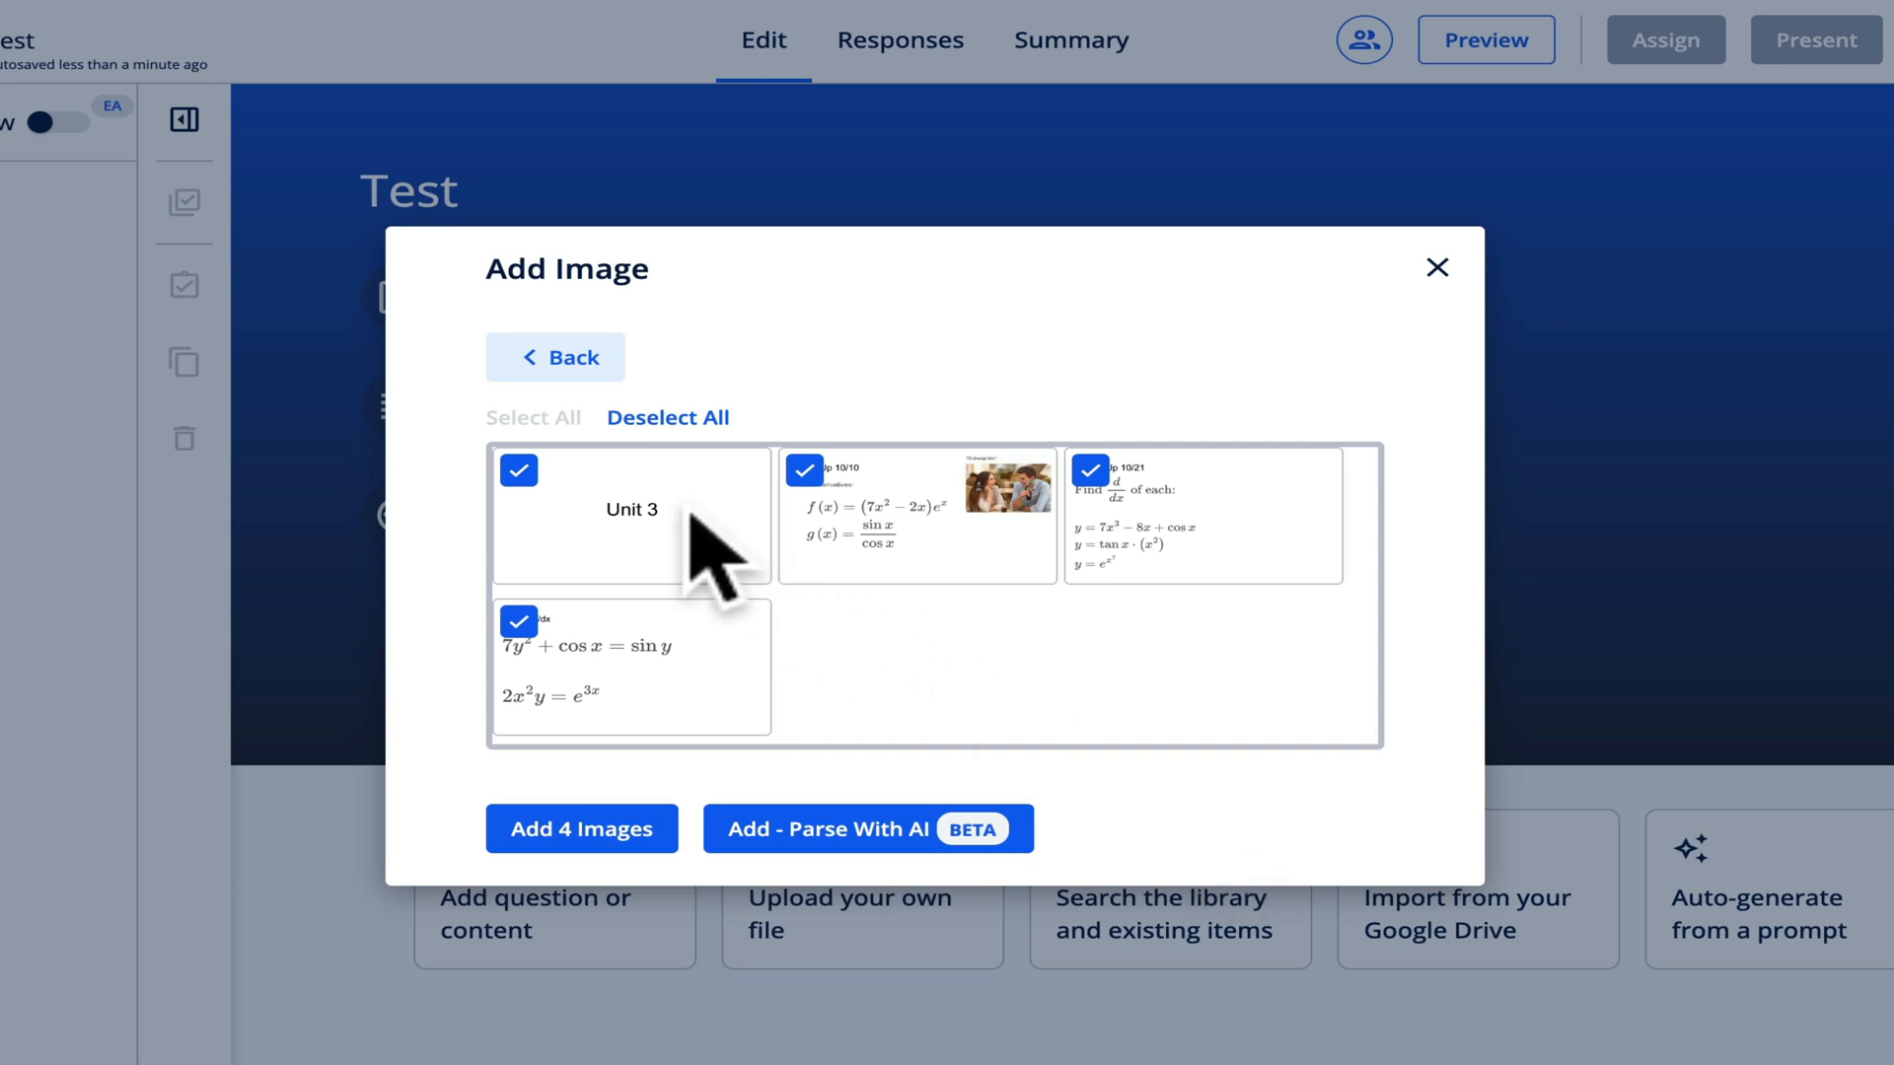
mouse_move(855, 650)
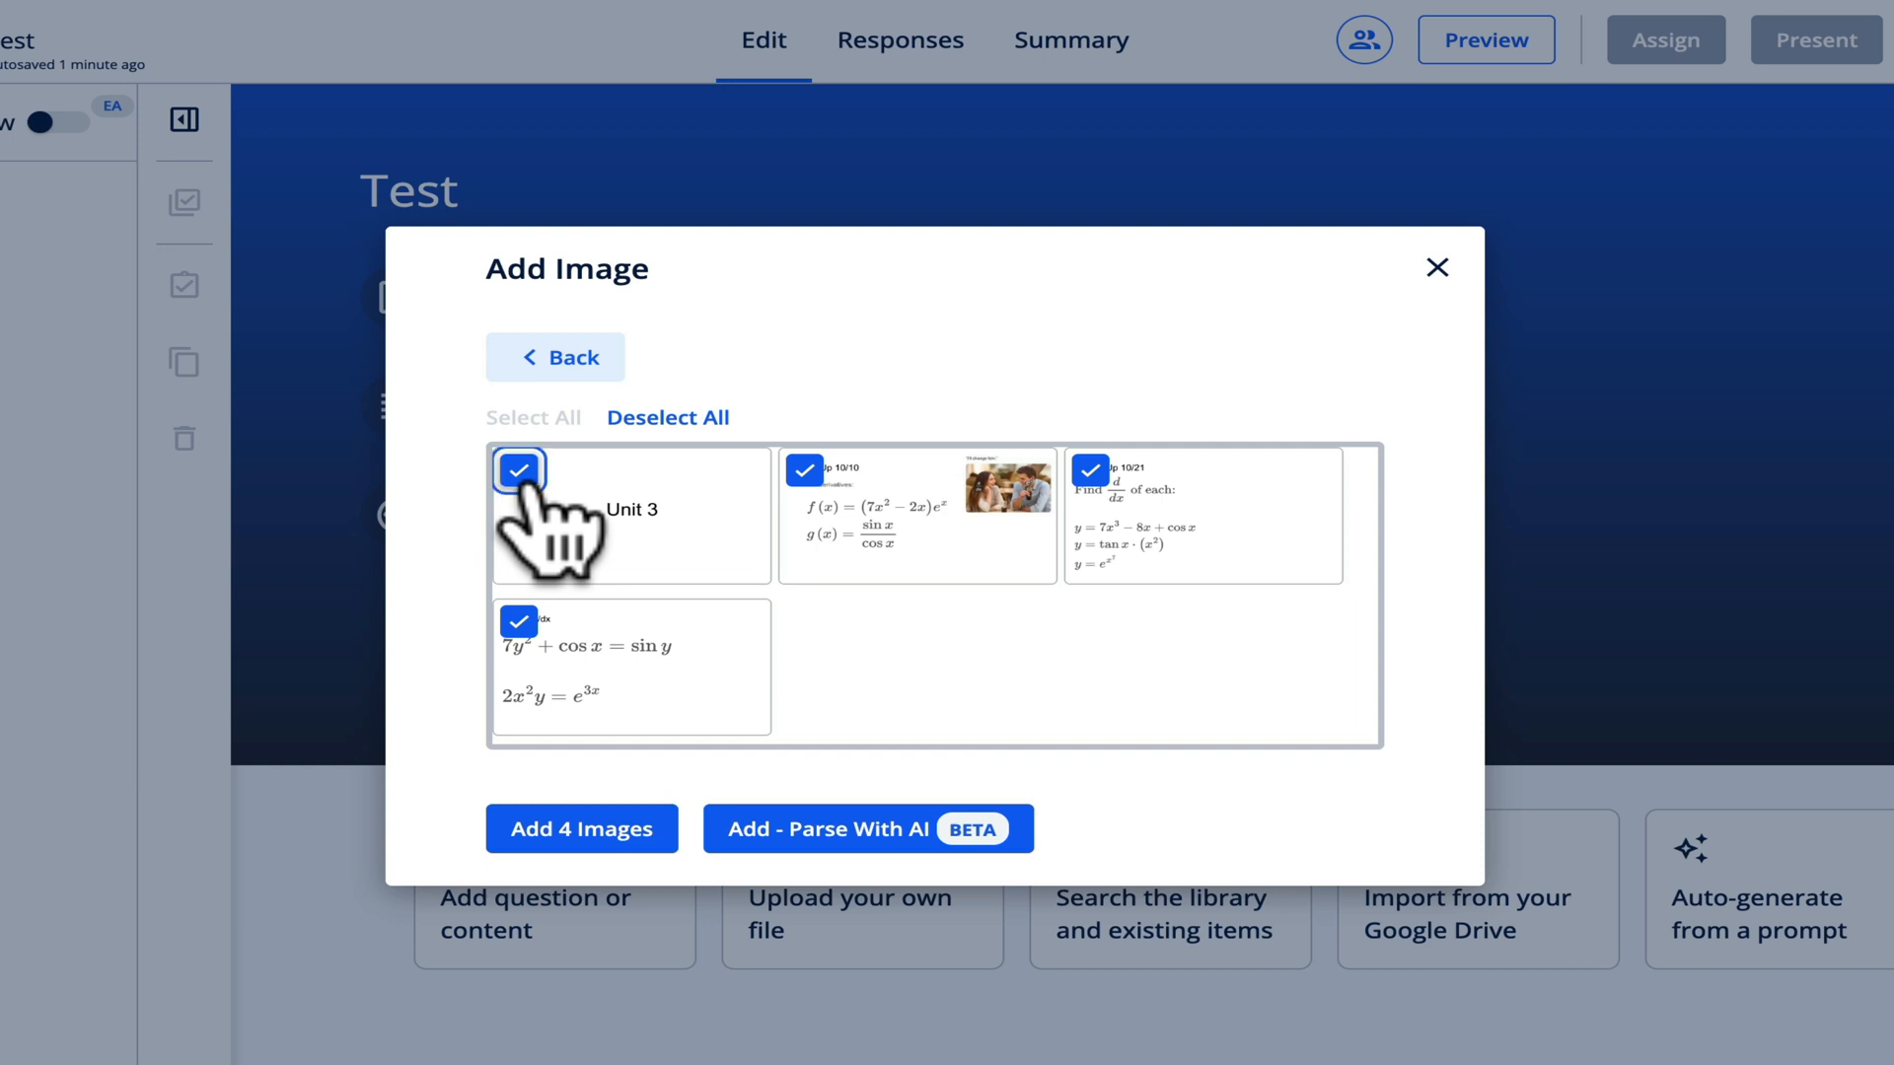
left_click(517, 472)
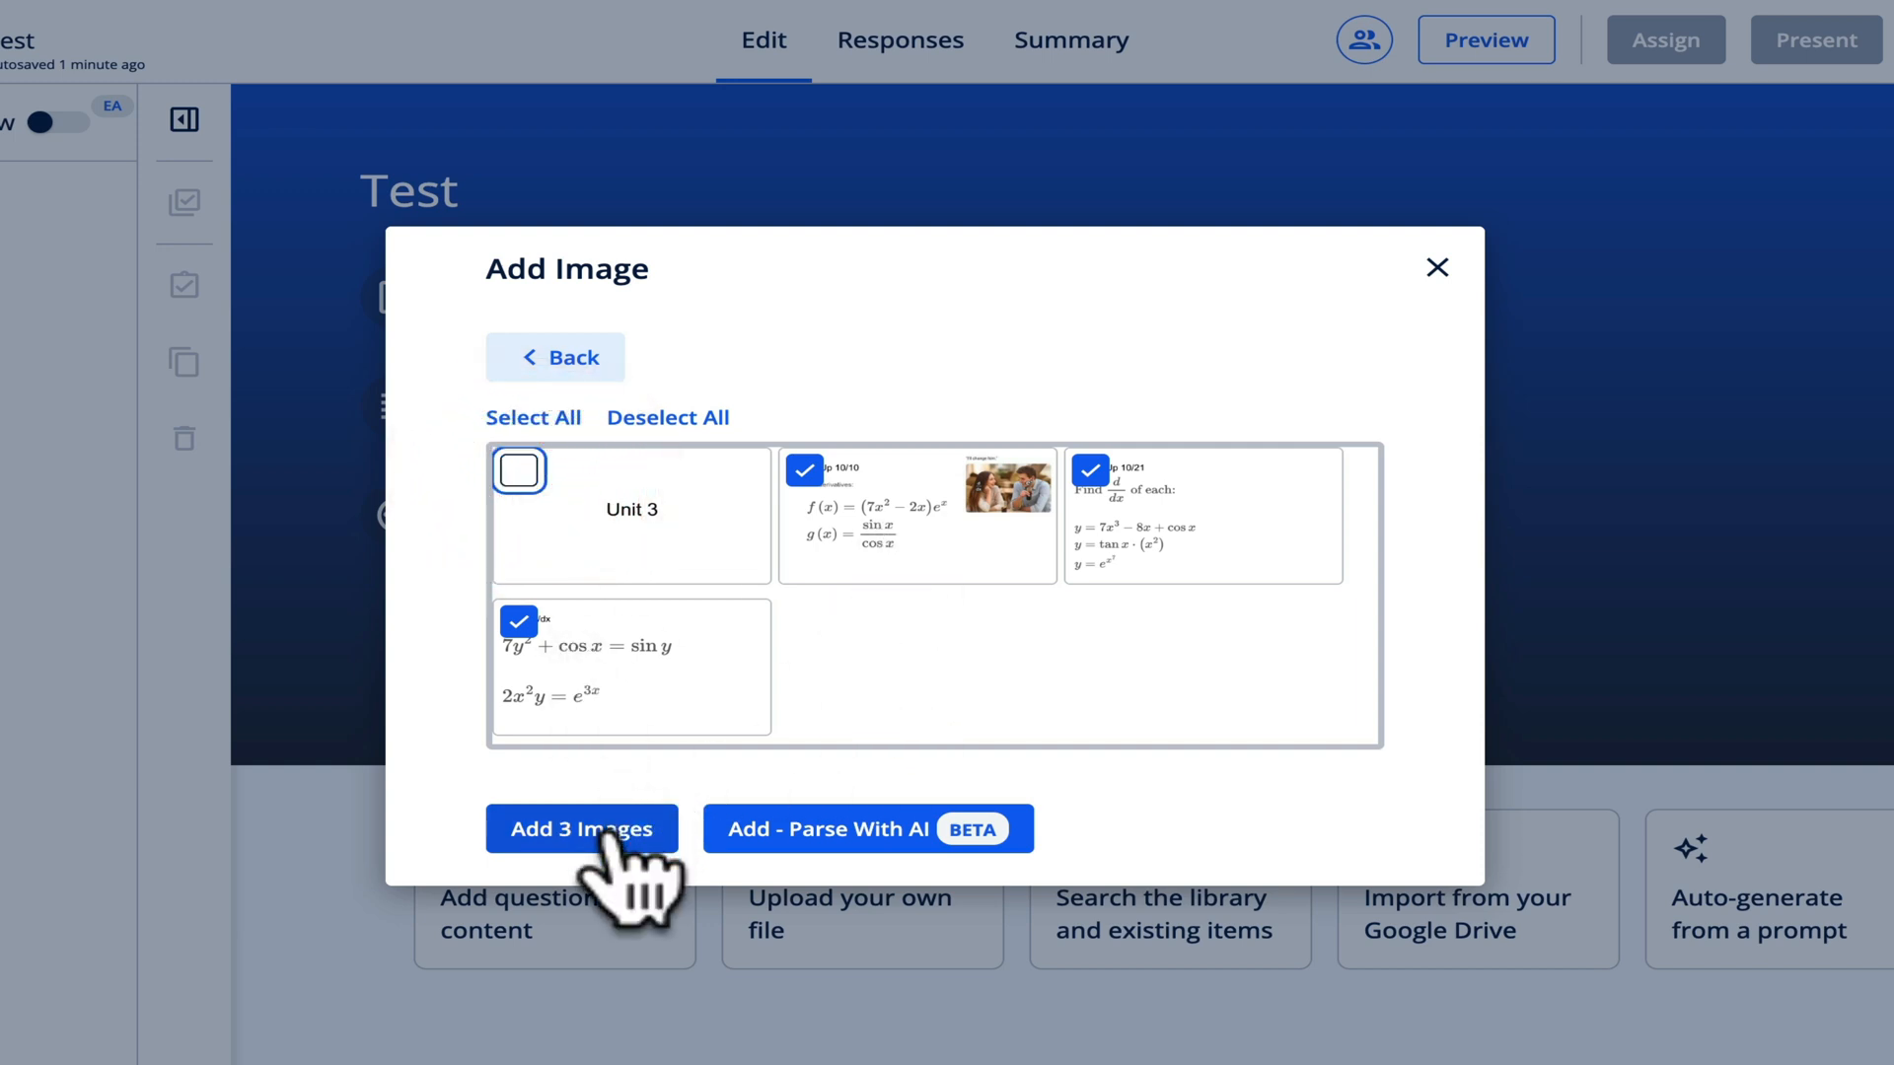
left_click(581, 828)
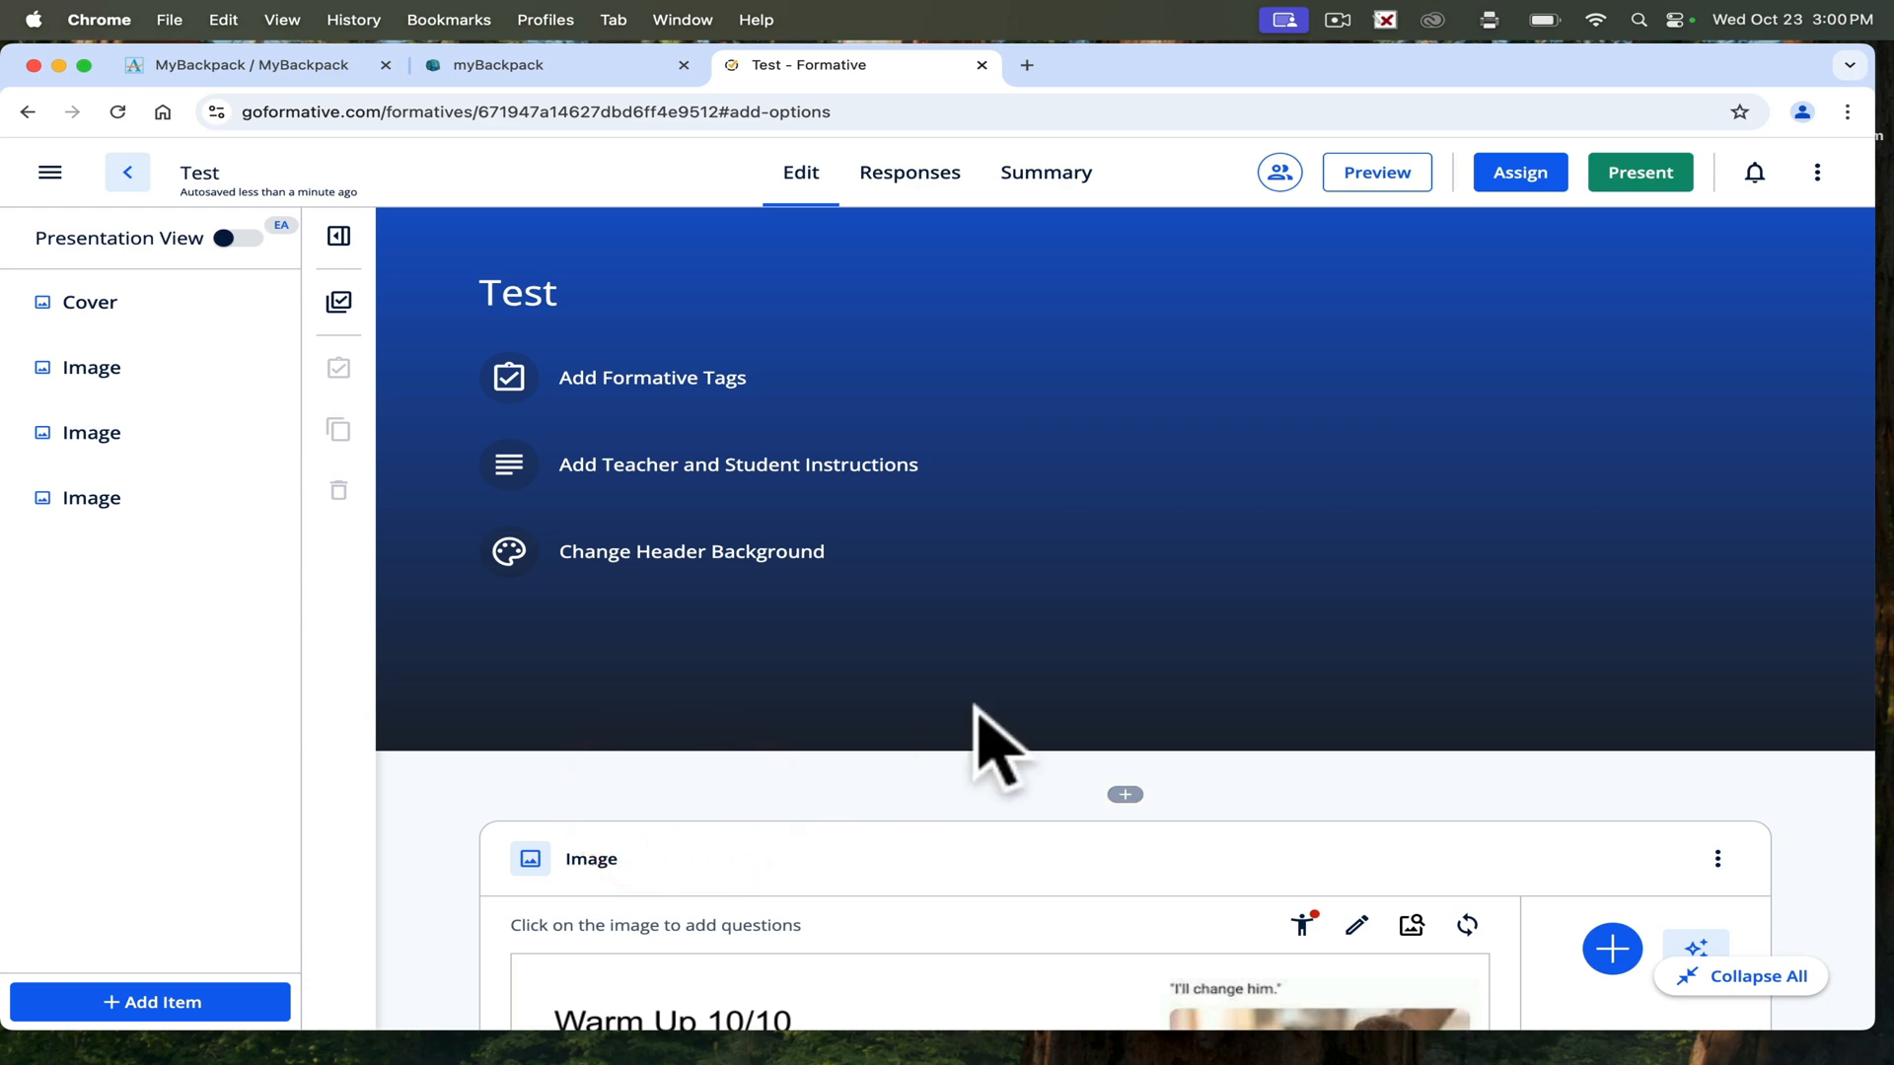
Add a Numeric question to the Warm Up 10/10 image section.
scroll("down", 3)
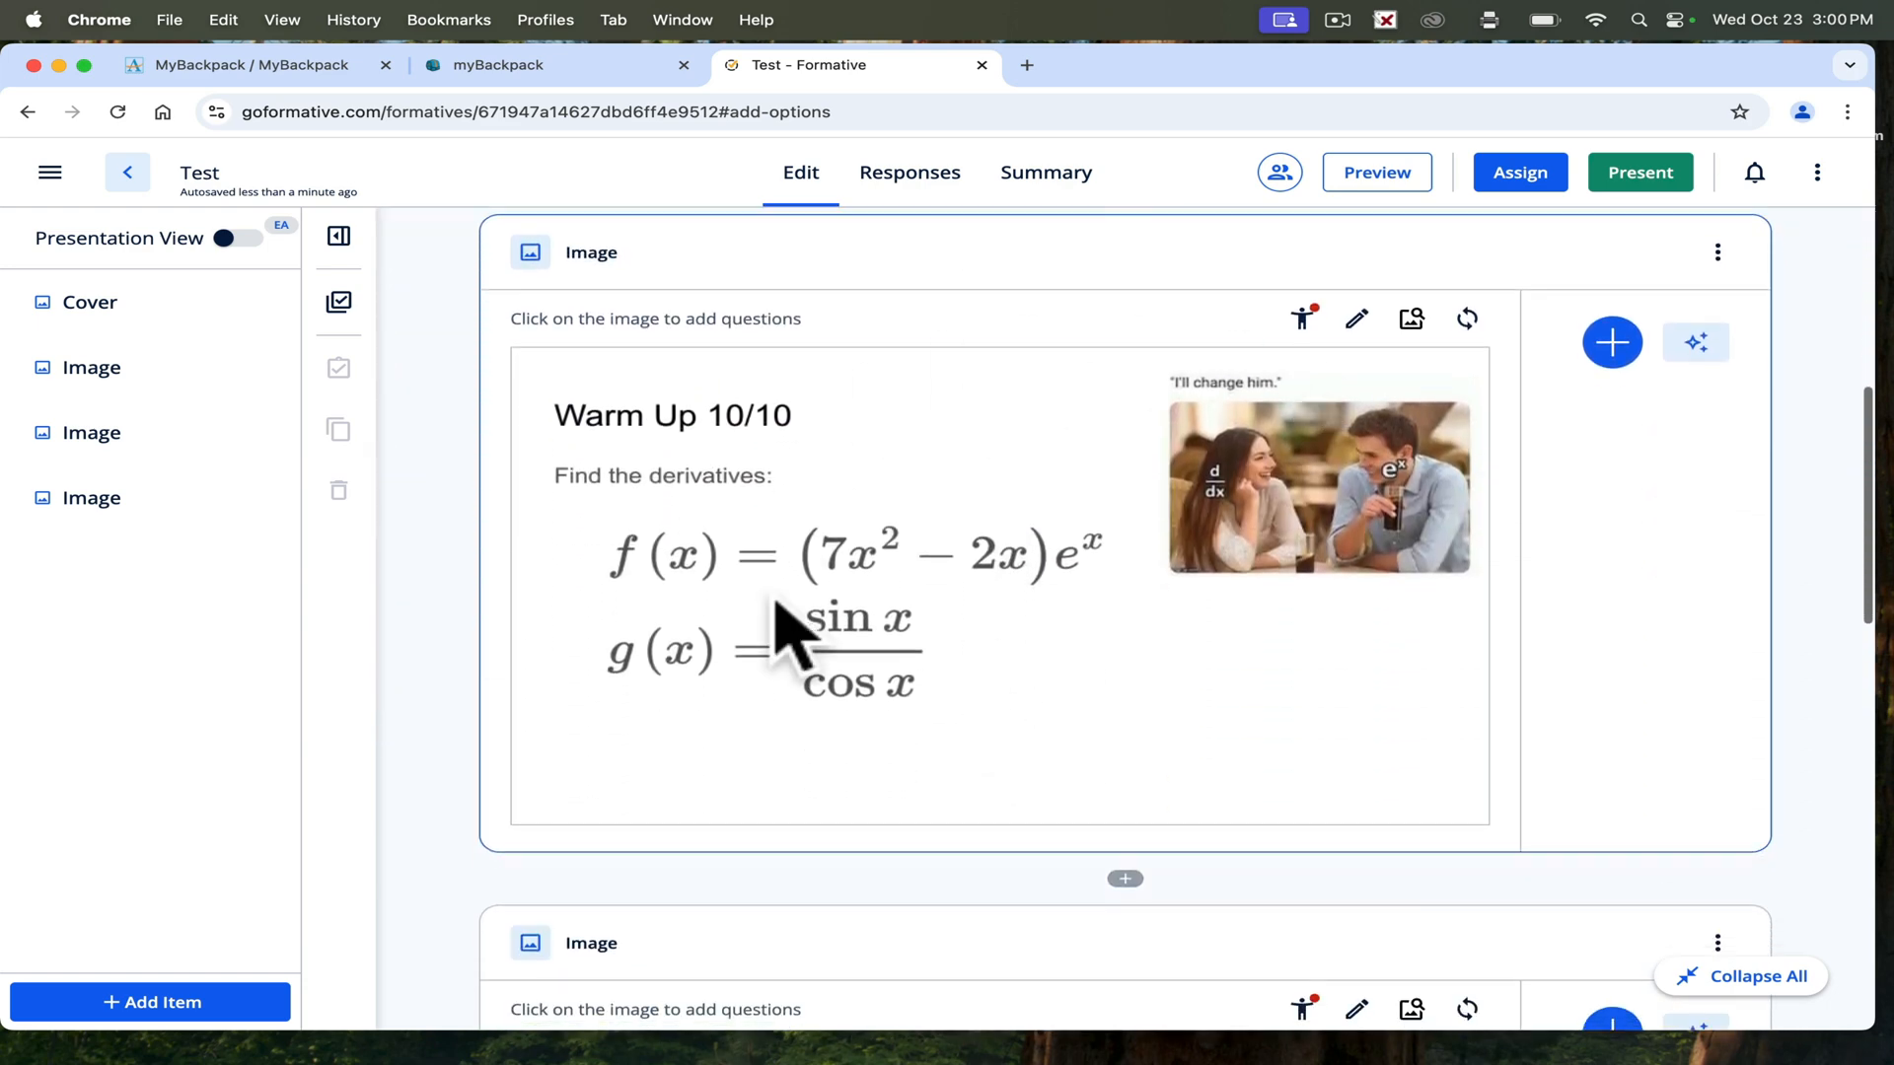
mouse_move(1577, 598)
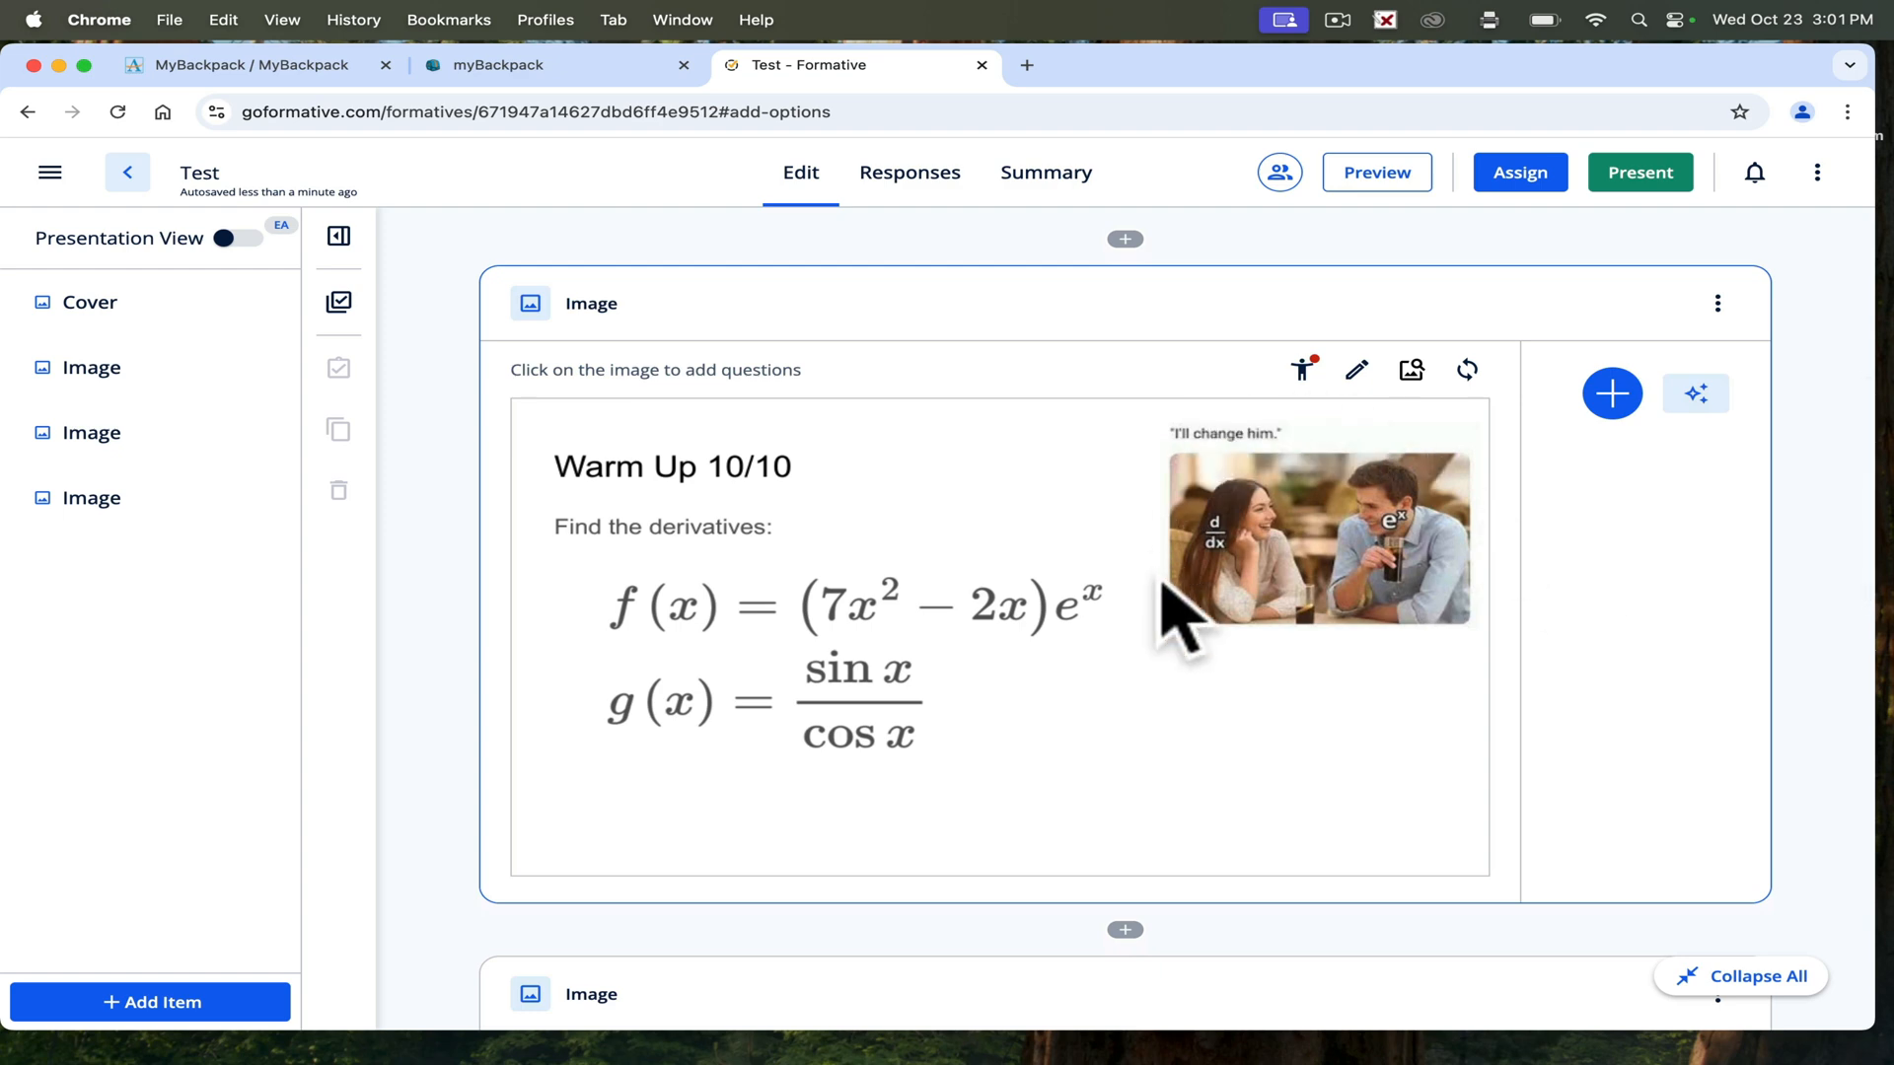
mouse_move(1230, 679)
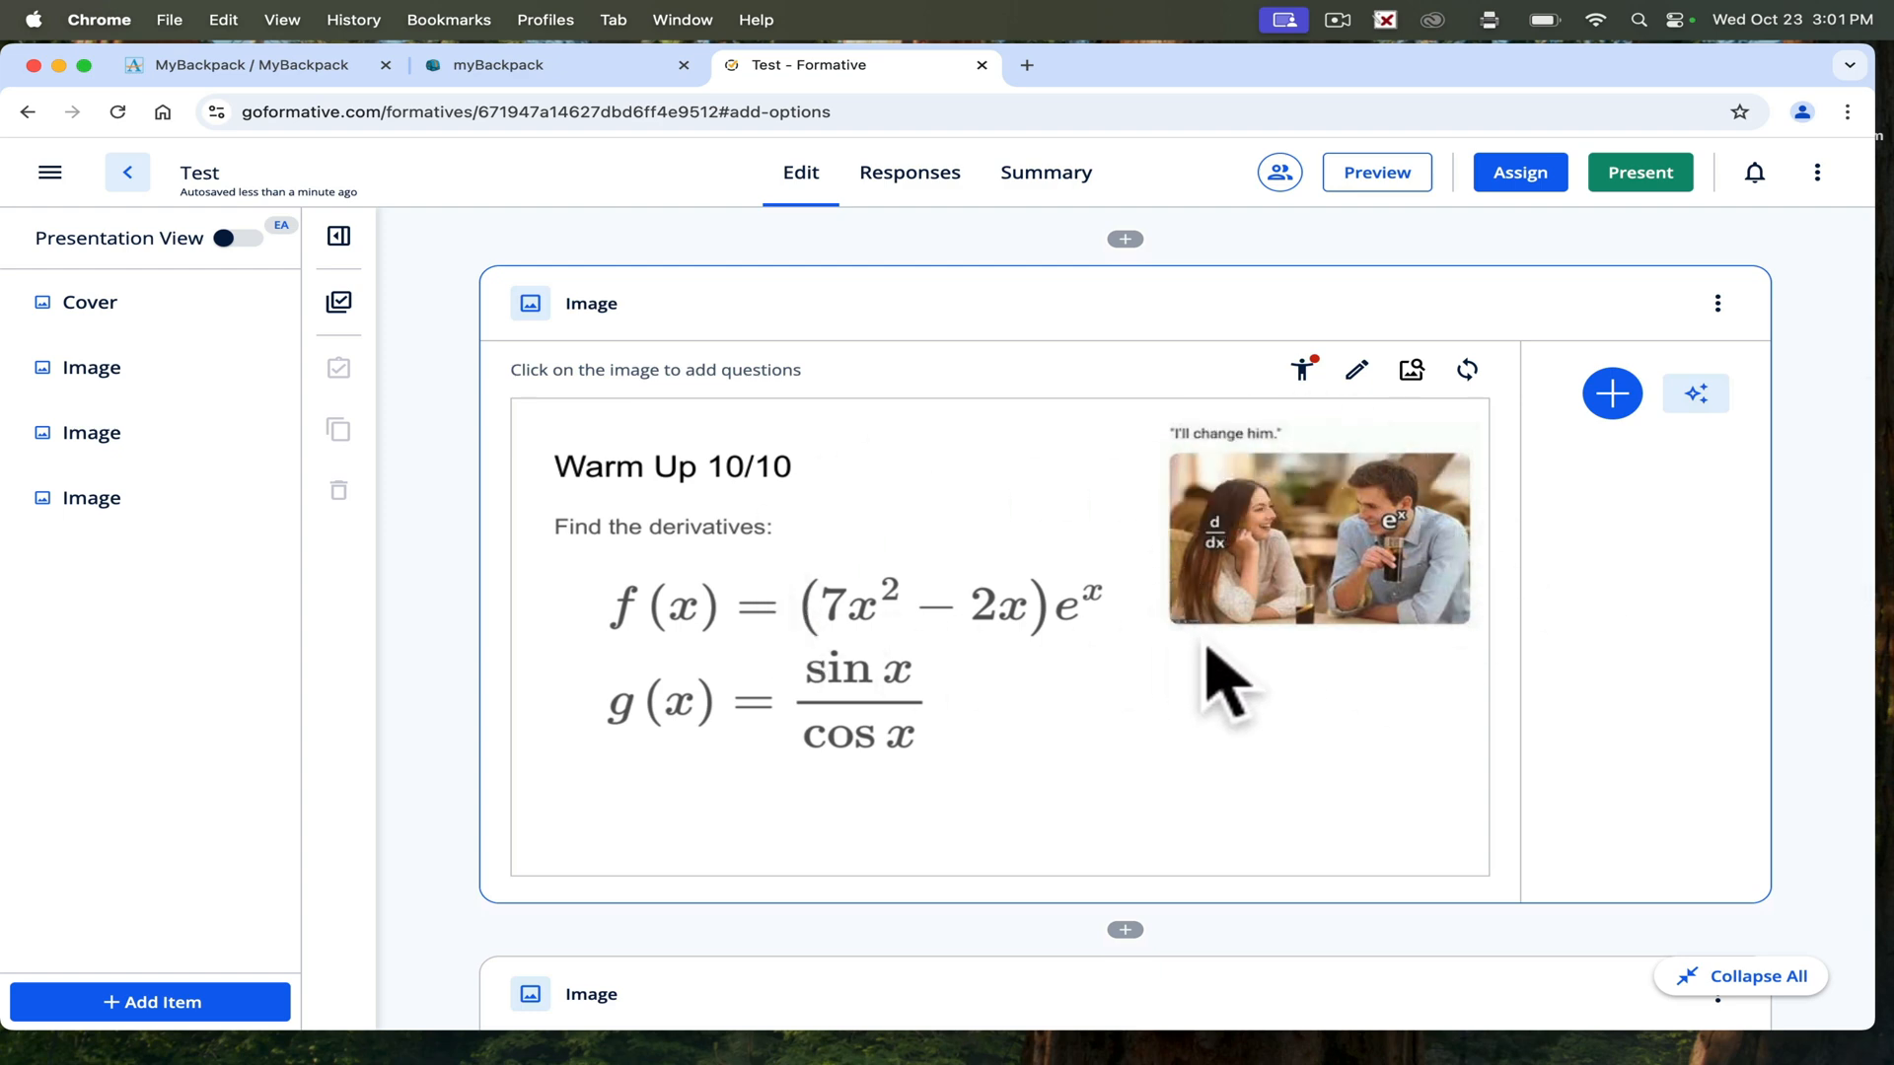
left_click(1611, 392)
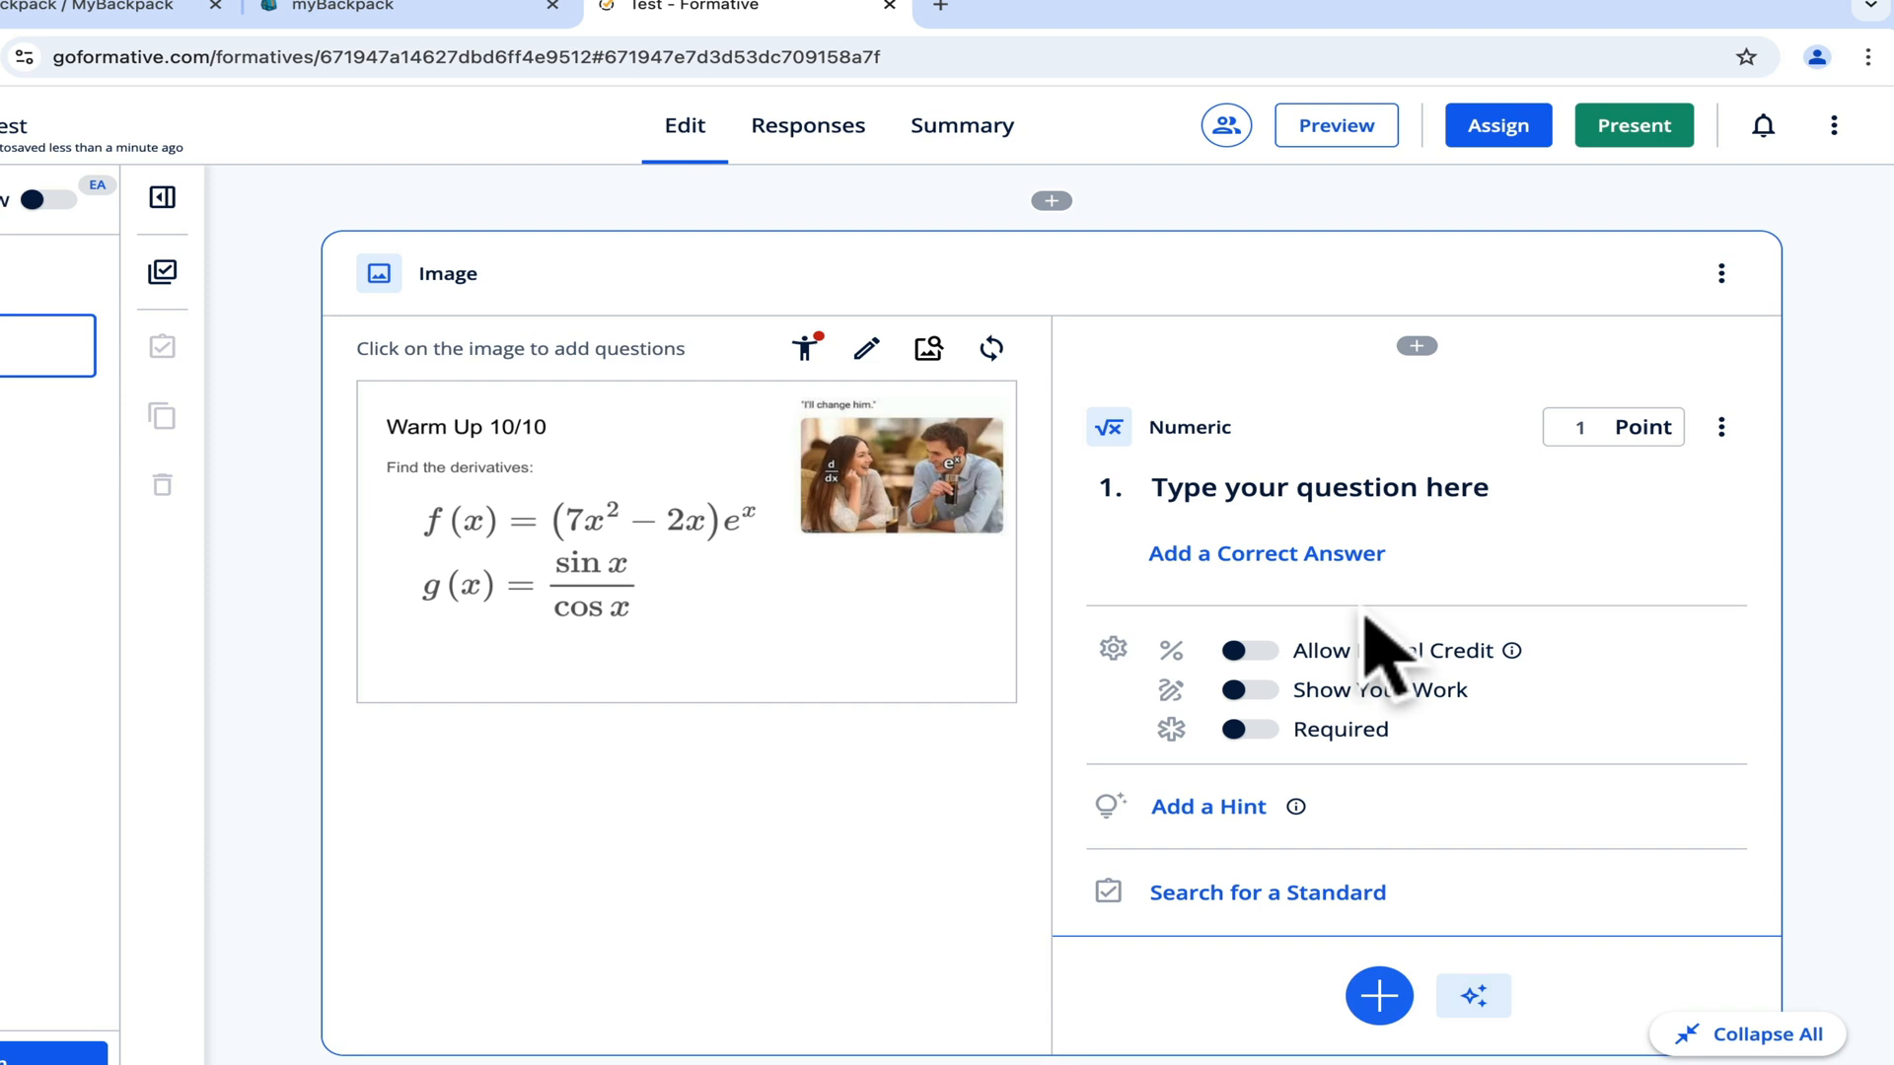
Write question 1's derivative-of-f(x) prompt and add a correct answer.
left_click(1320, 488)
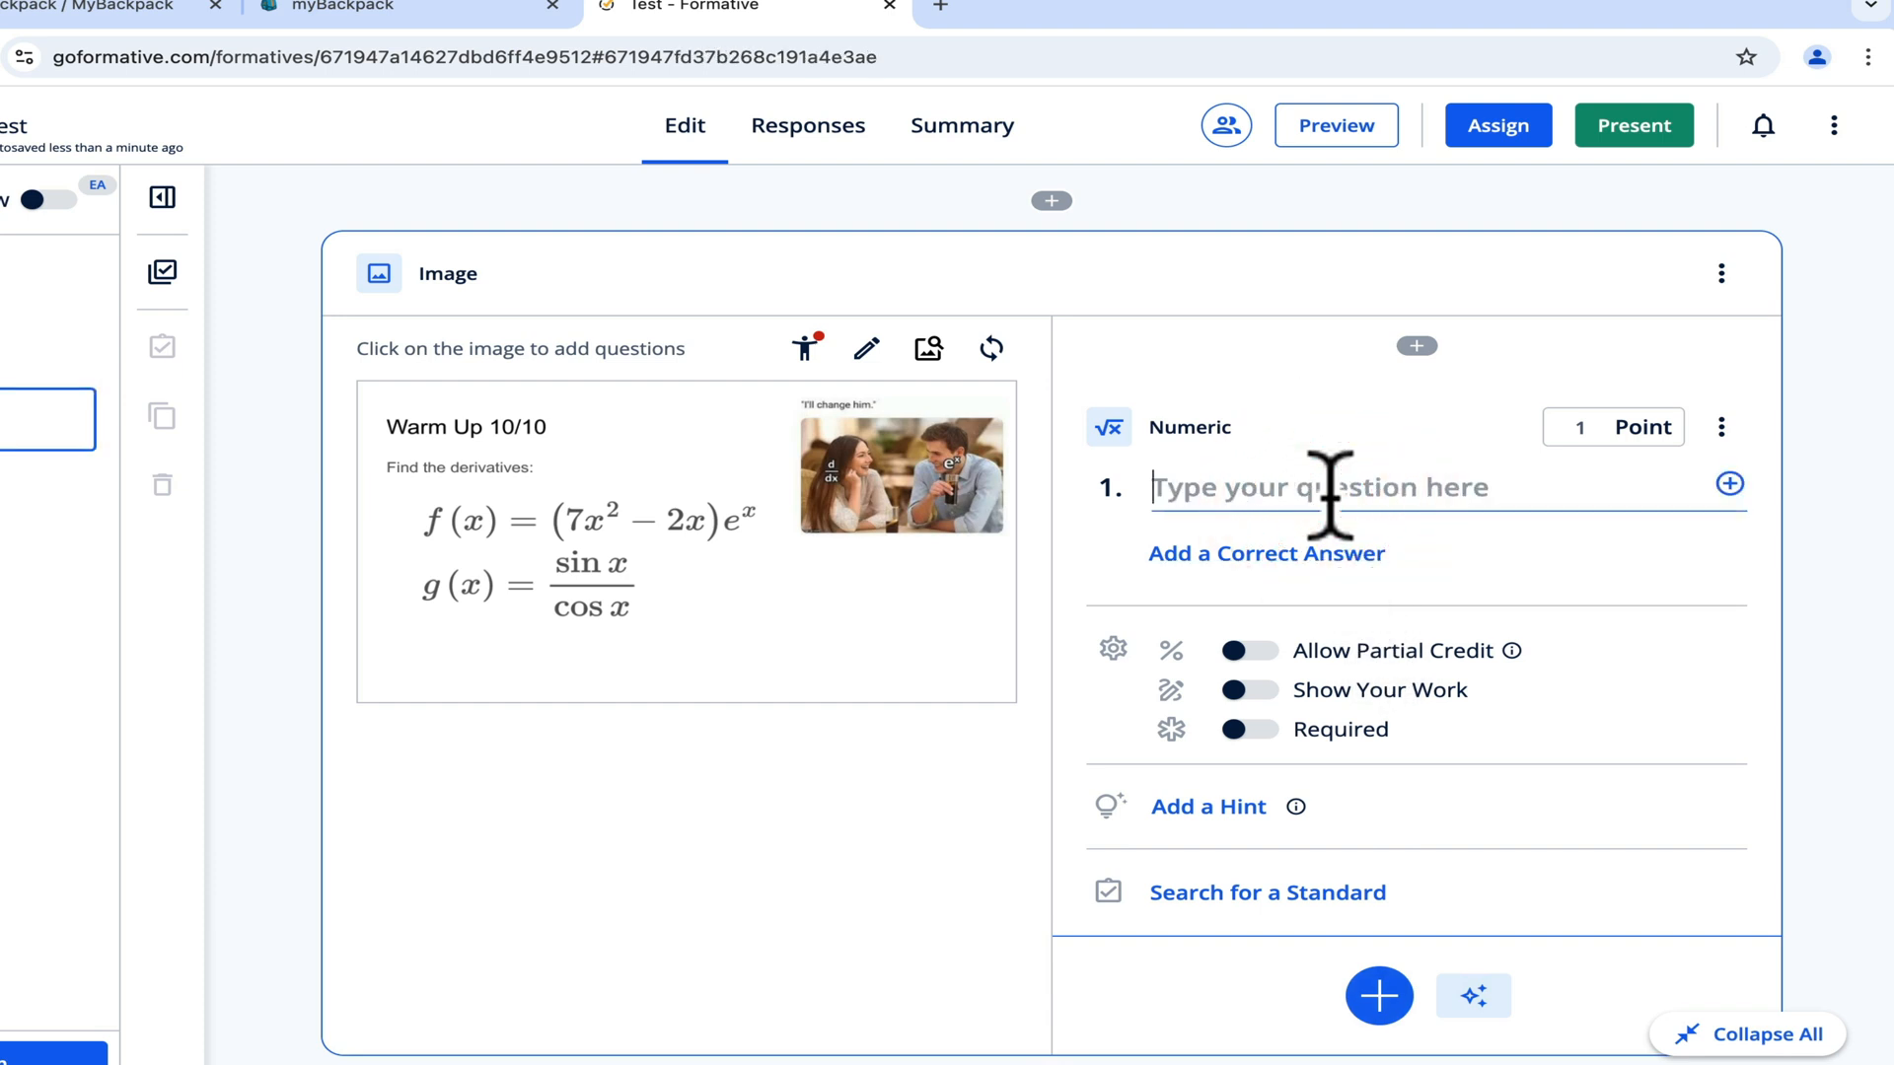
type("F")
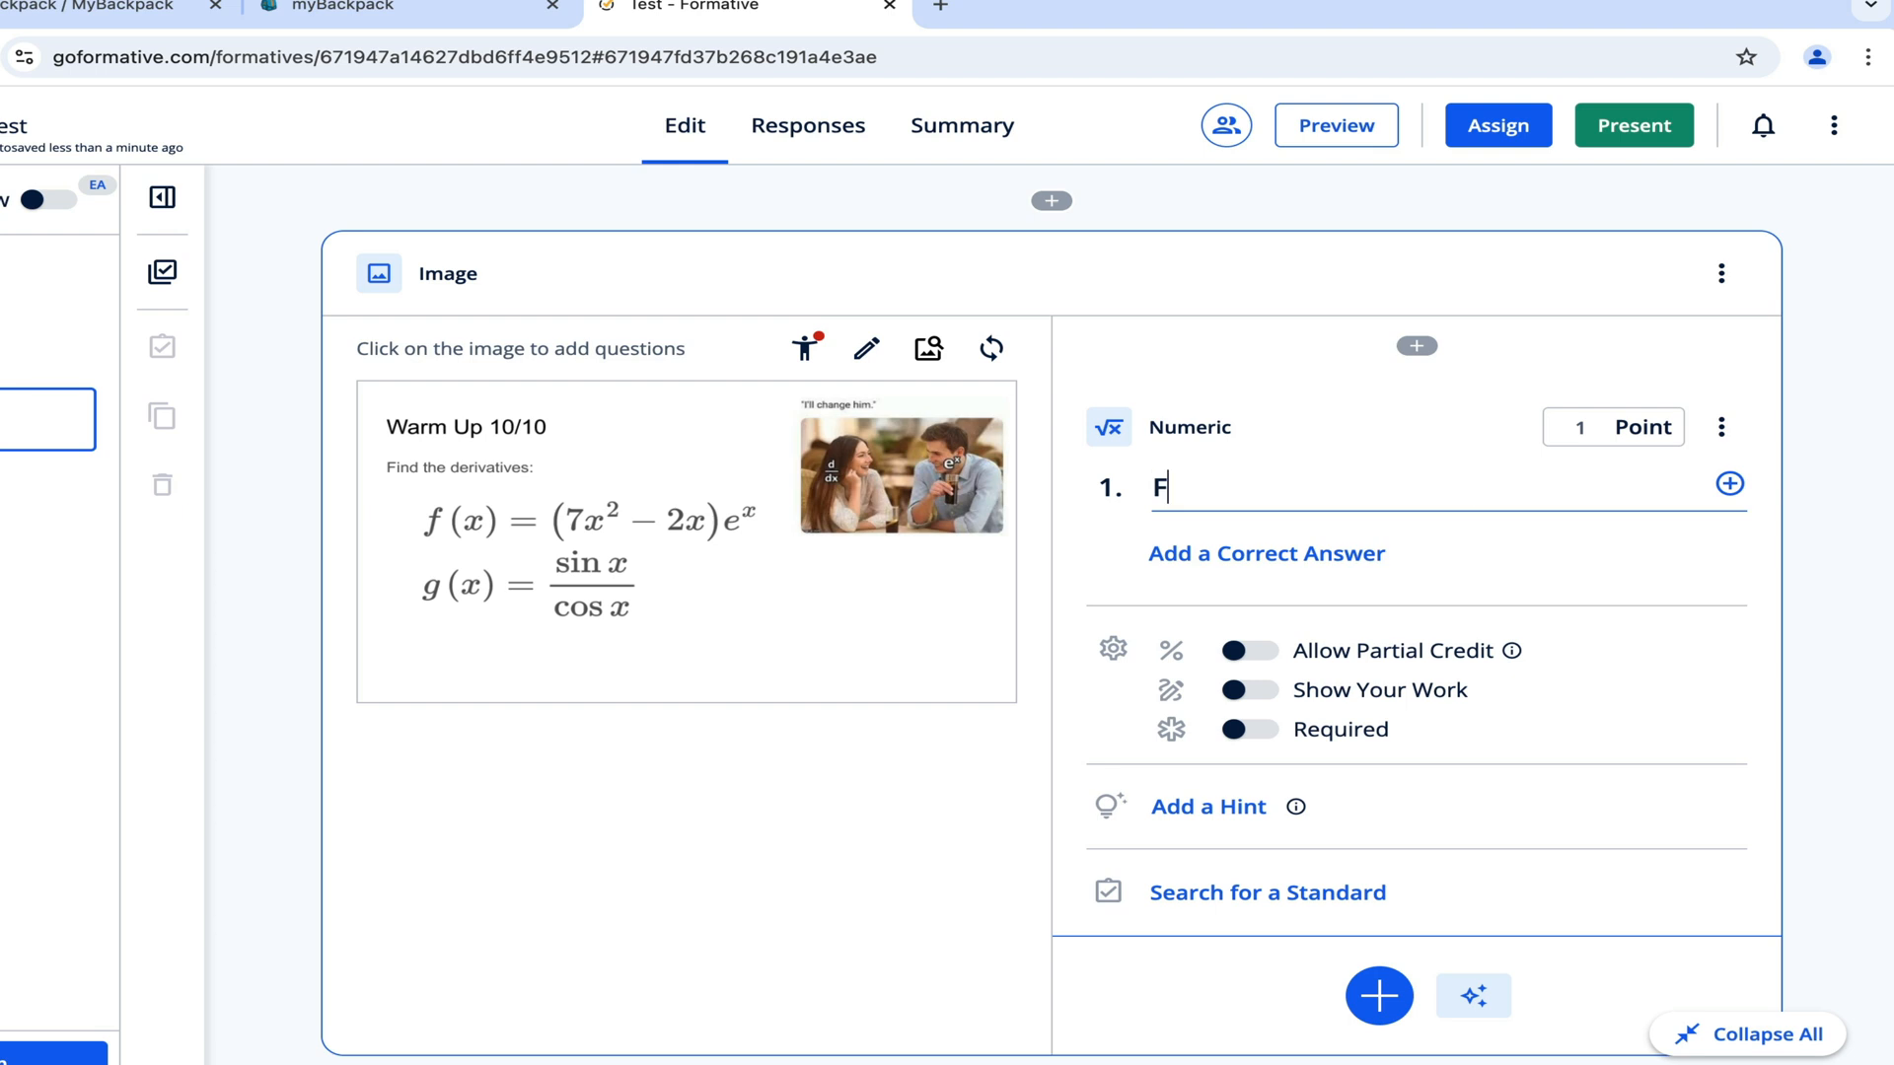
type("ind the derivati")
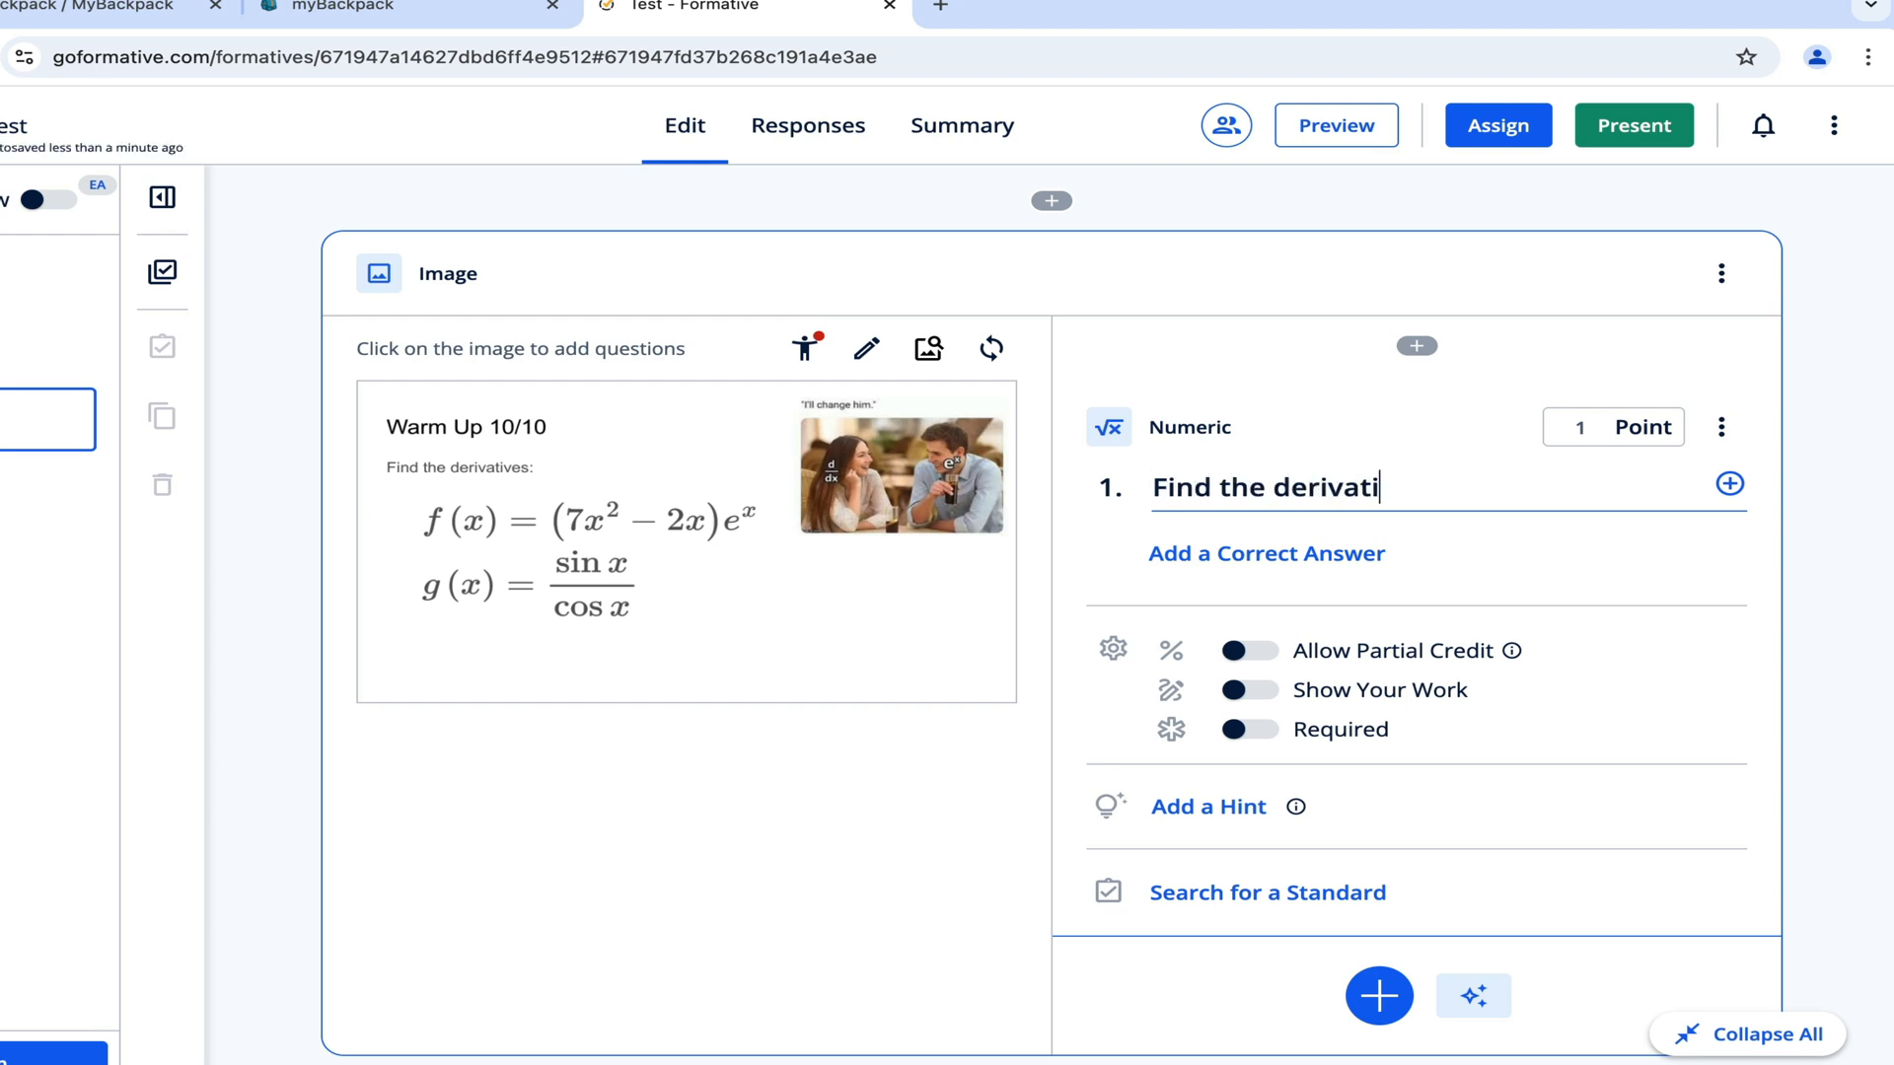
left_click(1265, 554)
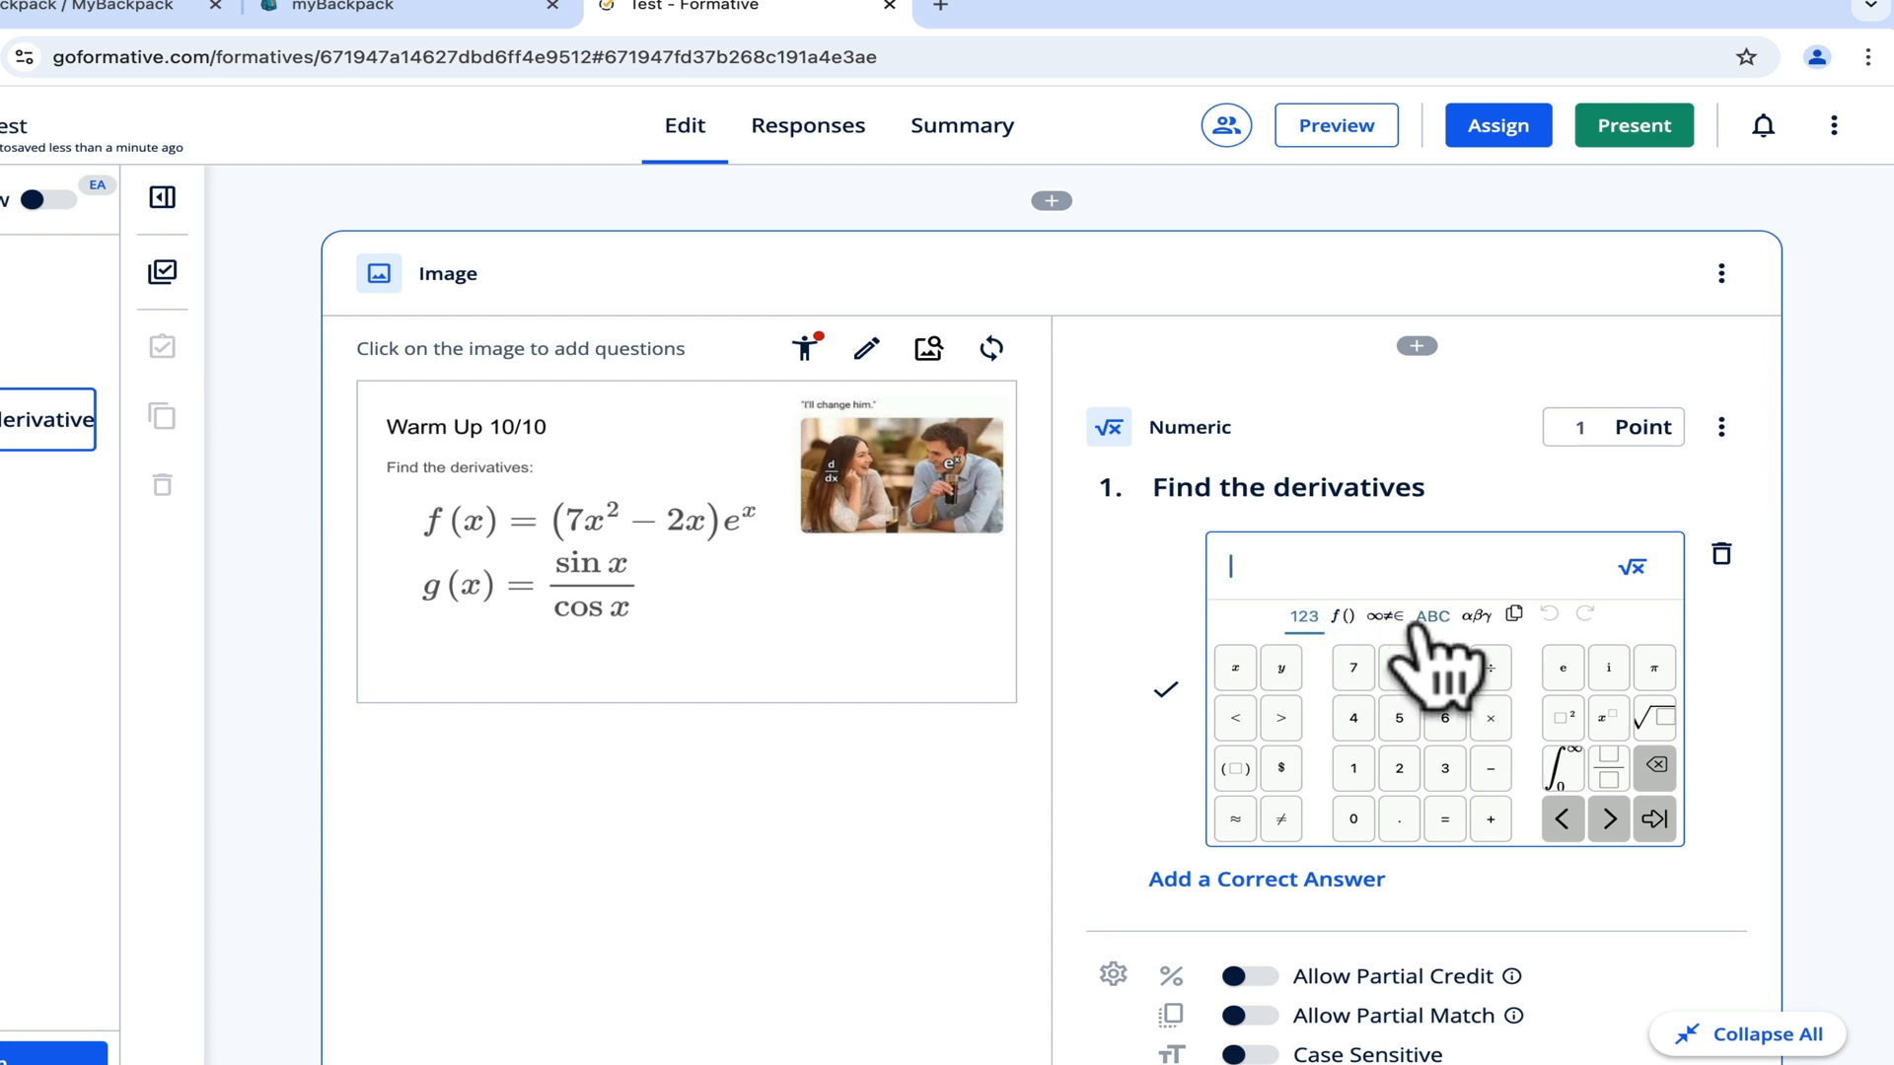
scroll("down", 3)
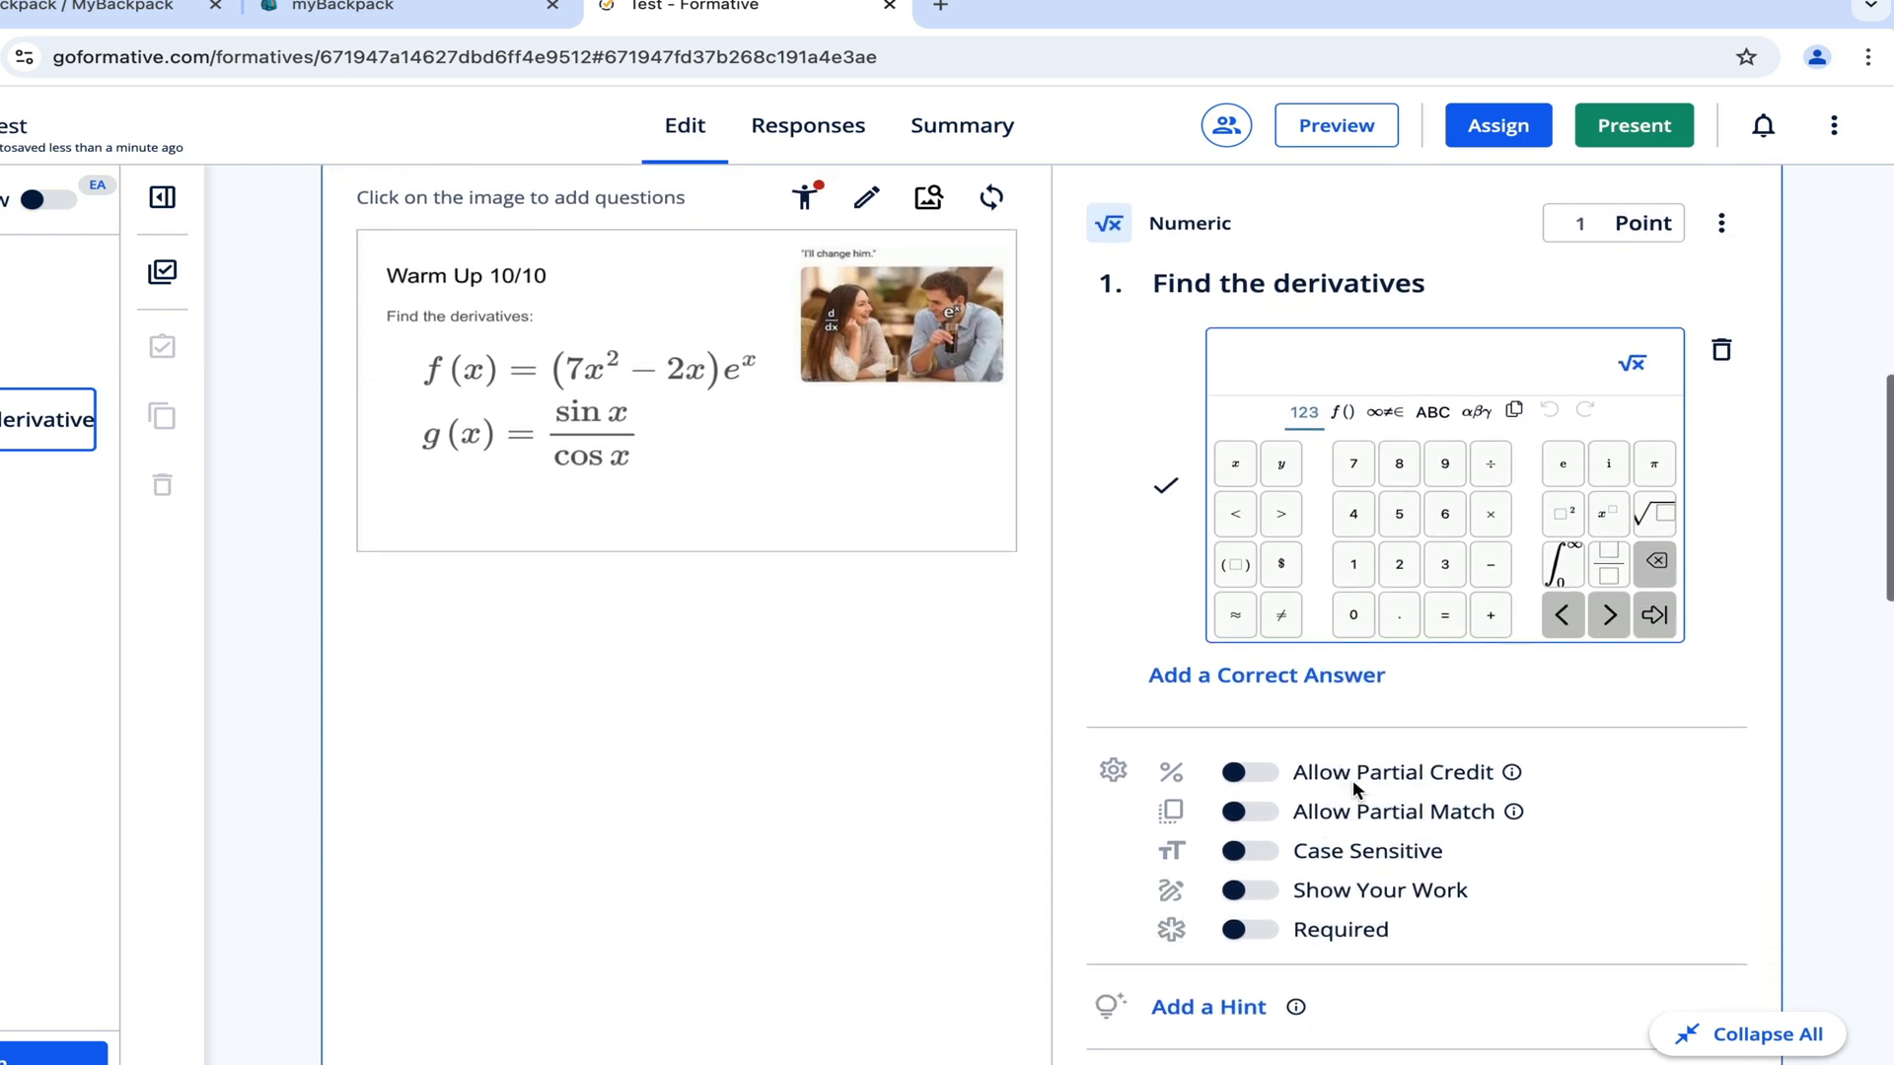
left_click(1249, 771)
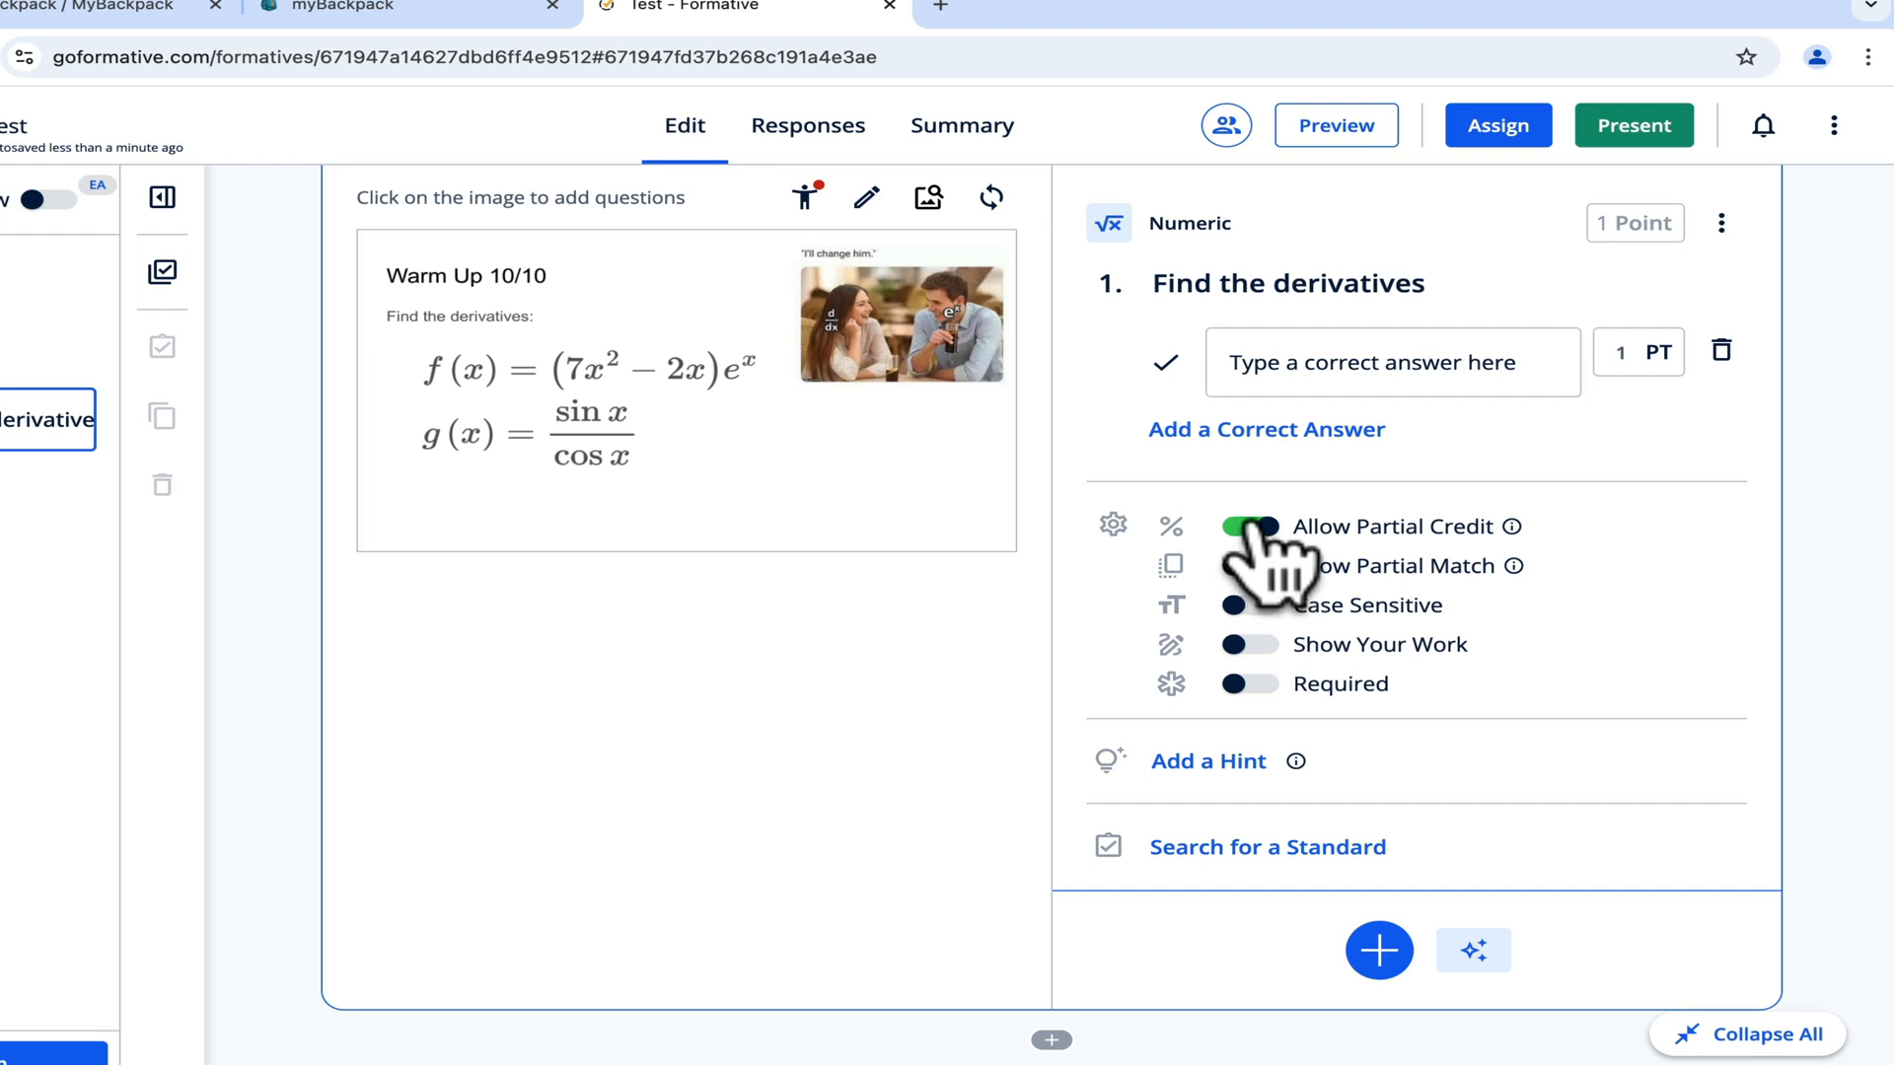
Turn off partial credit, enable Show Your Work, and reword to 'Find the derivative of f(x)'.
left_click(1250, 526)
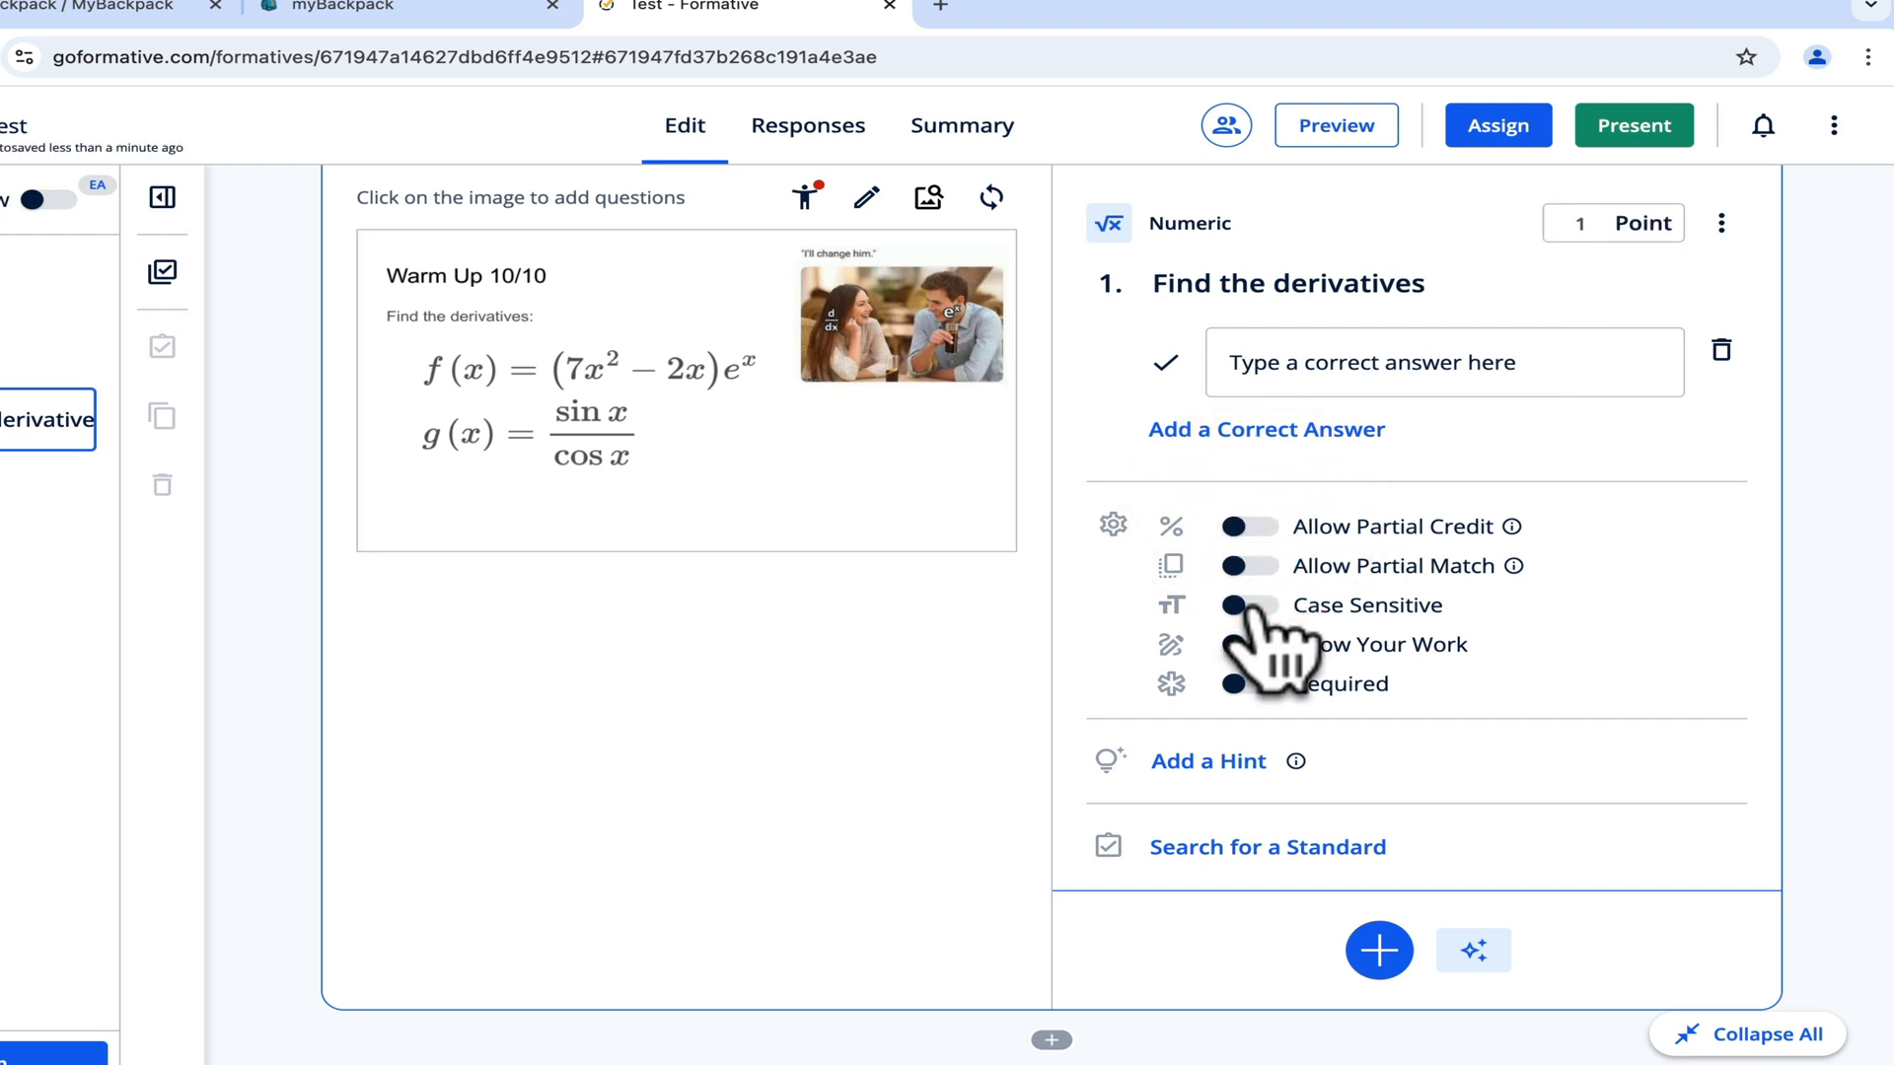
left_click(1248, 644)
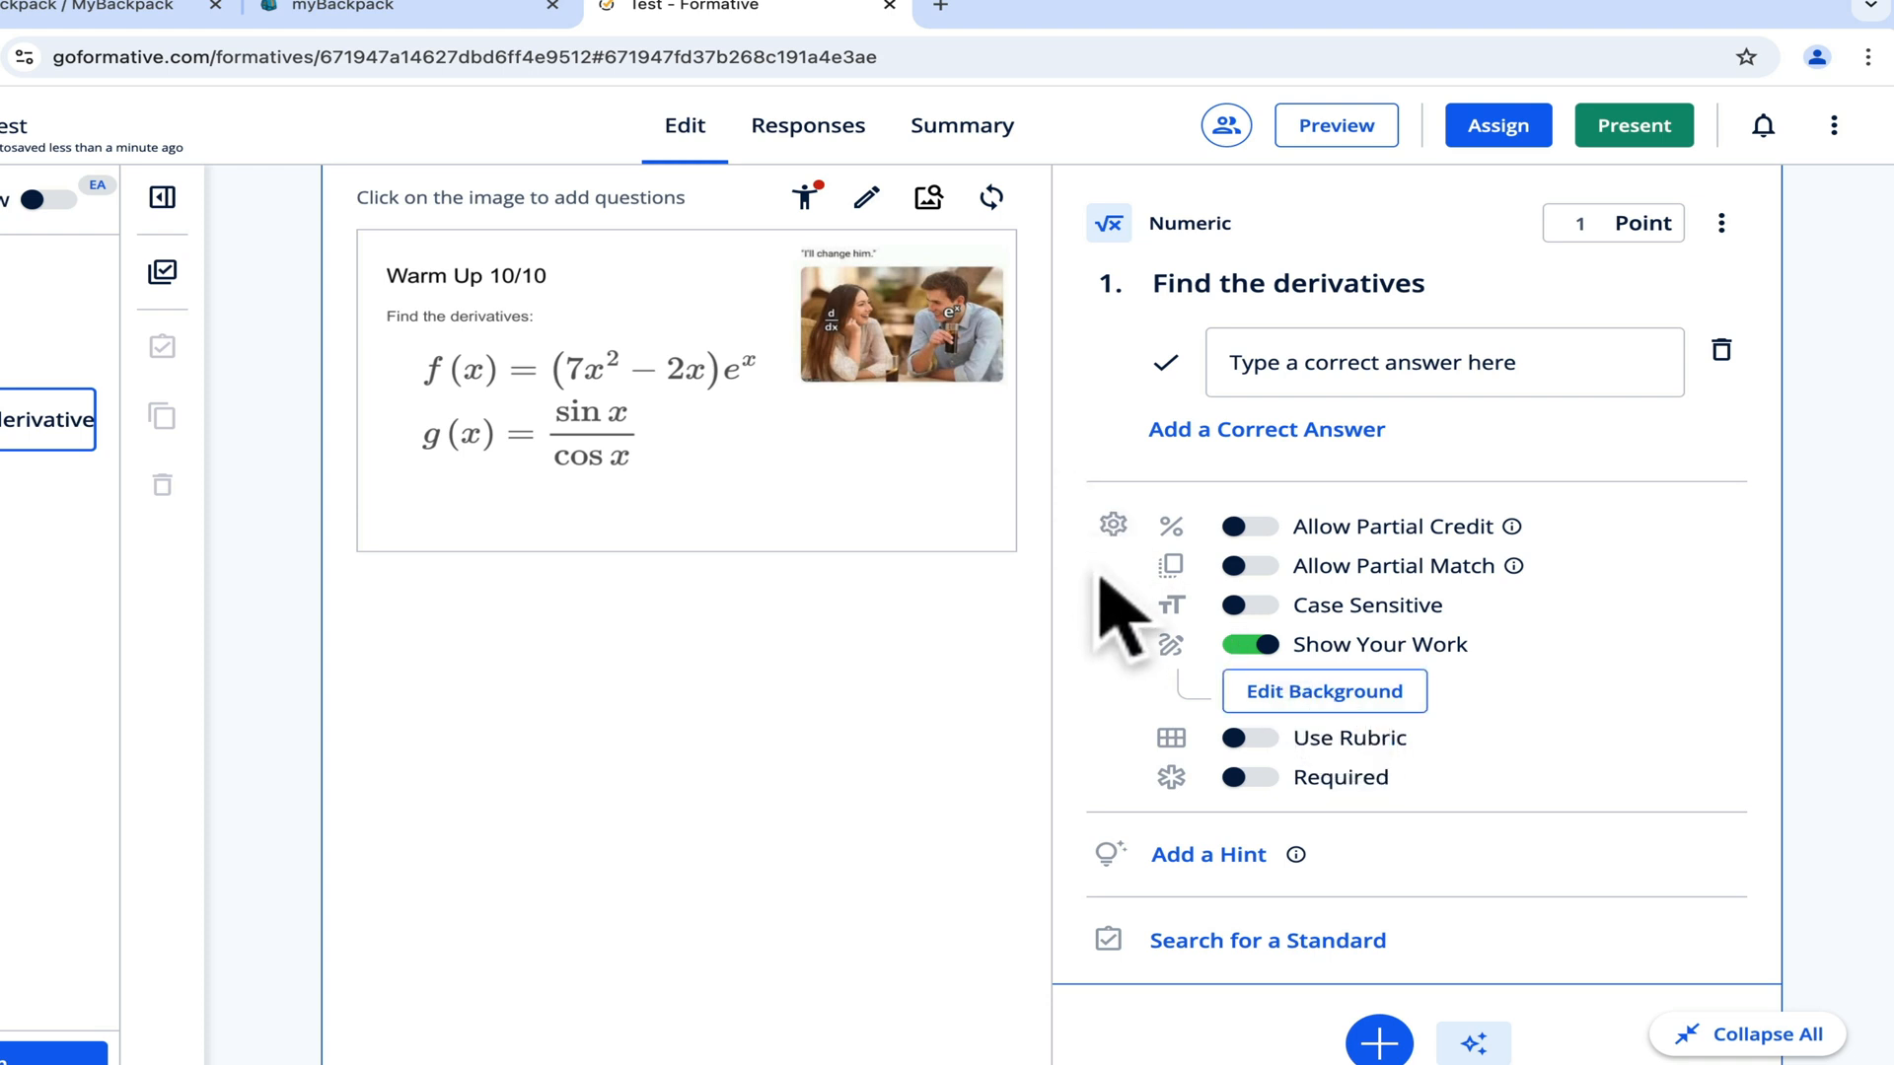
mouse_move(712, 472)
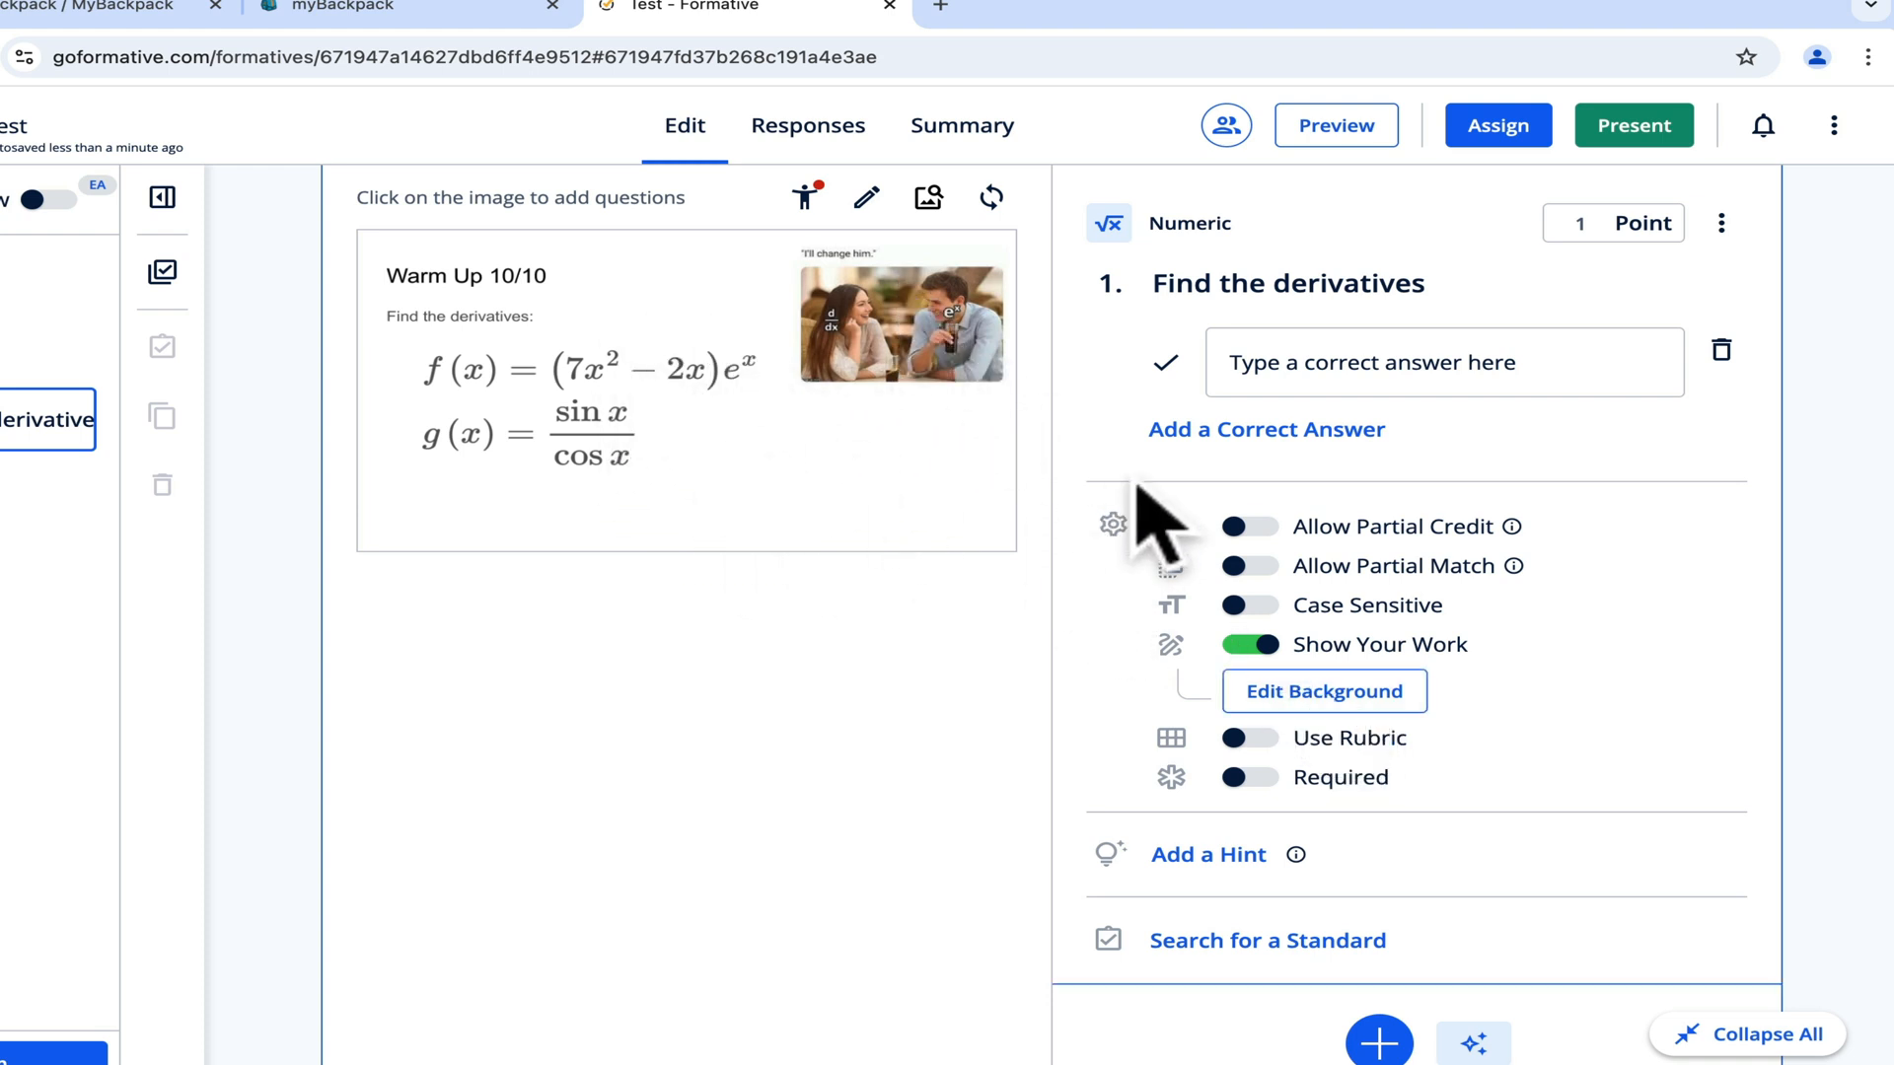
mouse_move(1377, 870)
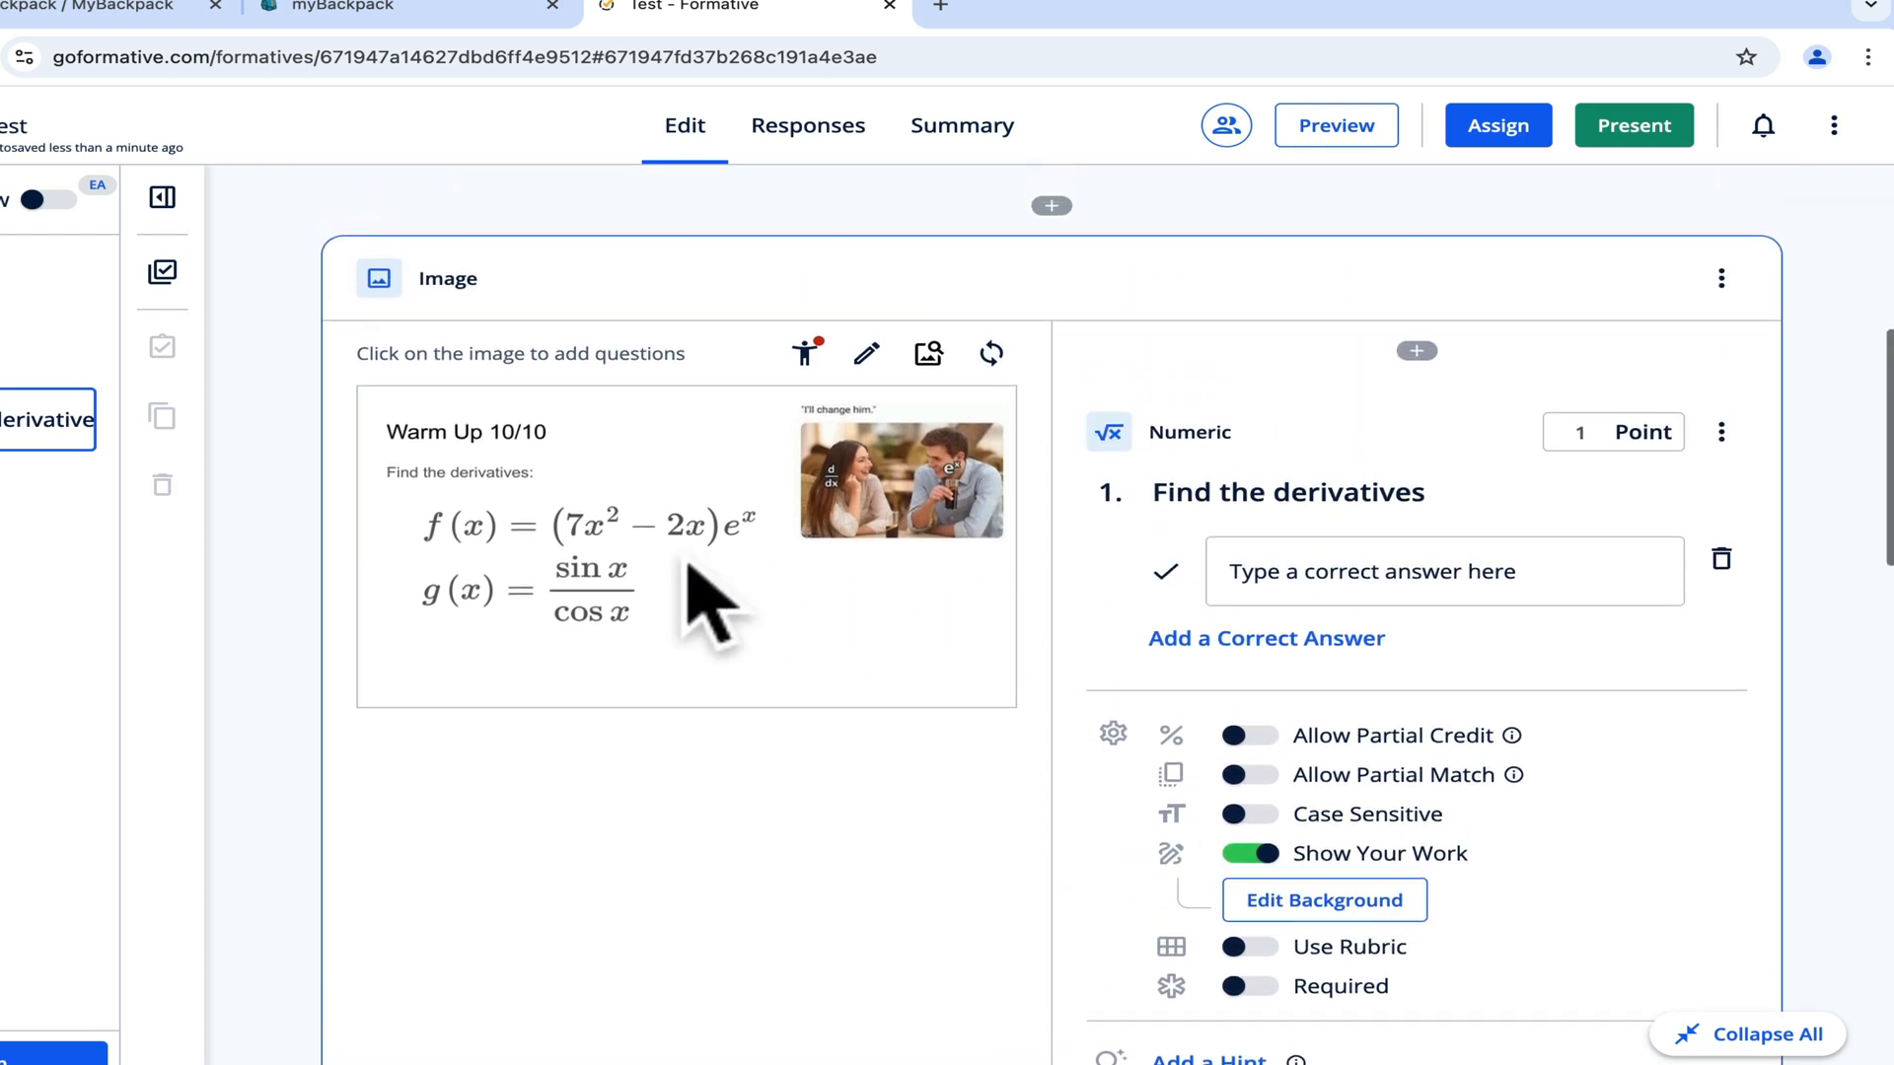
left_click(1443, 571)
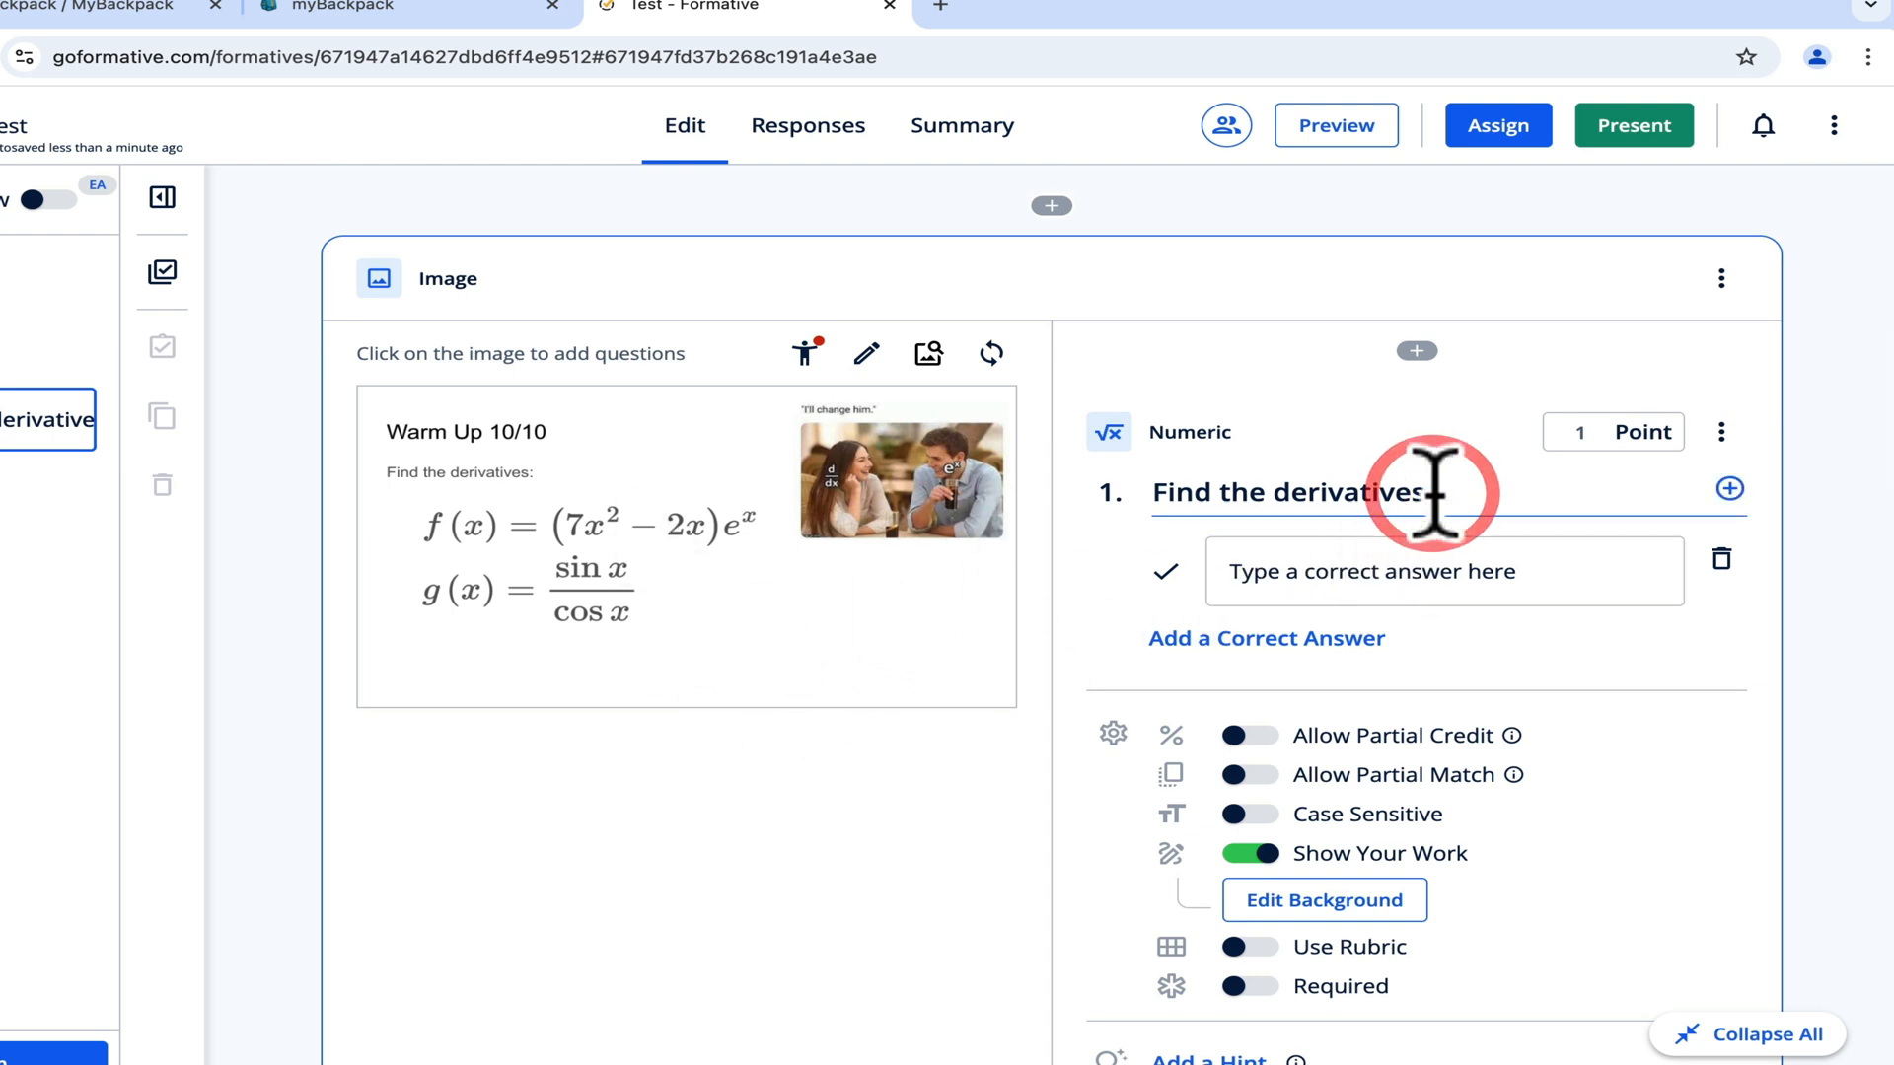
key("Backspace")
type(" of f(x")
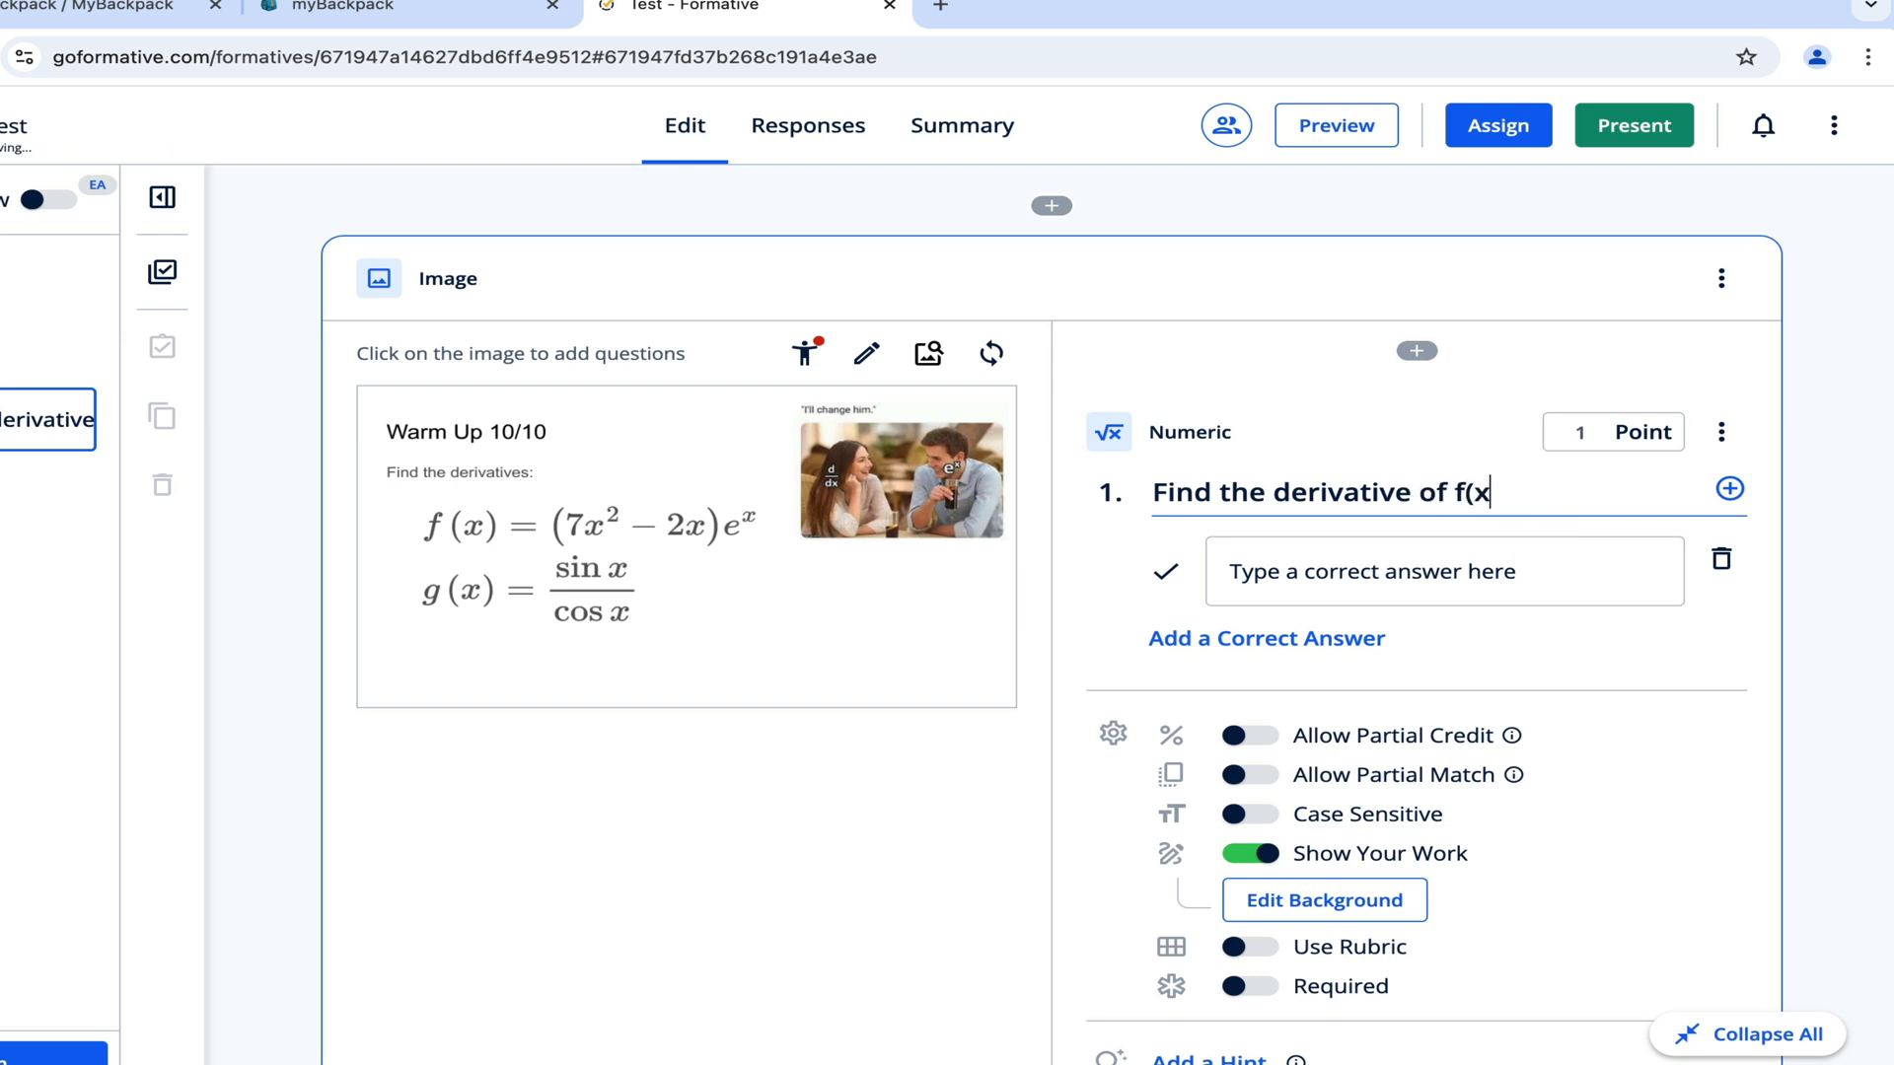
scroll("down", 3)
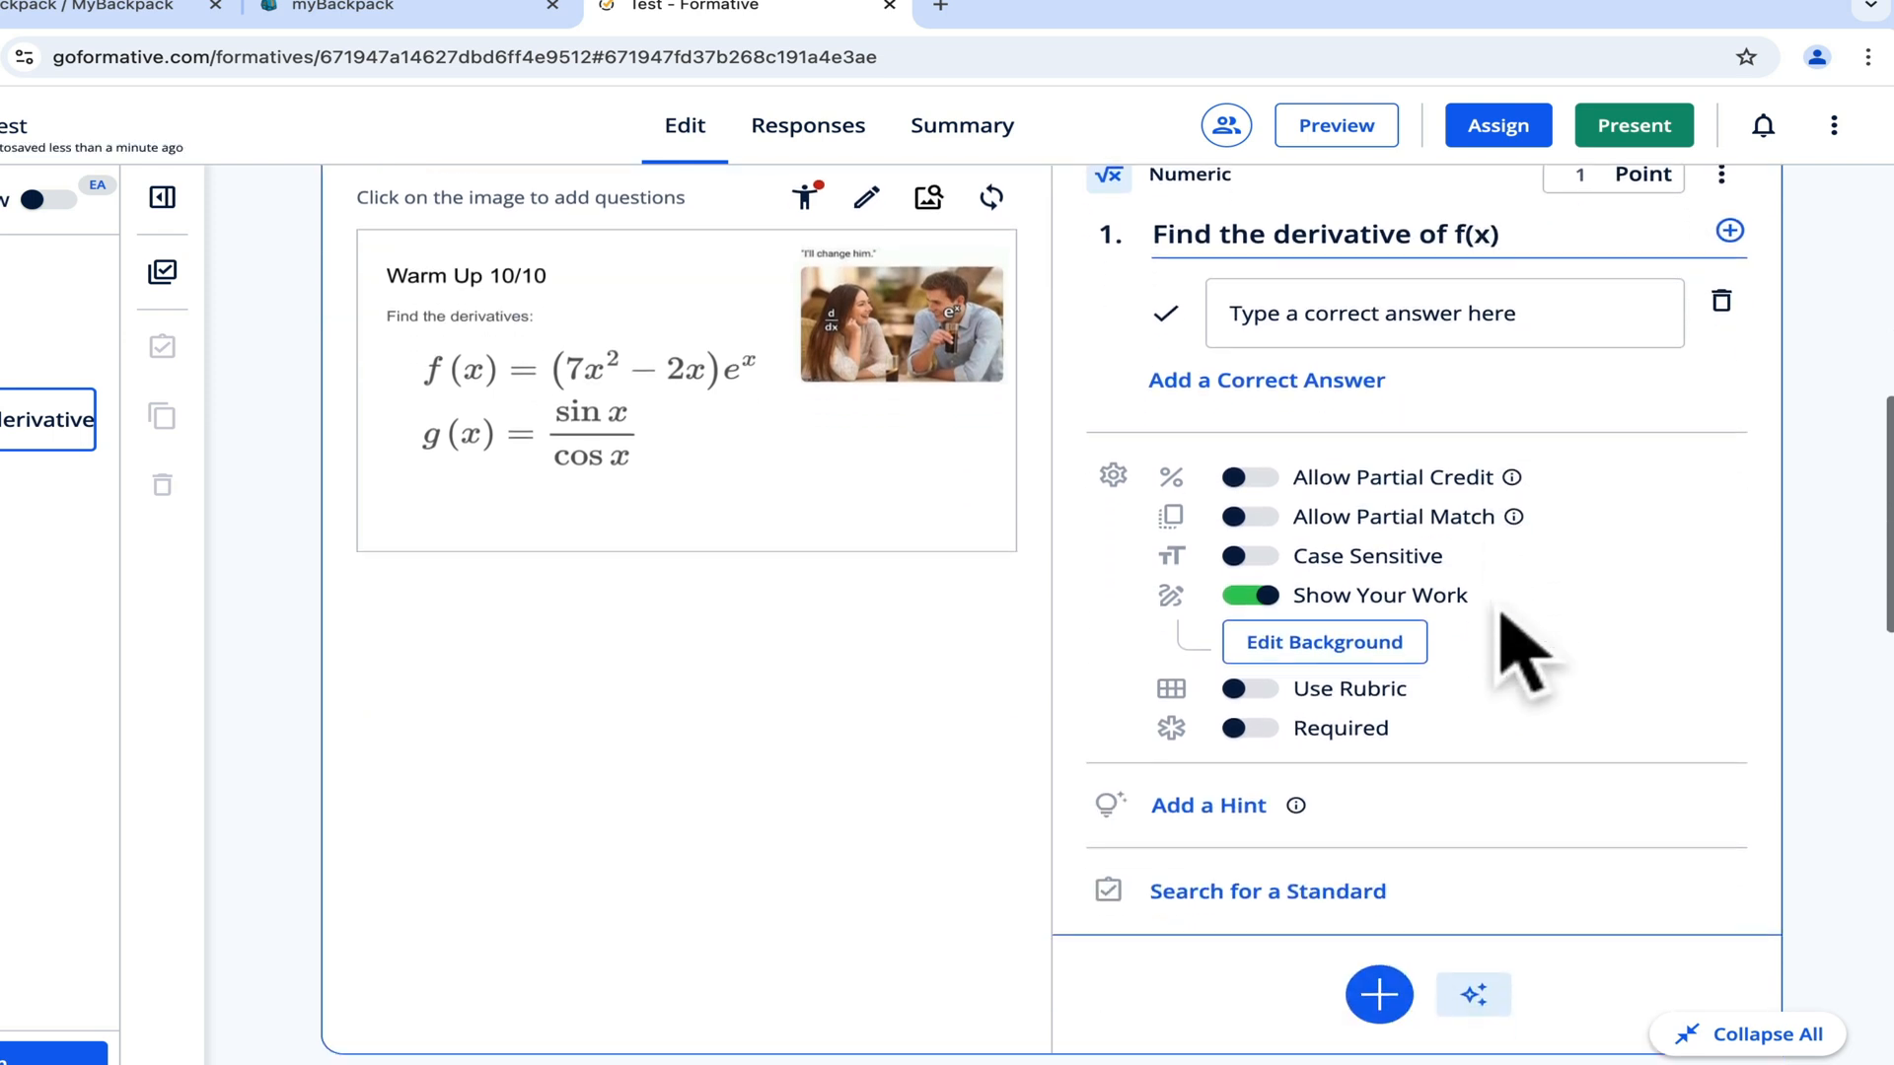
Add a second Numeric question reading 'Find the derivative of g(x)'.
left_click(1377, 994)
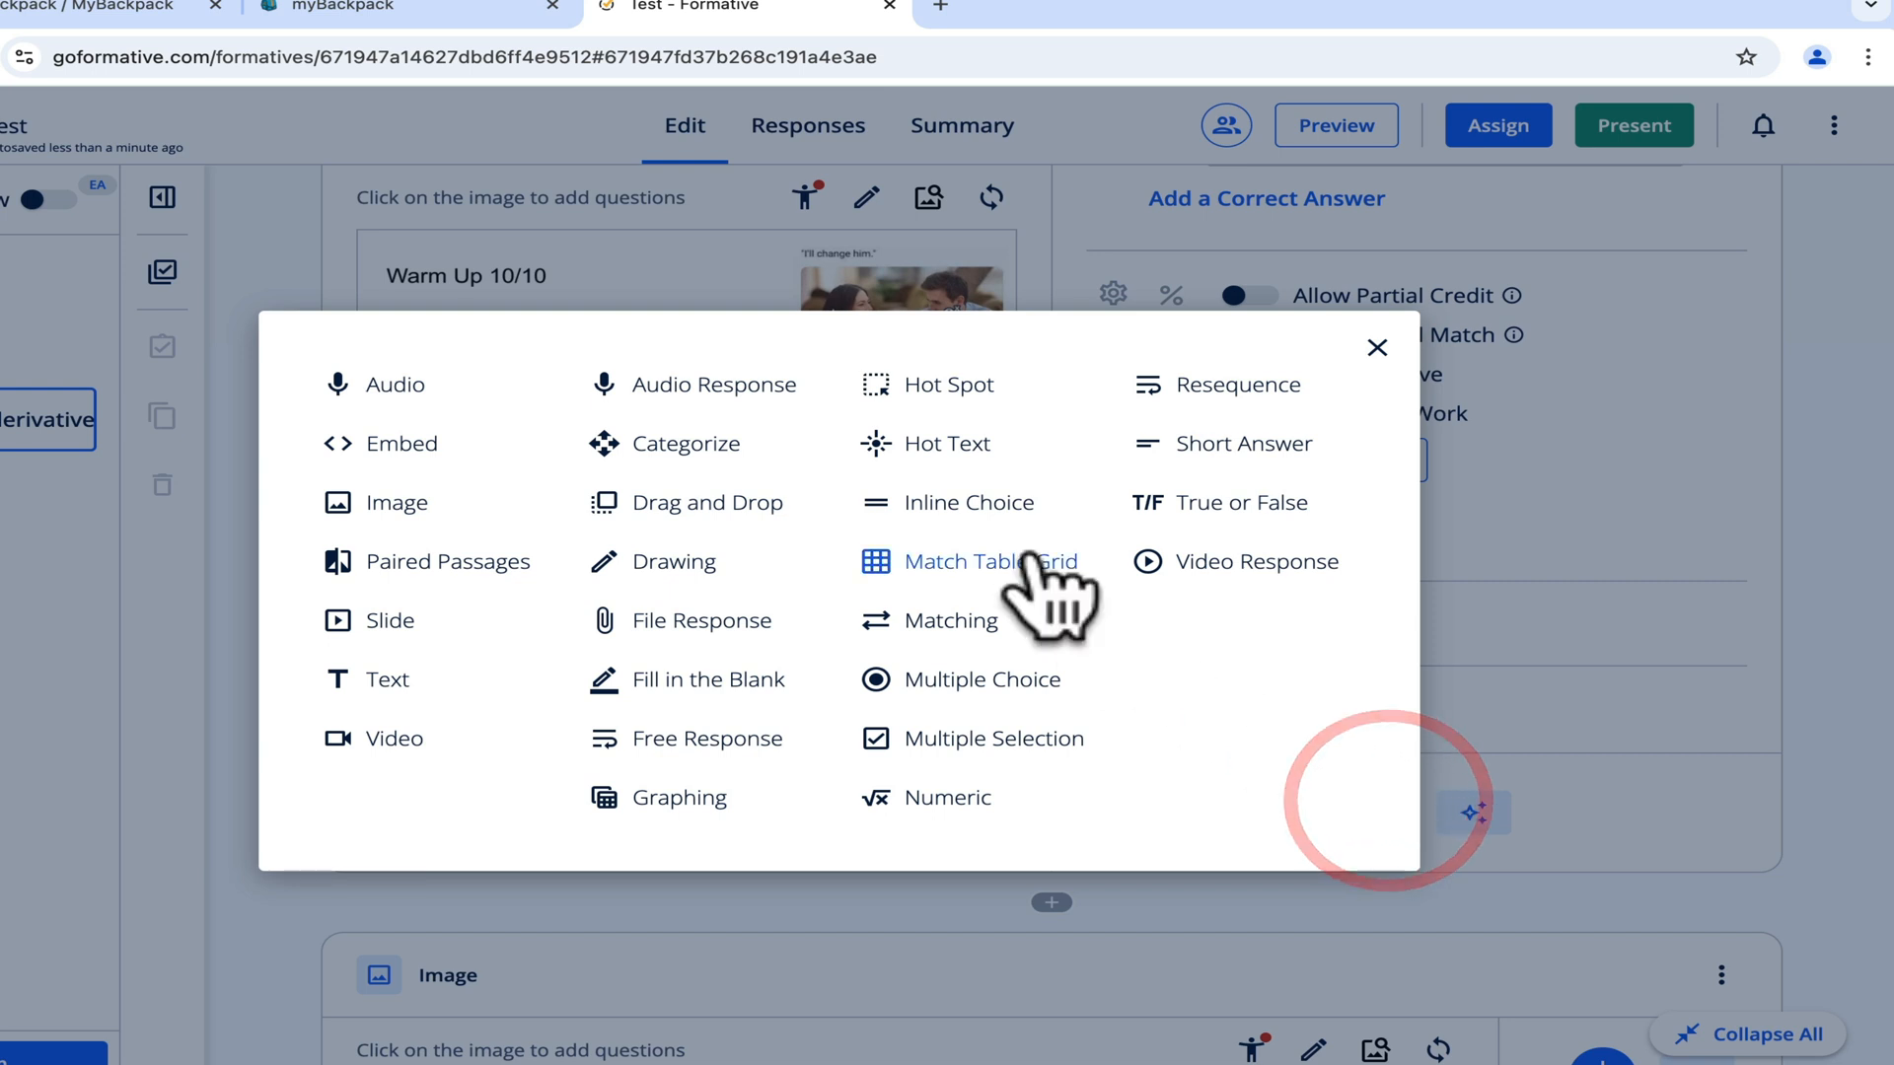
mouse_move(851, 484)
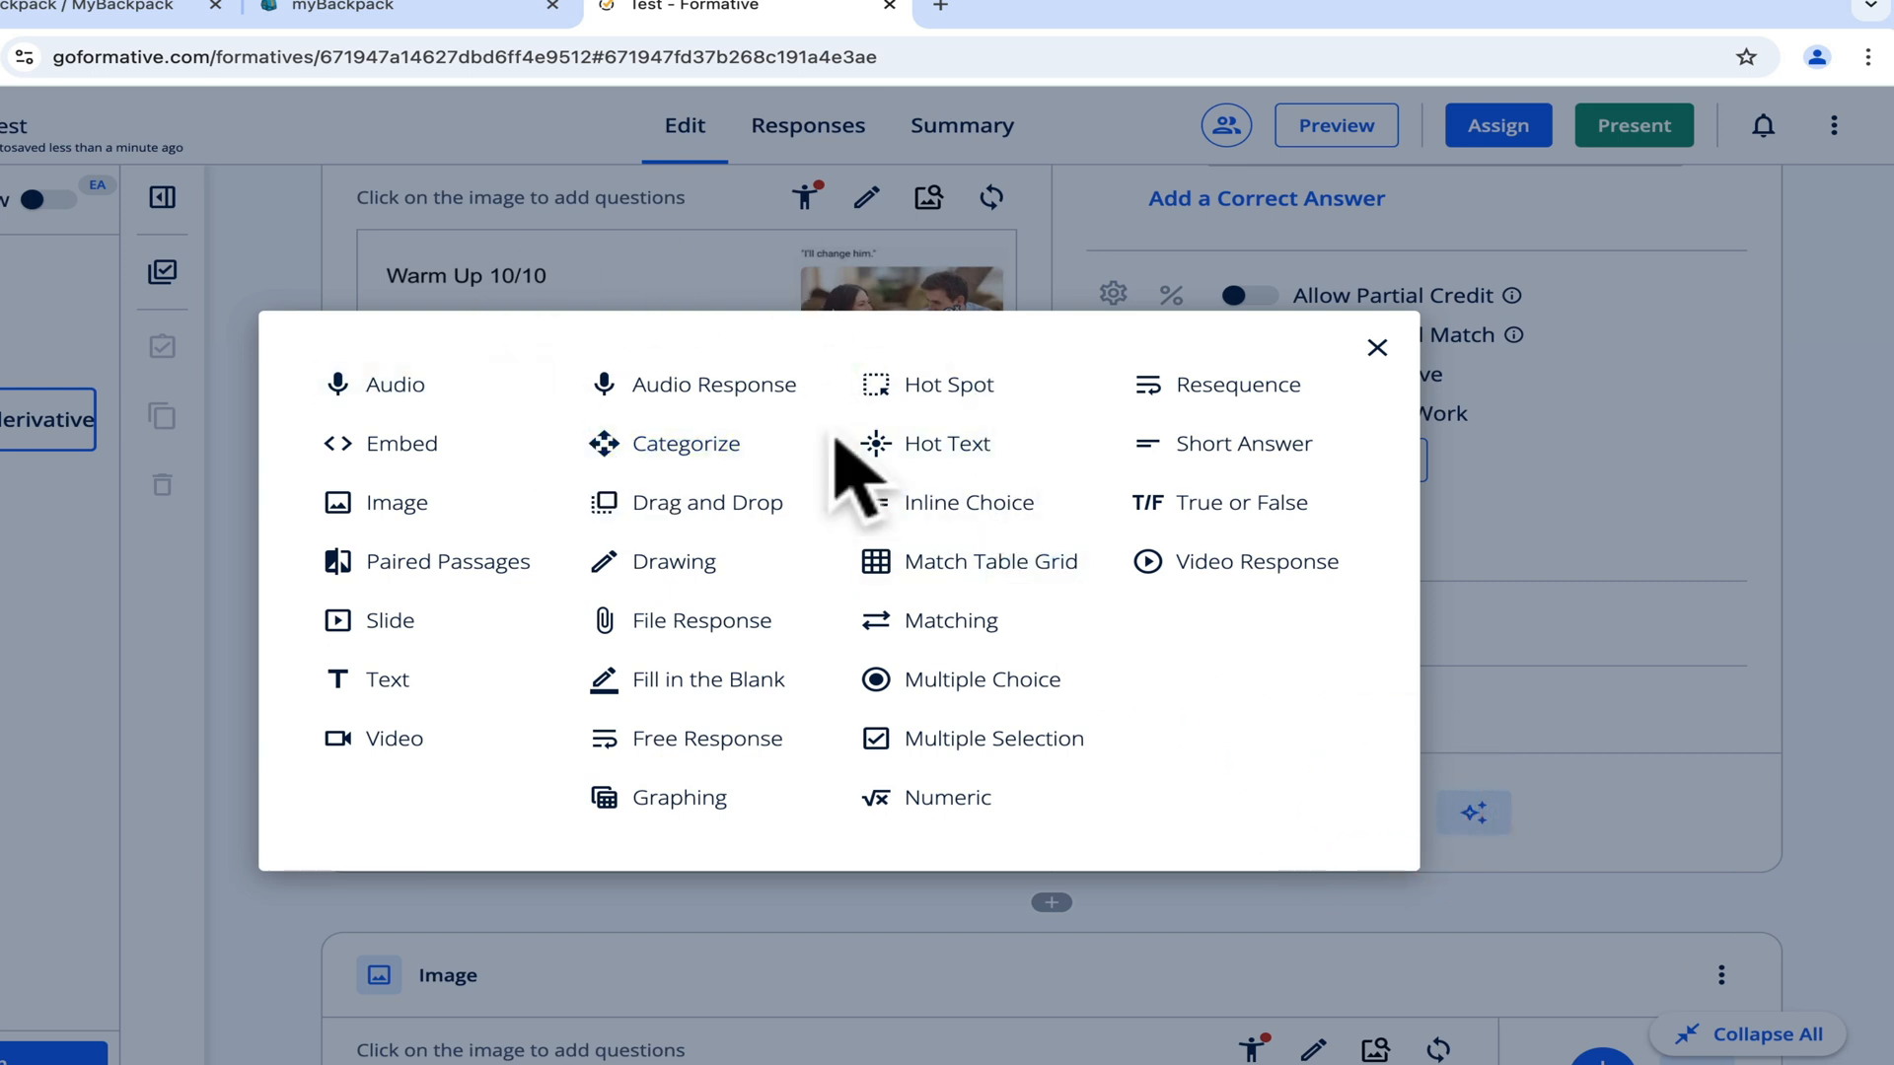
mouse_move(954, 797)
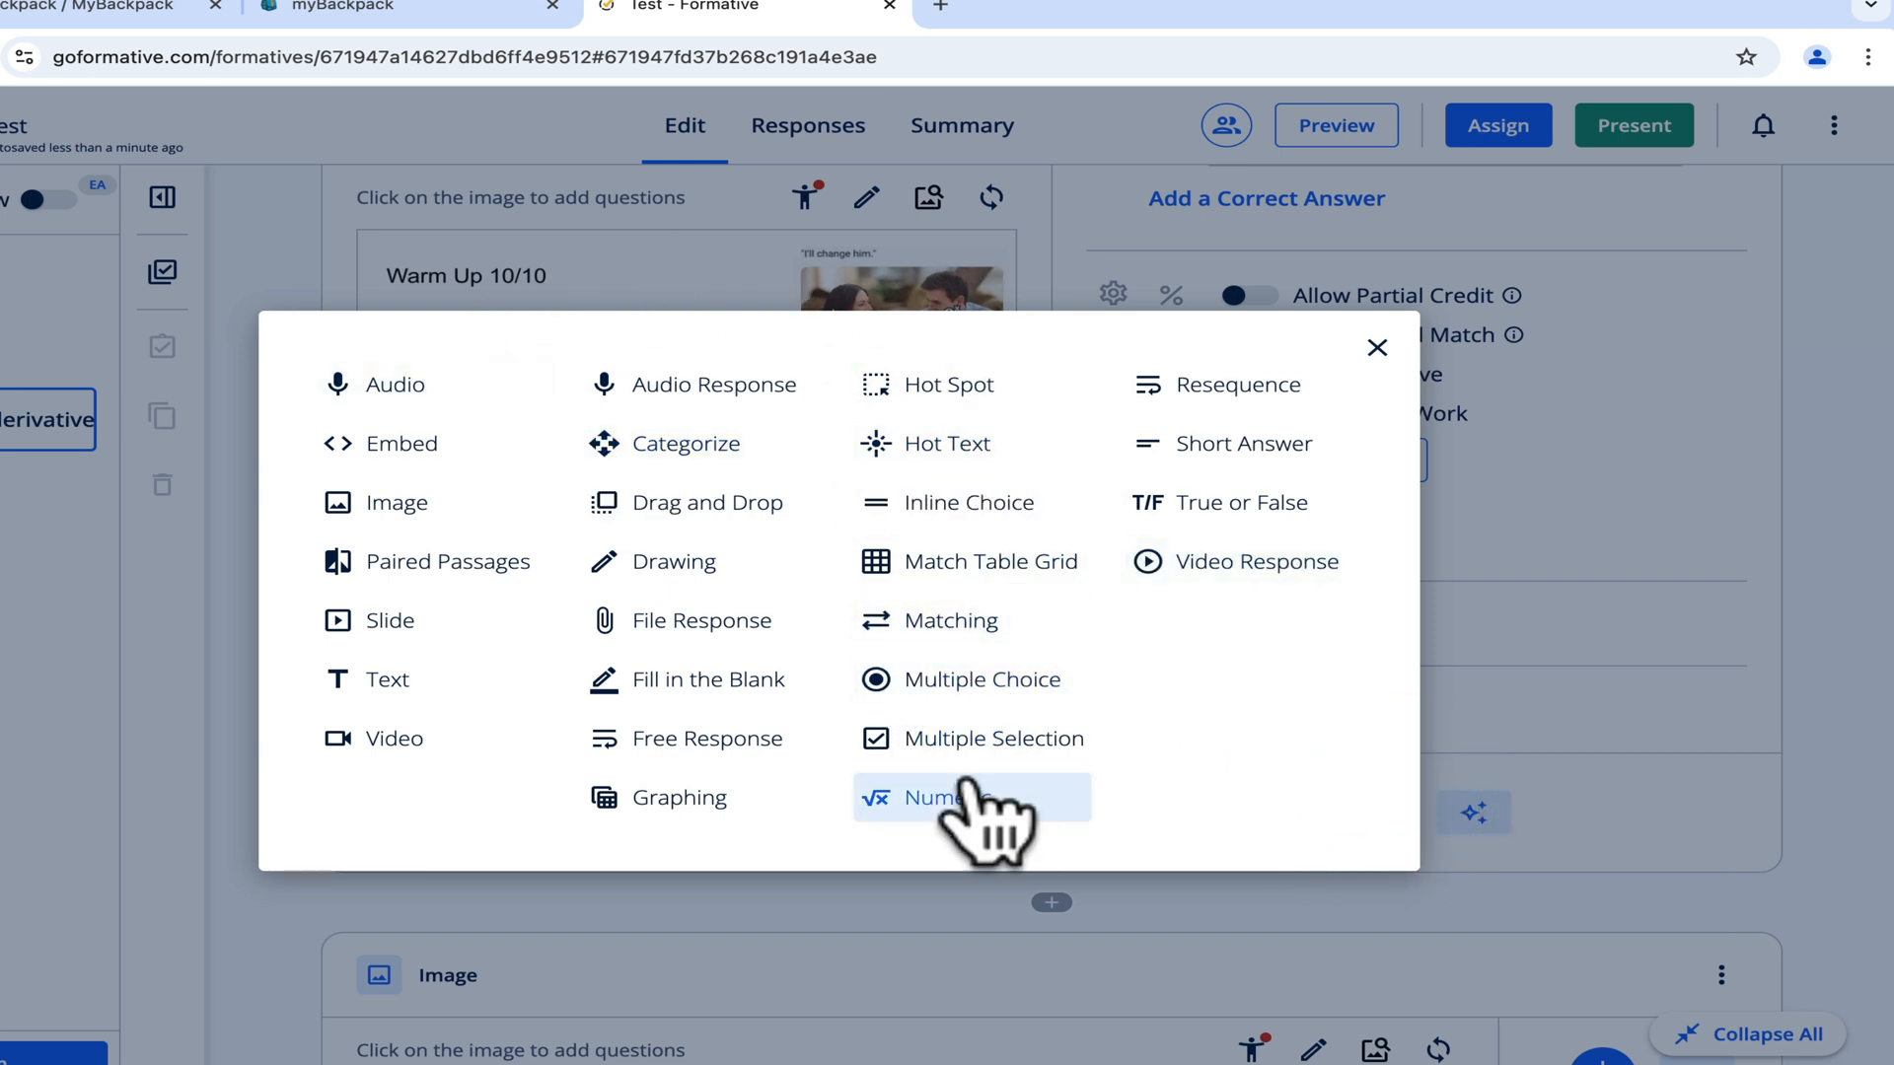
left_click(948, 797)
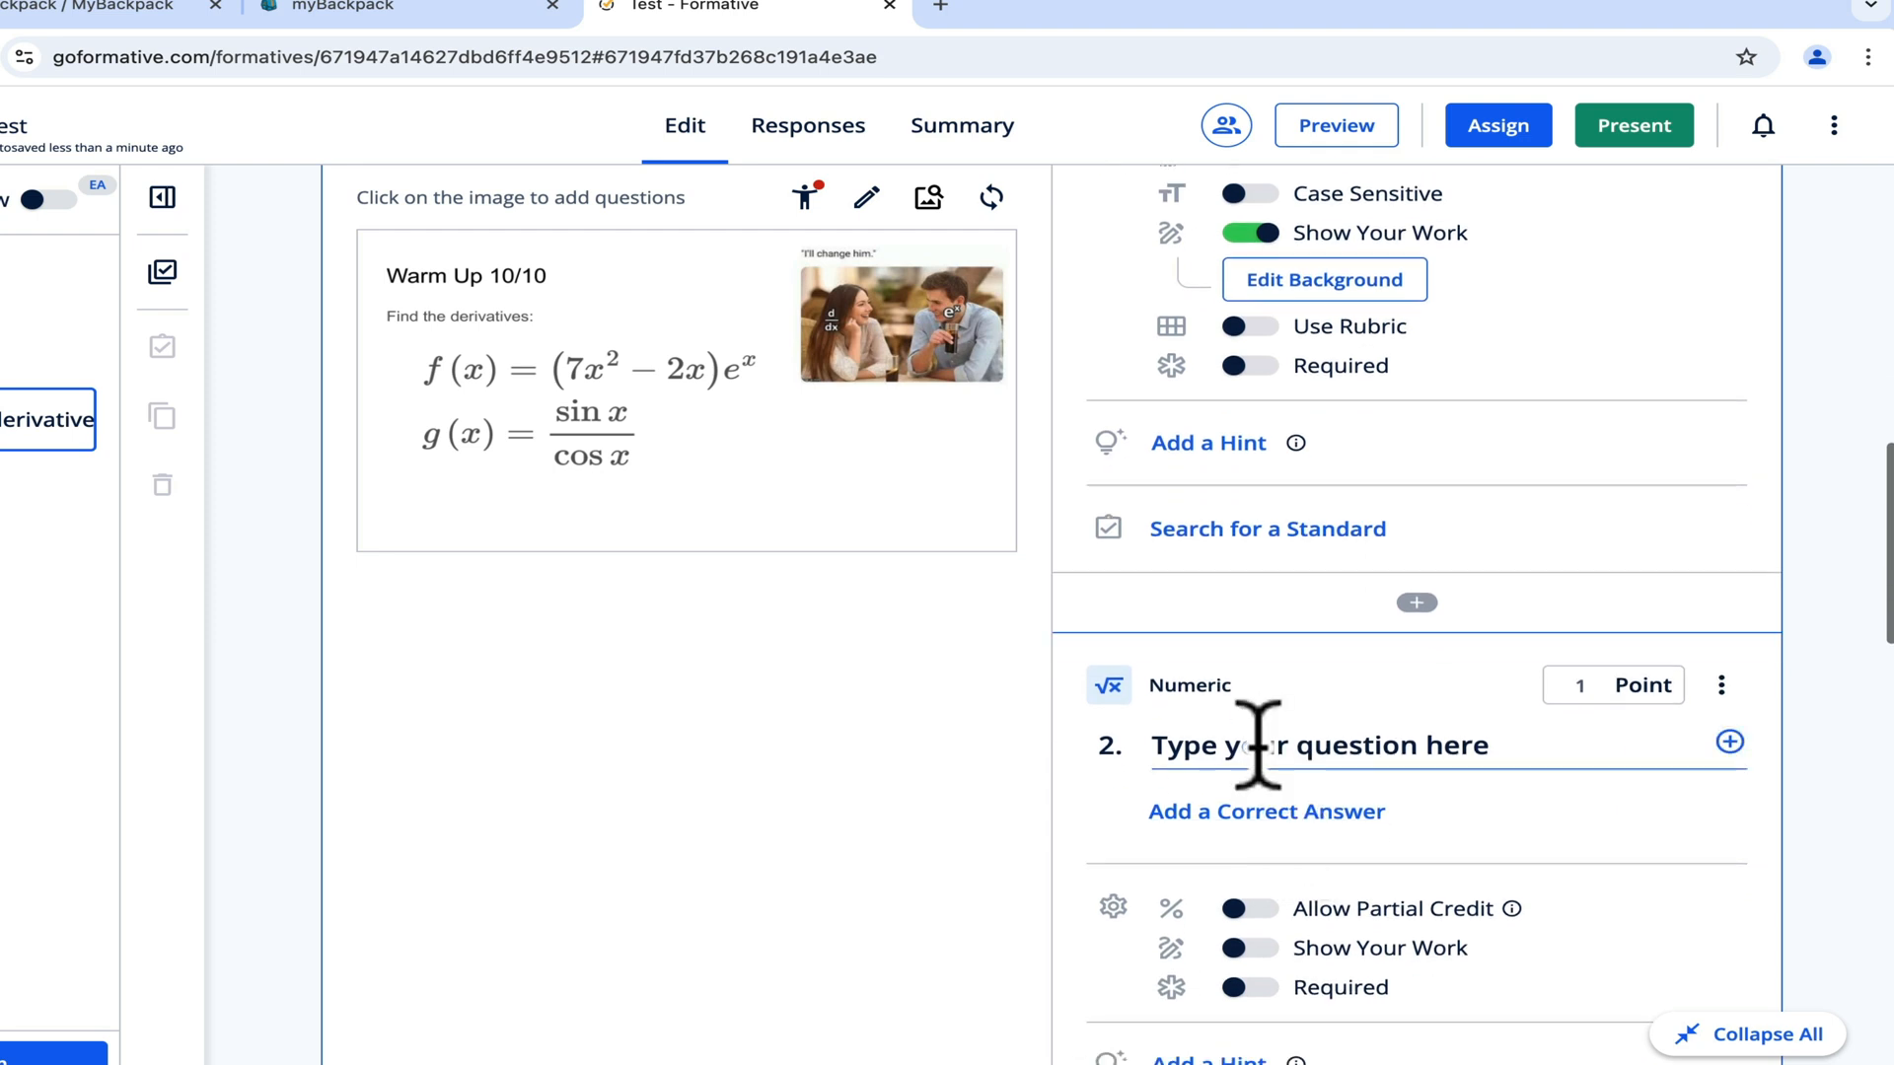
type("Find the derivative of g(x")
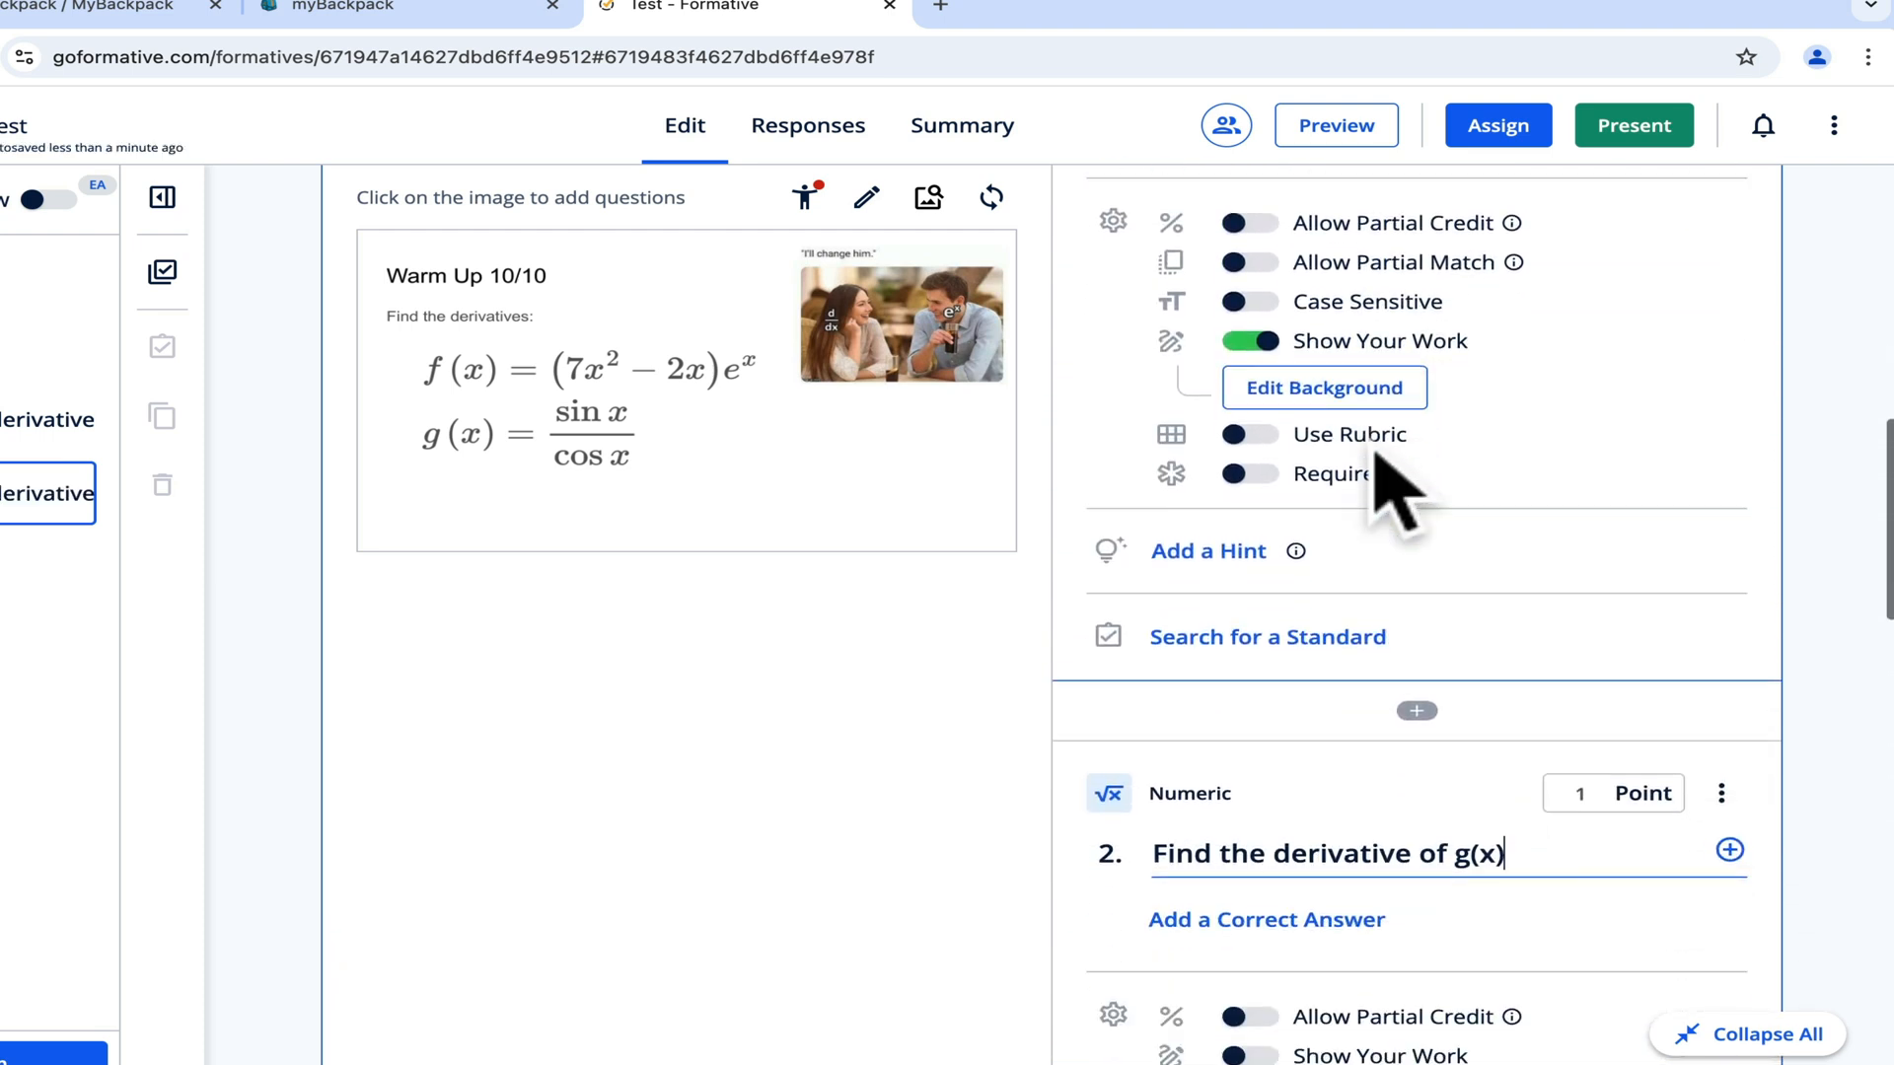
scroll("down", 3)
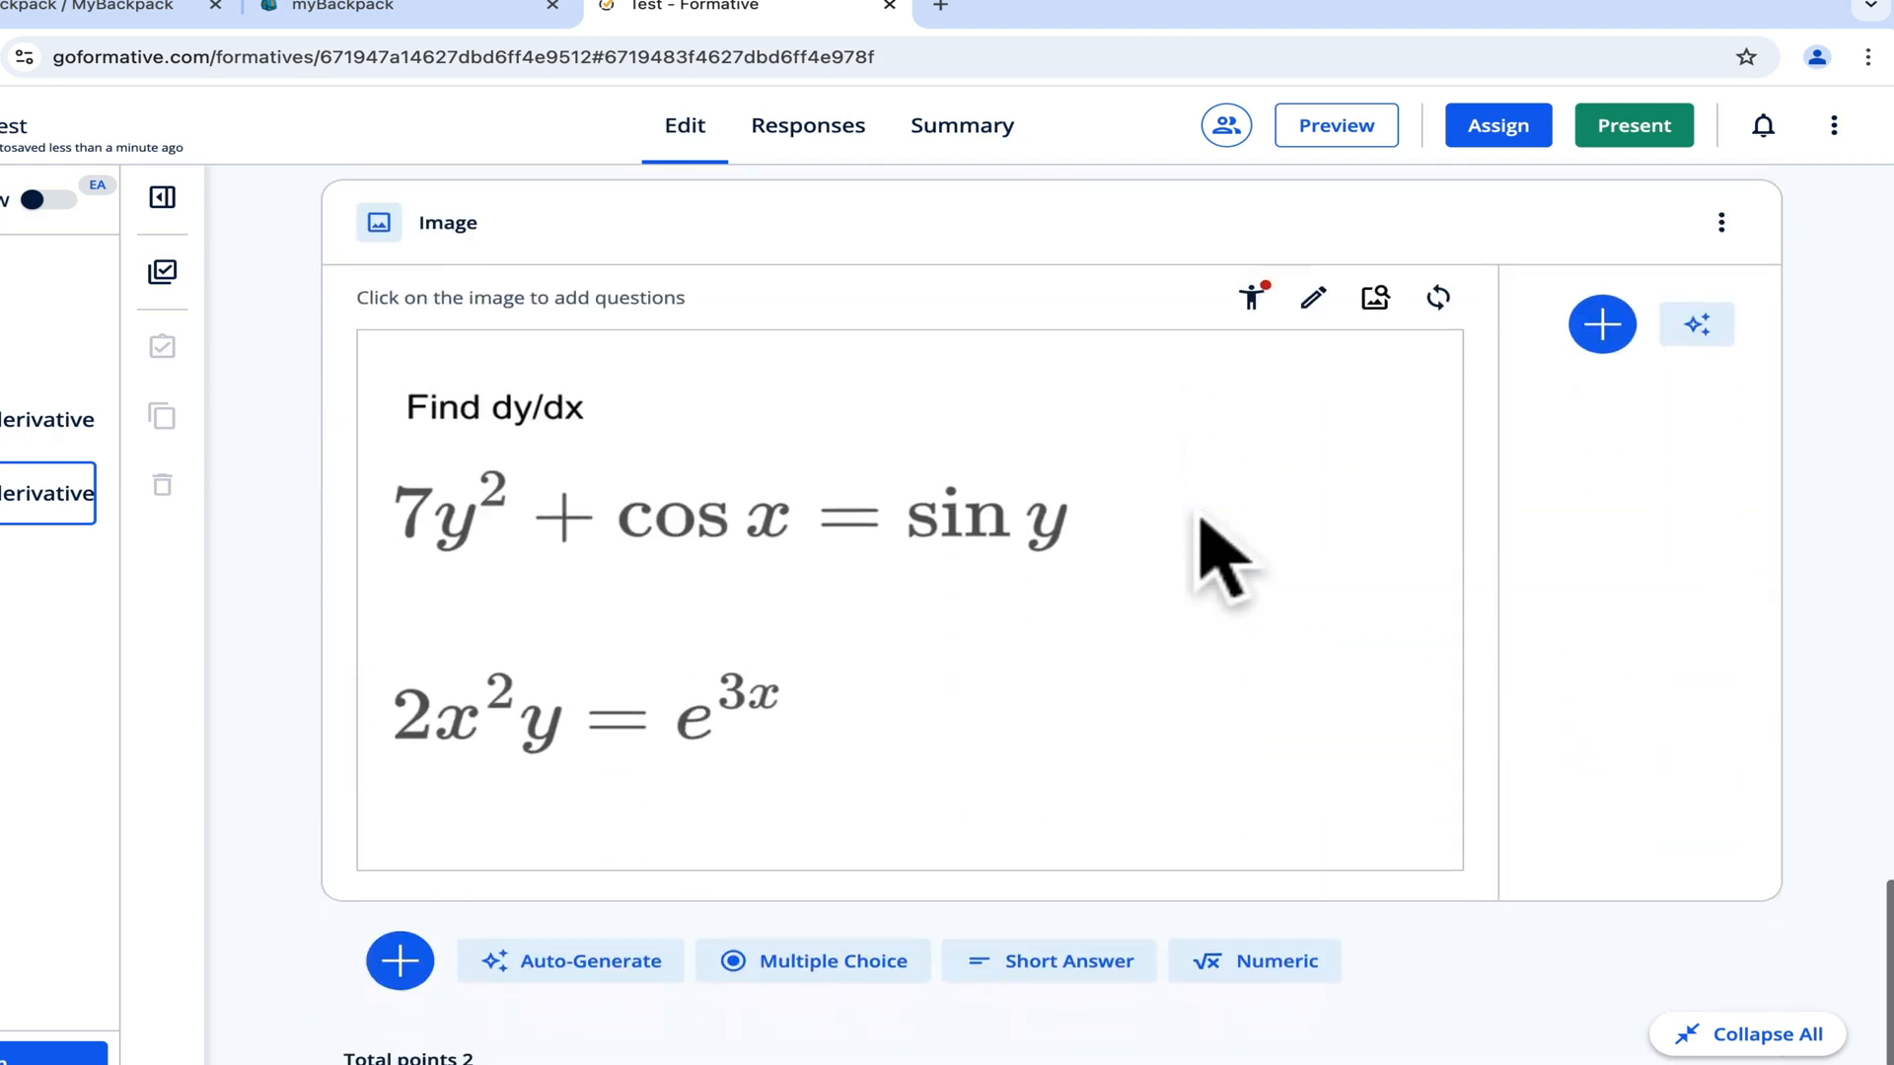
Add a Paired Passages item with a Multiple Choice question.
scroll("down", 3)
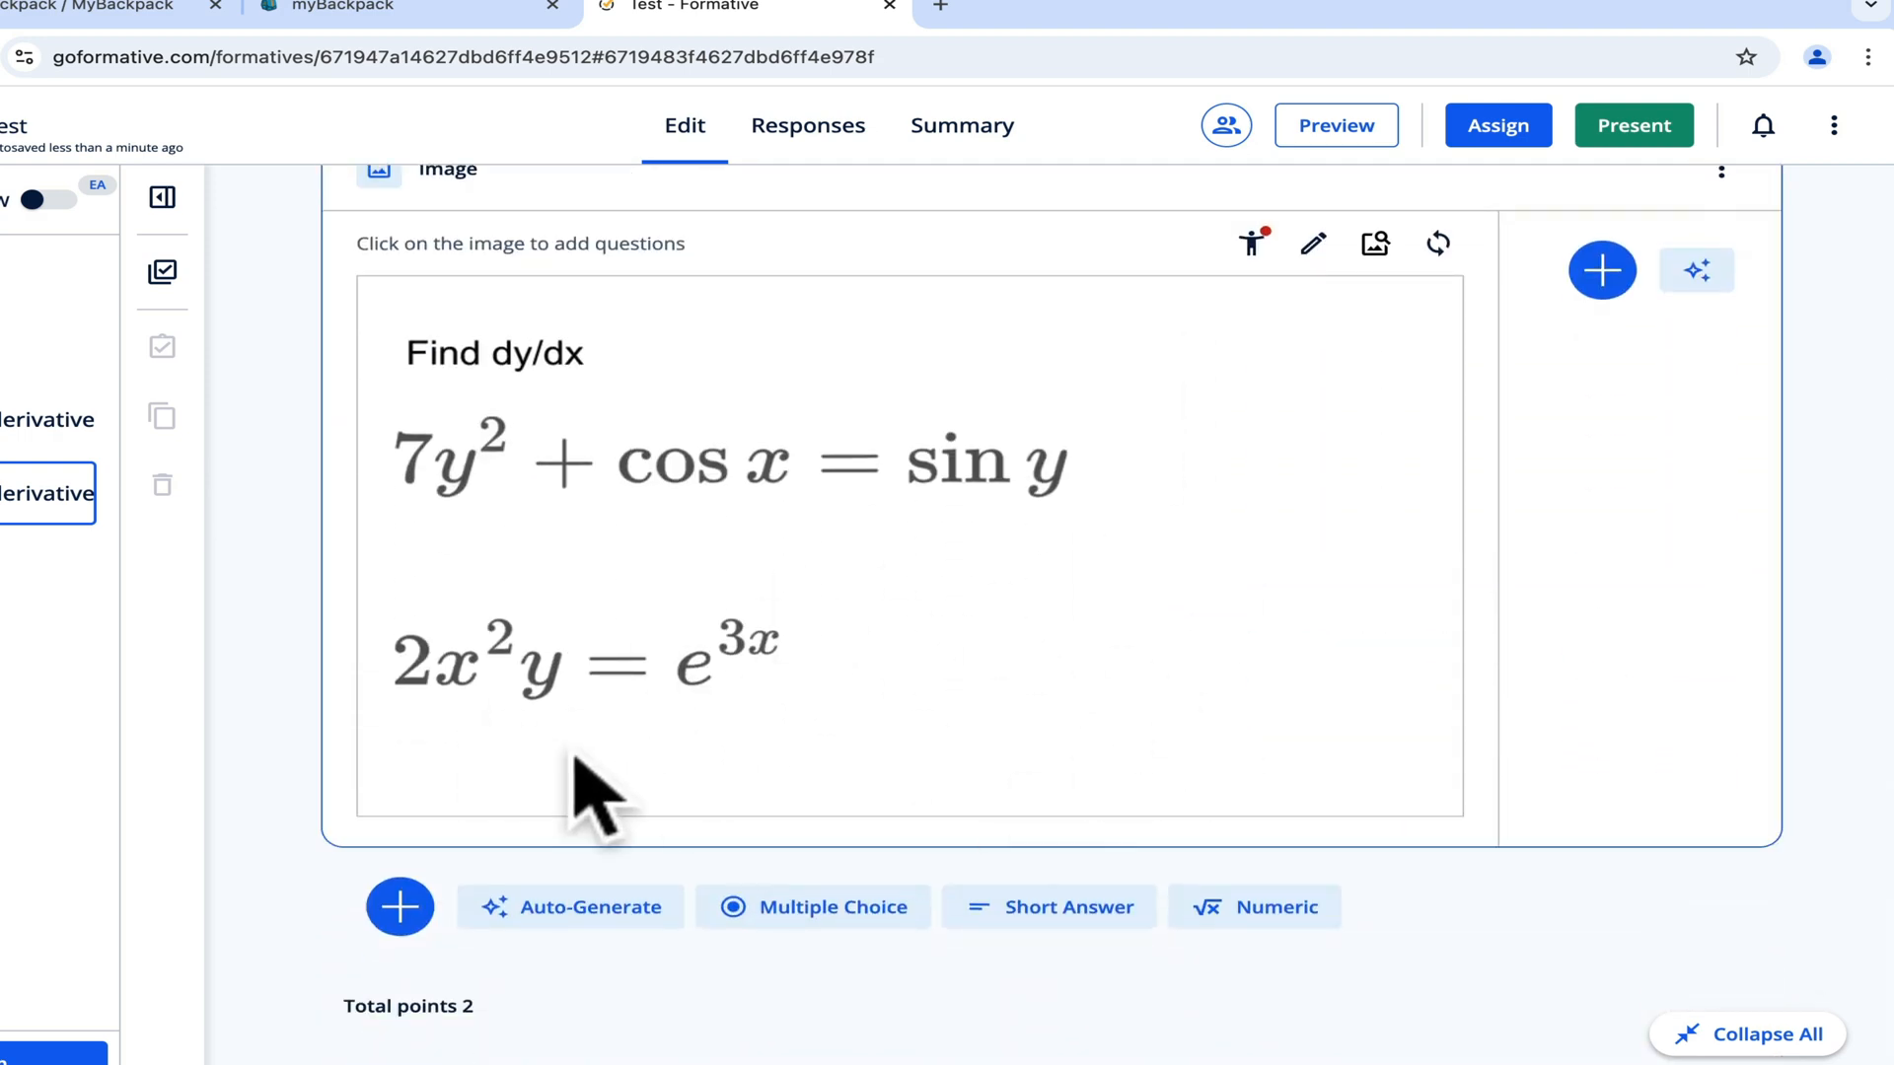
left_click(399, 907)
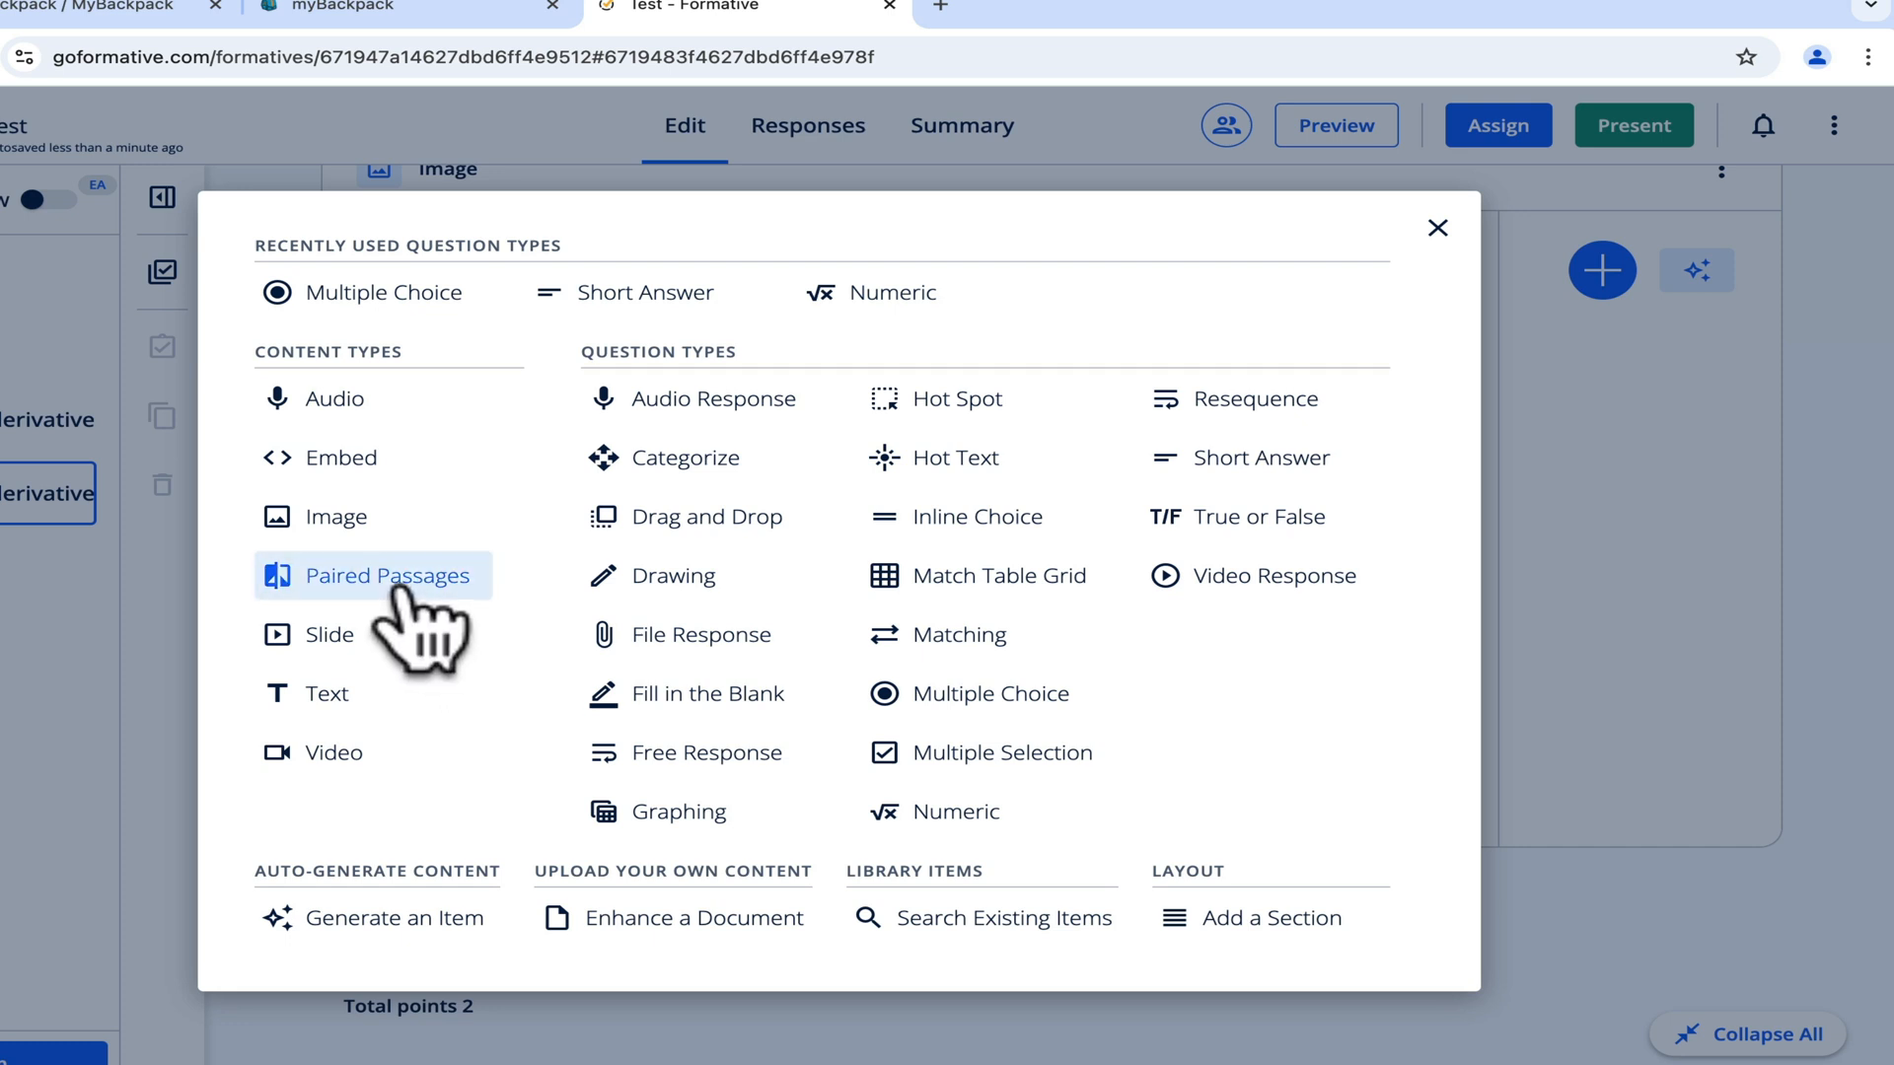
left_click(392, 576)
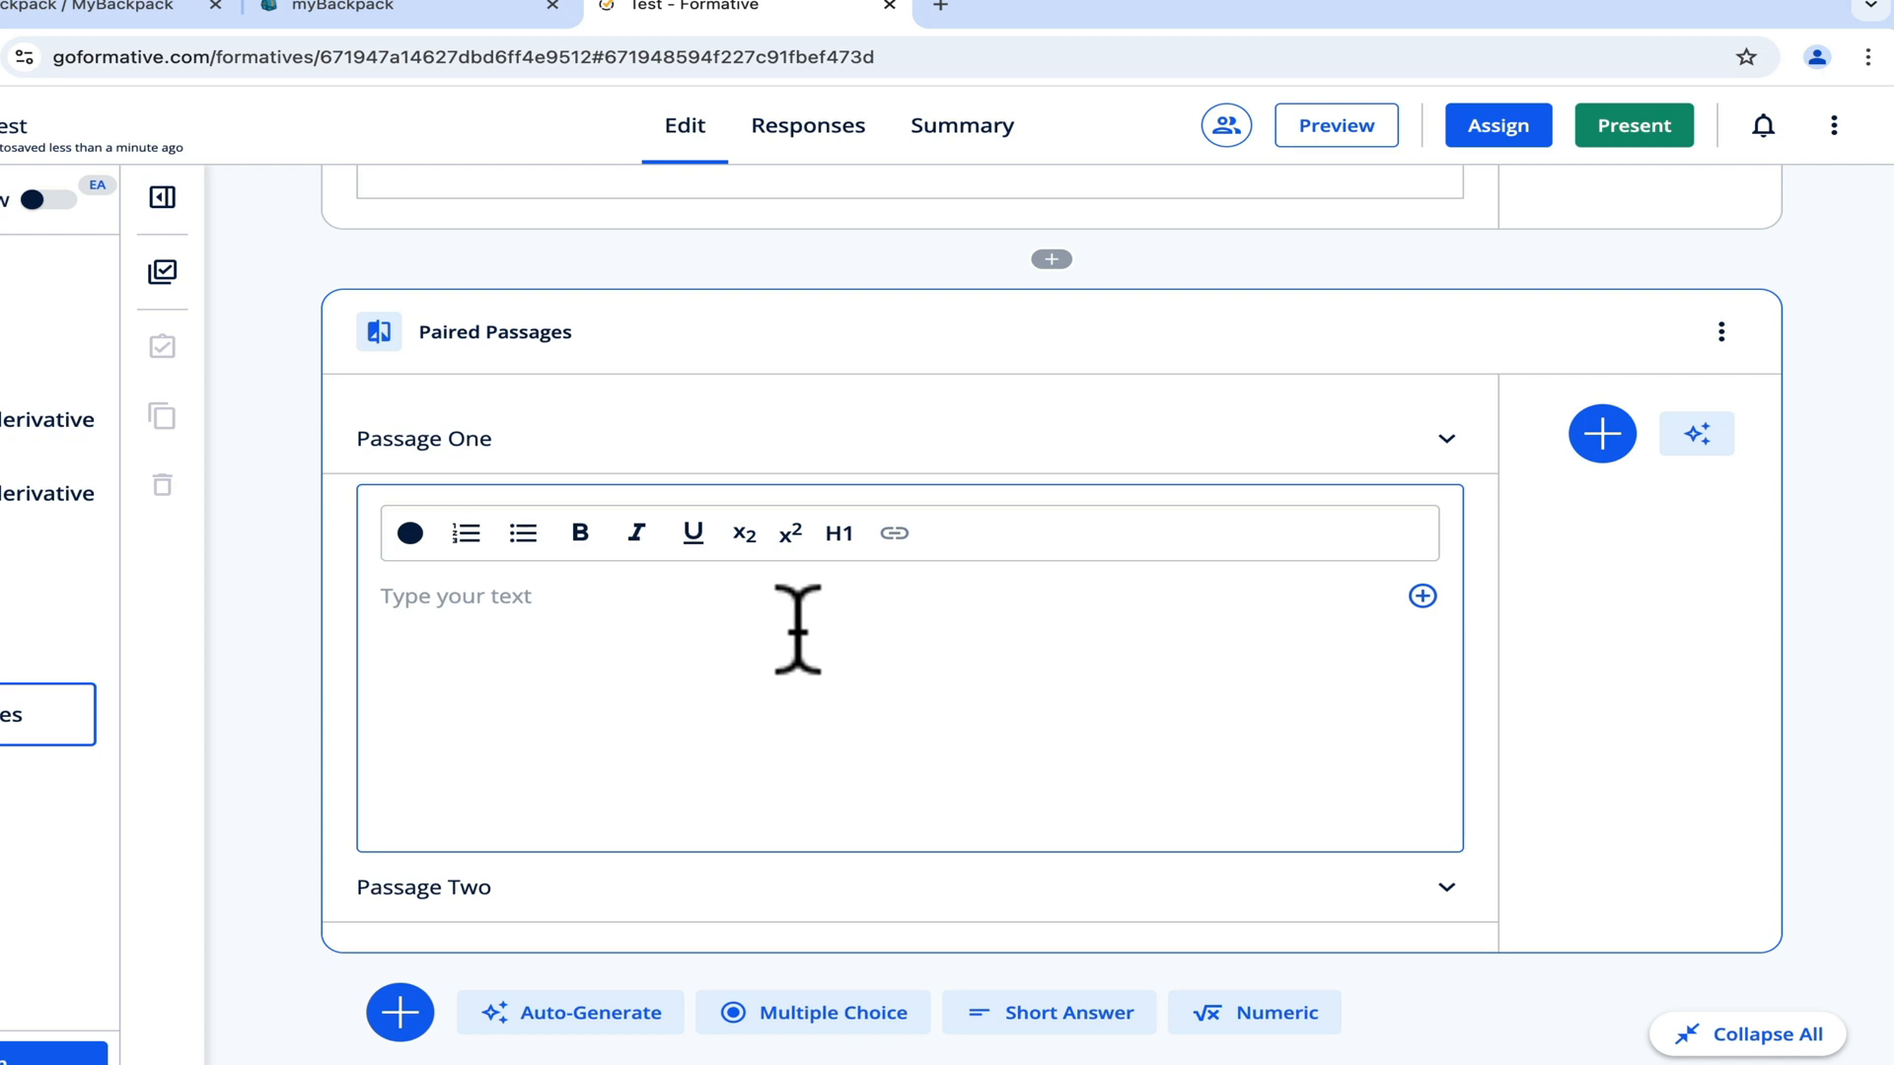
mouse_move(921, 673)
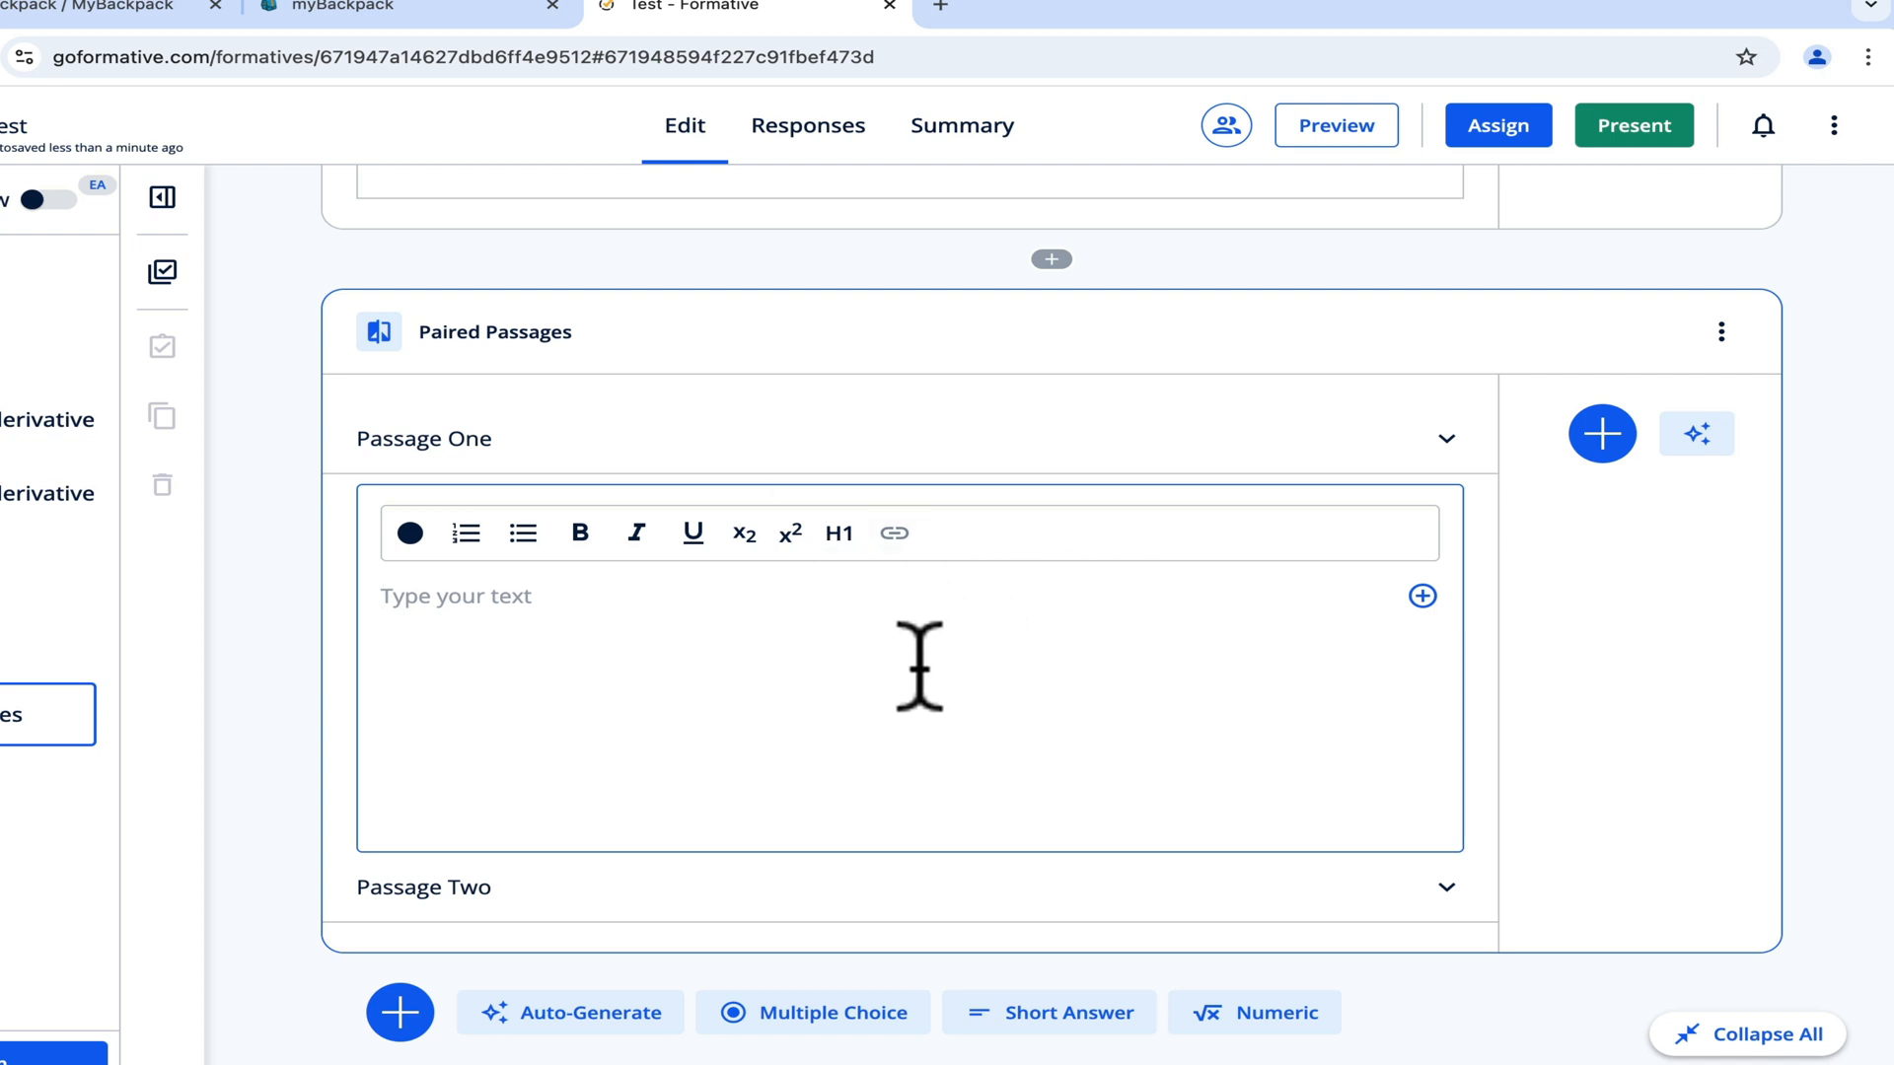
left_click(1603, 434)
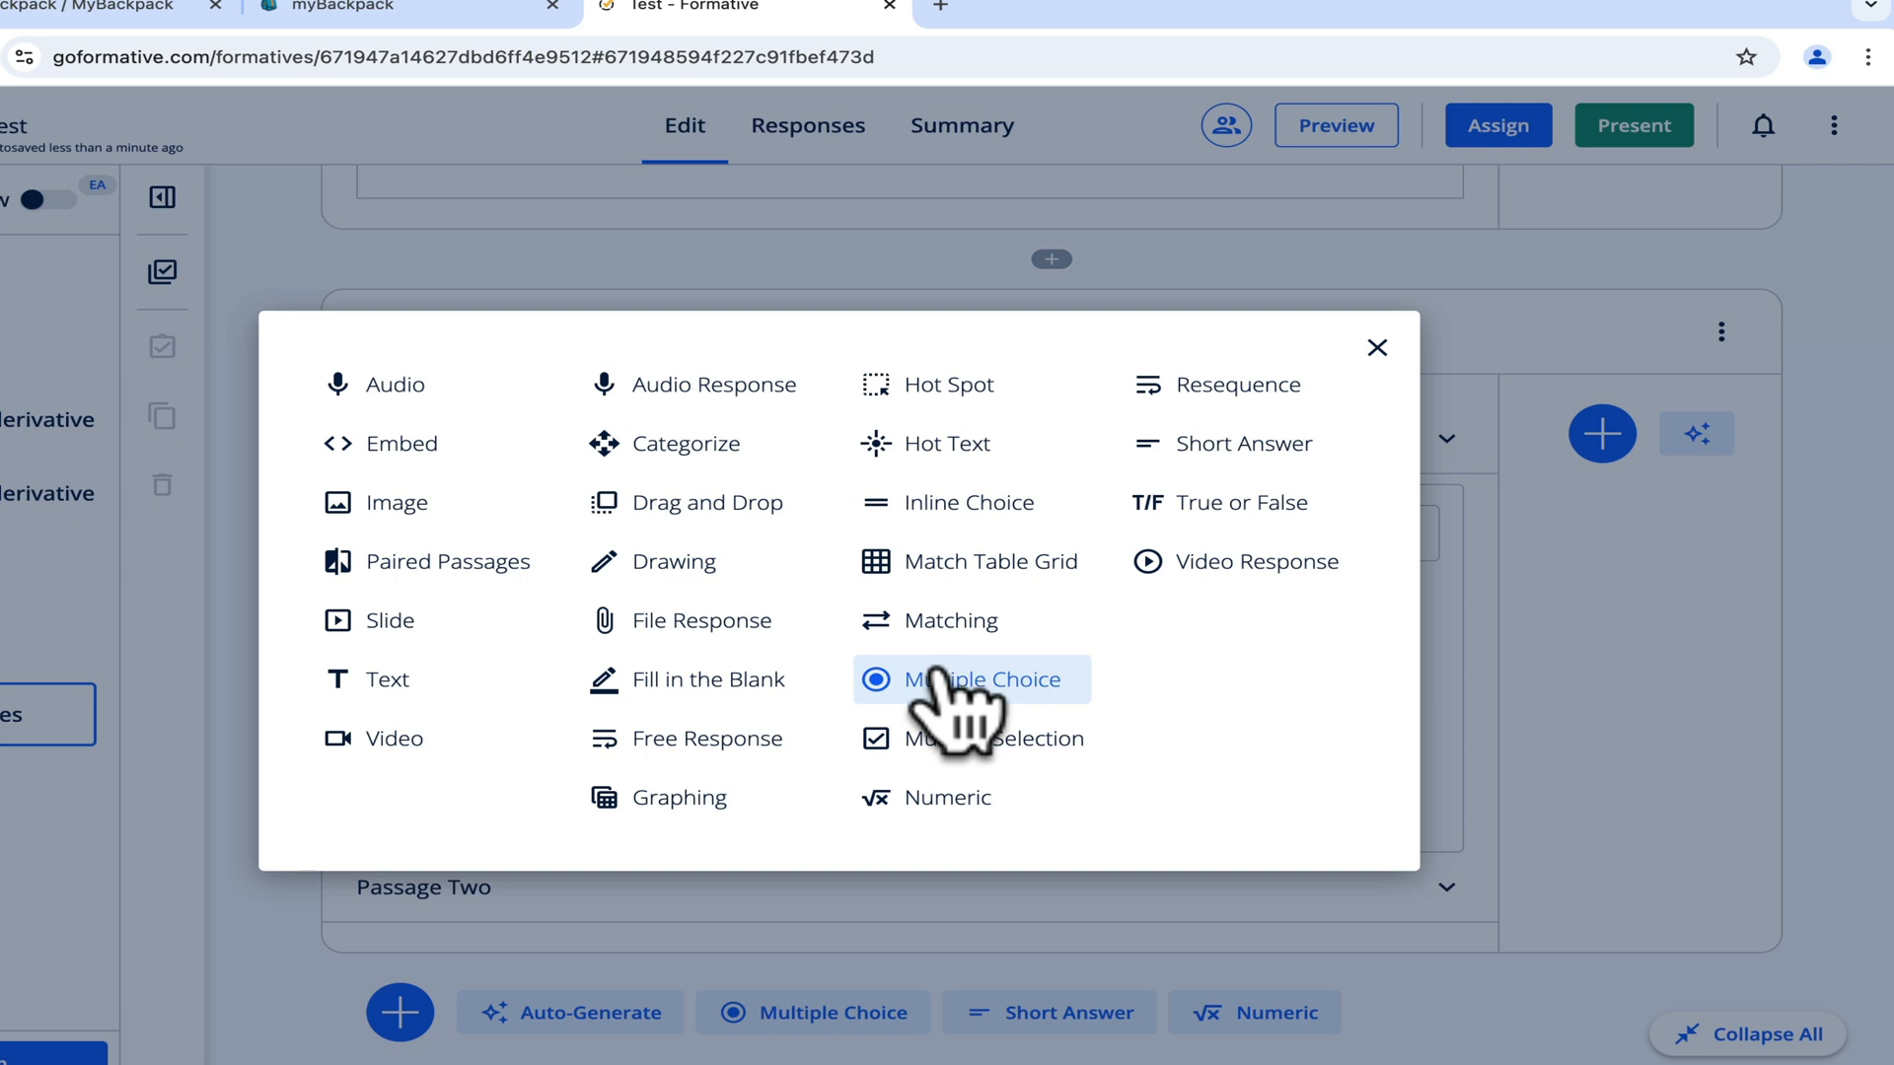
left_click(969, 679)
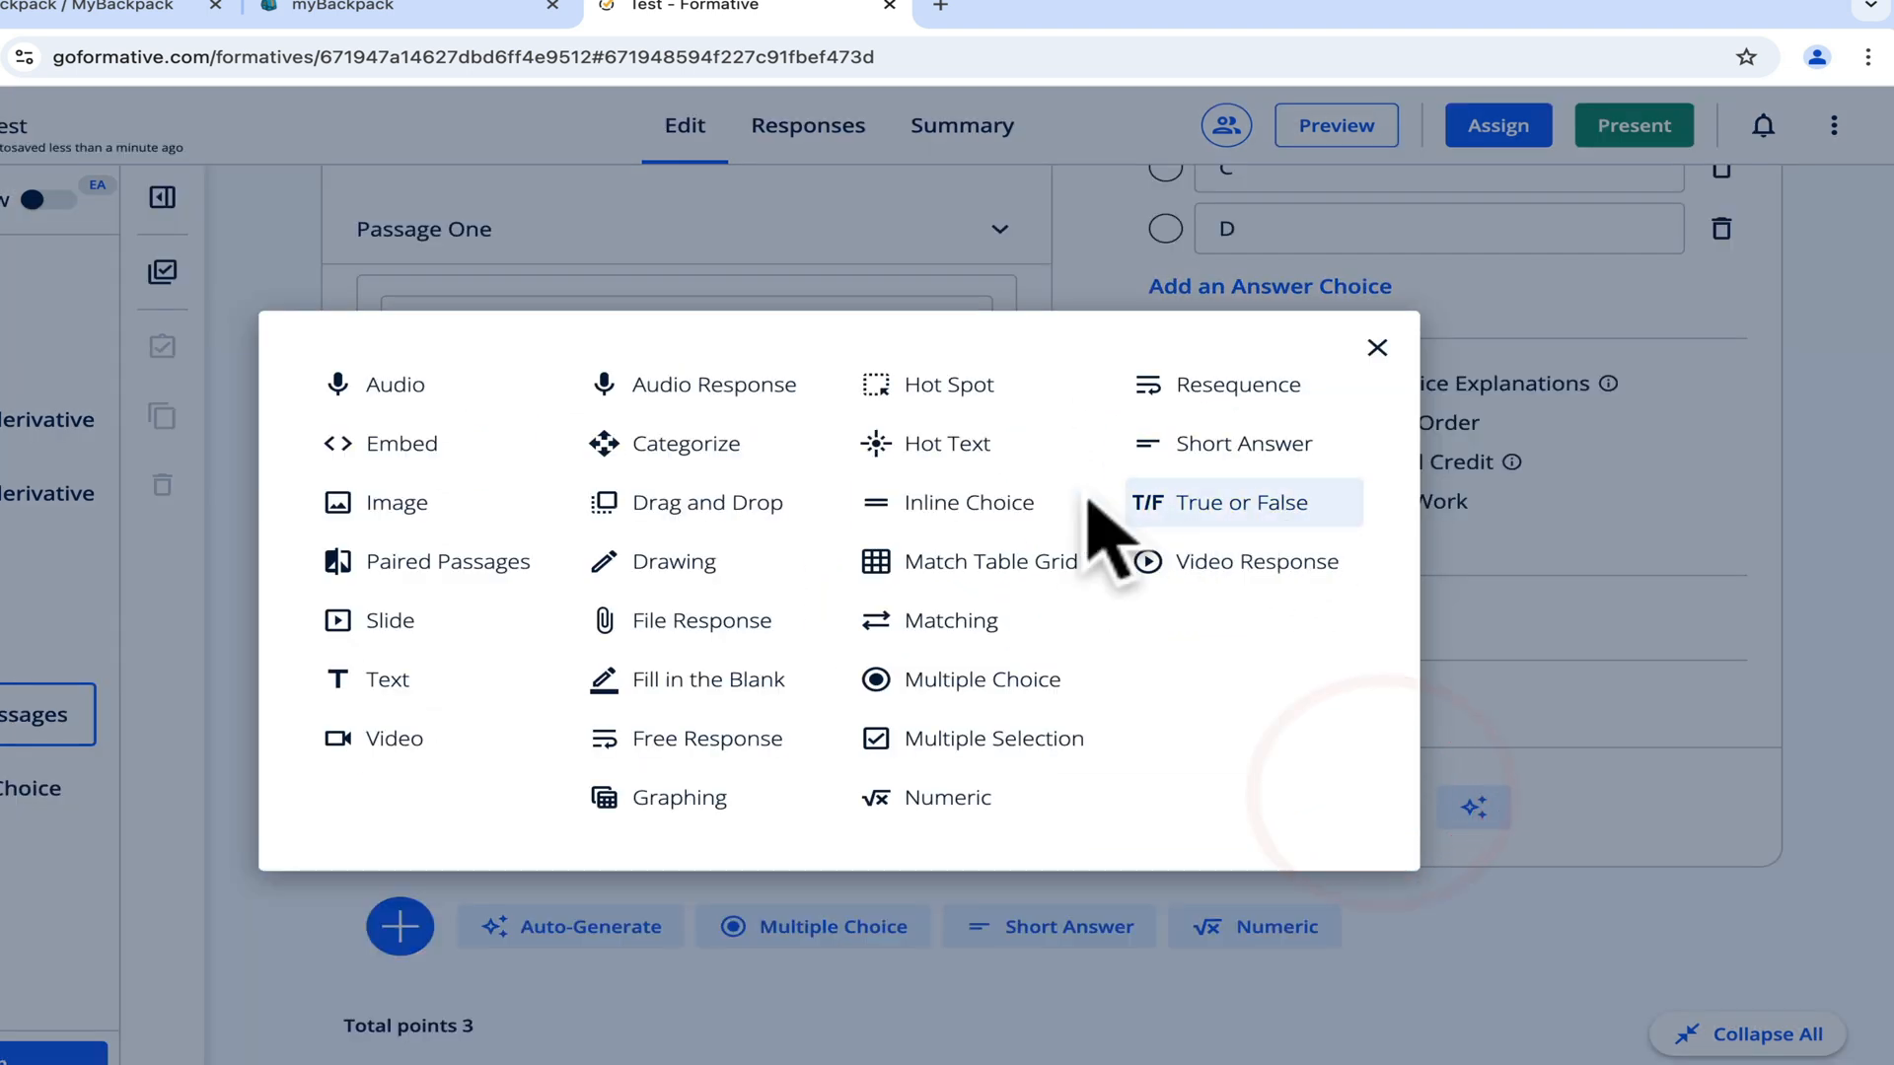
mouse_move(993, 737)
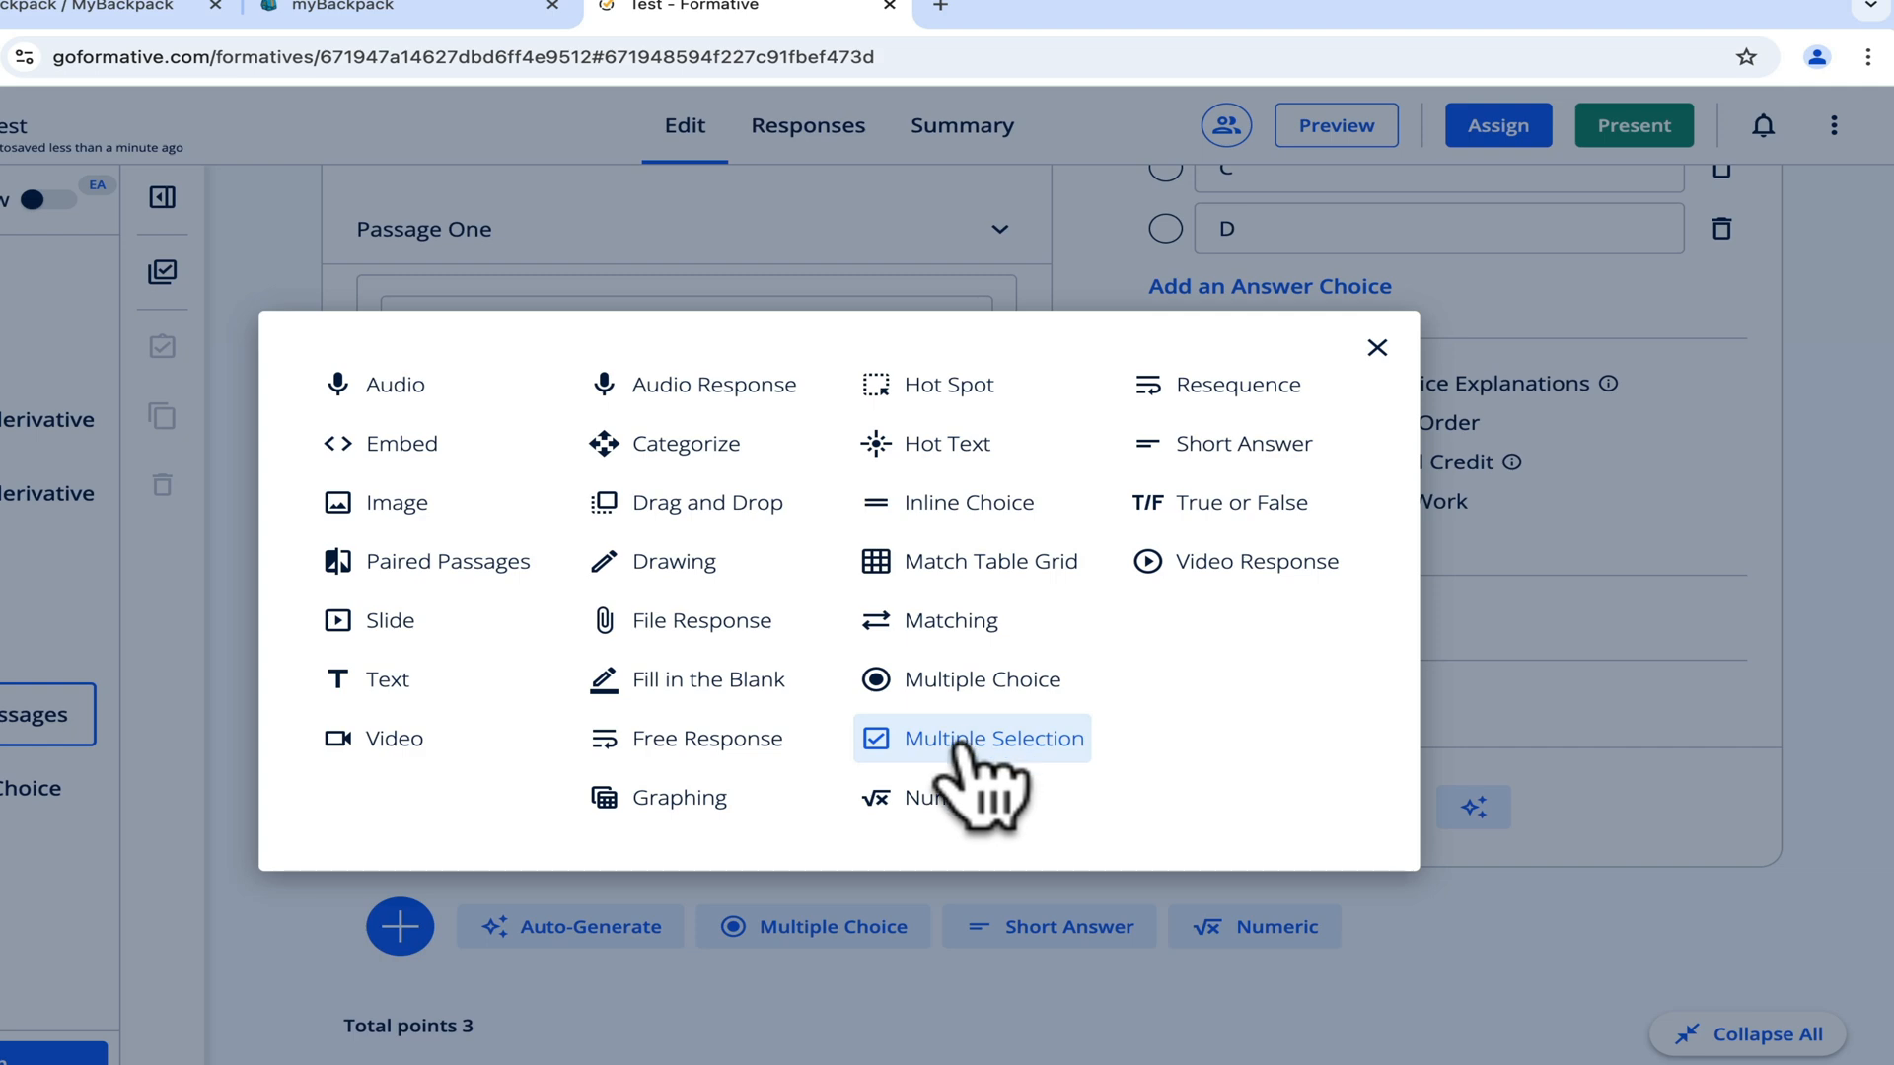
Add a Multiple Selection question with partial credit, then a Free Response question.
left_click(1002, 737)
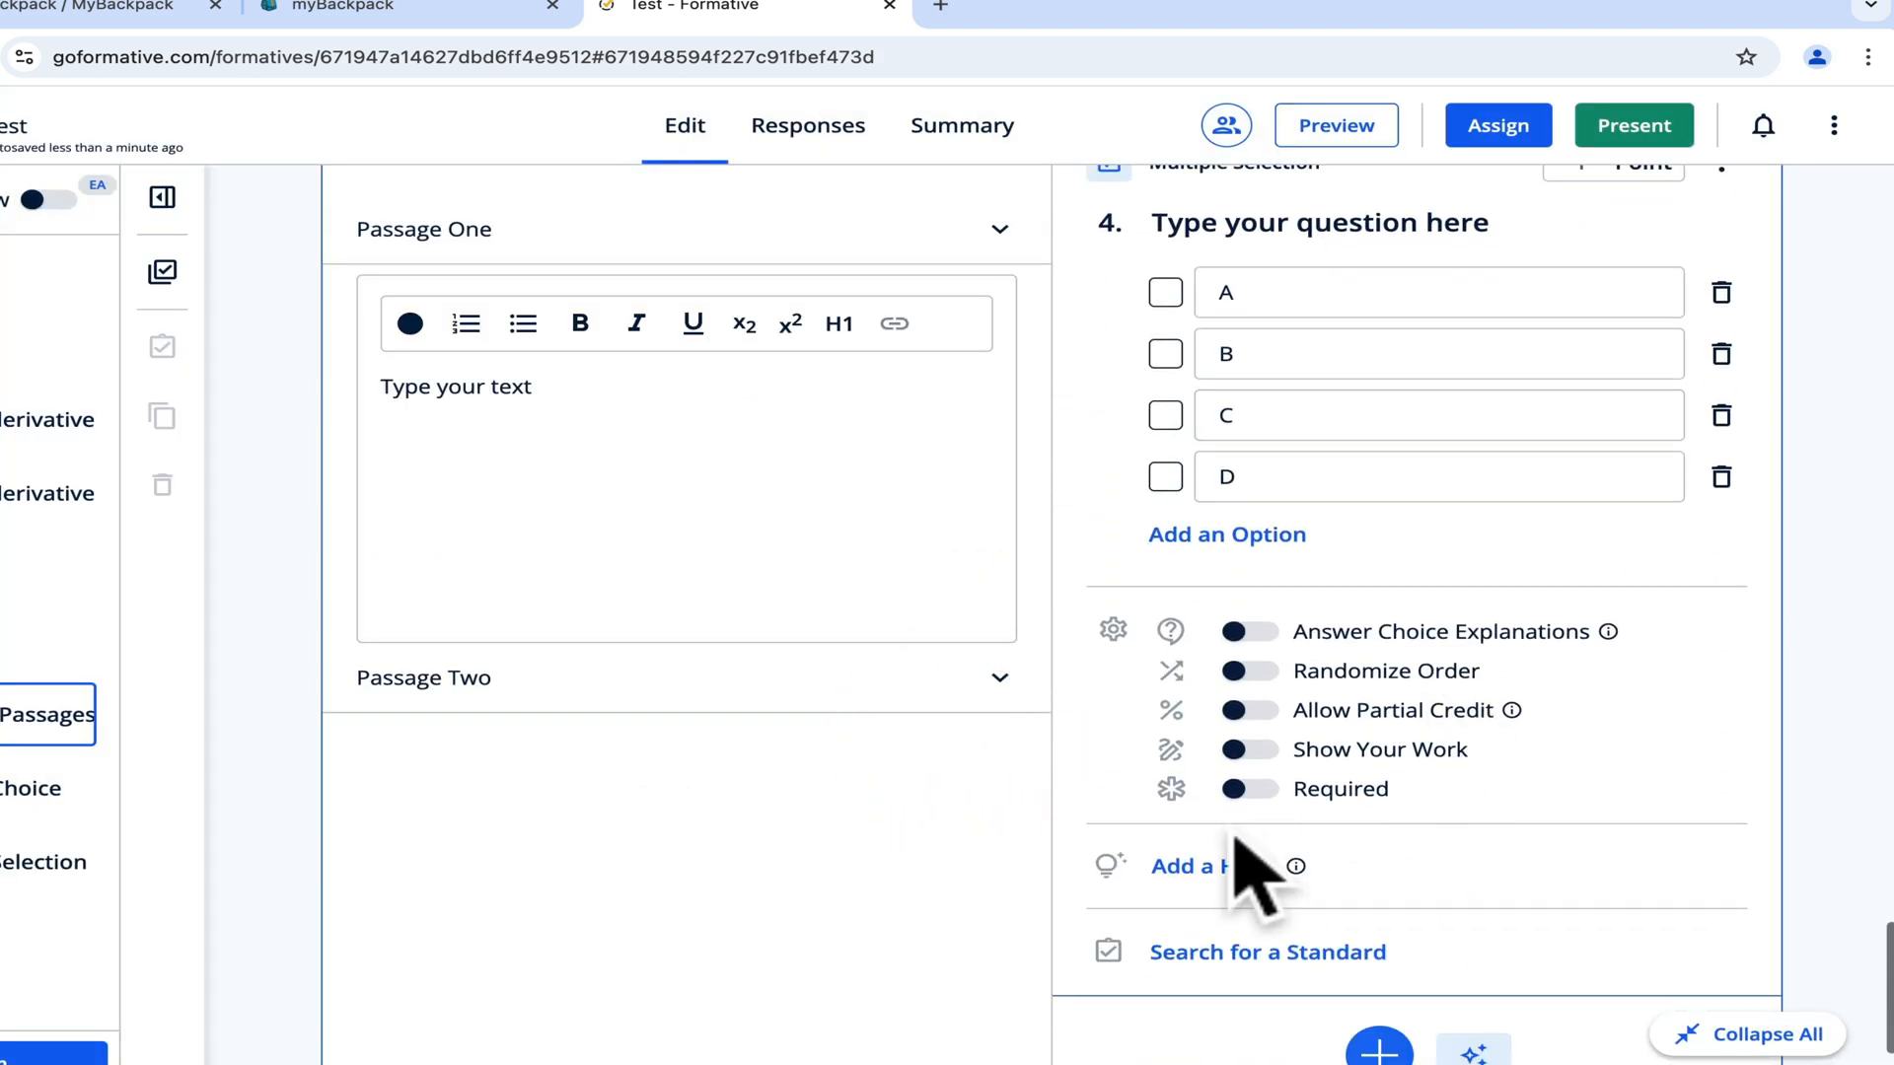
scroll("down", 3)
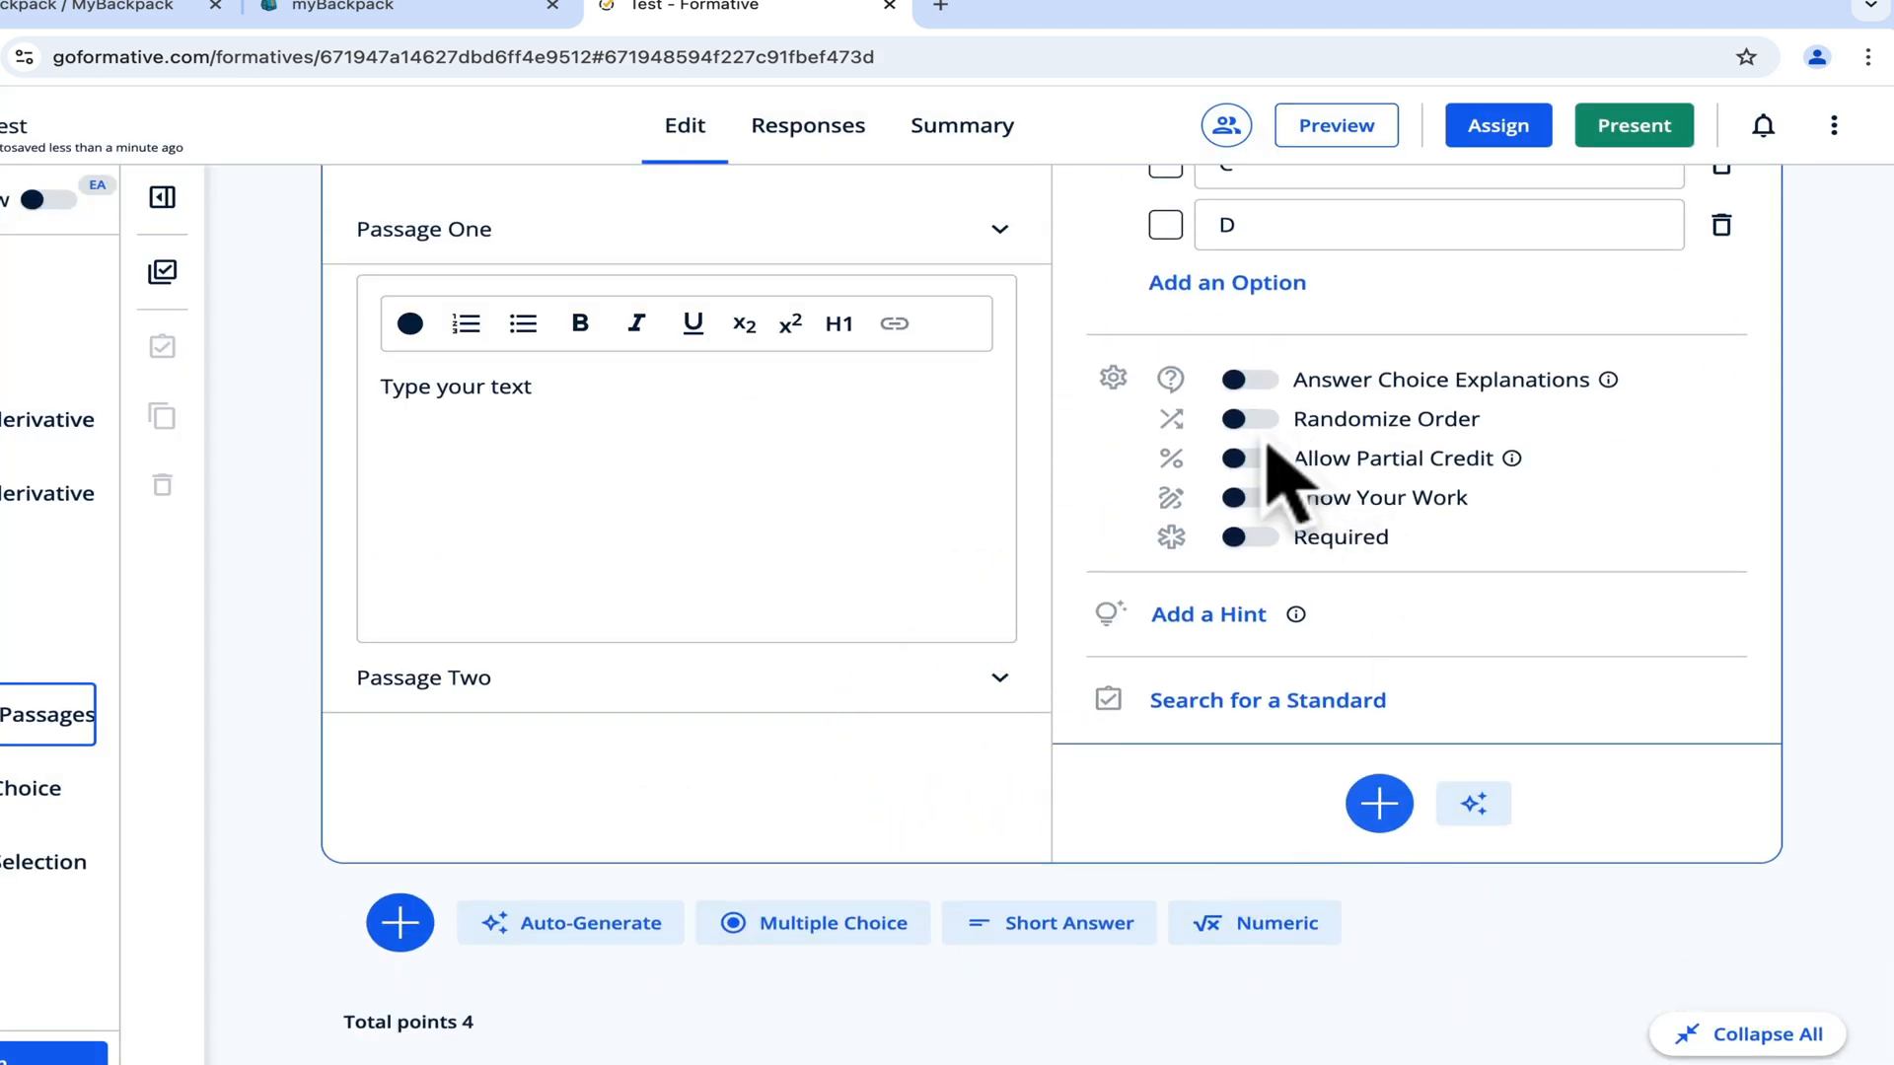
left_click(1249, 458)
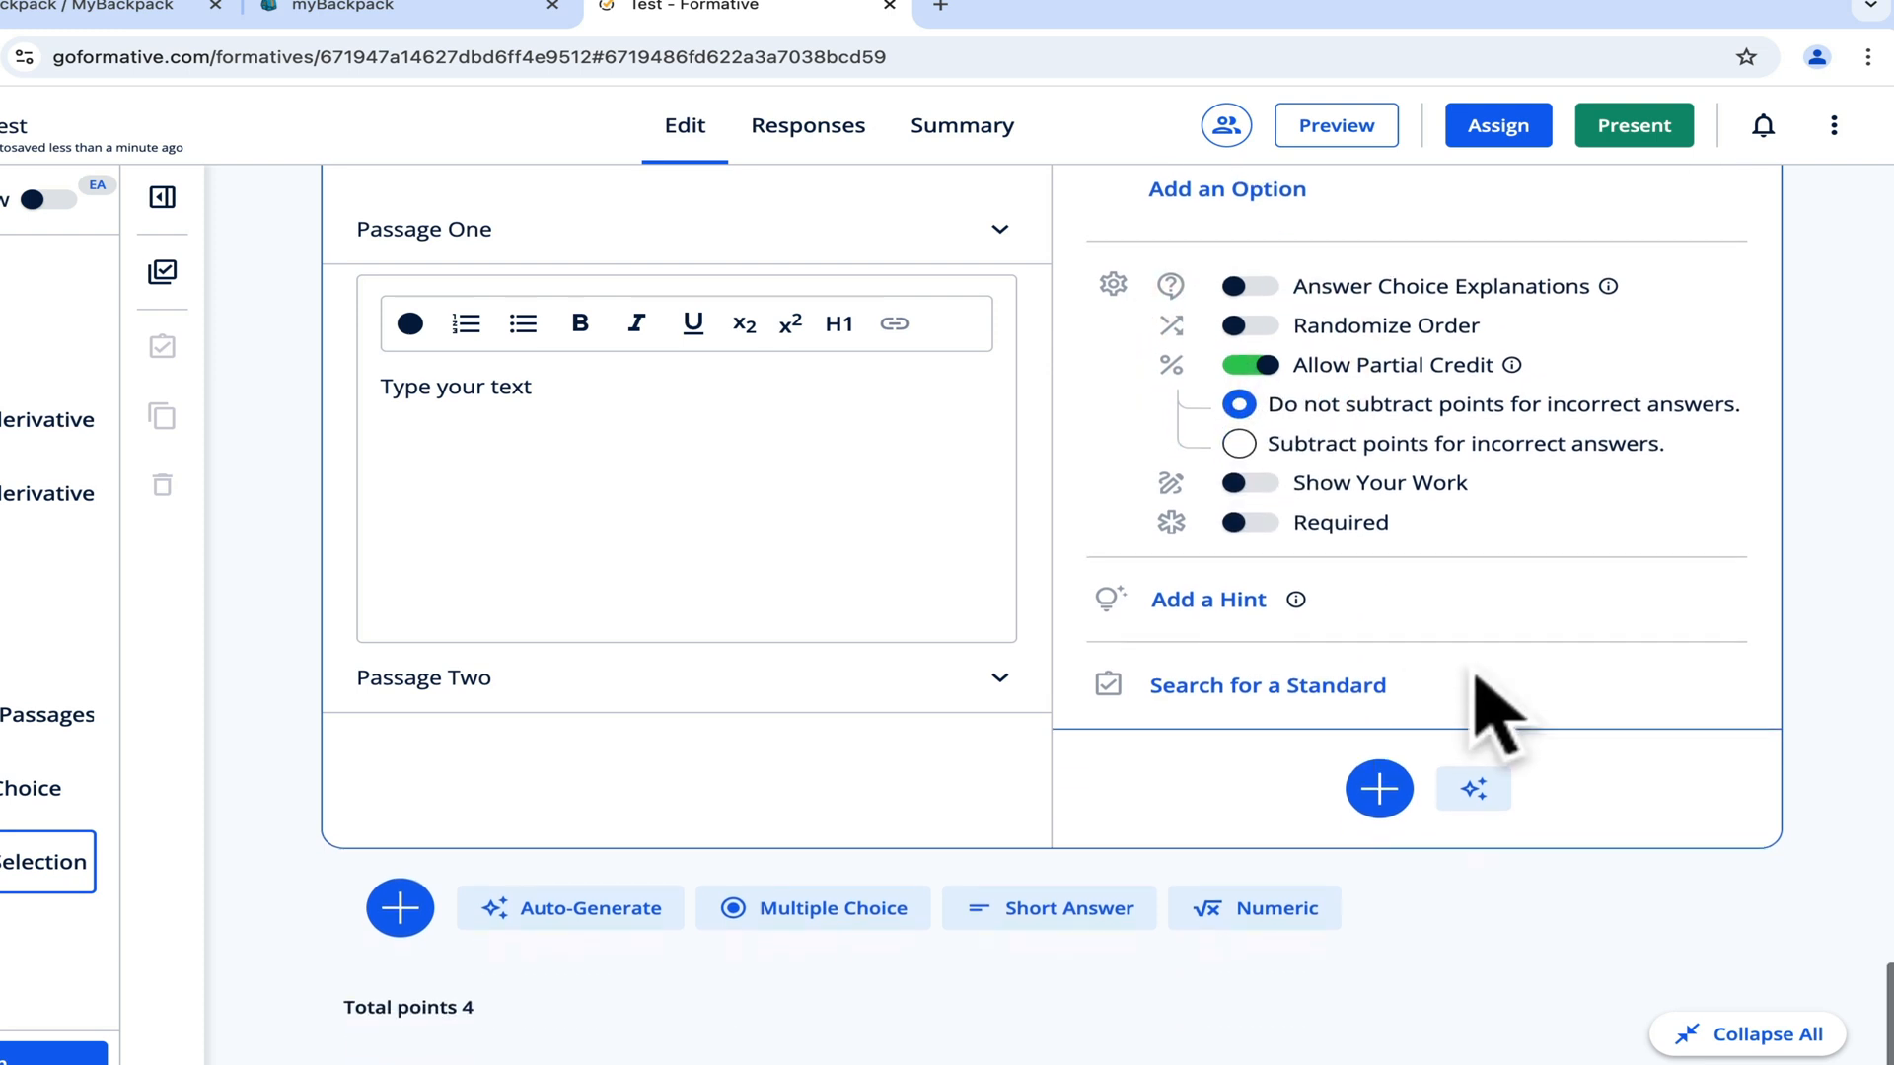
left_click(1378, 790)
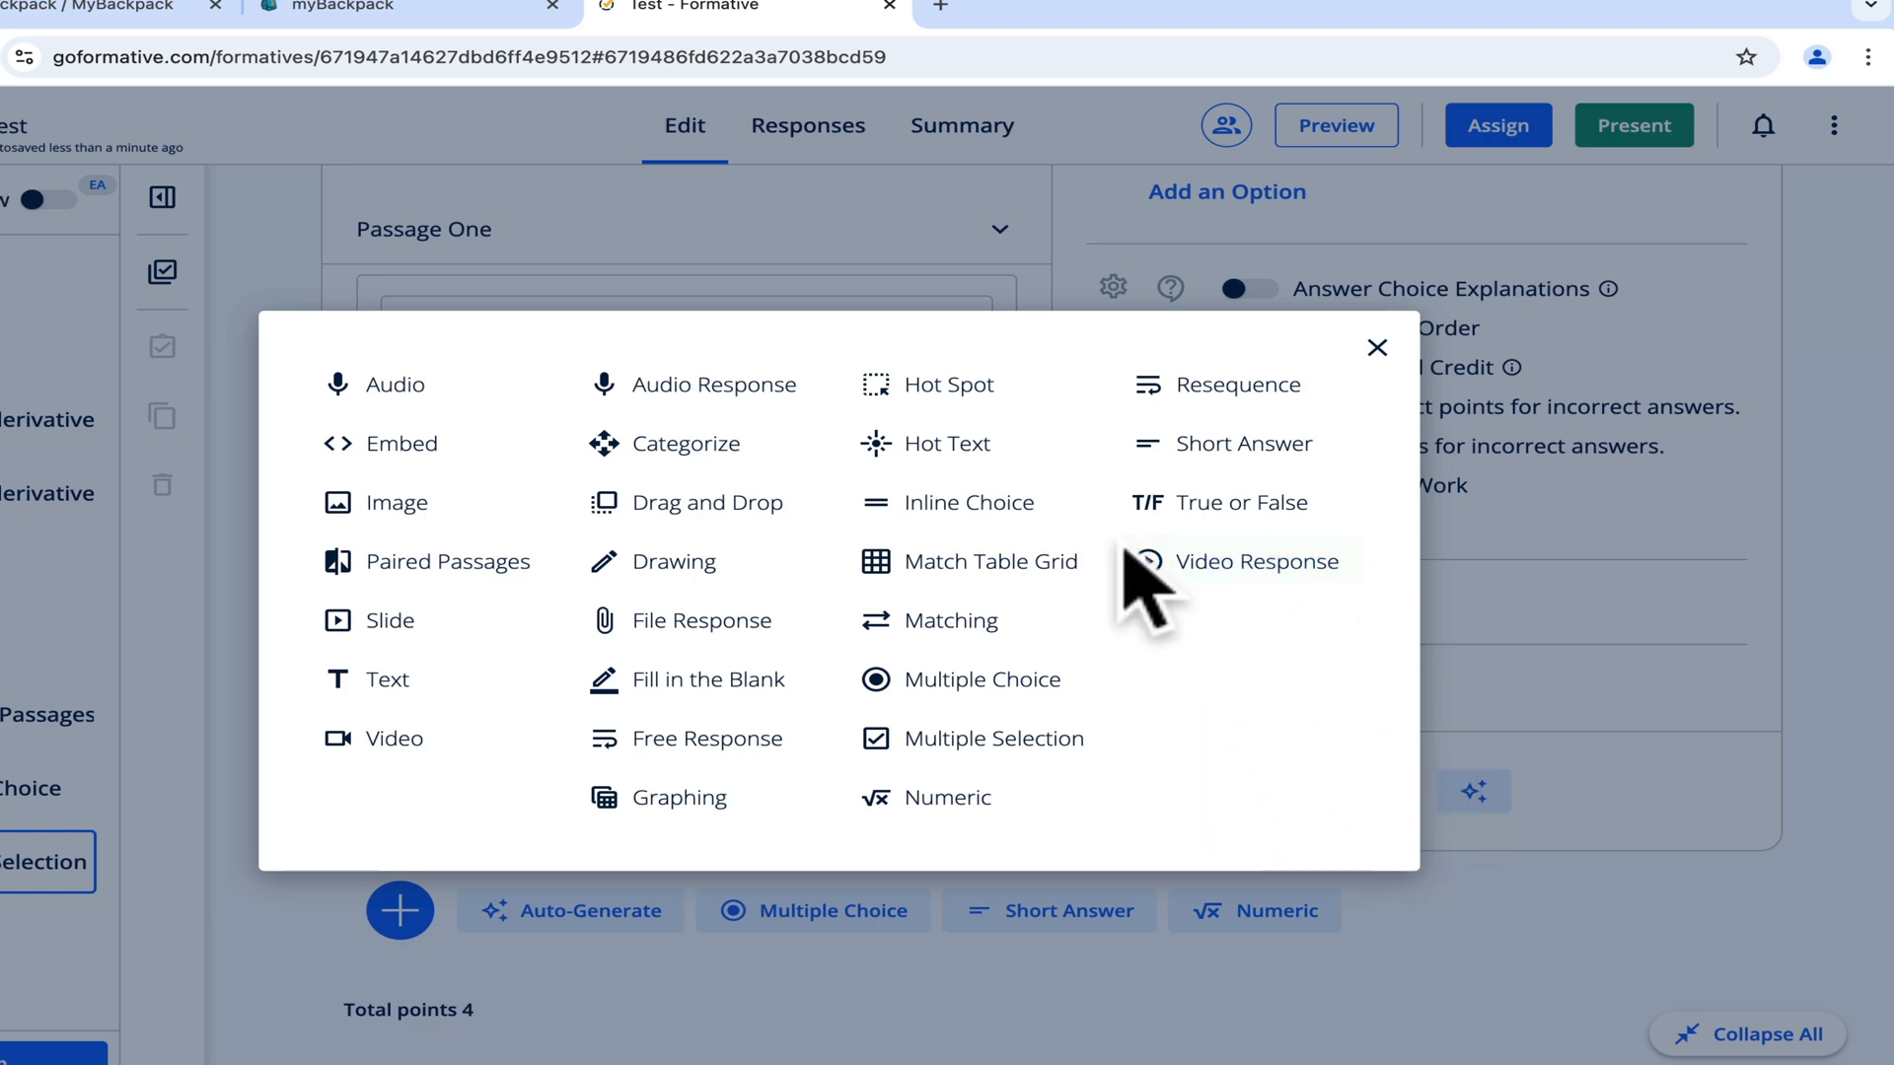
left_click(711, 738)
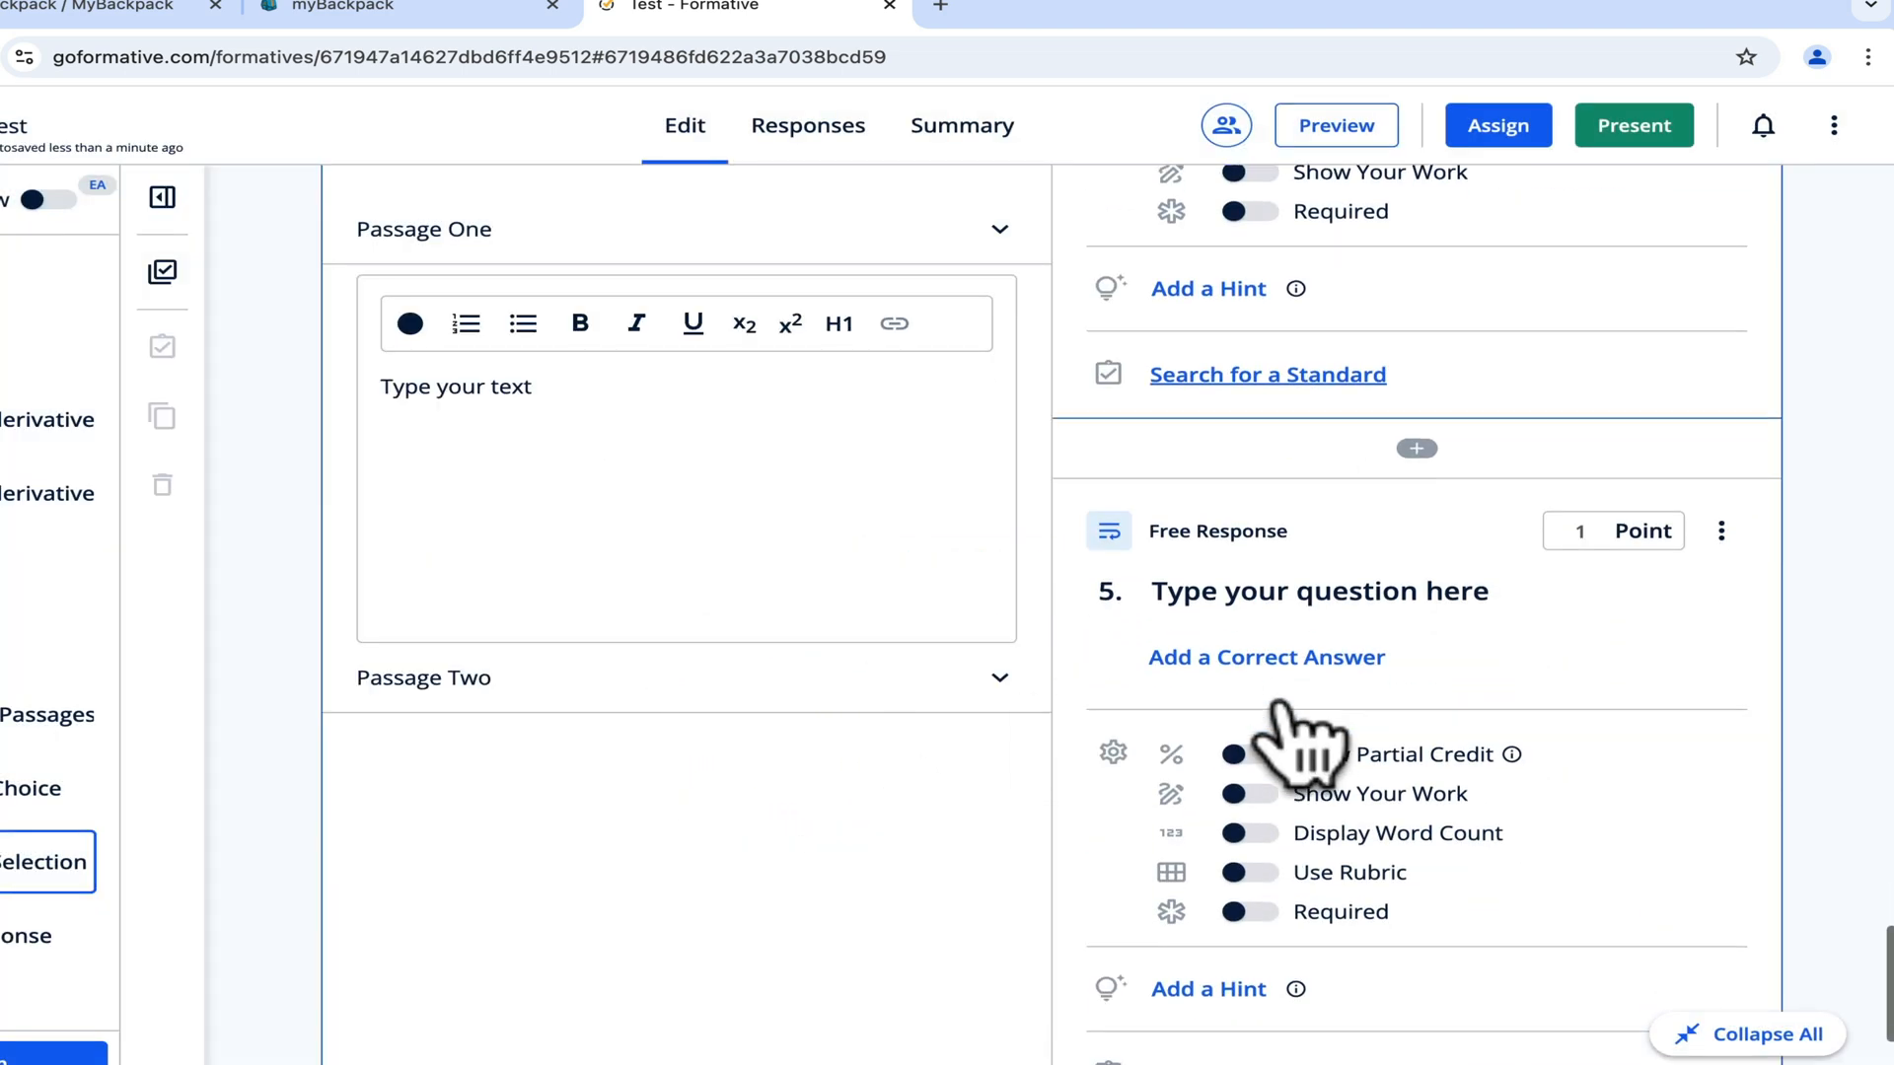
scroll("down", 3)
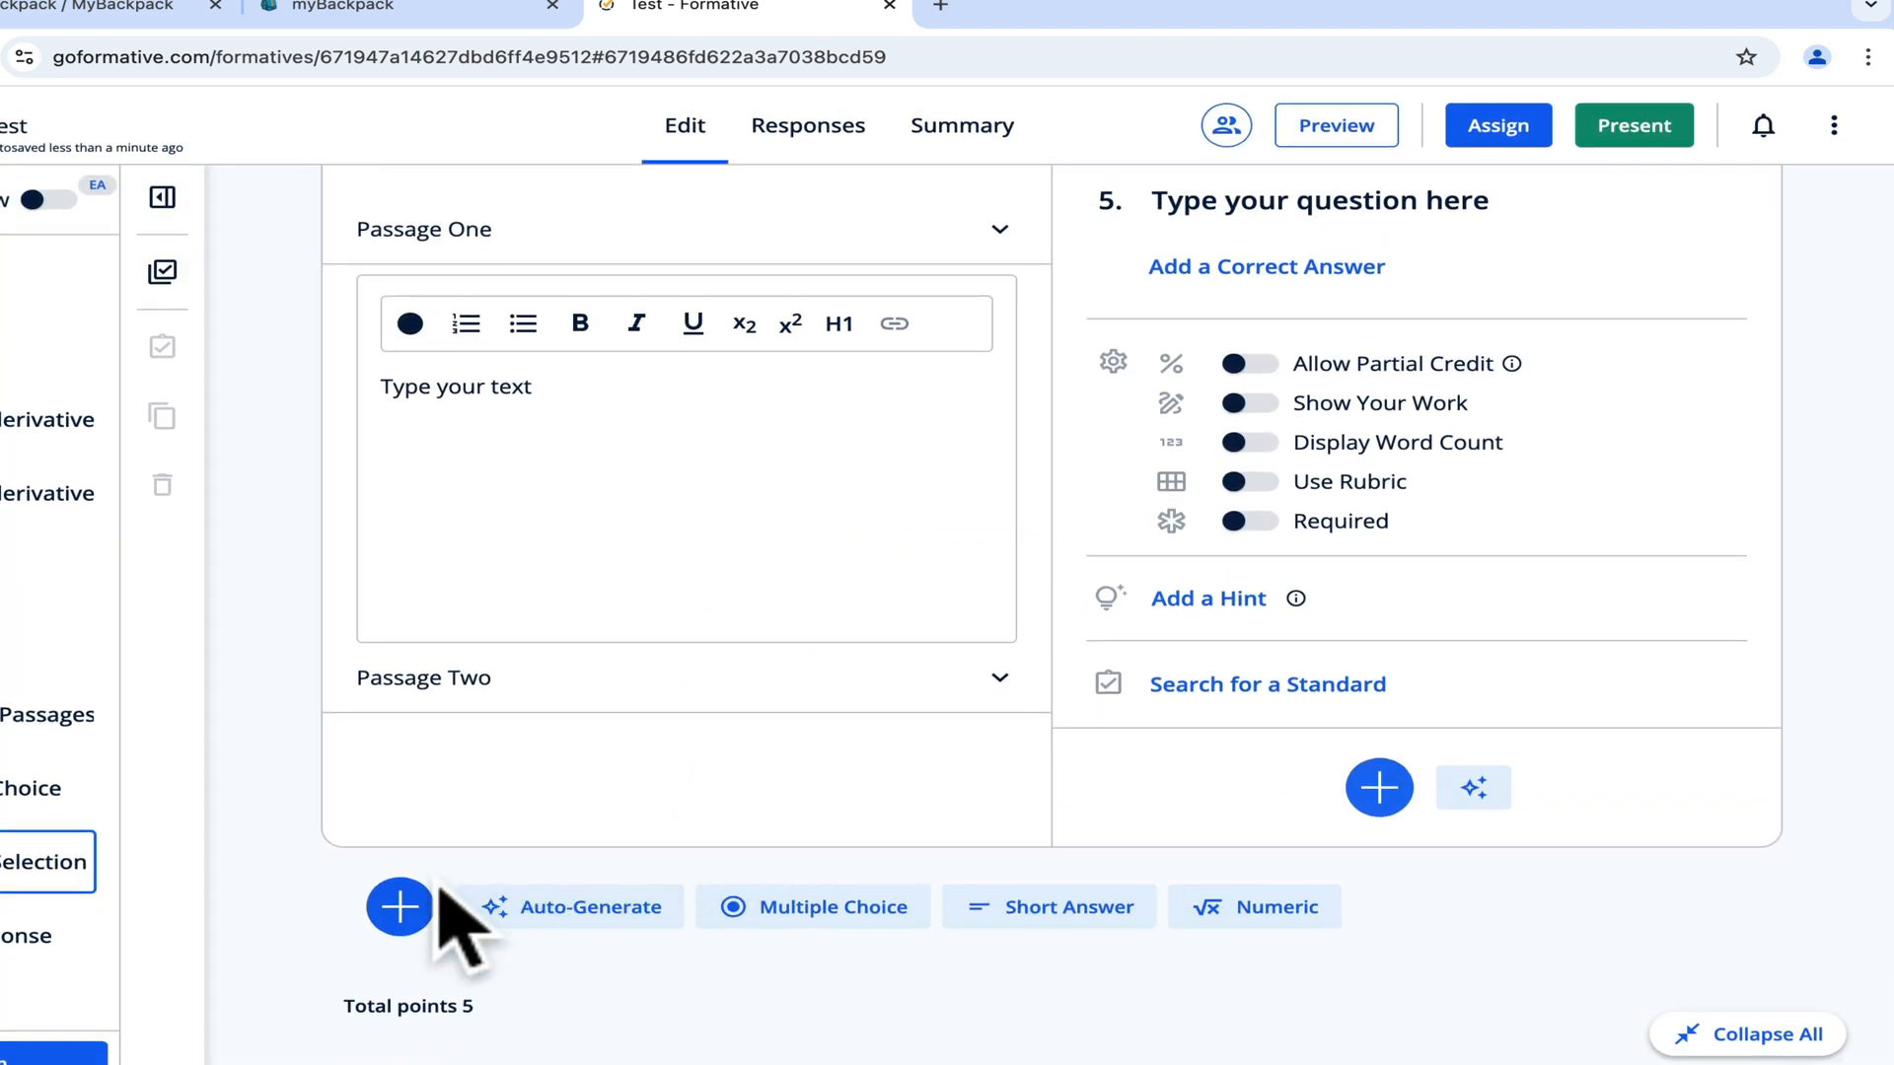
Insert Drag and Drop, Matching and Resequence items as questions 6 through 8.
left_click(399, 907)
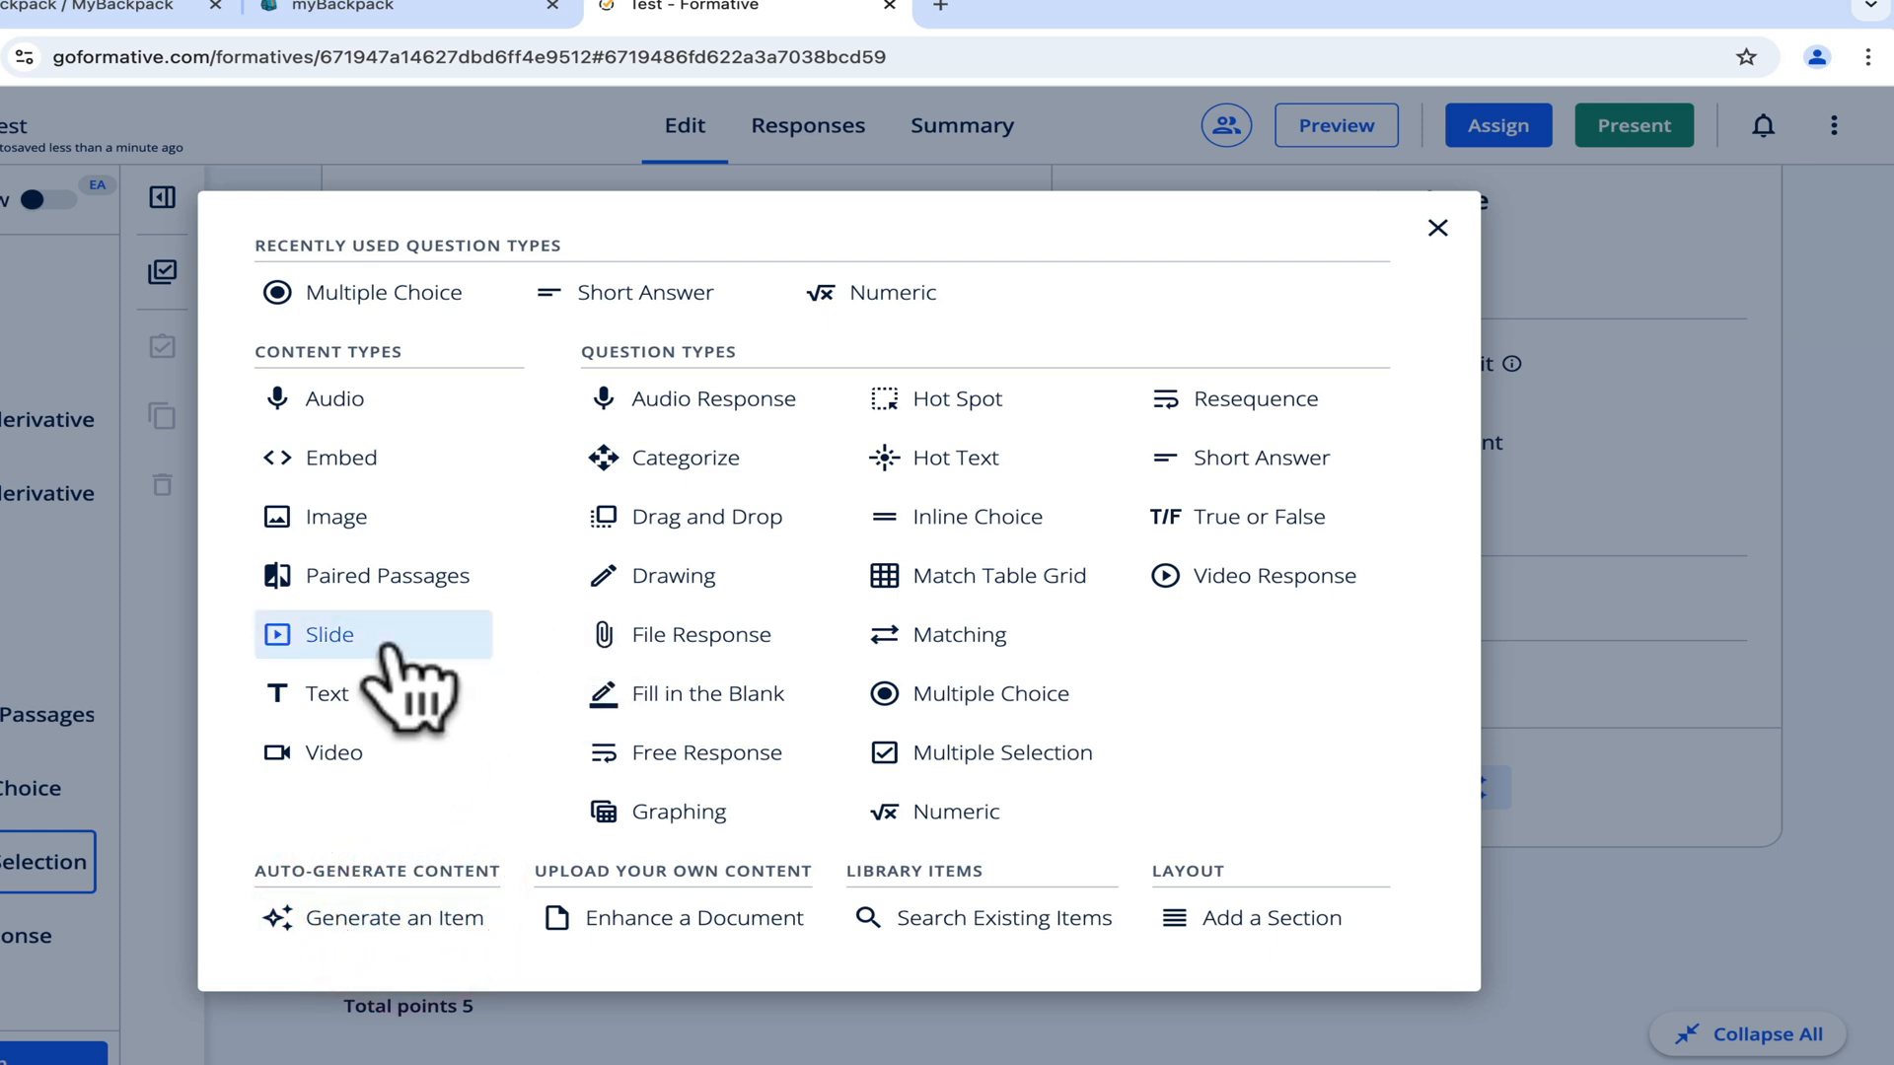
mouse_move(387, 689)
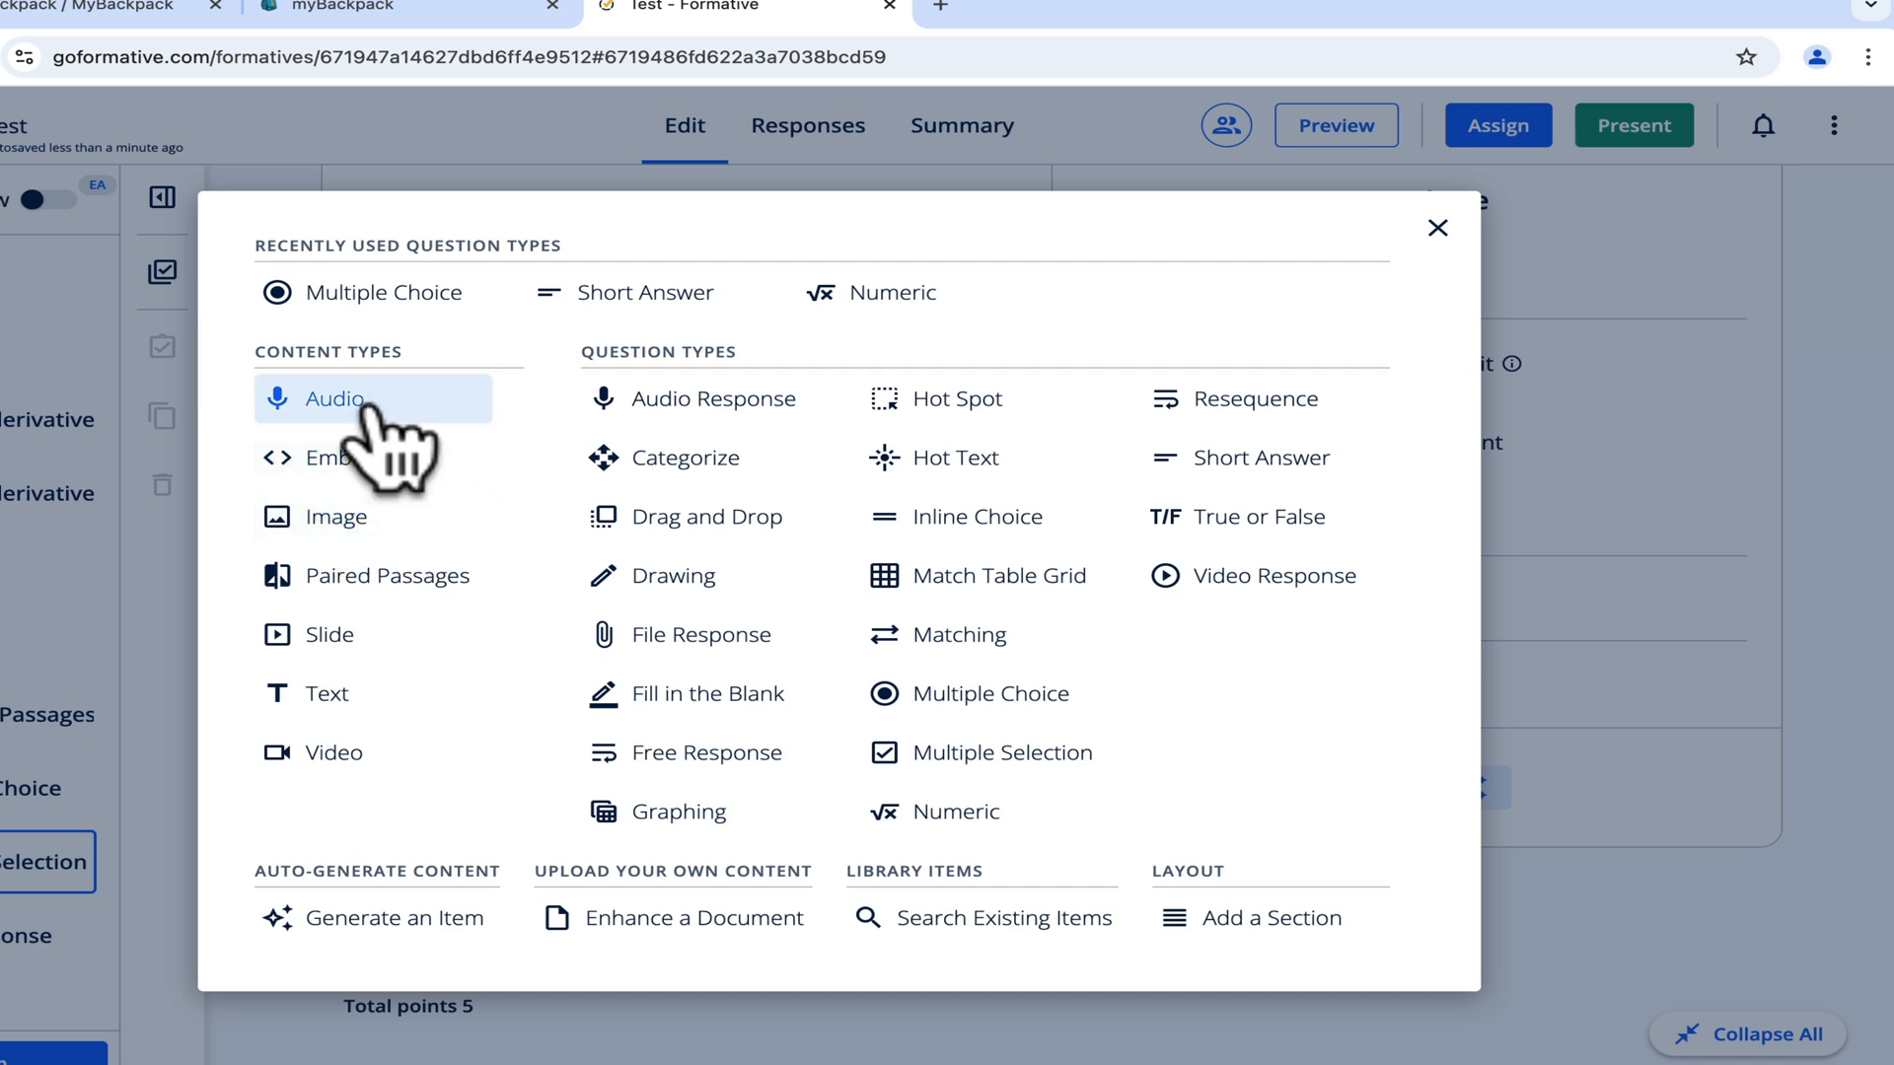
mouse_move(704, 517)
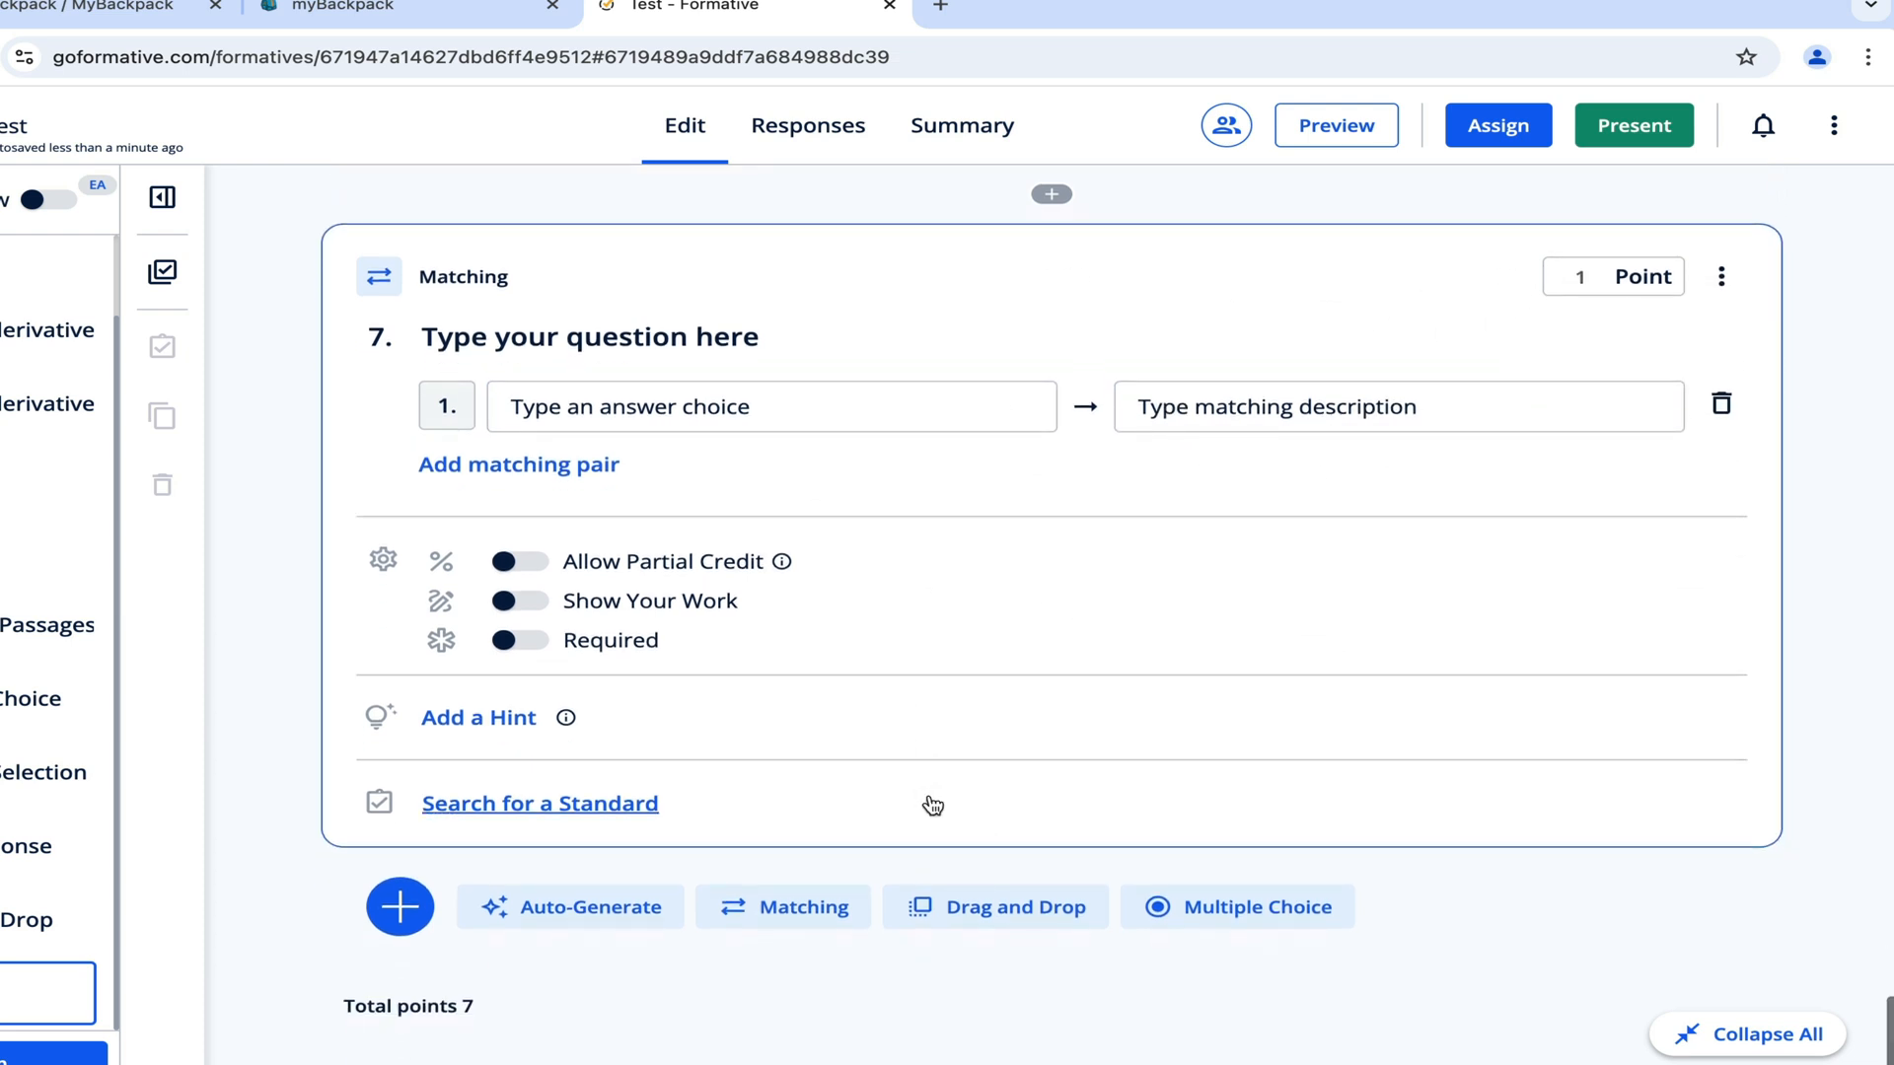
left_click(399, 908)
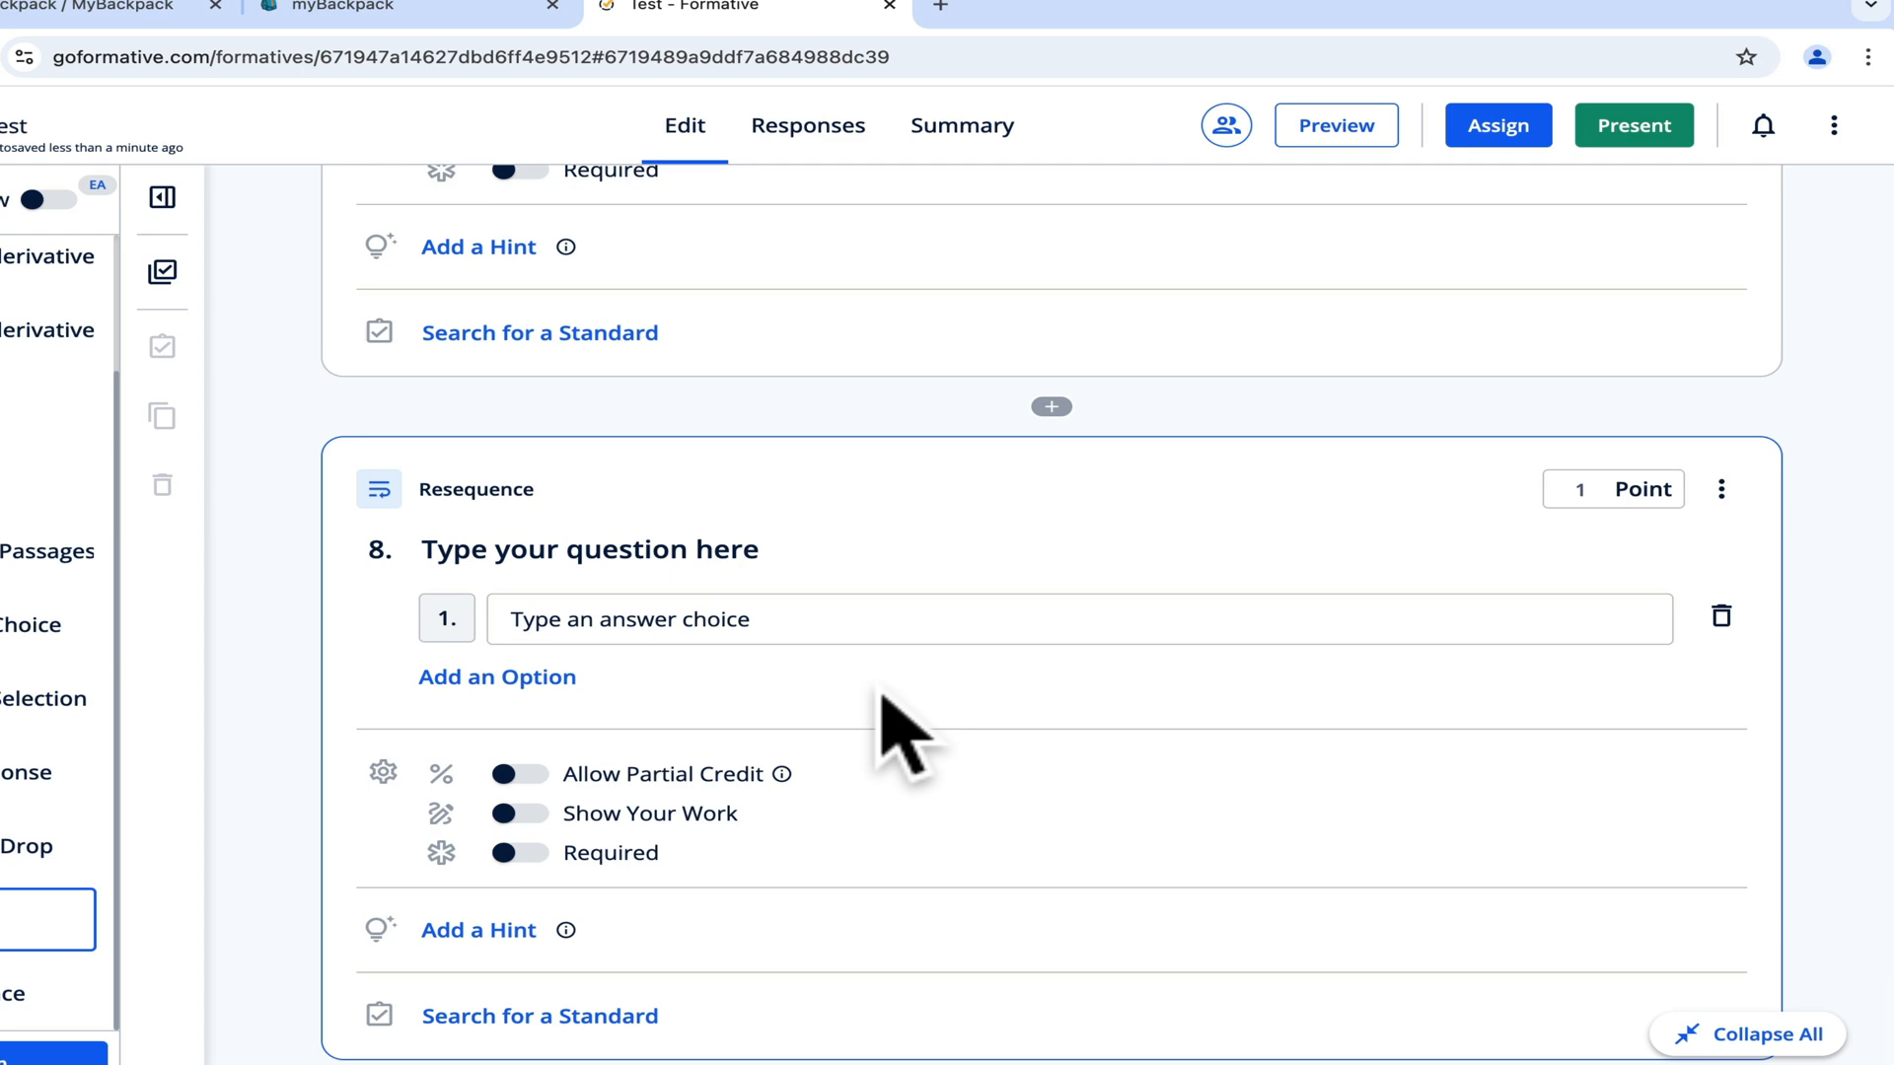
mouse_move(999, 791)
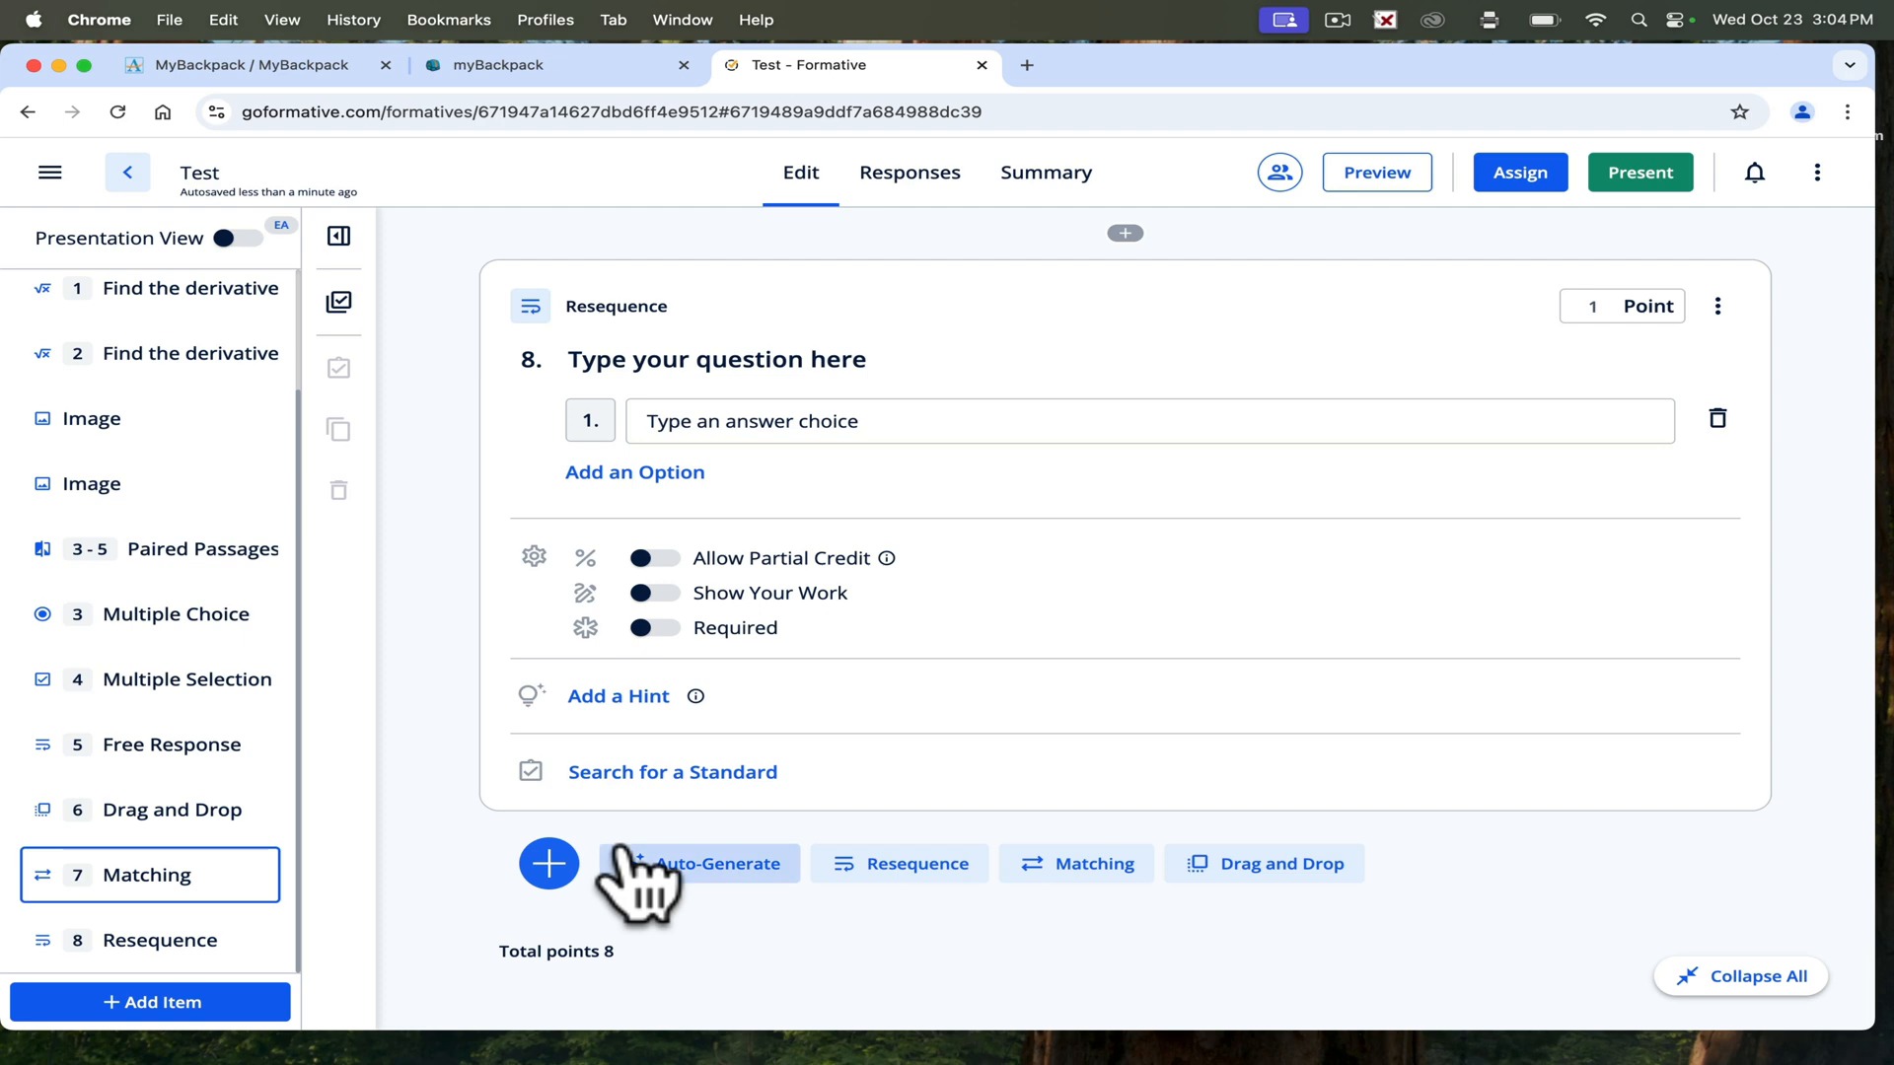
mouse_move(725, 897)
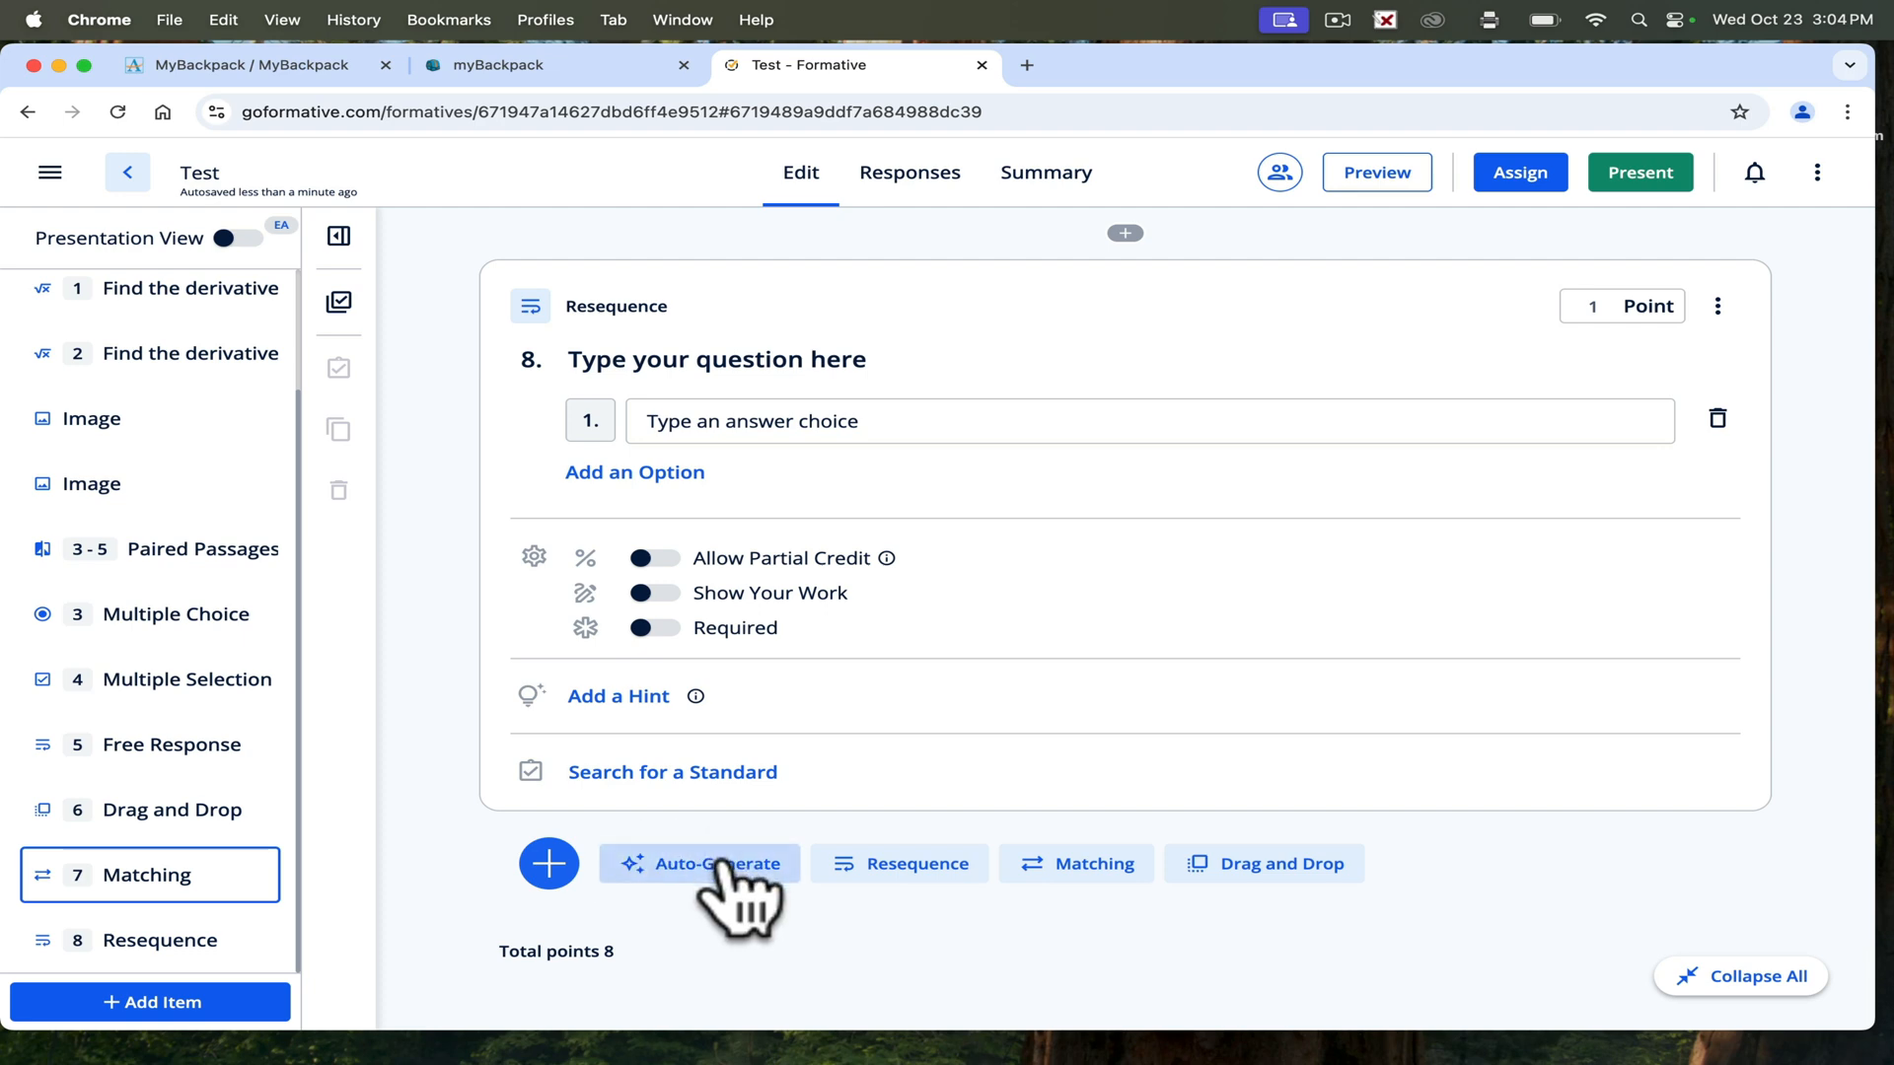
Start an auto-generated quiz with the prompt about finding derivatives using the product rule.
left_click(699, 864)
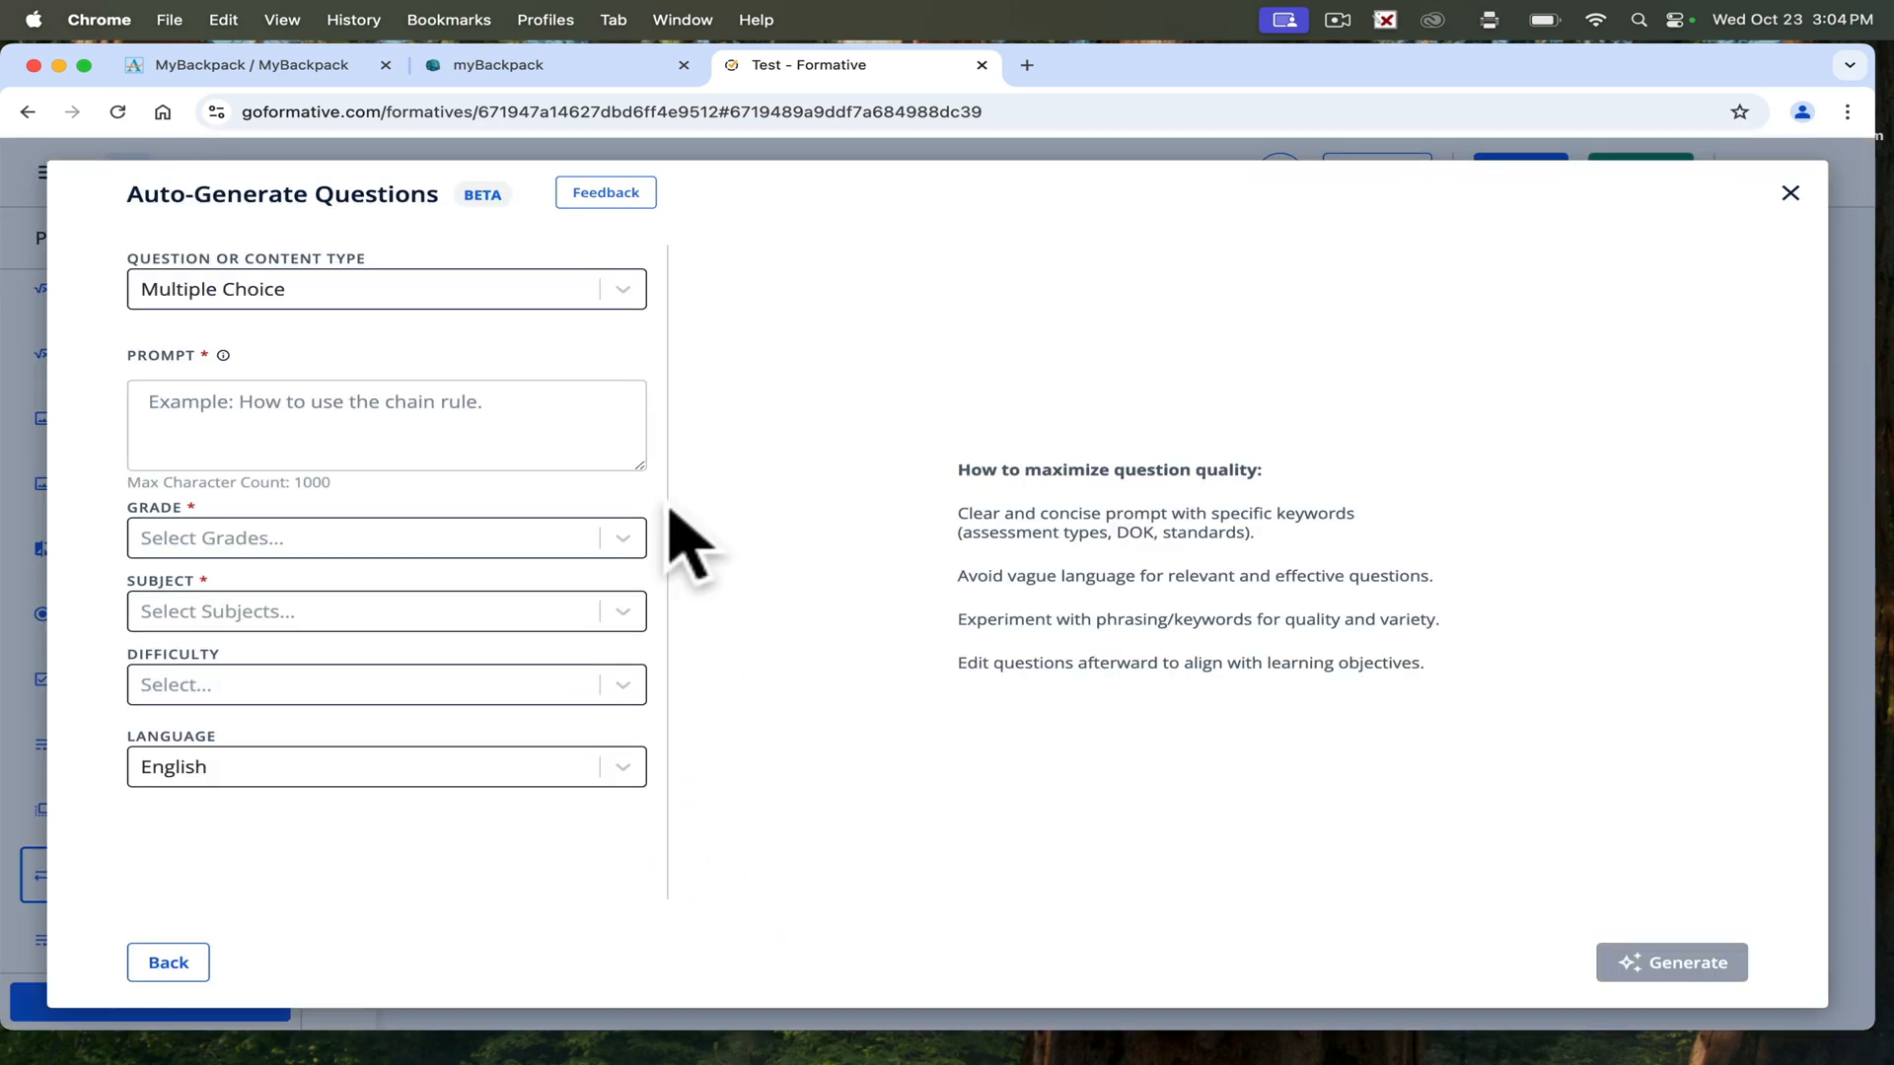
mouse_move(834, 483)
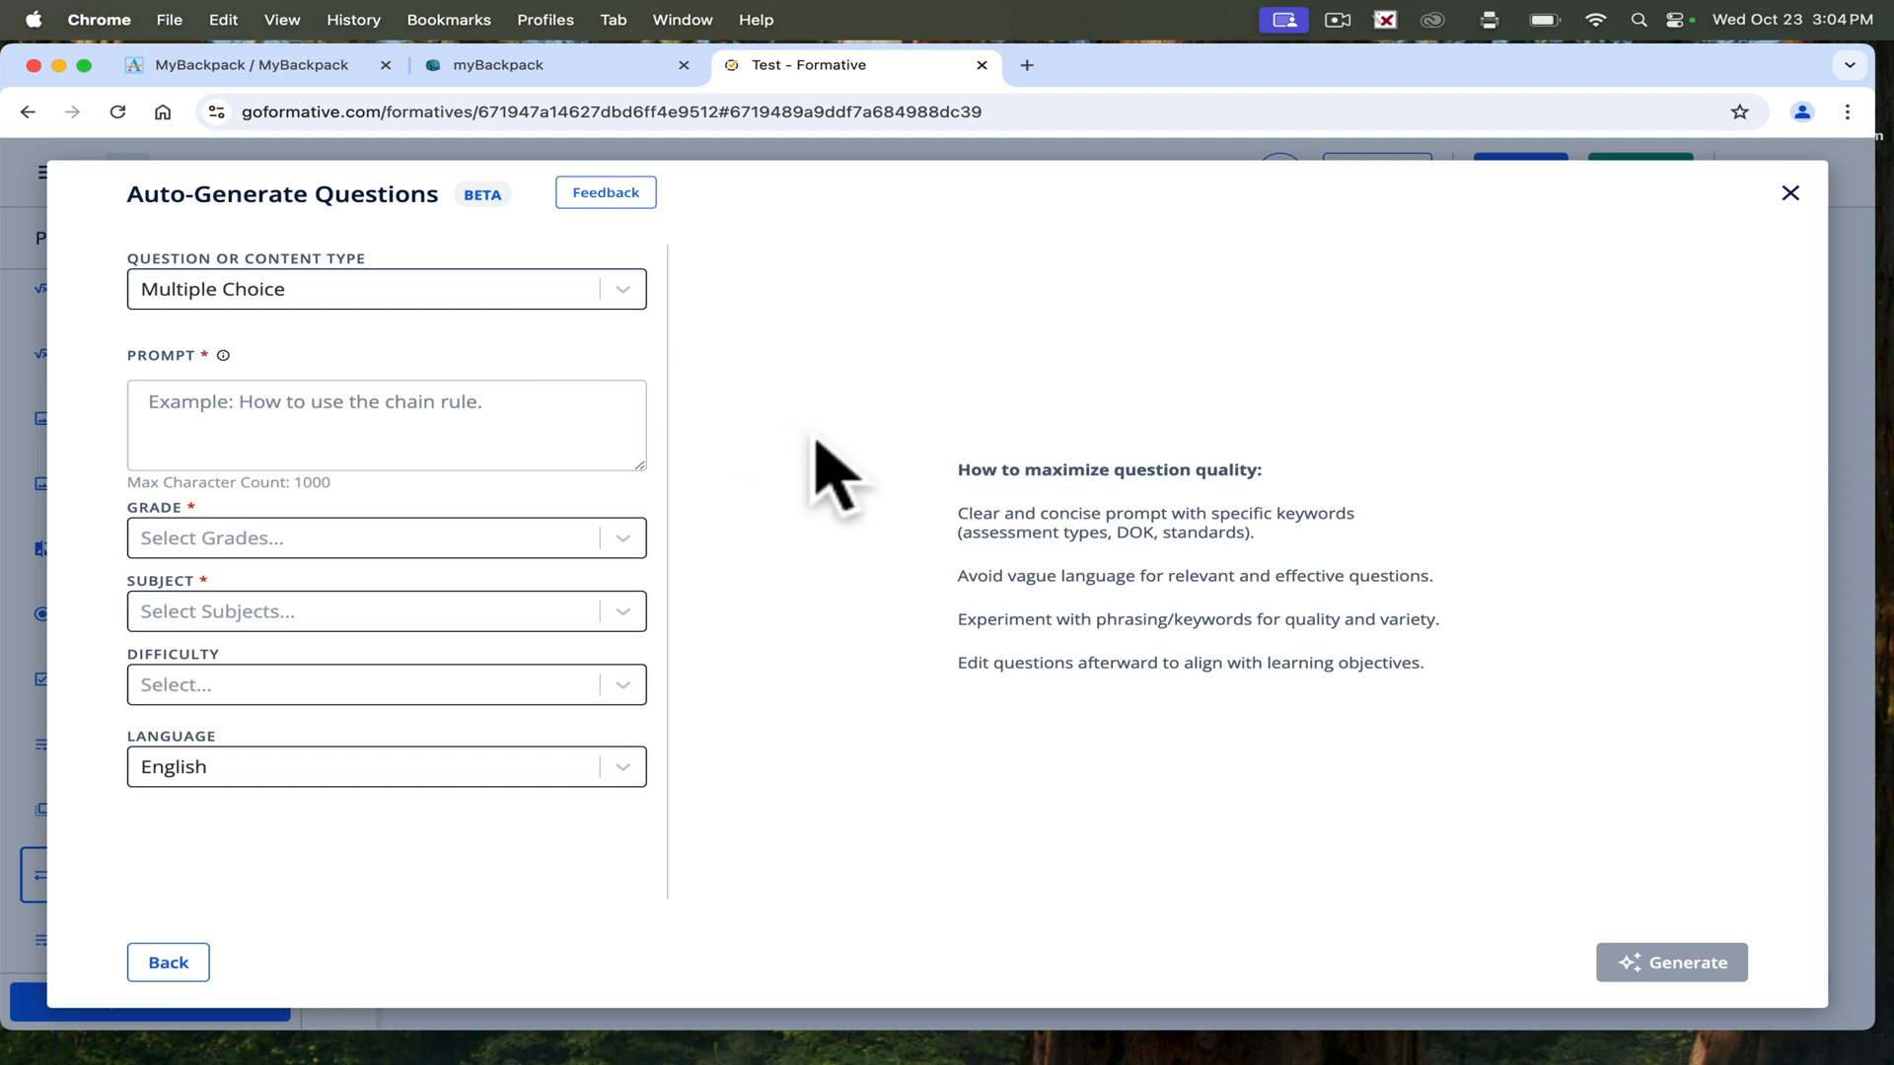
left_click(387, 424)
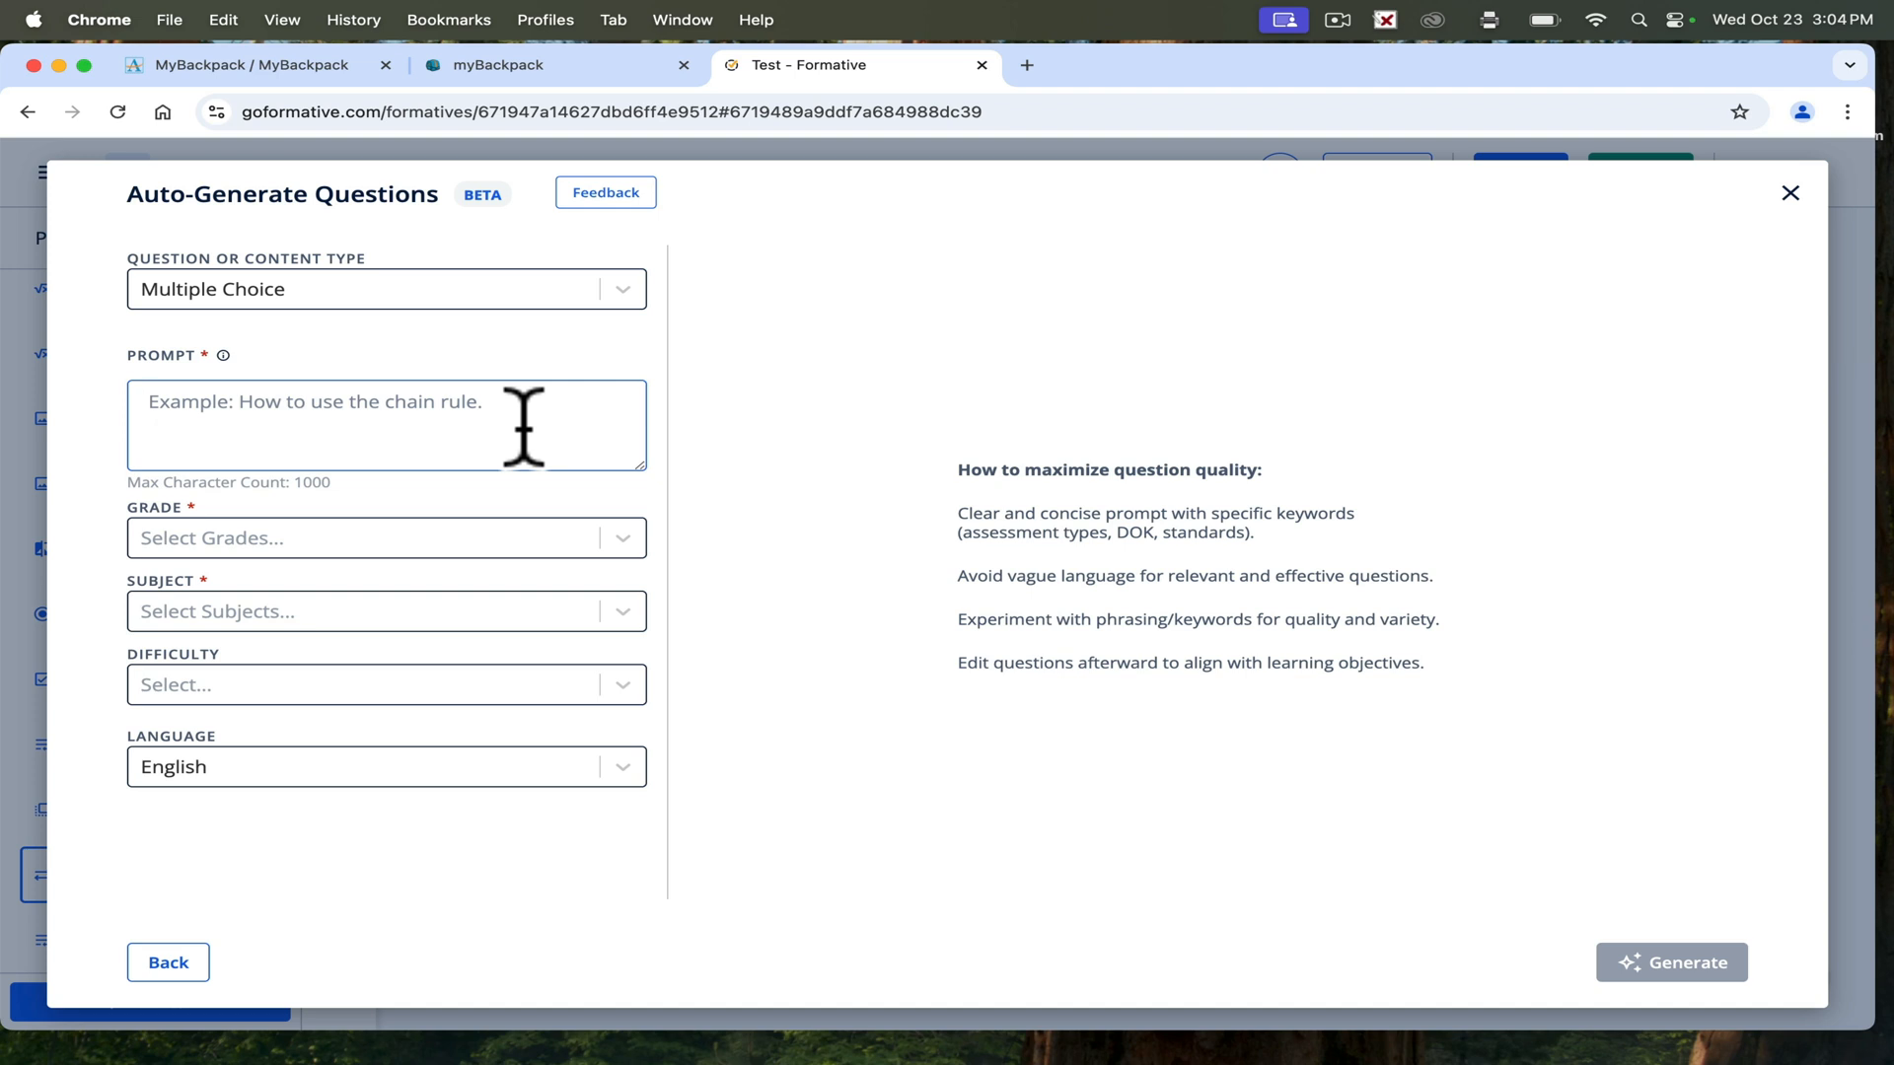
type("find derivative")
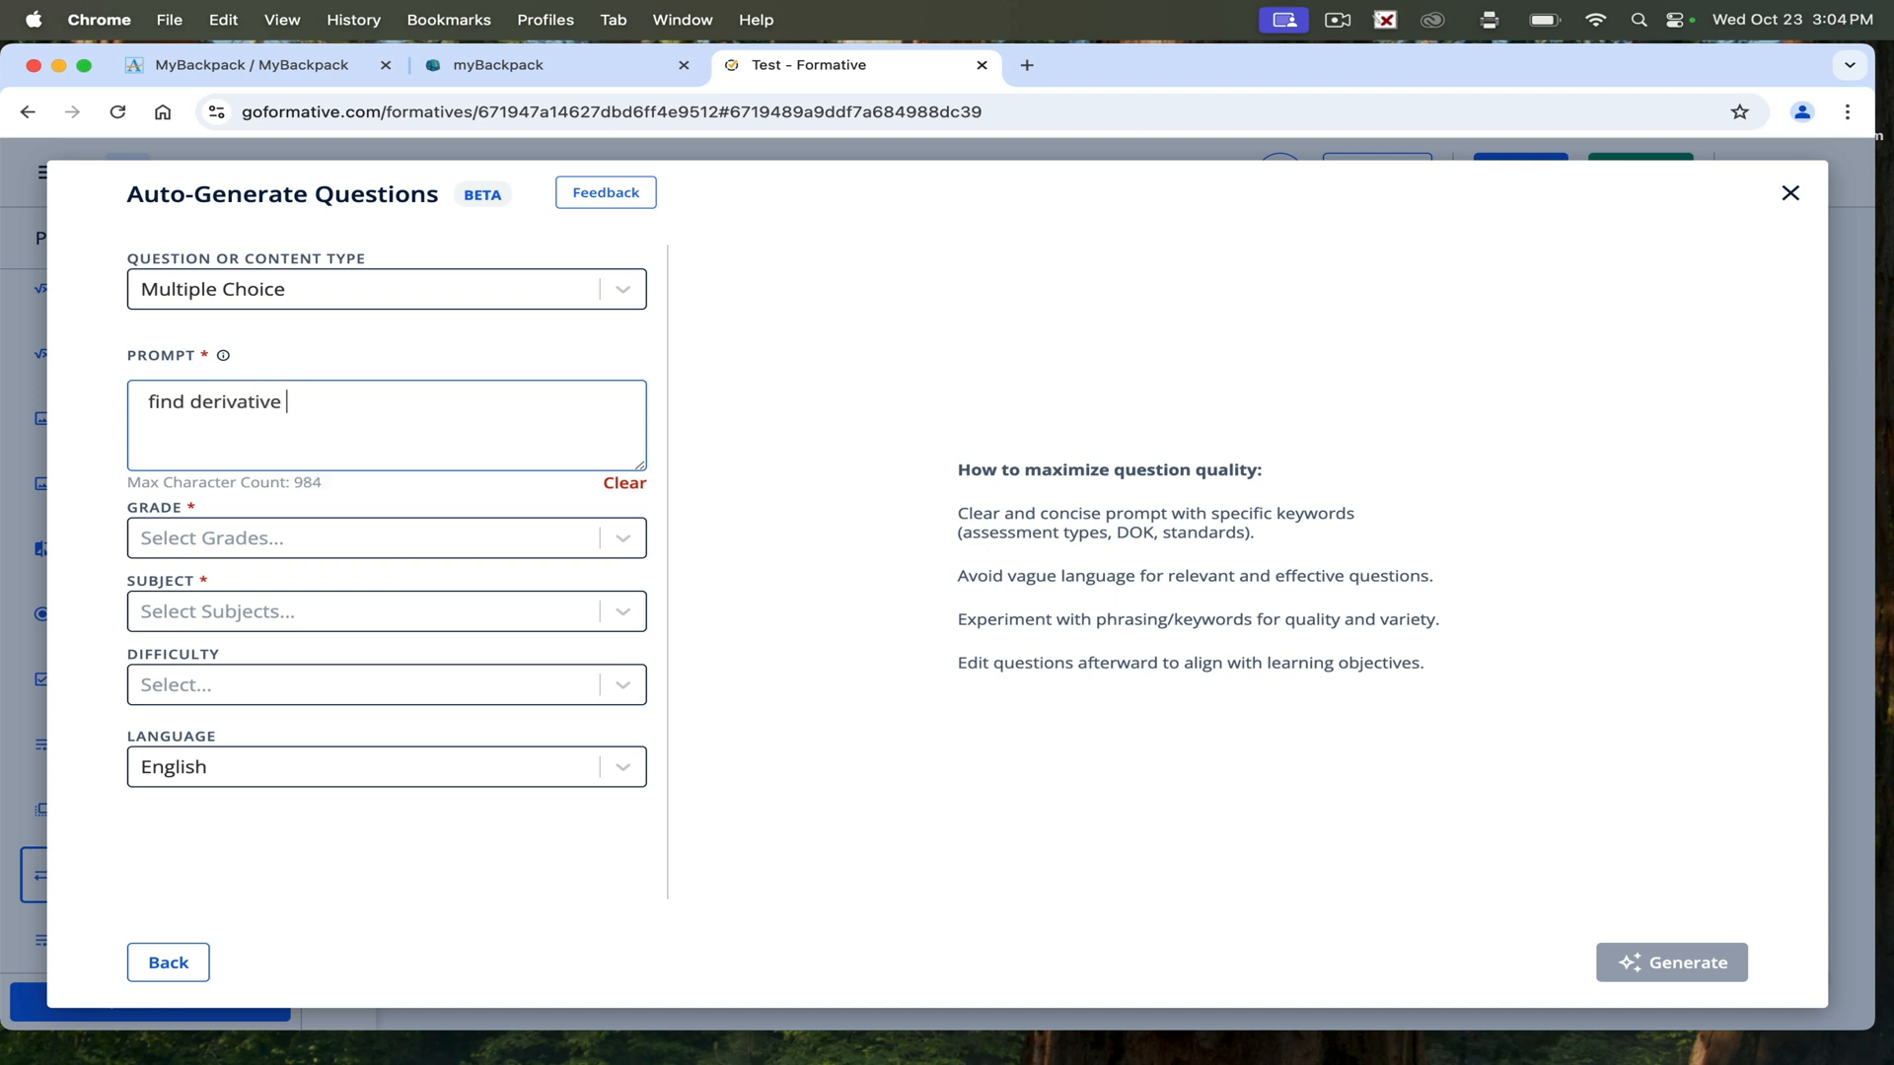
type("using product rul")
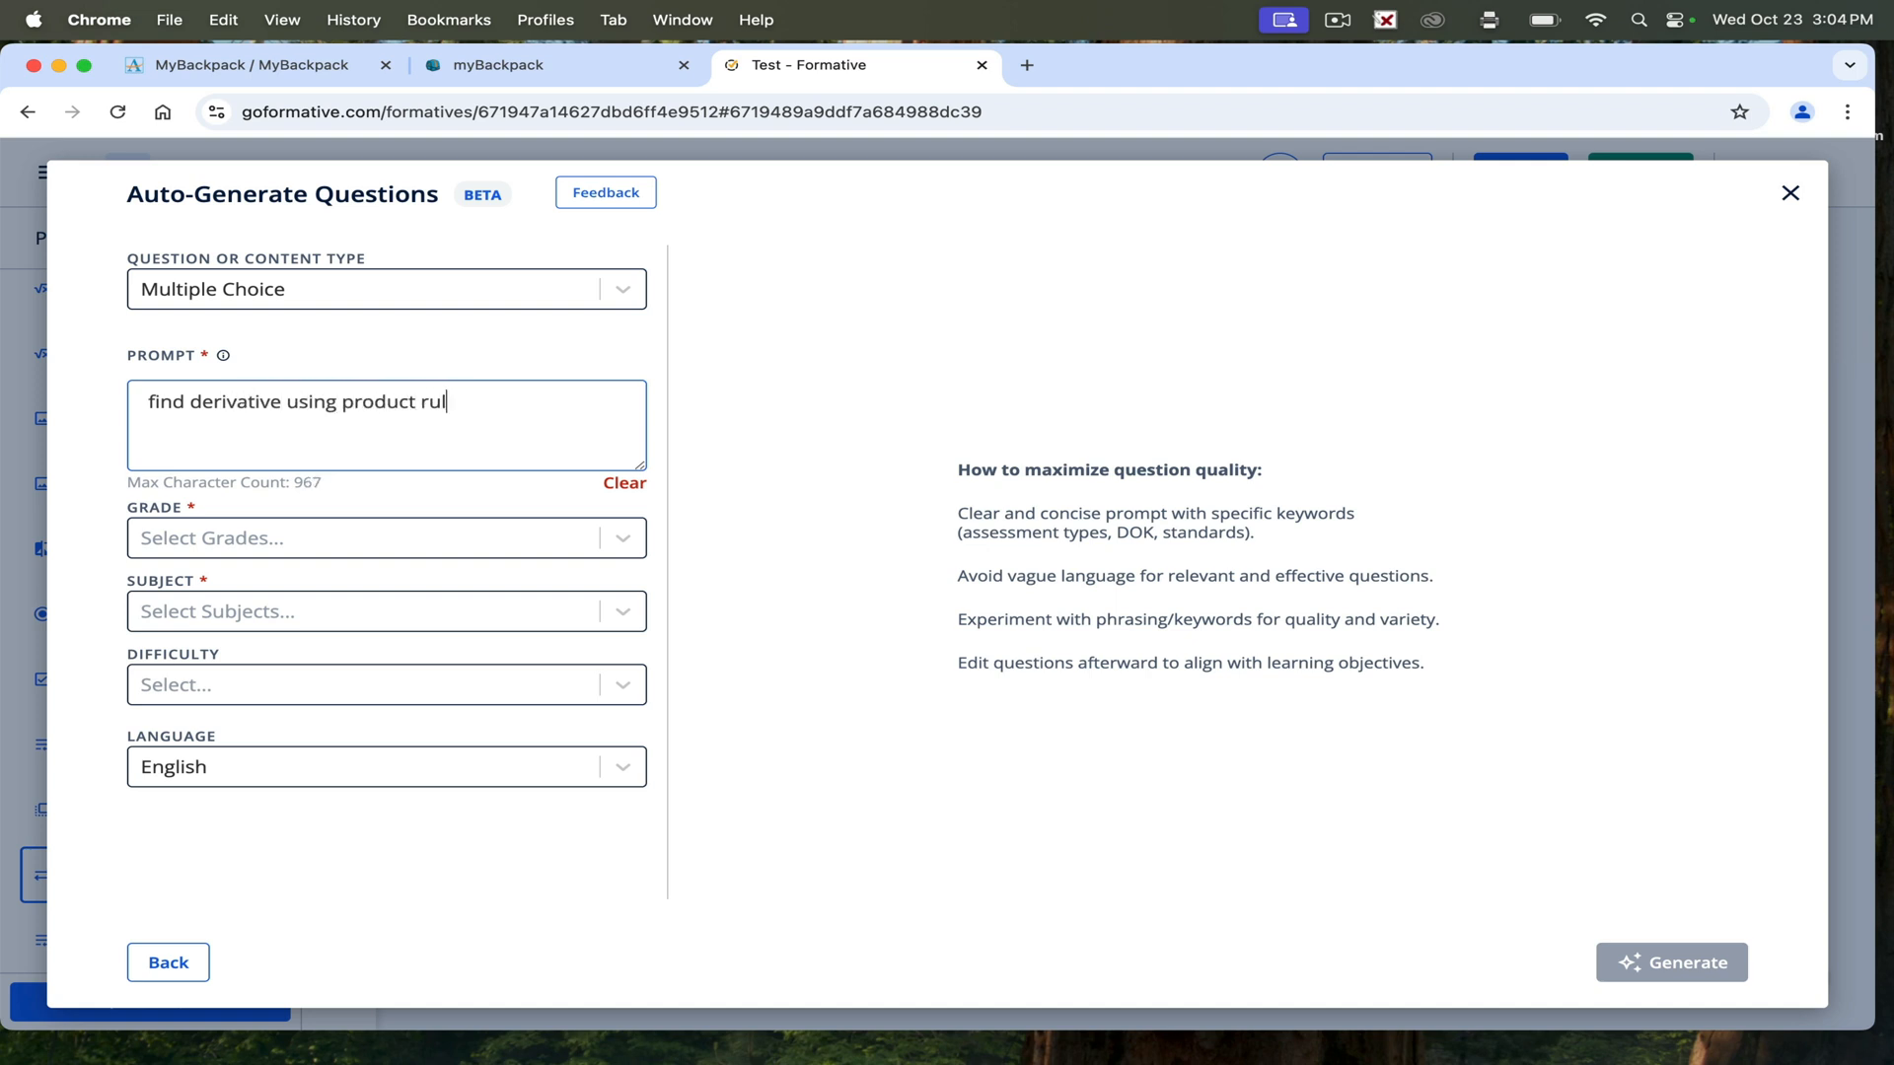
Target grades 11th and 12th at Medium difficulty and generate the questions.
left_click(362, 537)
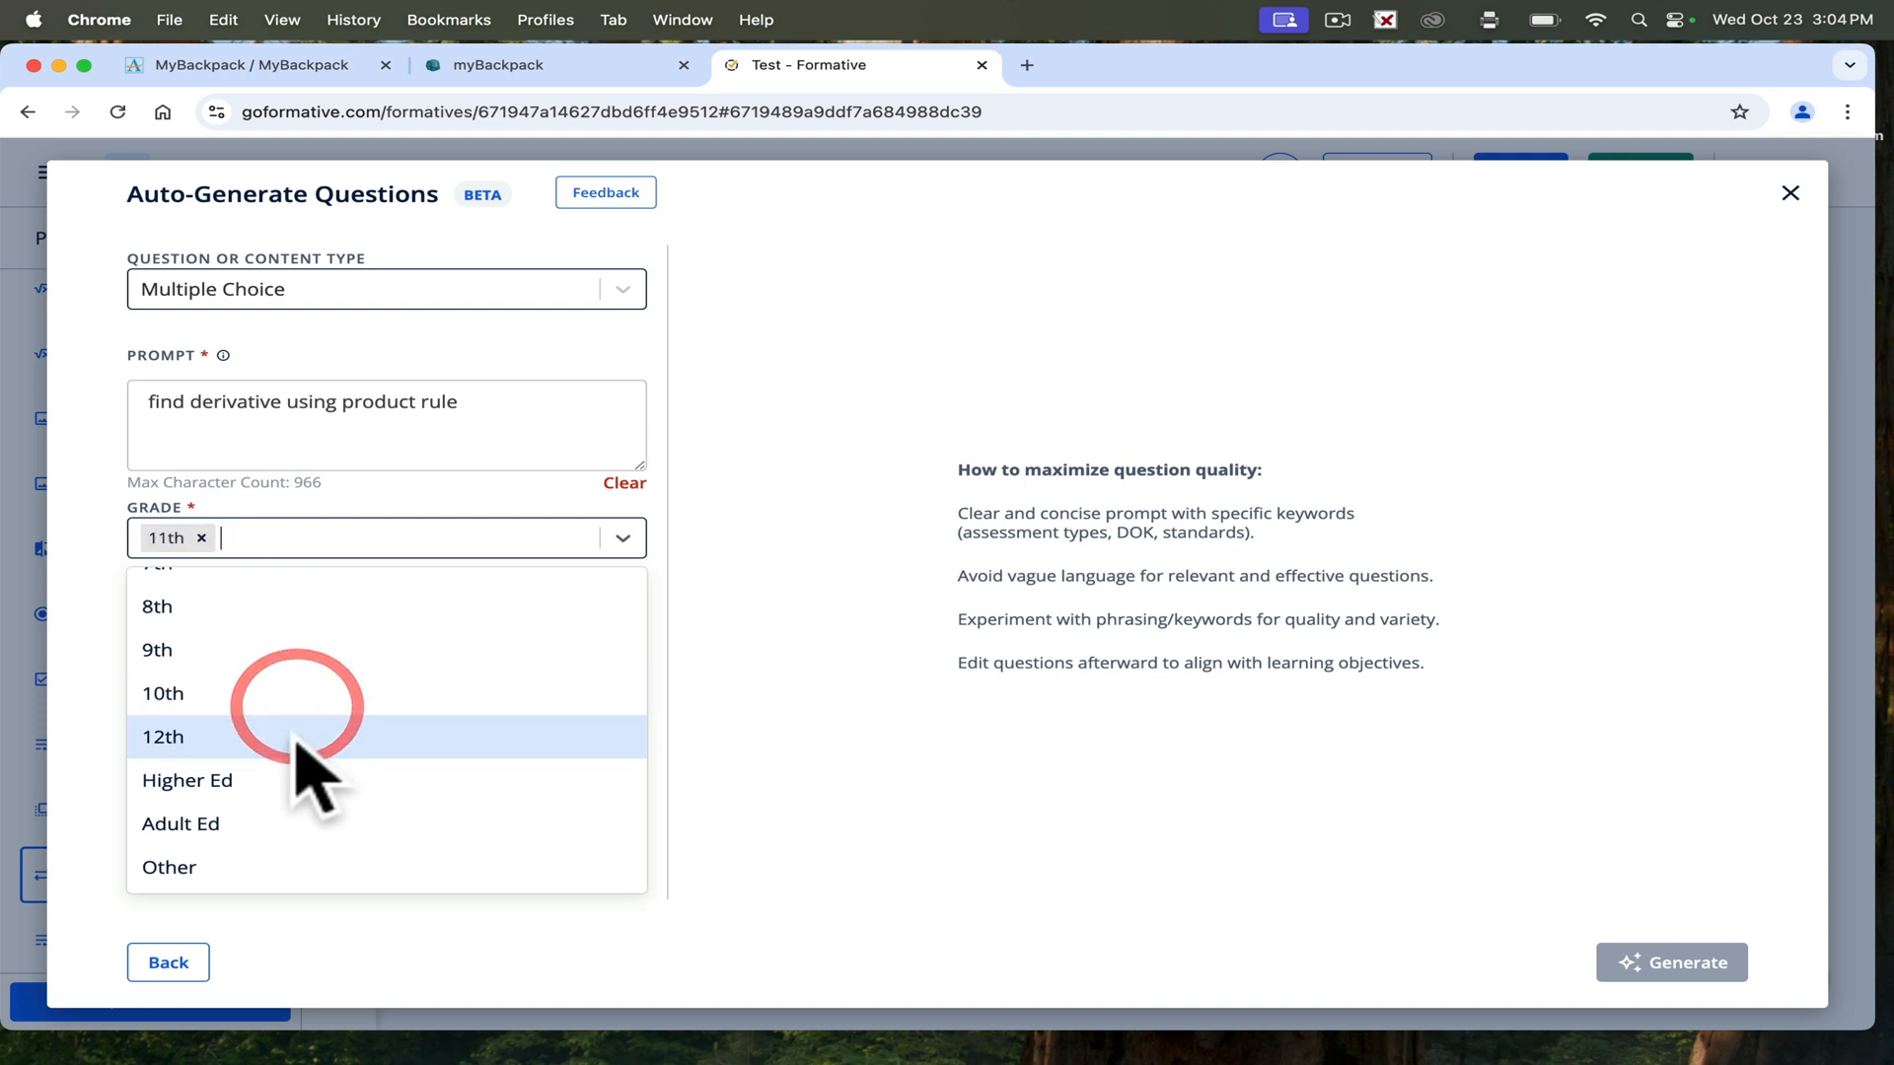
left_click(161, 737)
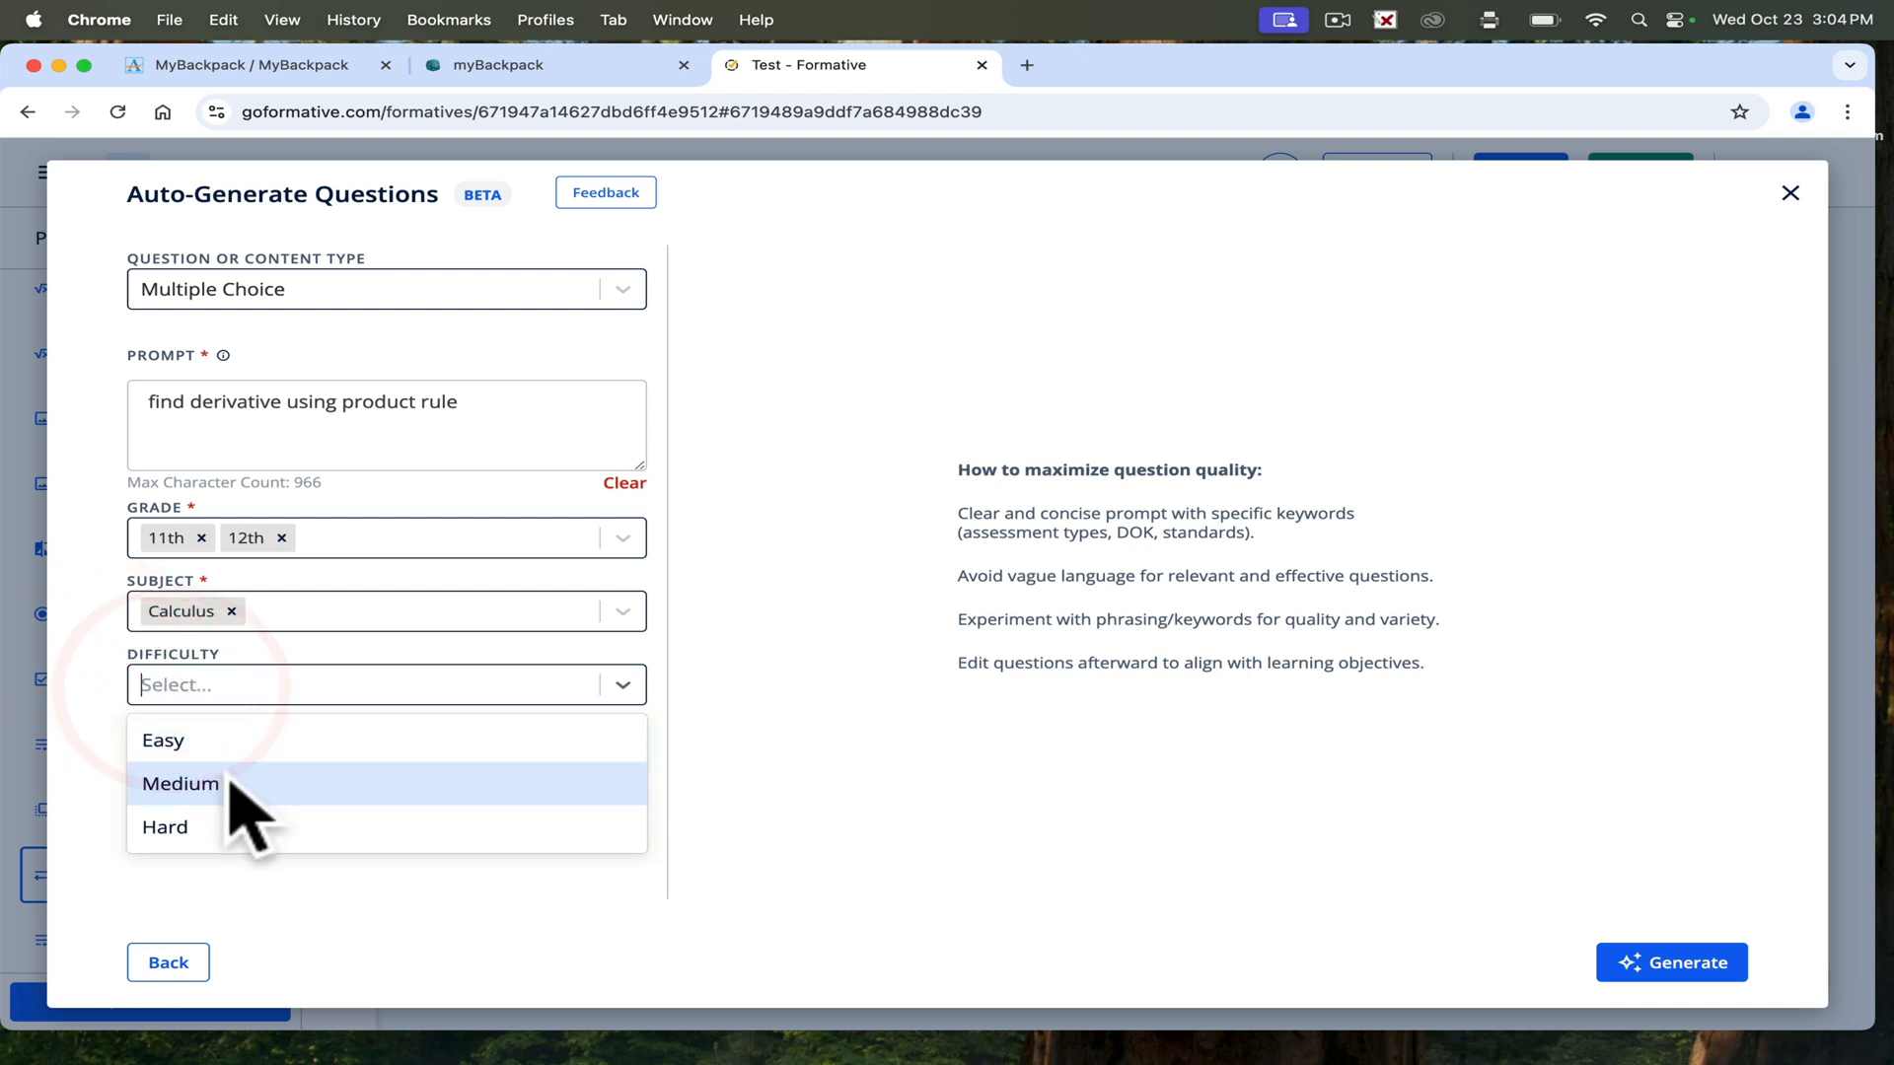
left_click(180, 782)
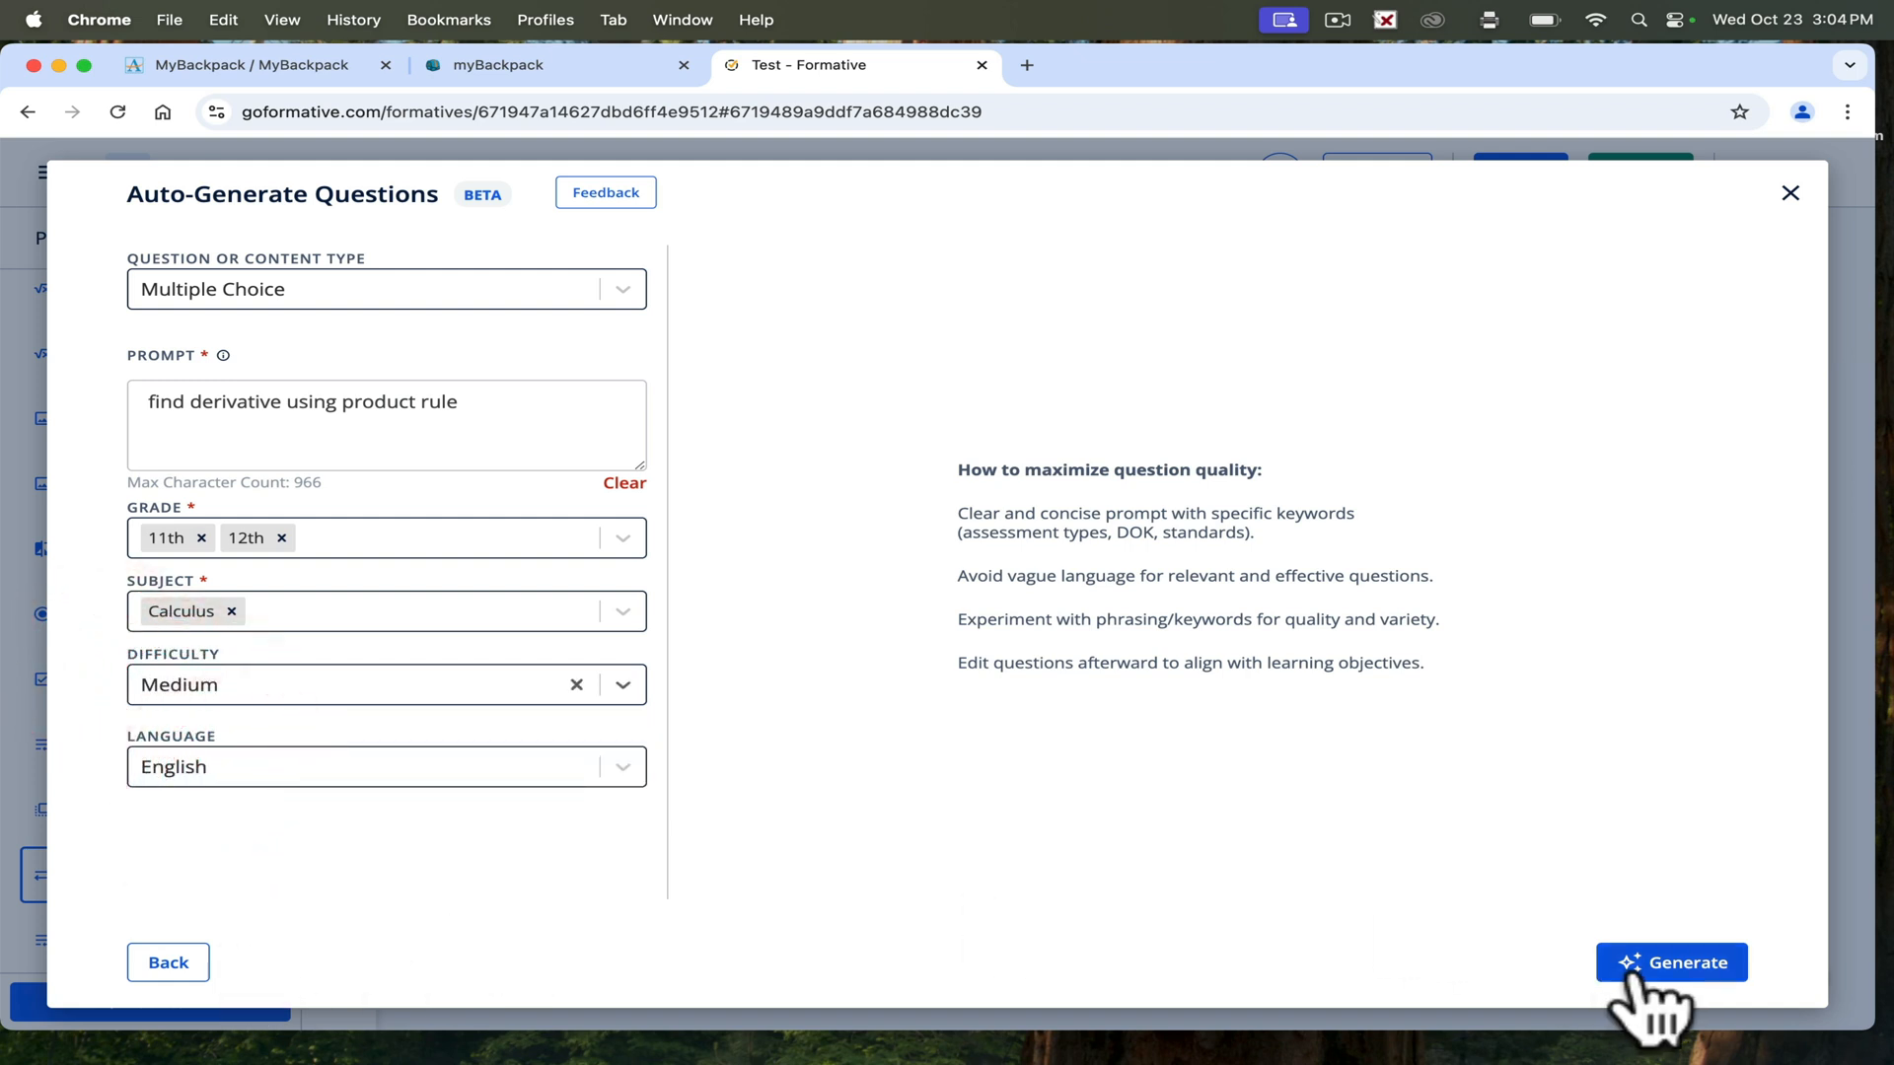
left_click(1672, 963)
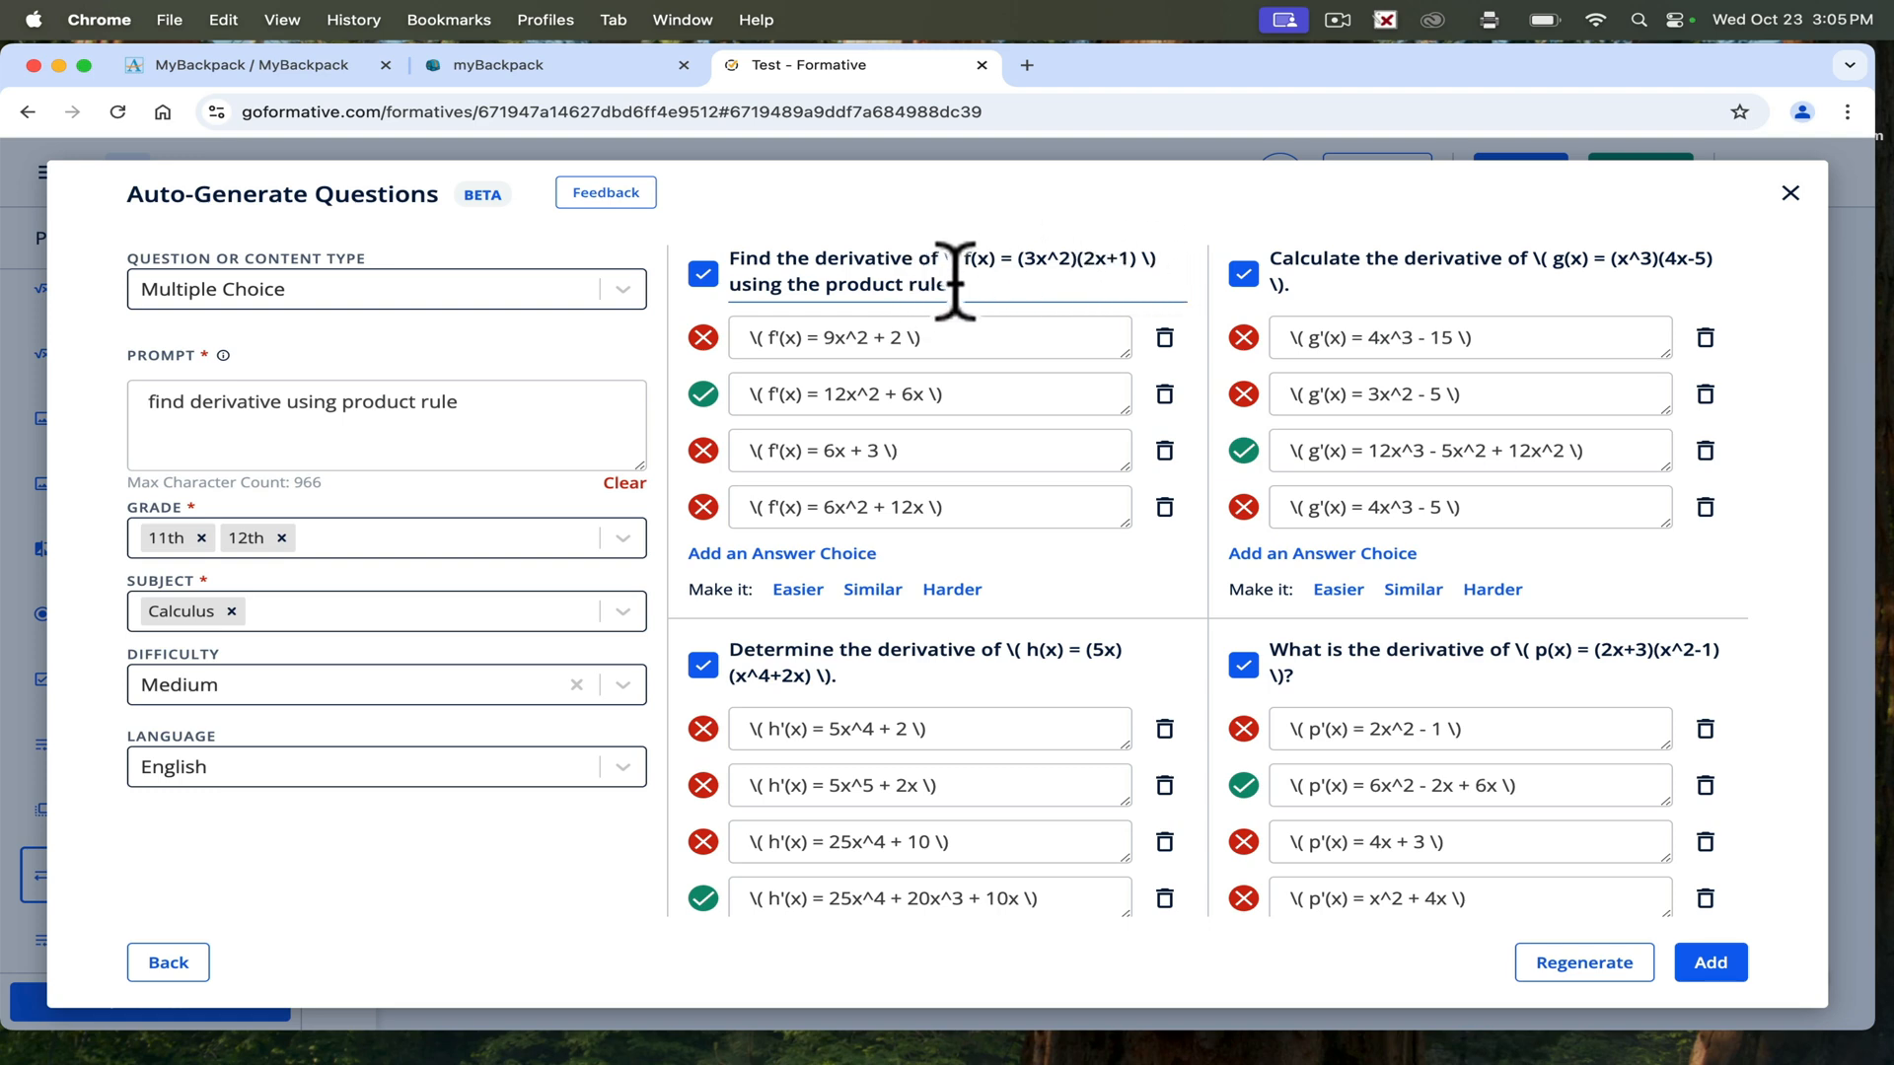
mouse_move(1540, 393)
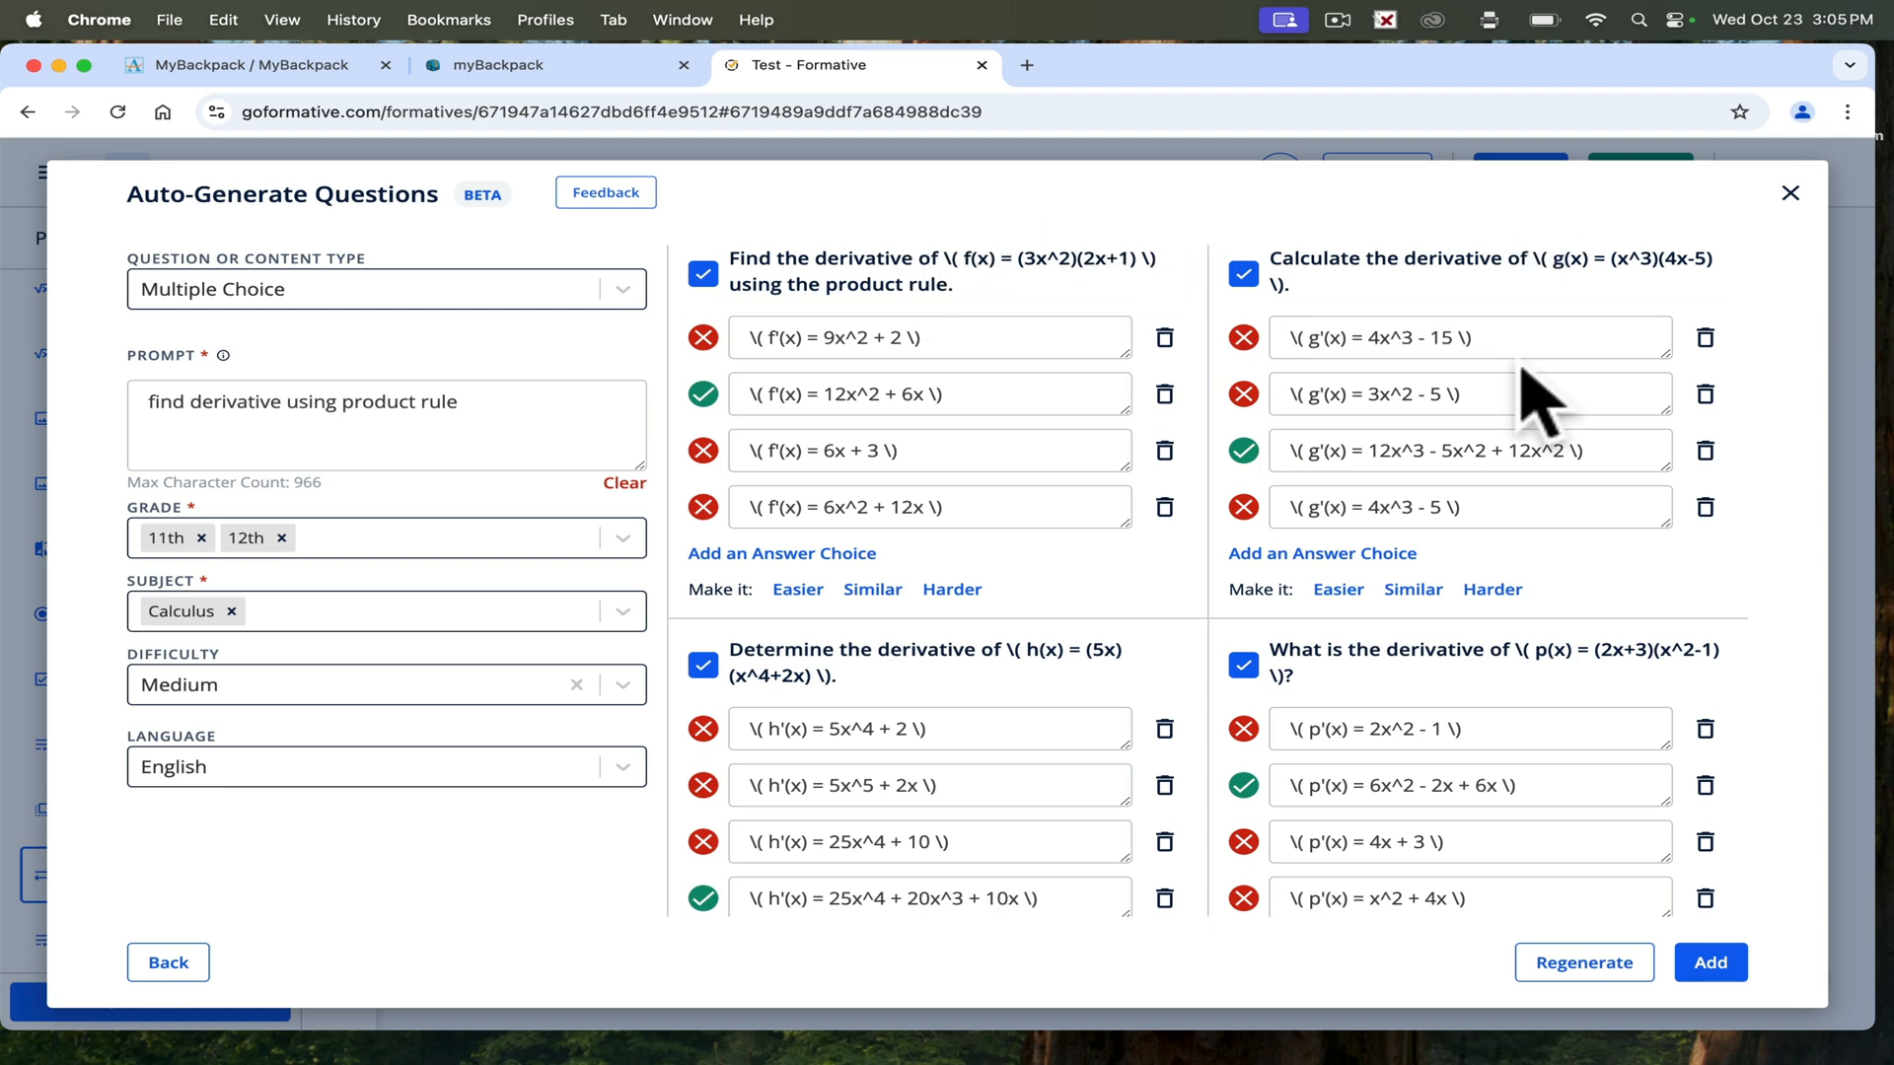
scroll("down", 3)
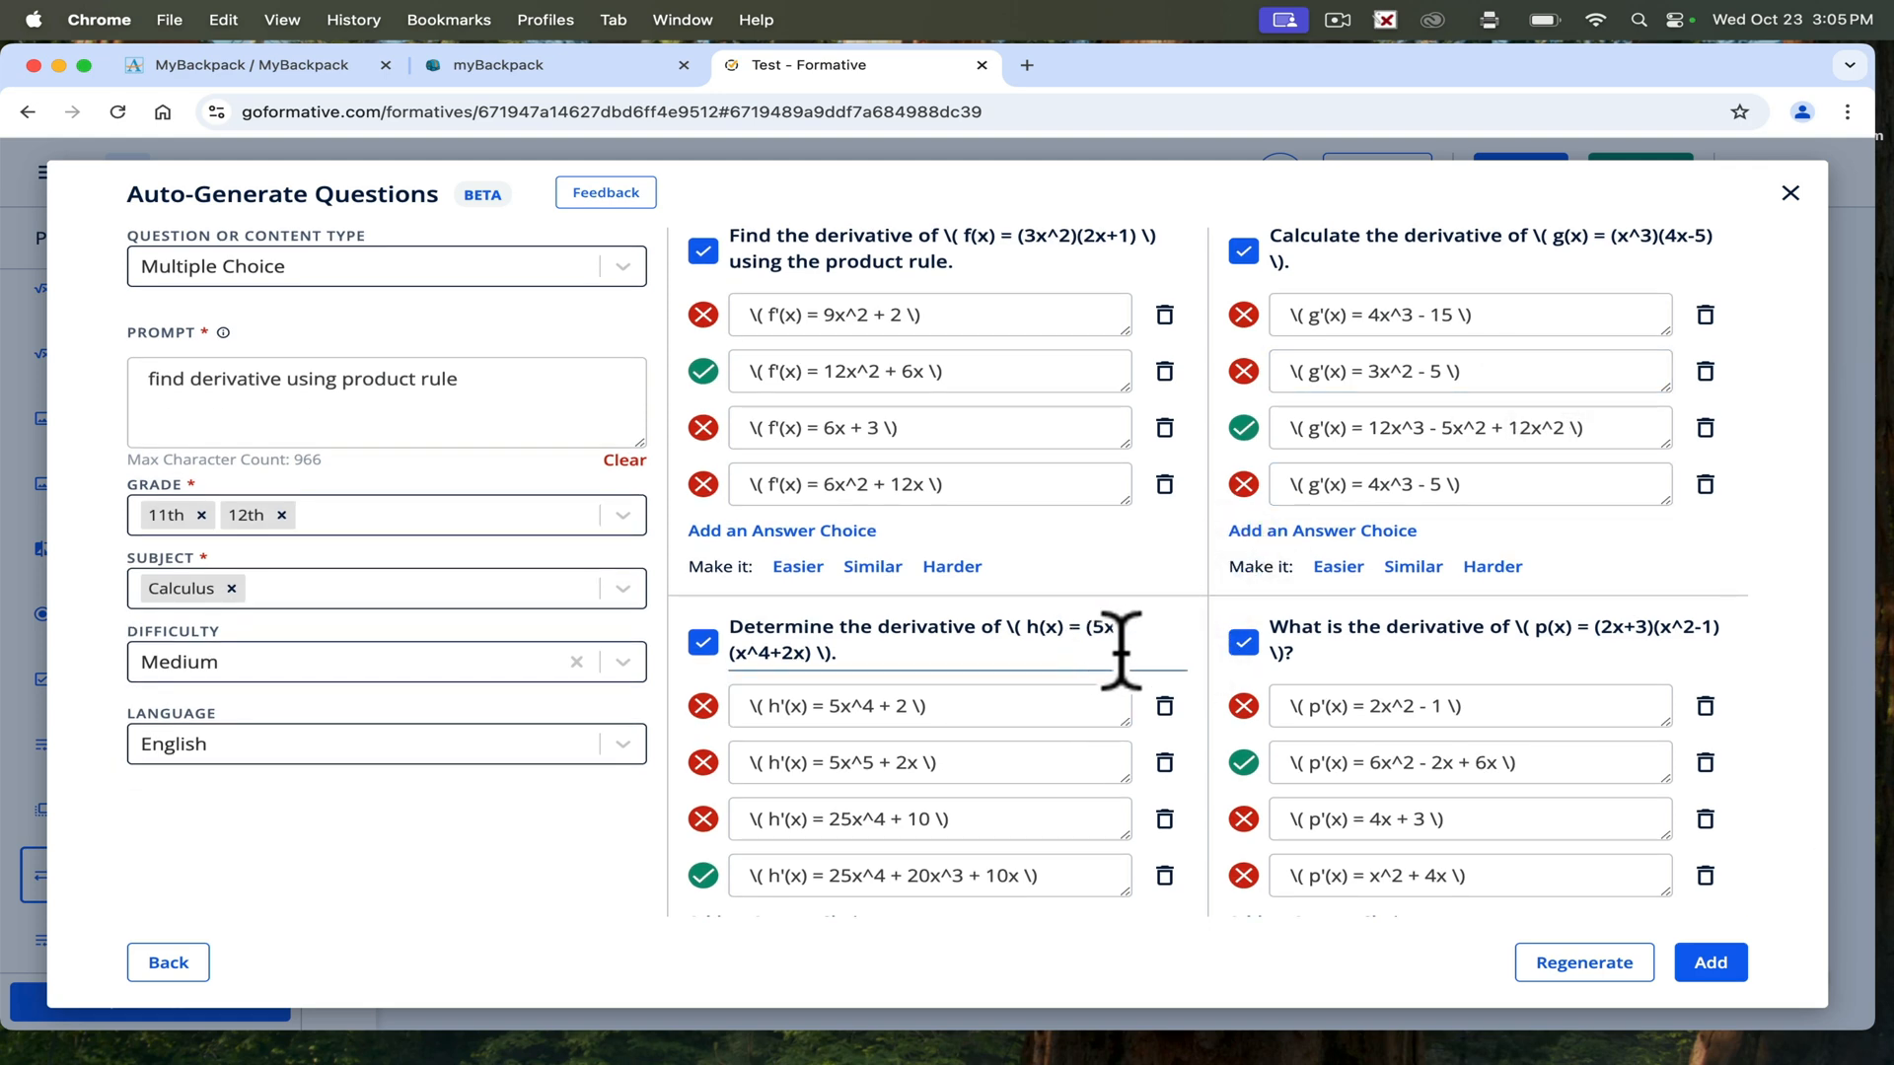
scroll("down", 3)
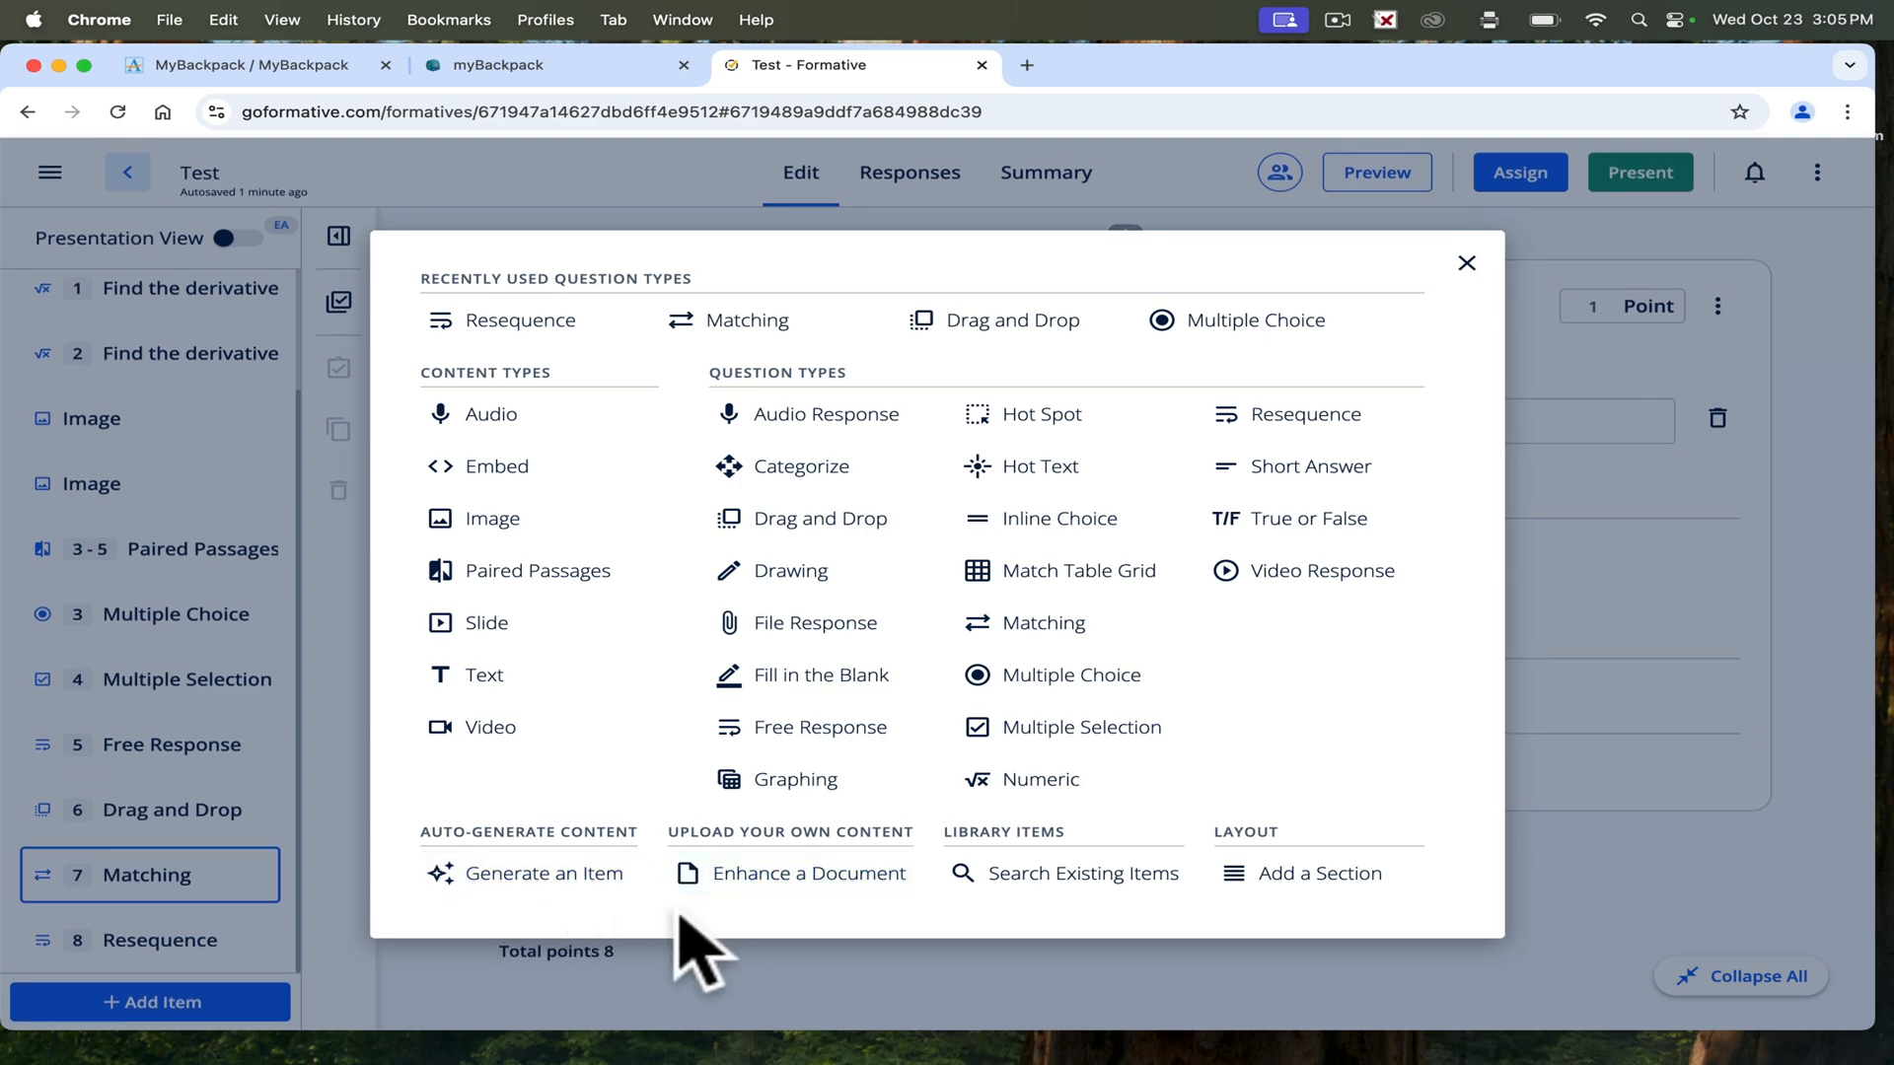
mouse_move(1205, 928)
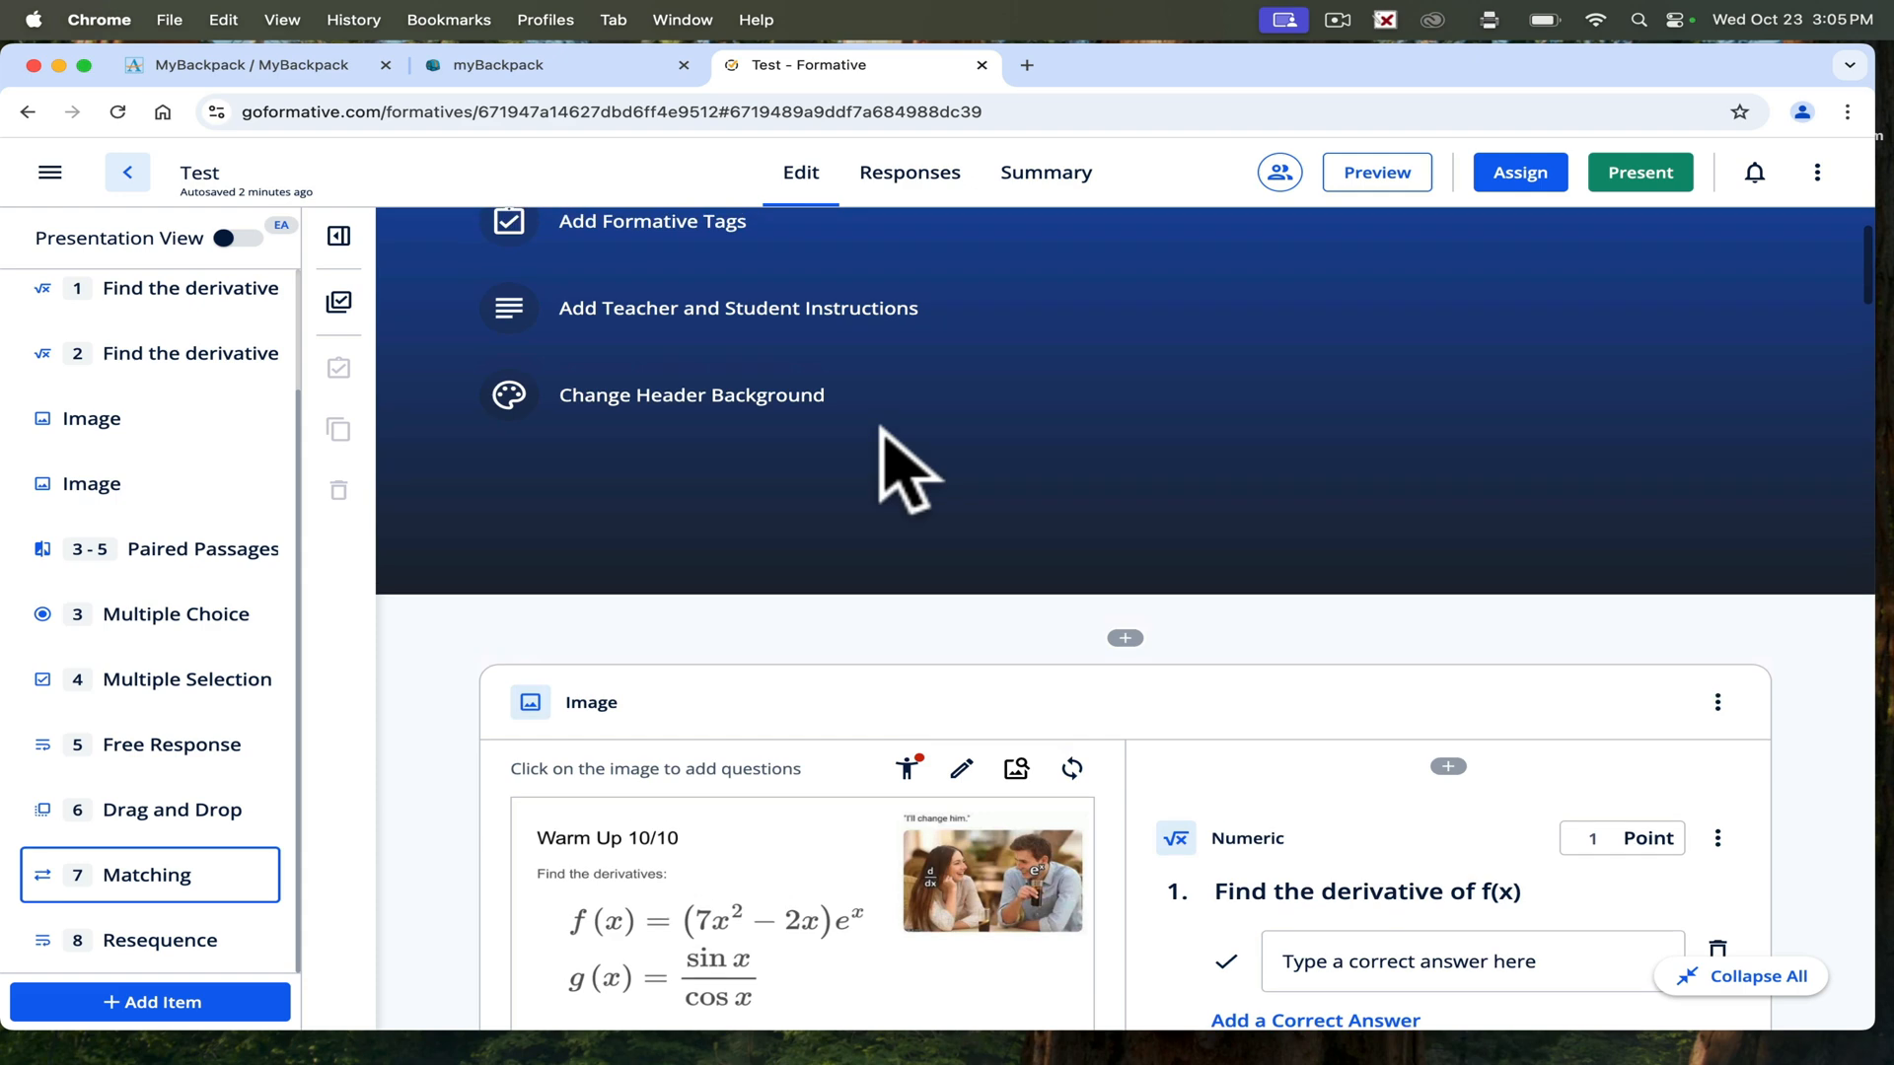
mouse_move(900, 338)
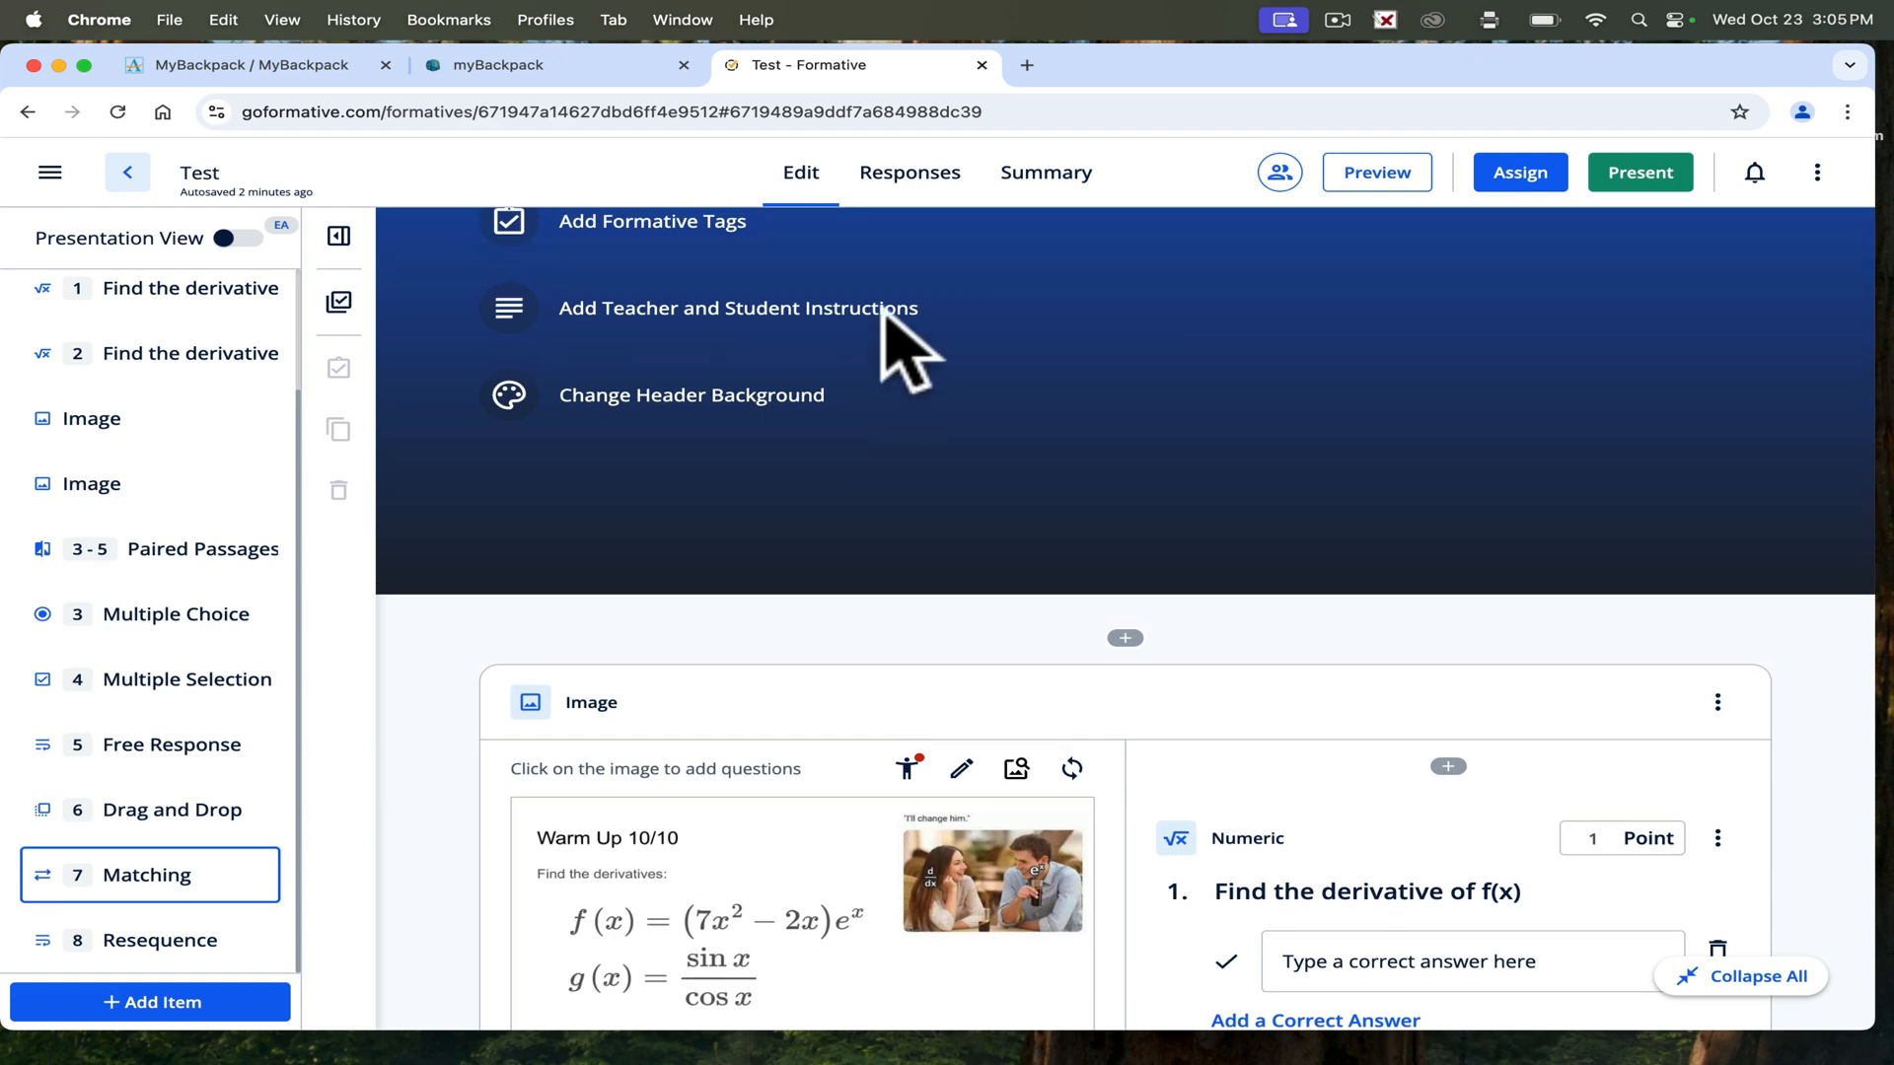
Open the Test quiz's Responses tab.
left_click(909, 171)
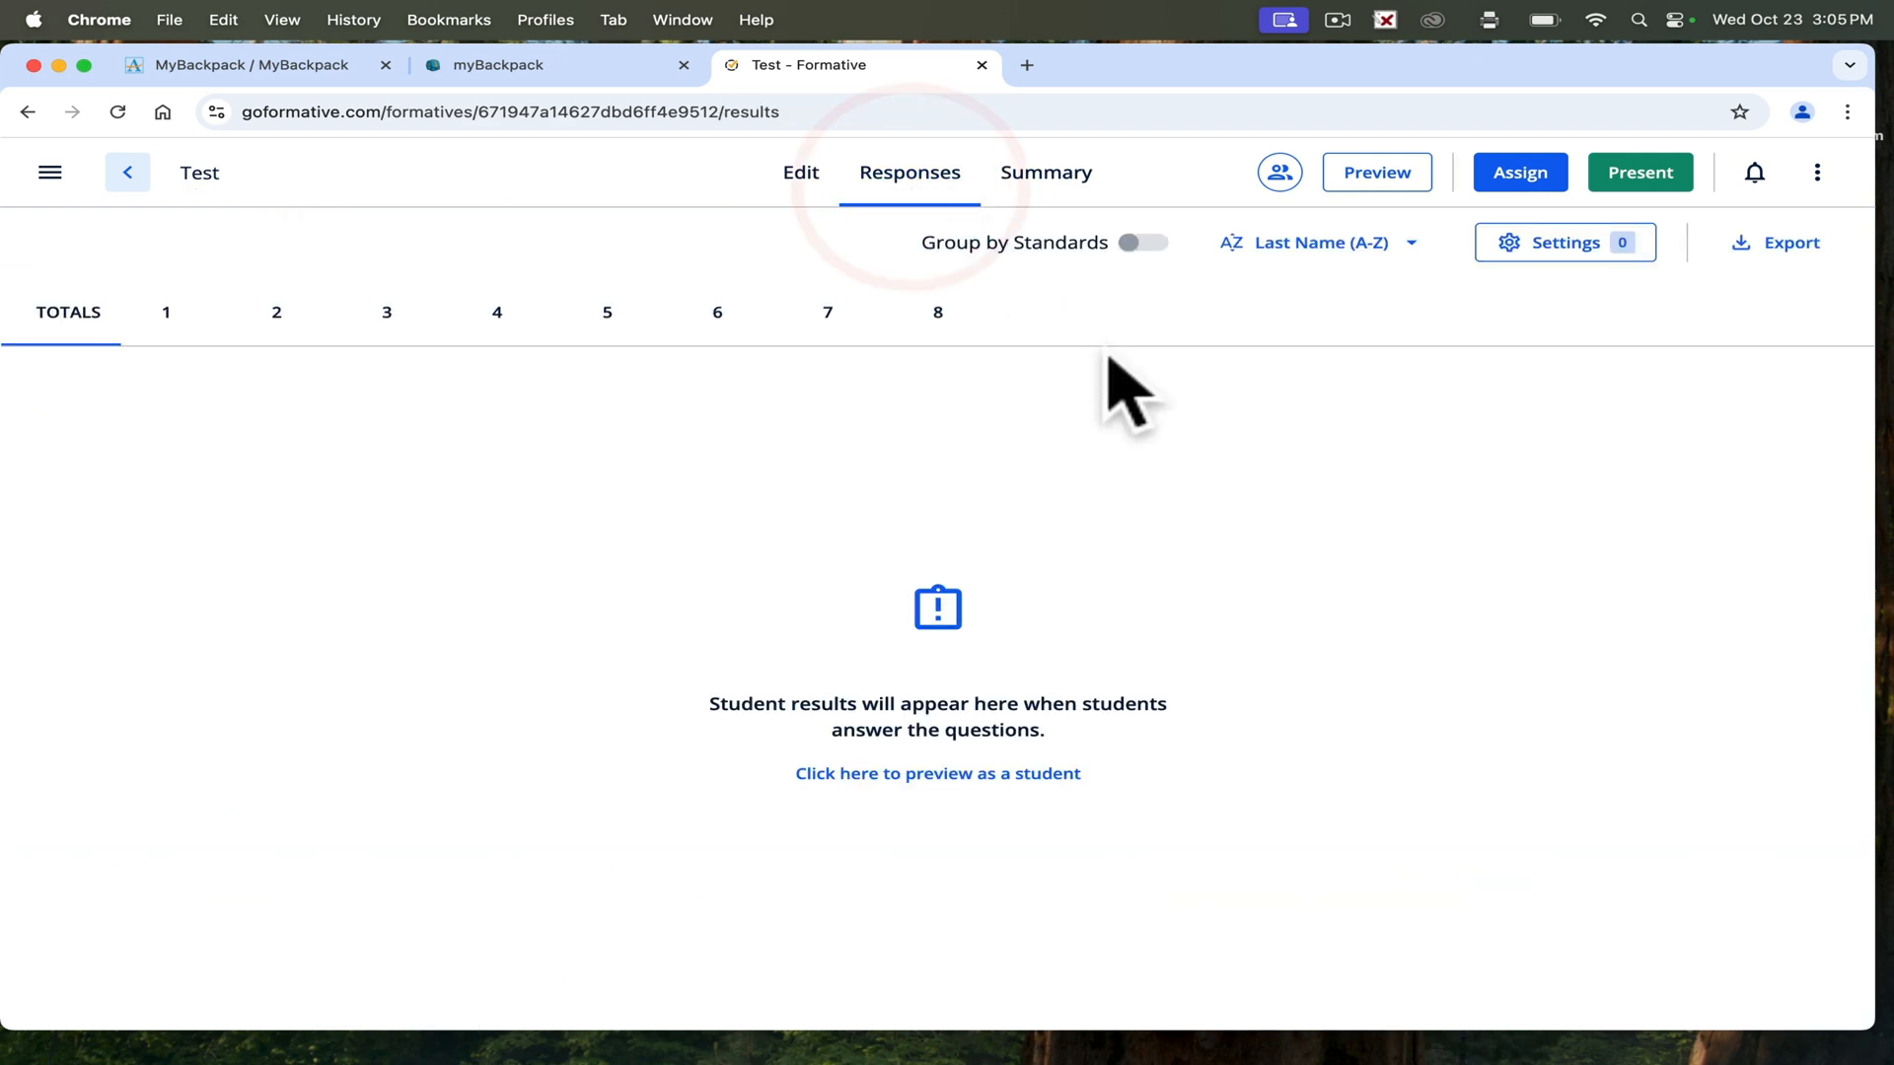
mouse_move(1640, 172)
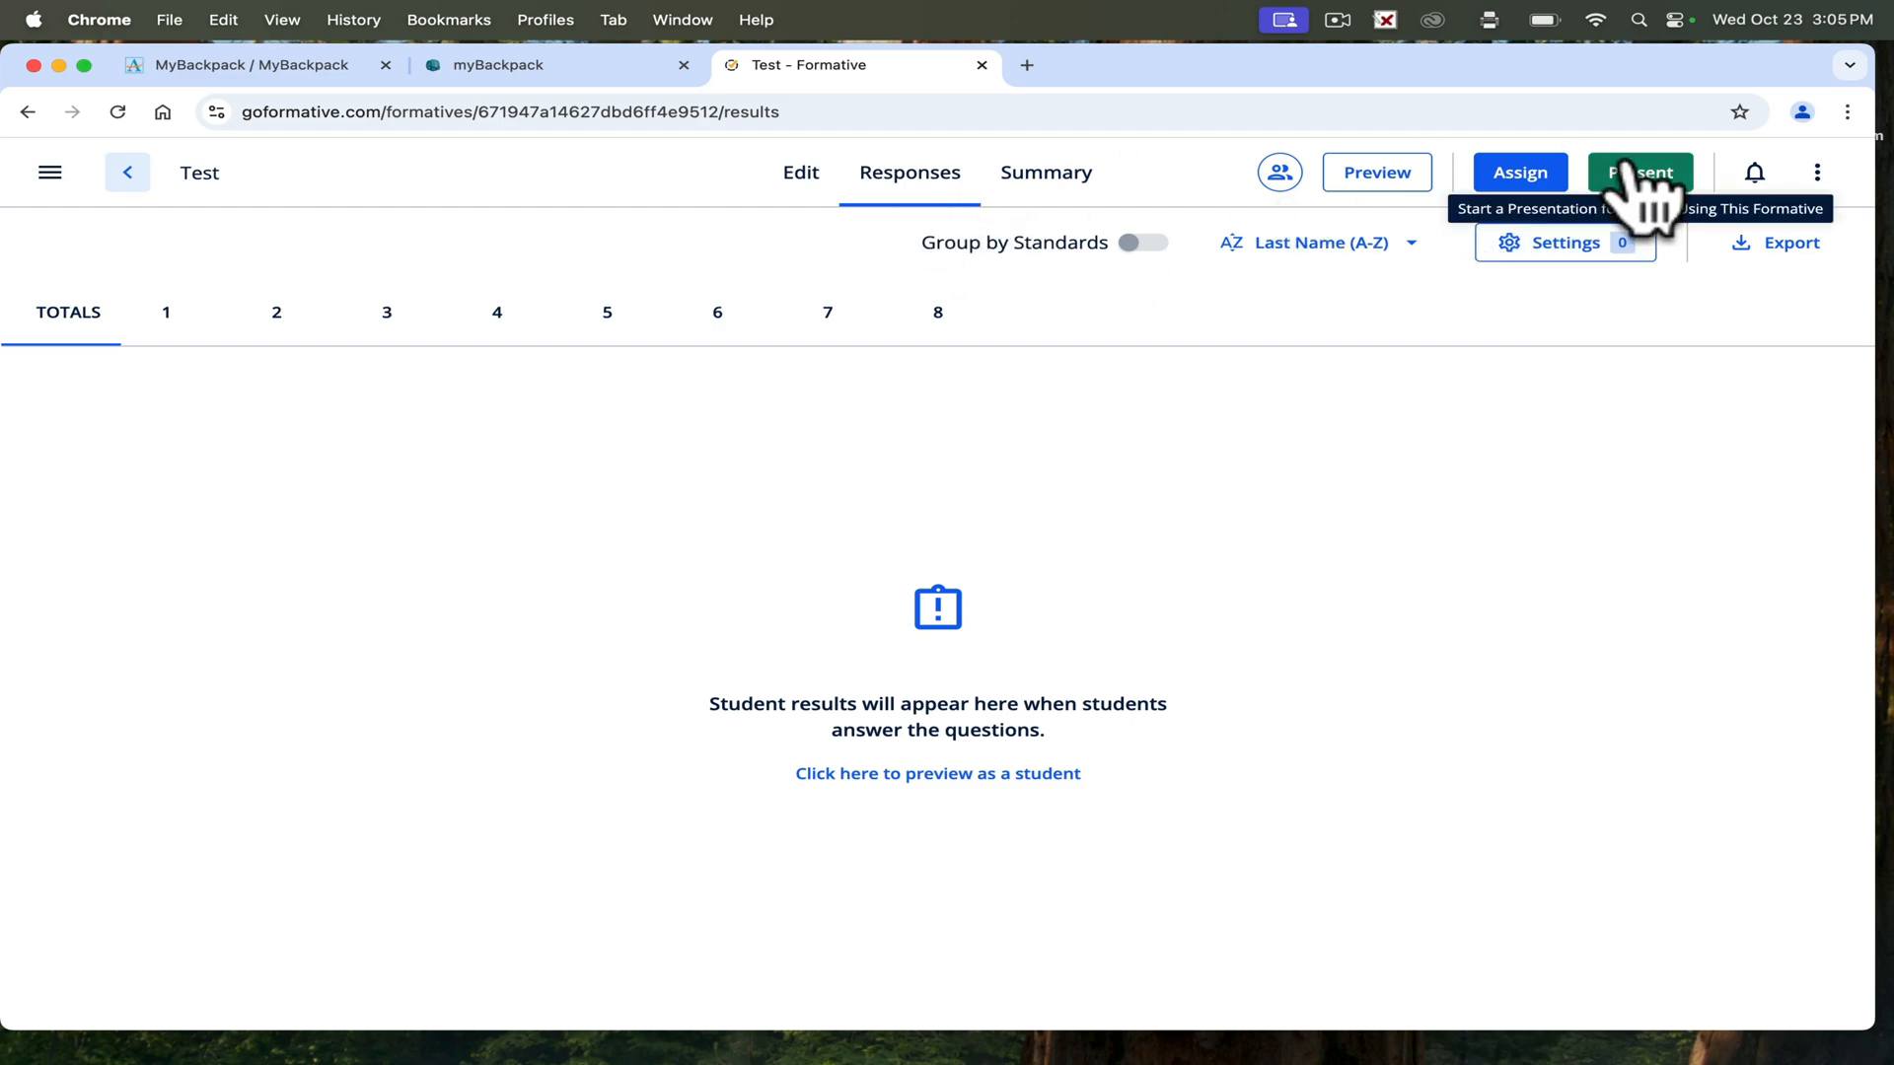
Check the Advisement 10th Grade class in Assign Settings, then close the settings.
left_click(1520, 171)
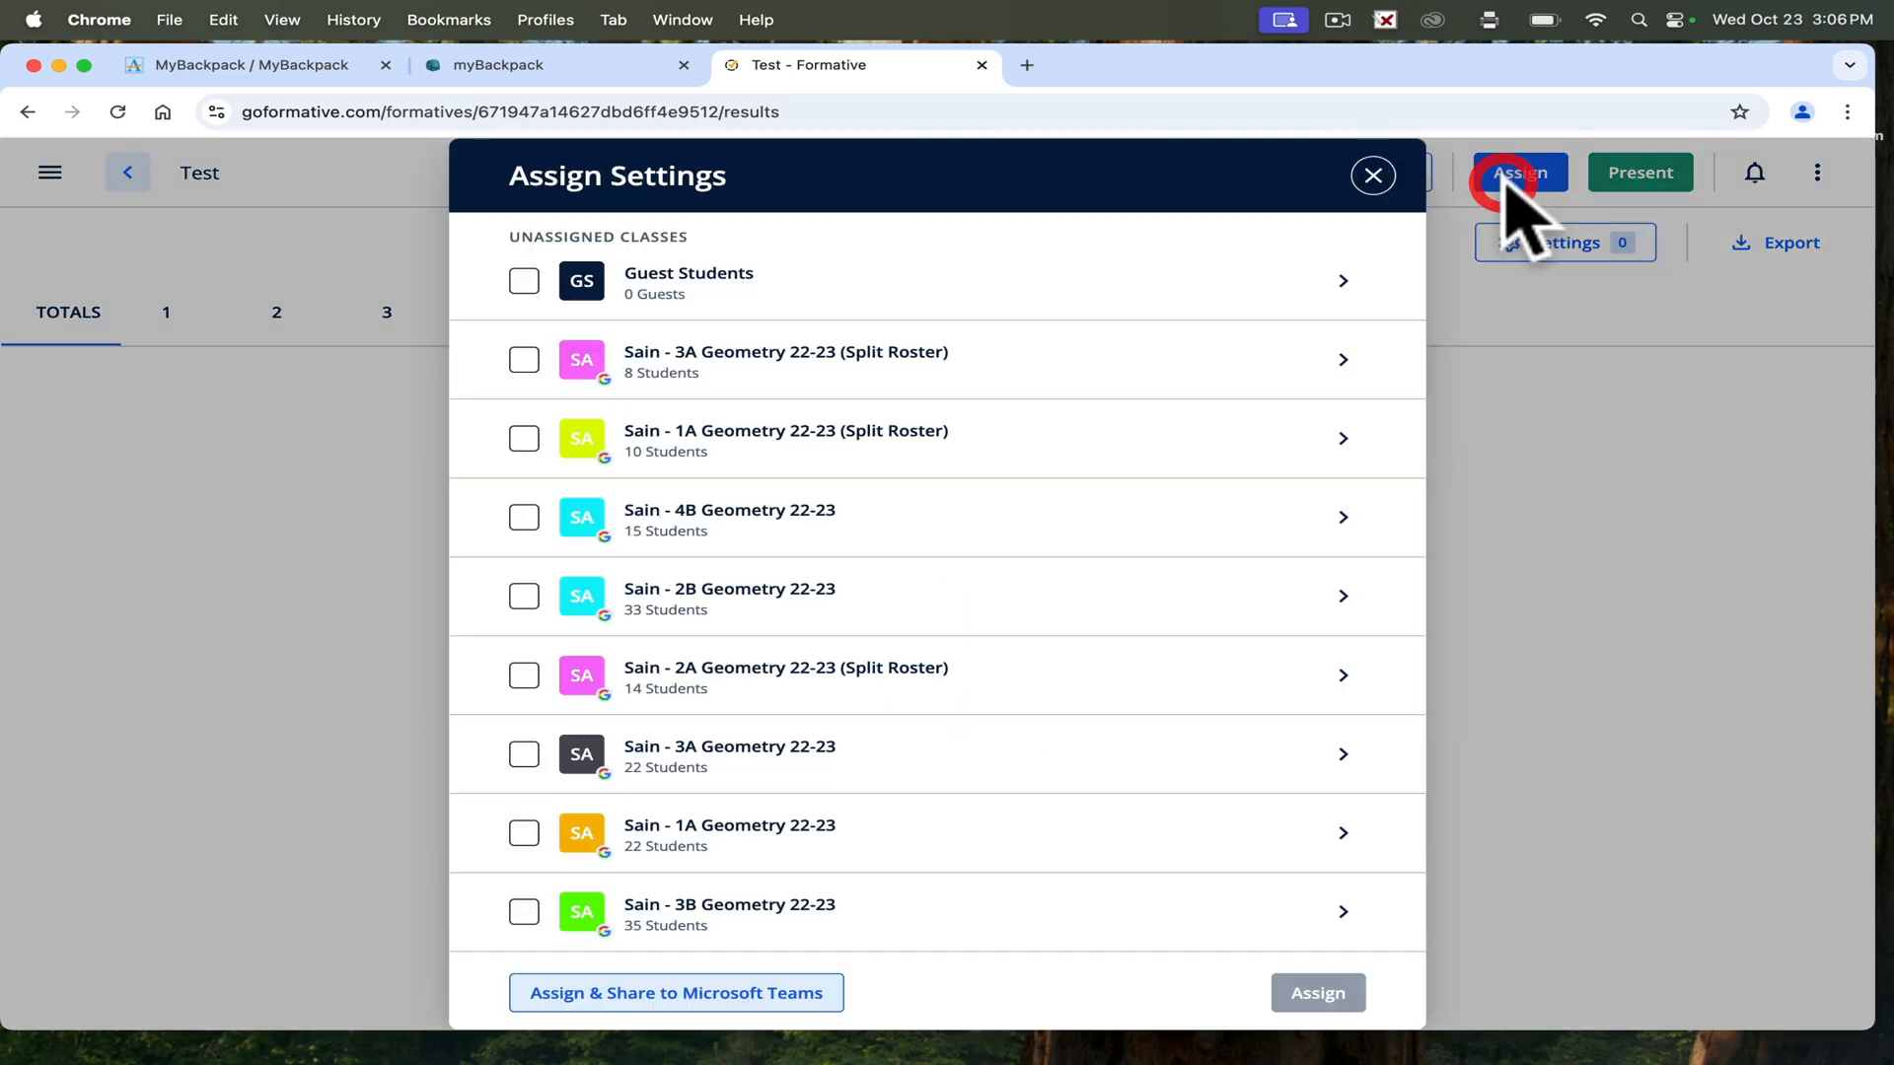
scroll("down", 3)
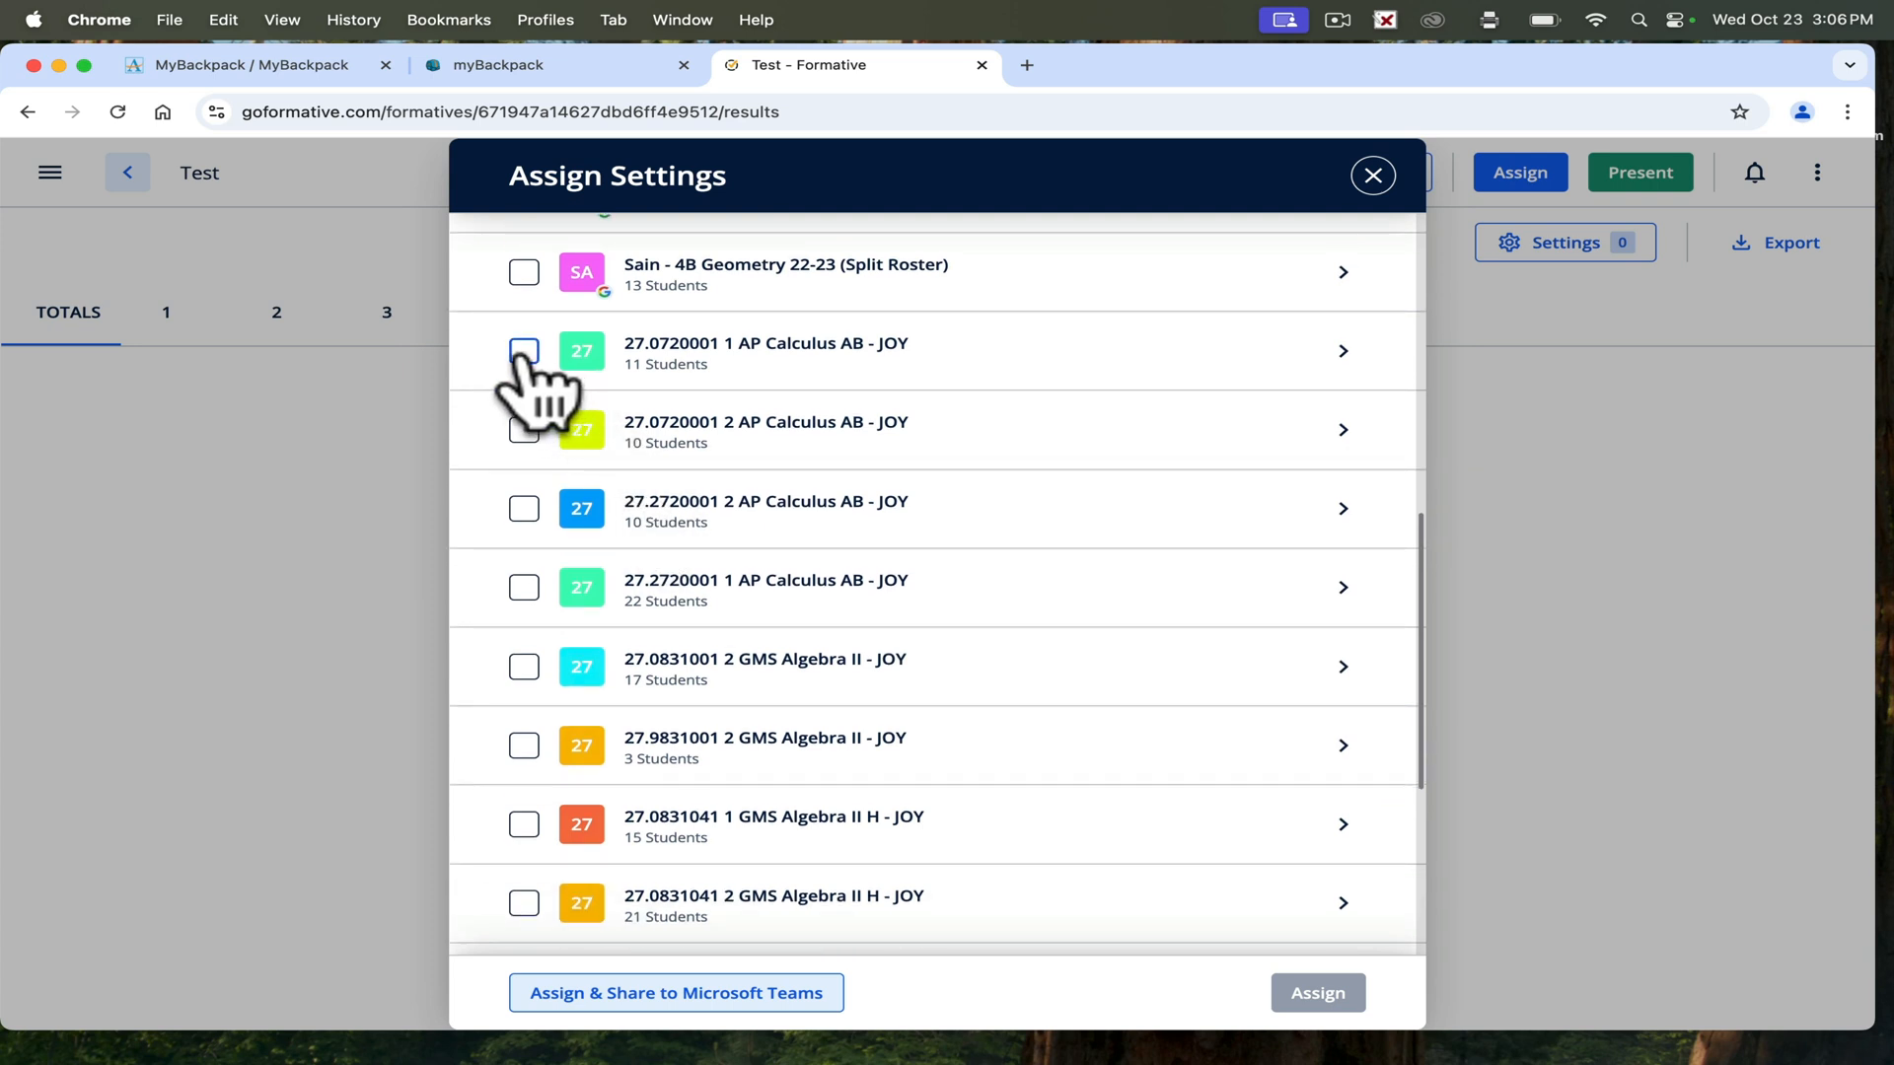
mouse_move(538, 435)
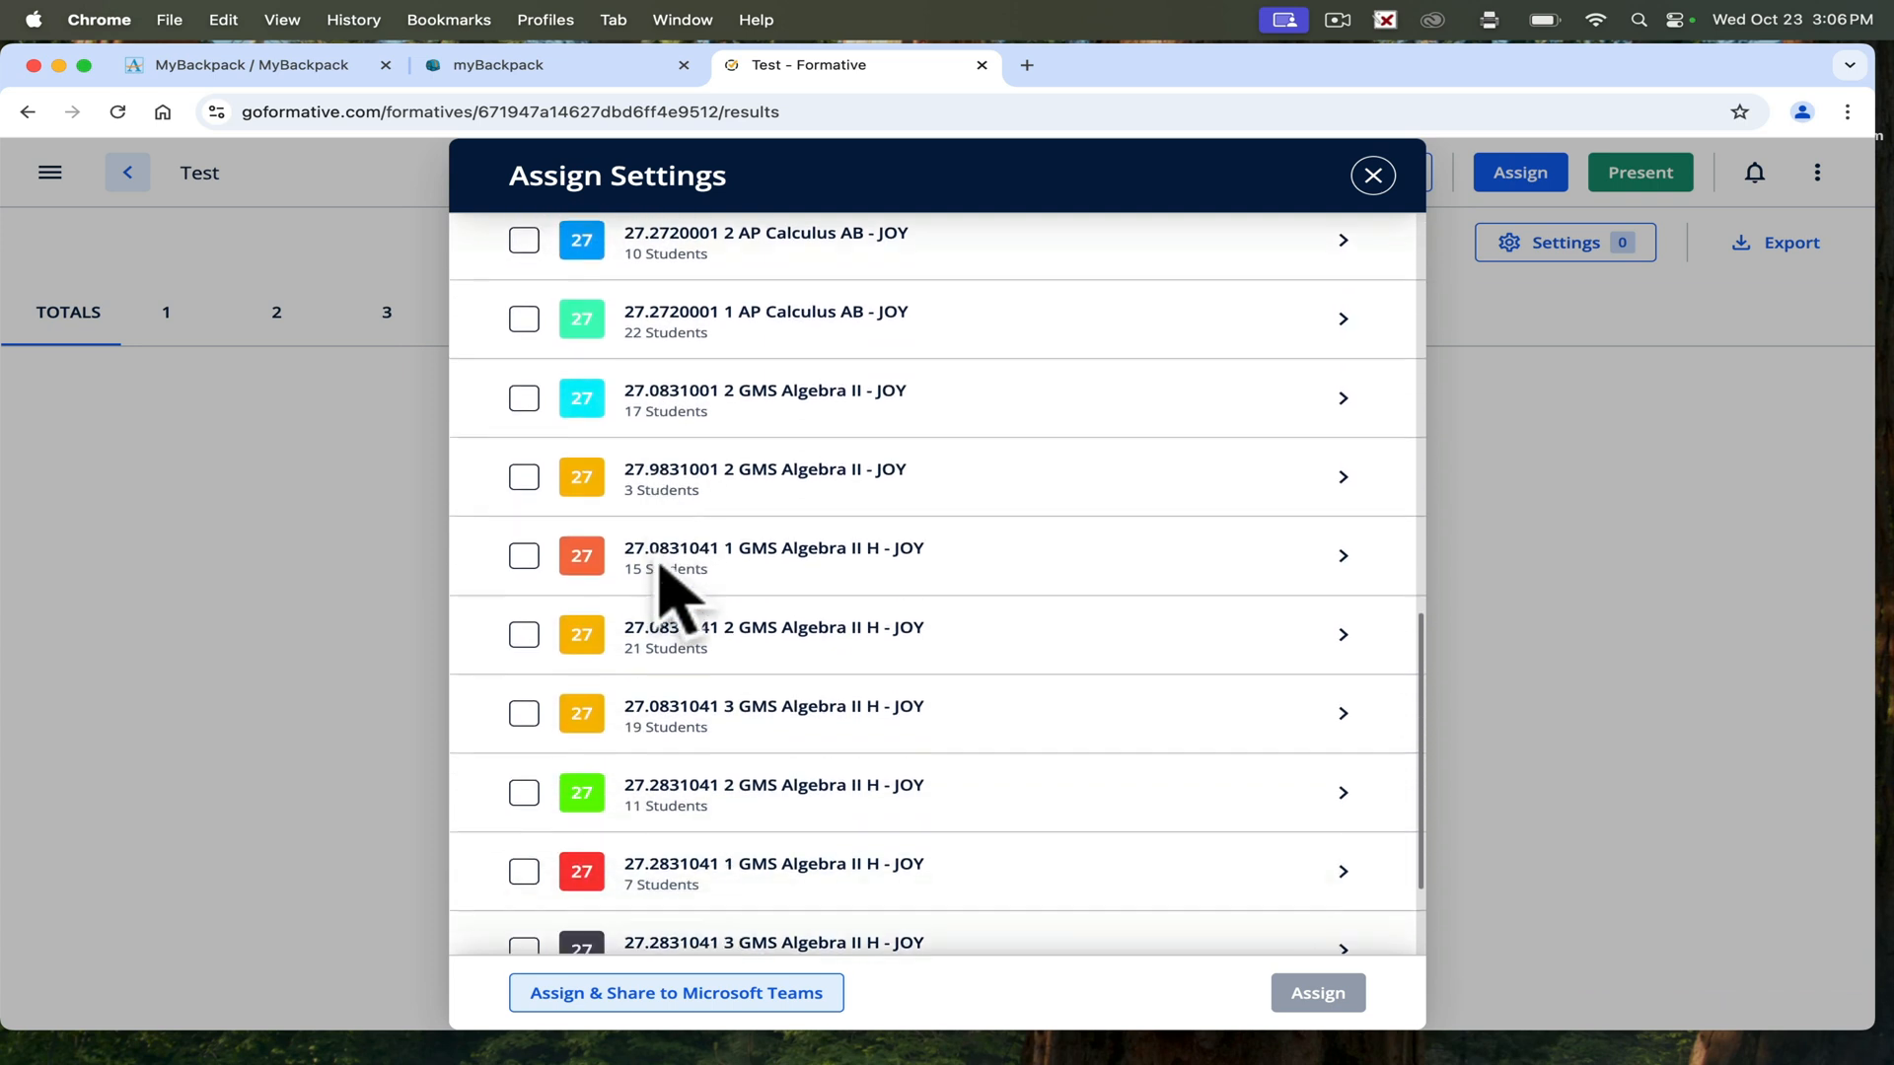
scroll("down", 3)
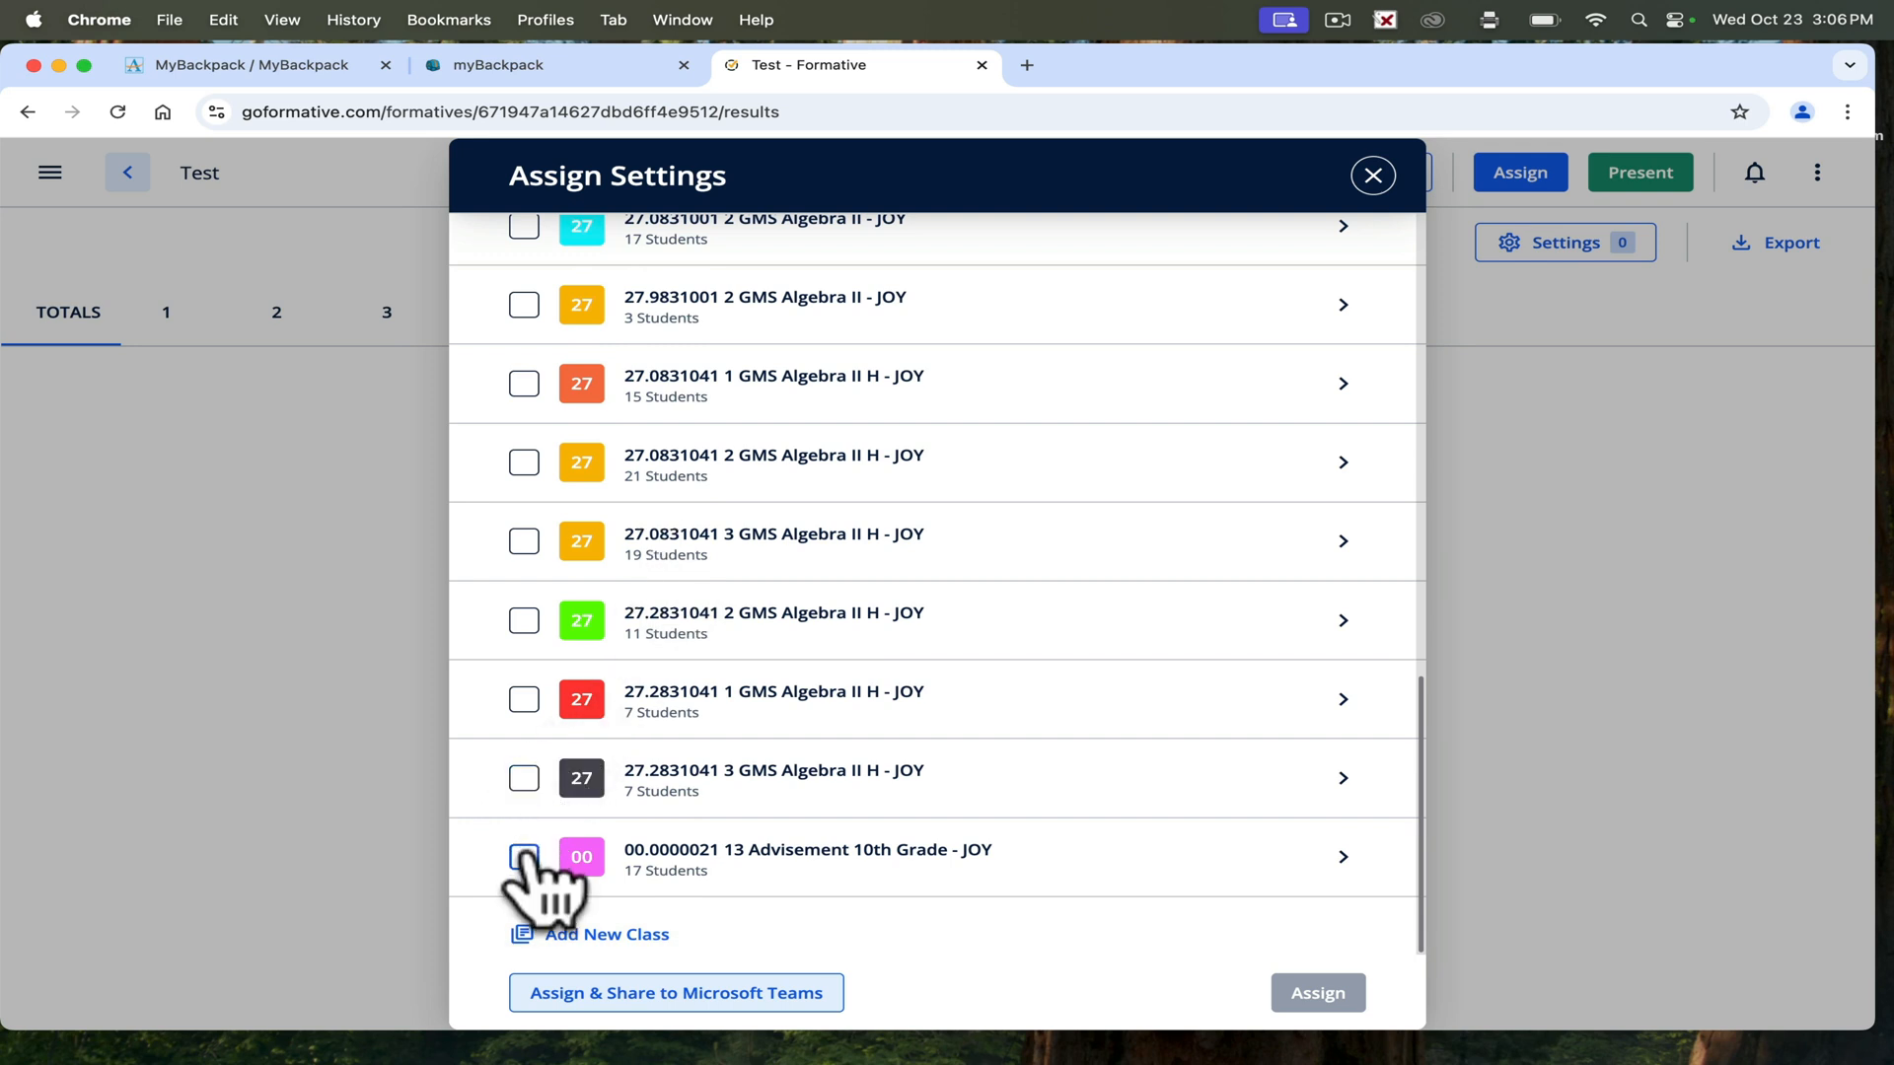
left_click(1318, 993)
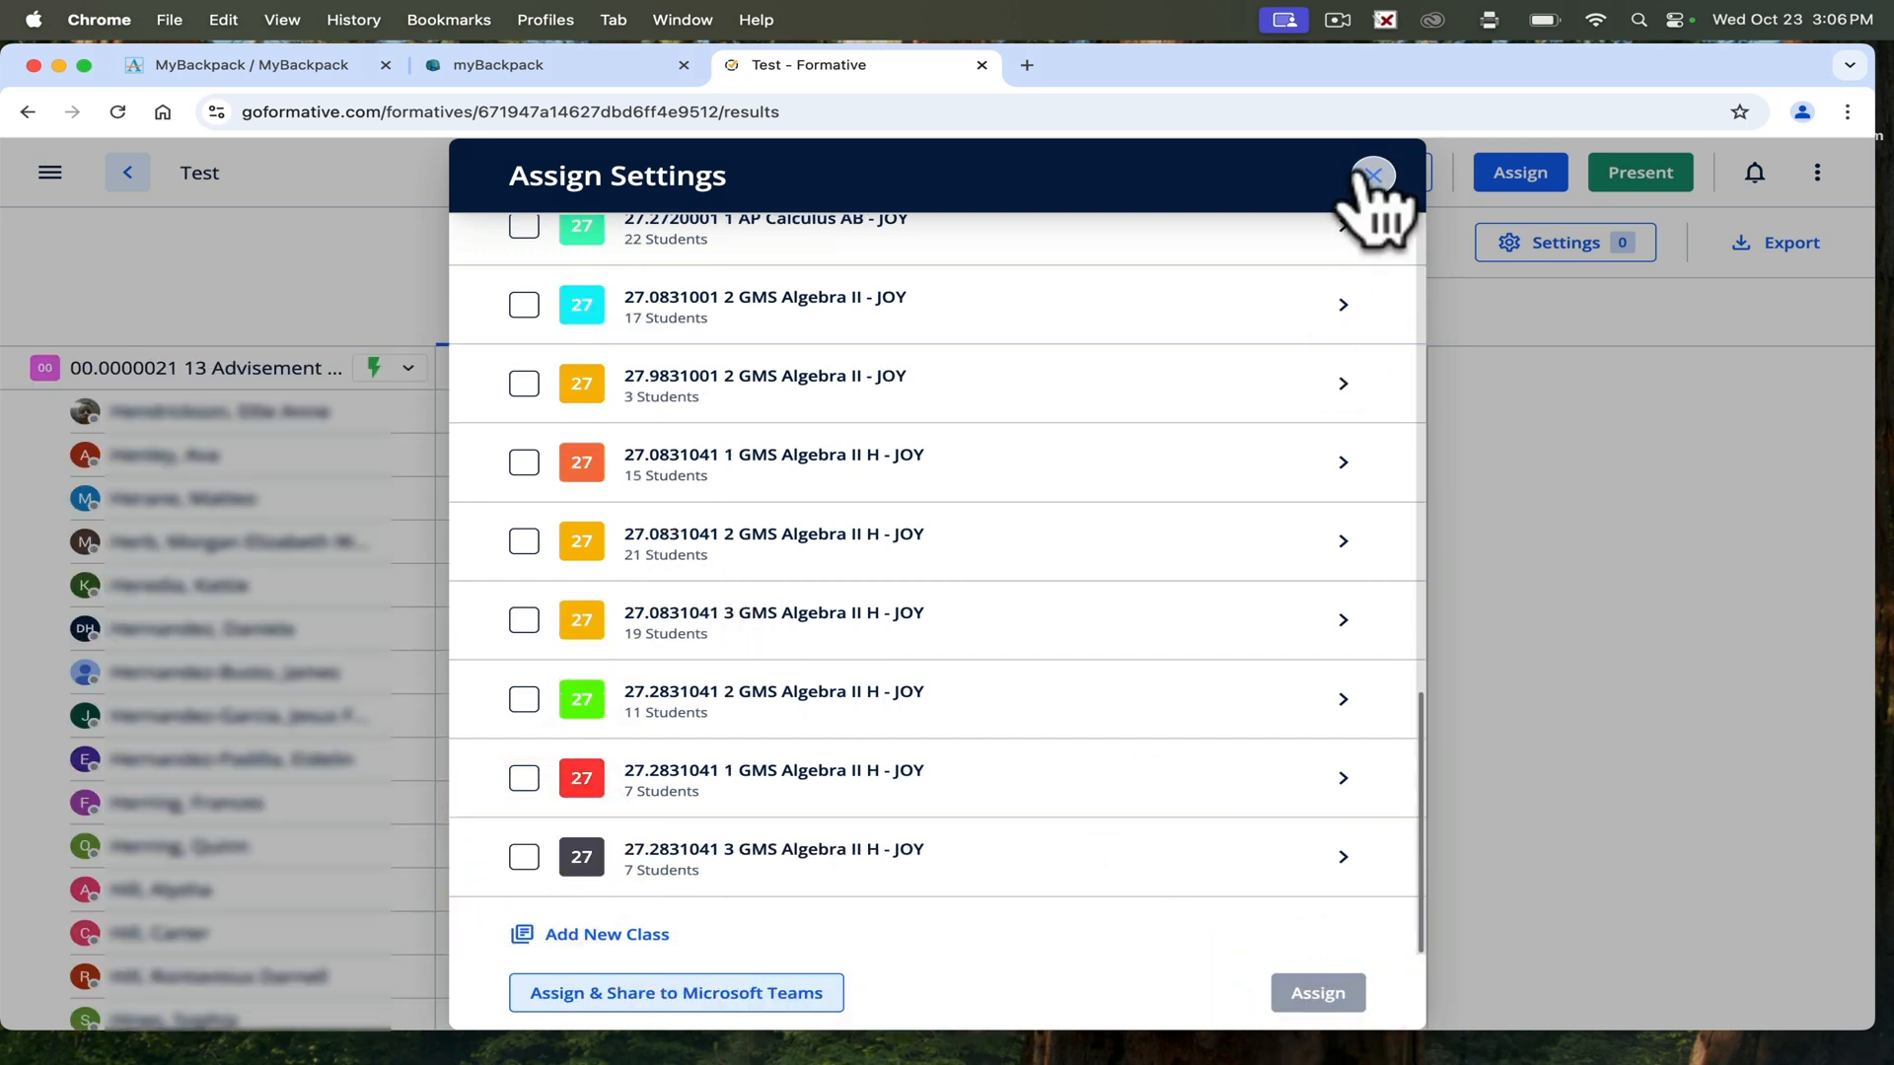
left_click(1371, 174)
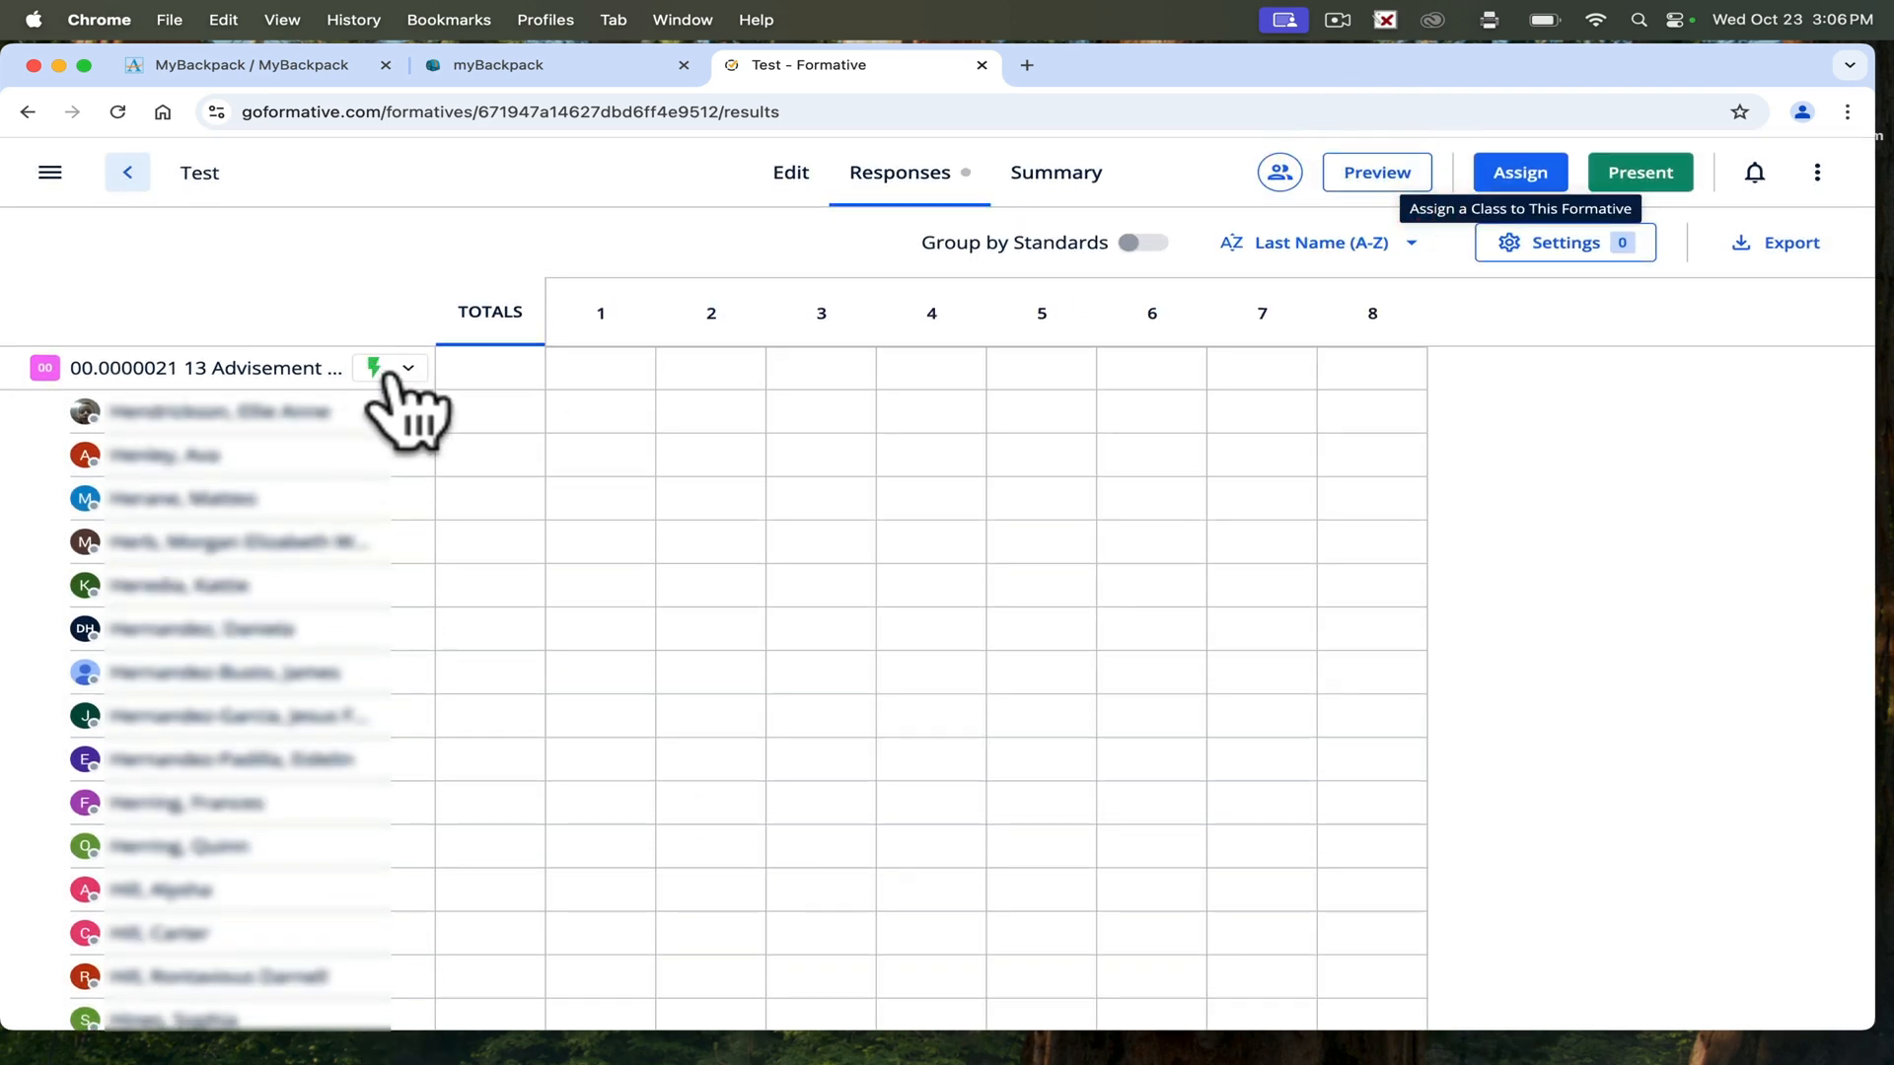
Refresh the responses page and open the Advisement class's assignment options menu.
left_click(408, 368)
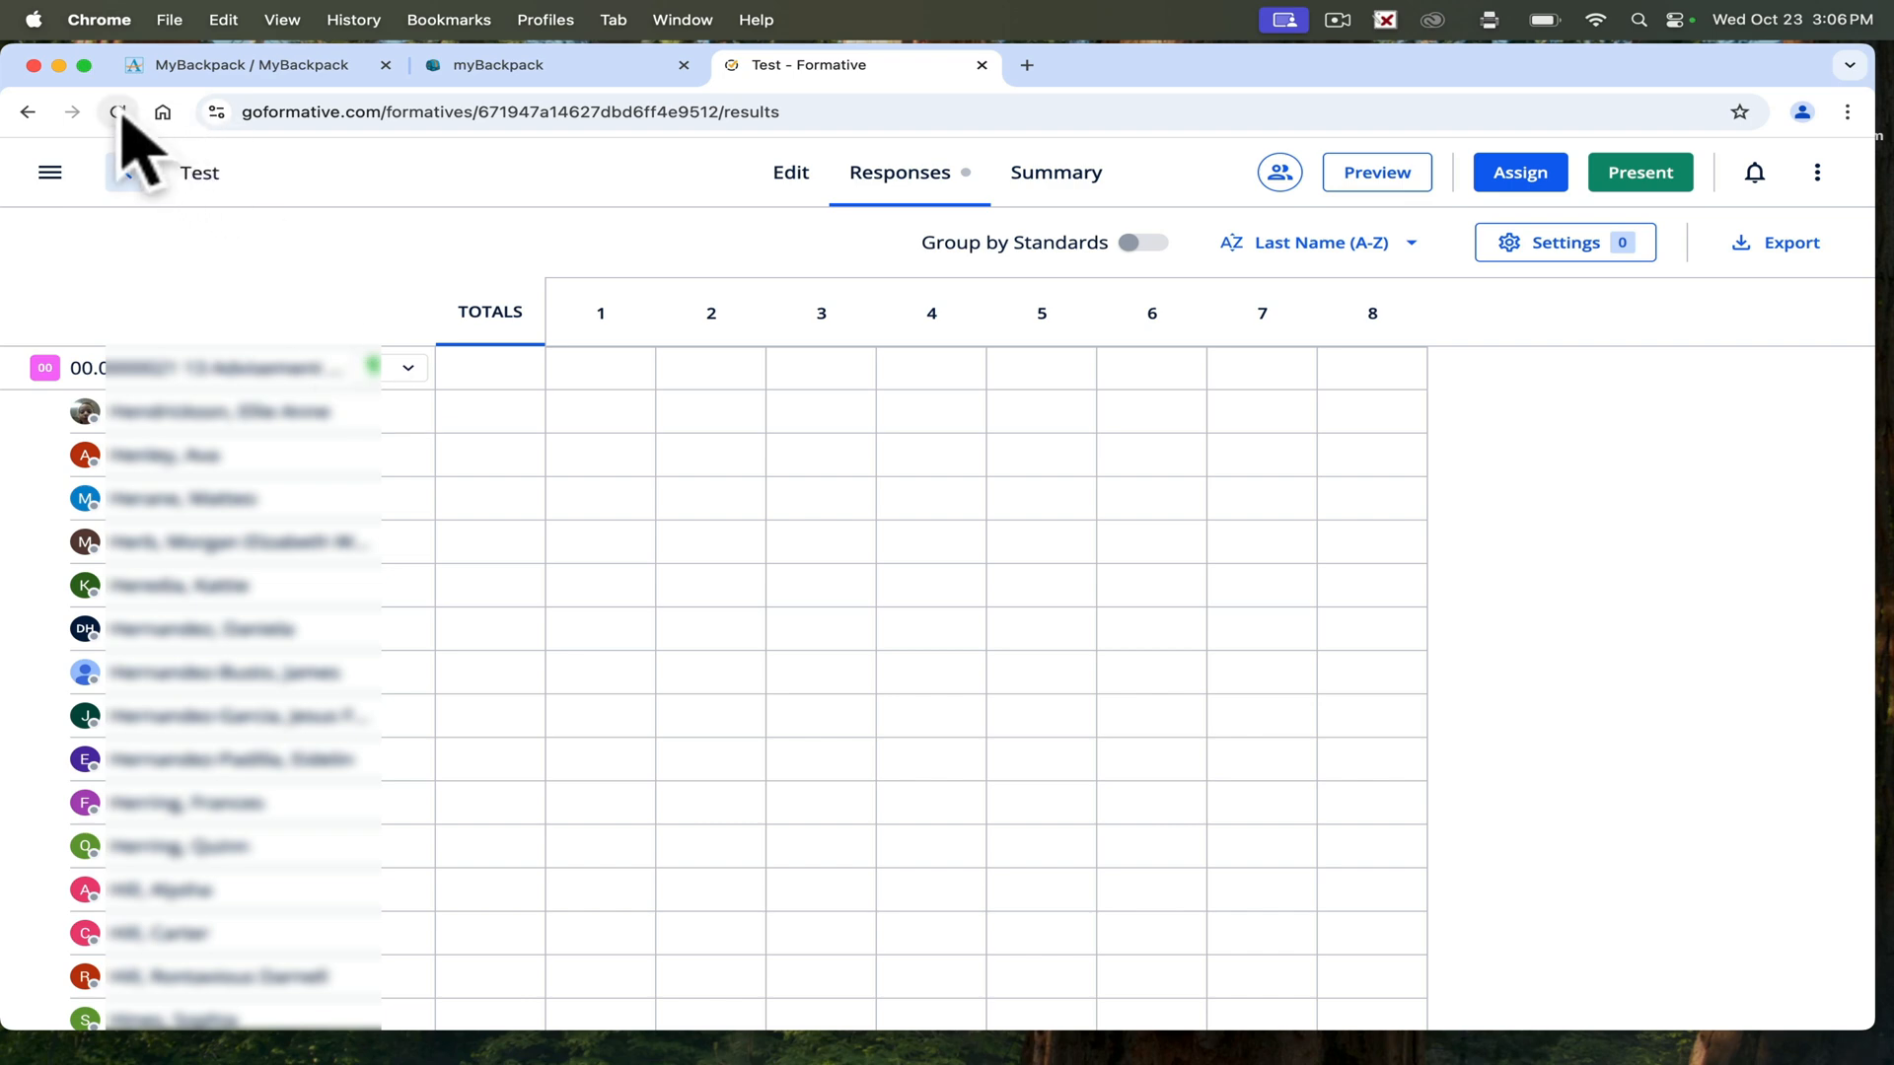
left_click(118, 112)
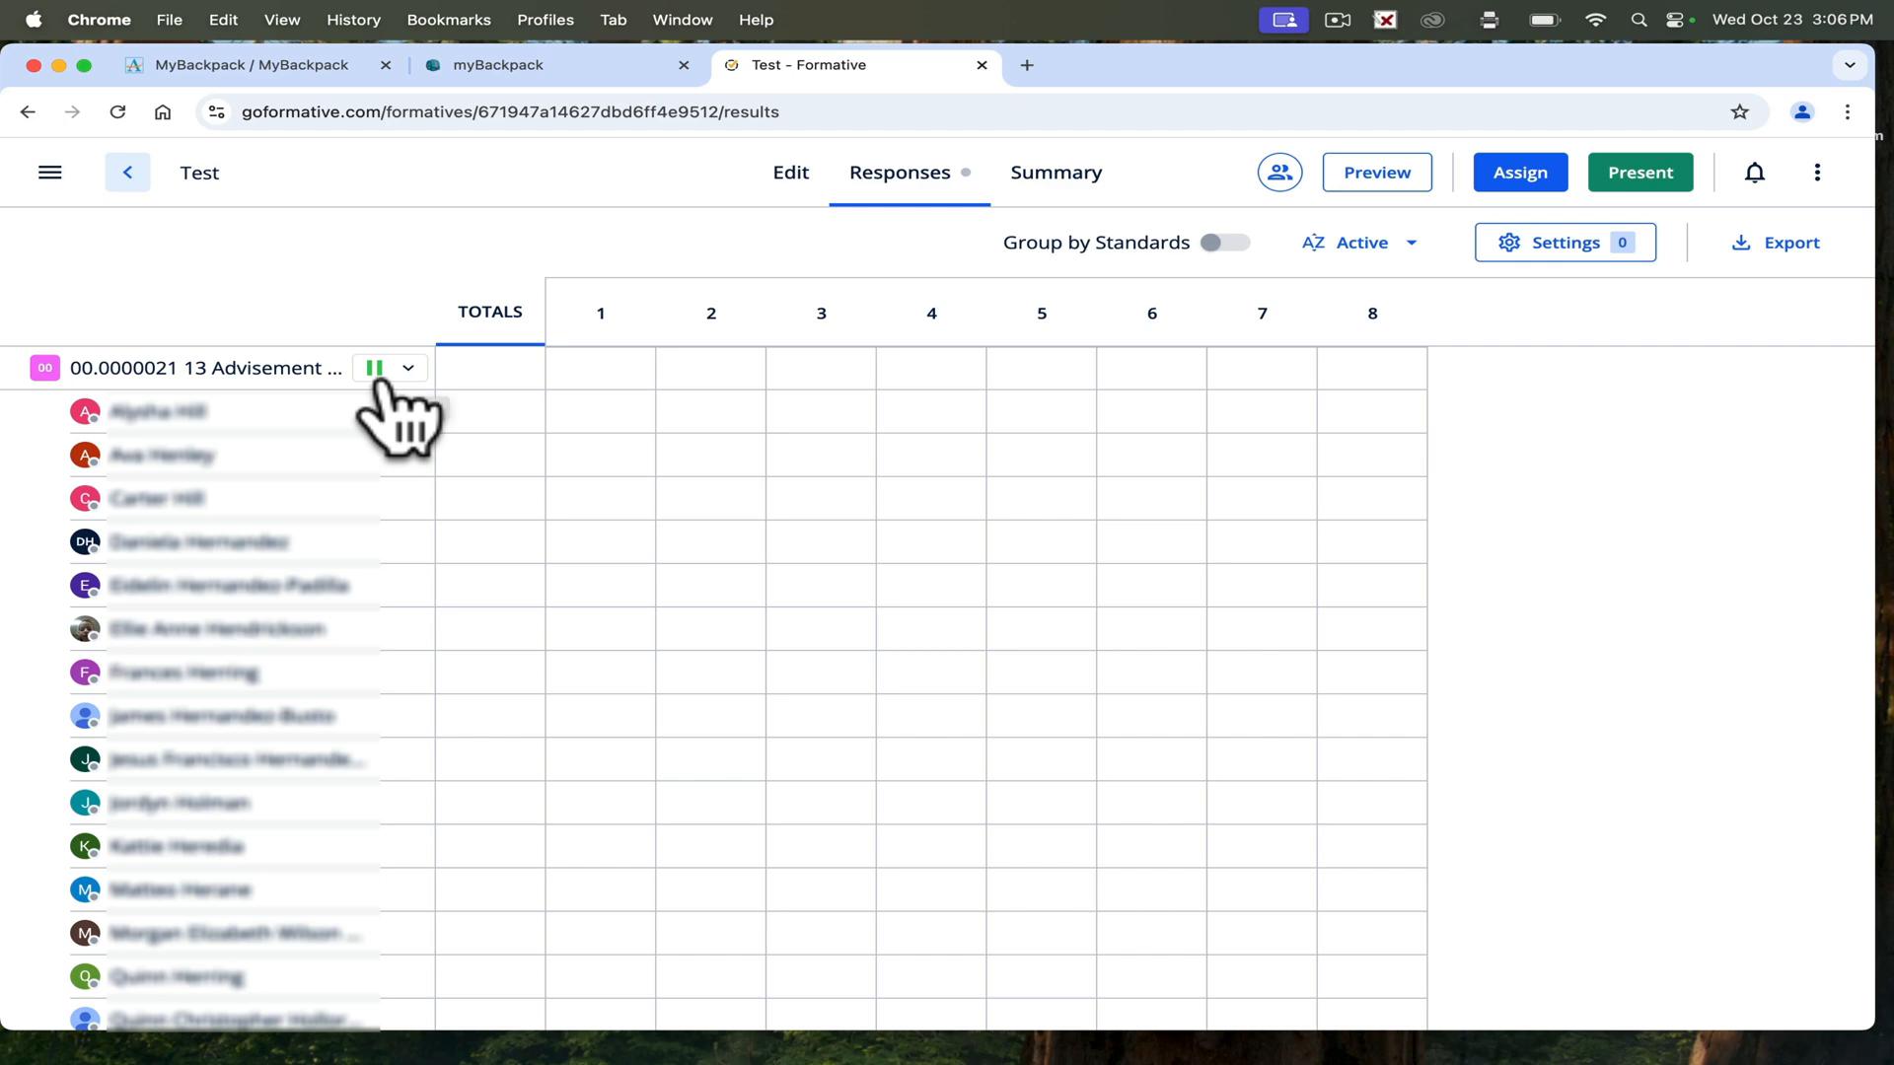
left_click(409, 368)
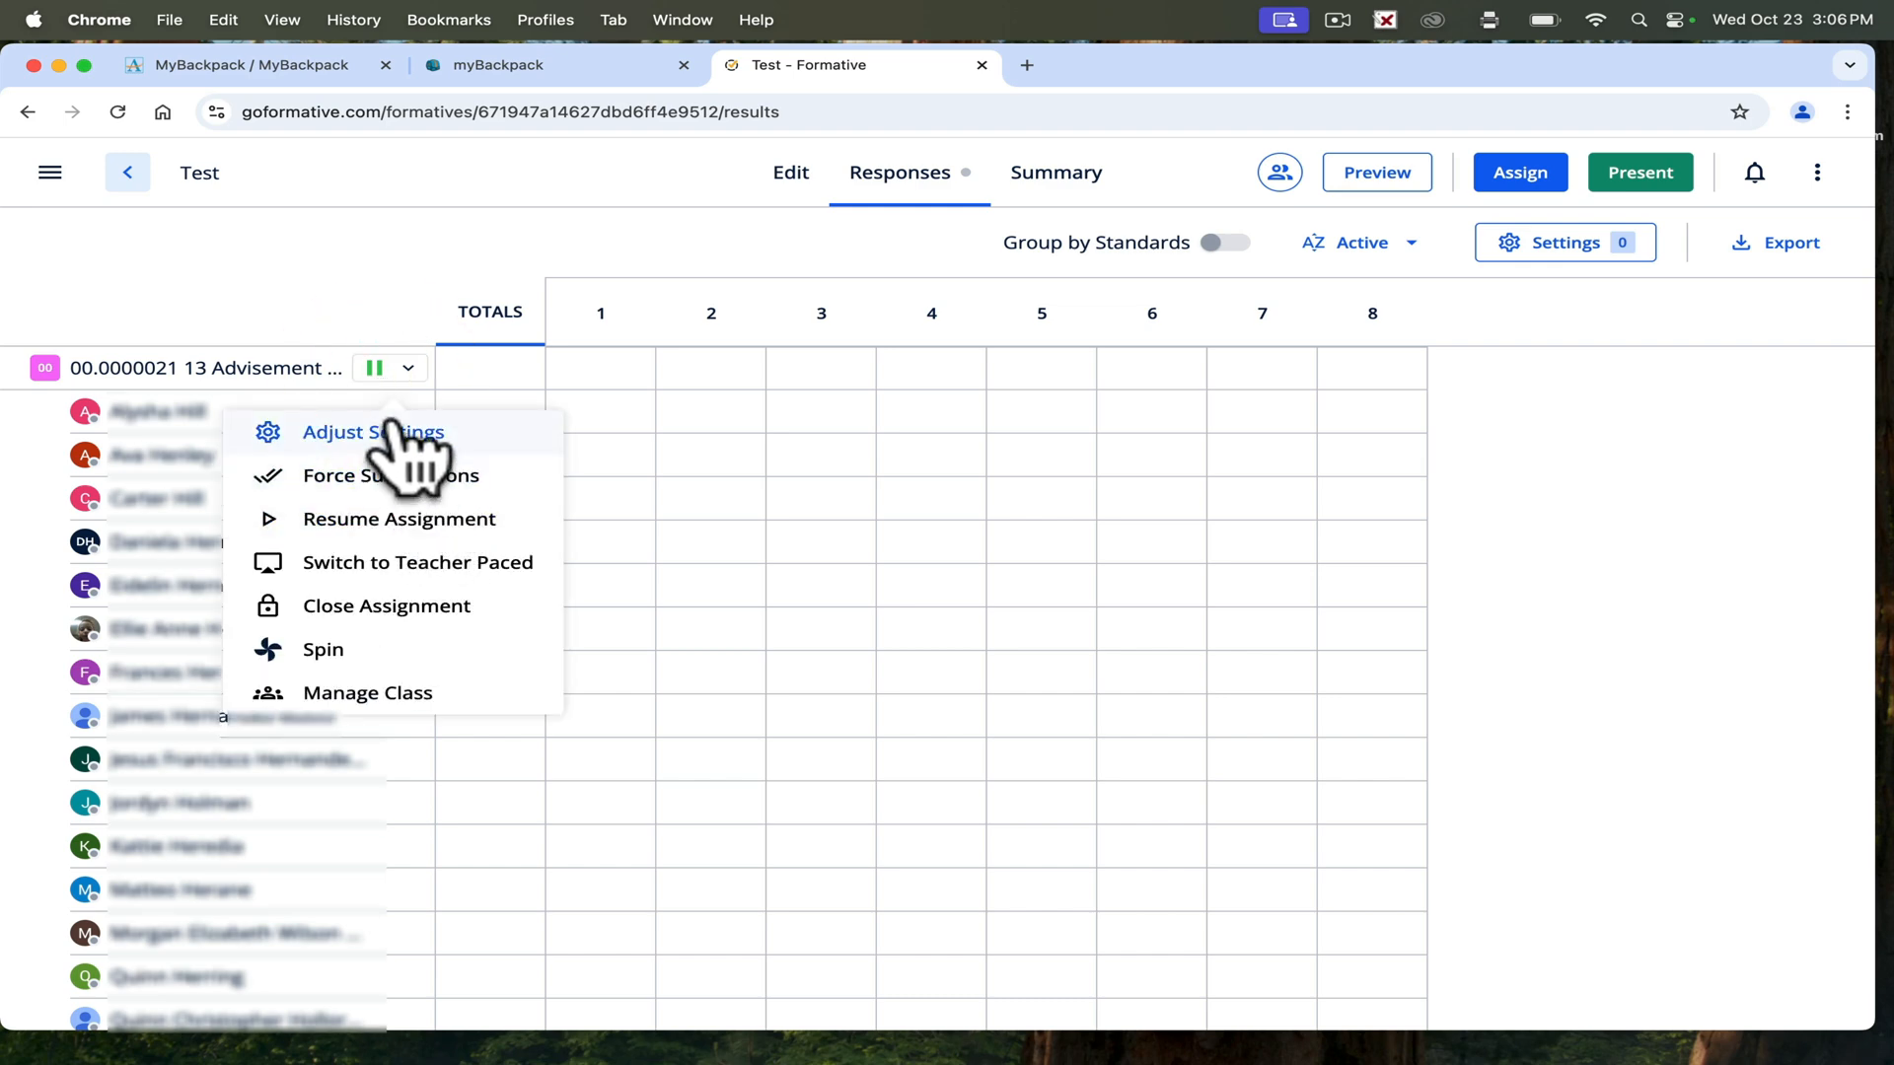
left_click(373, 431)
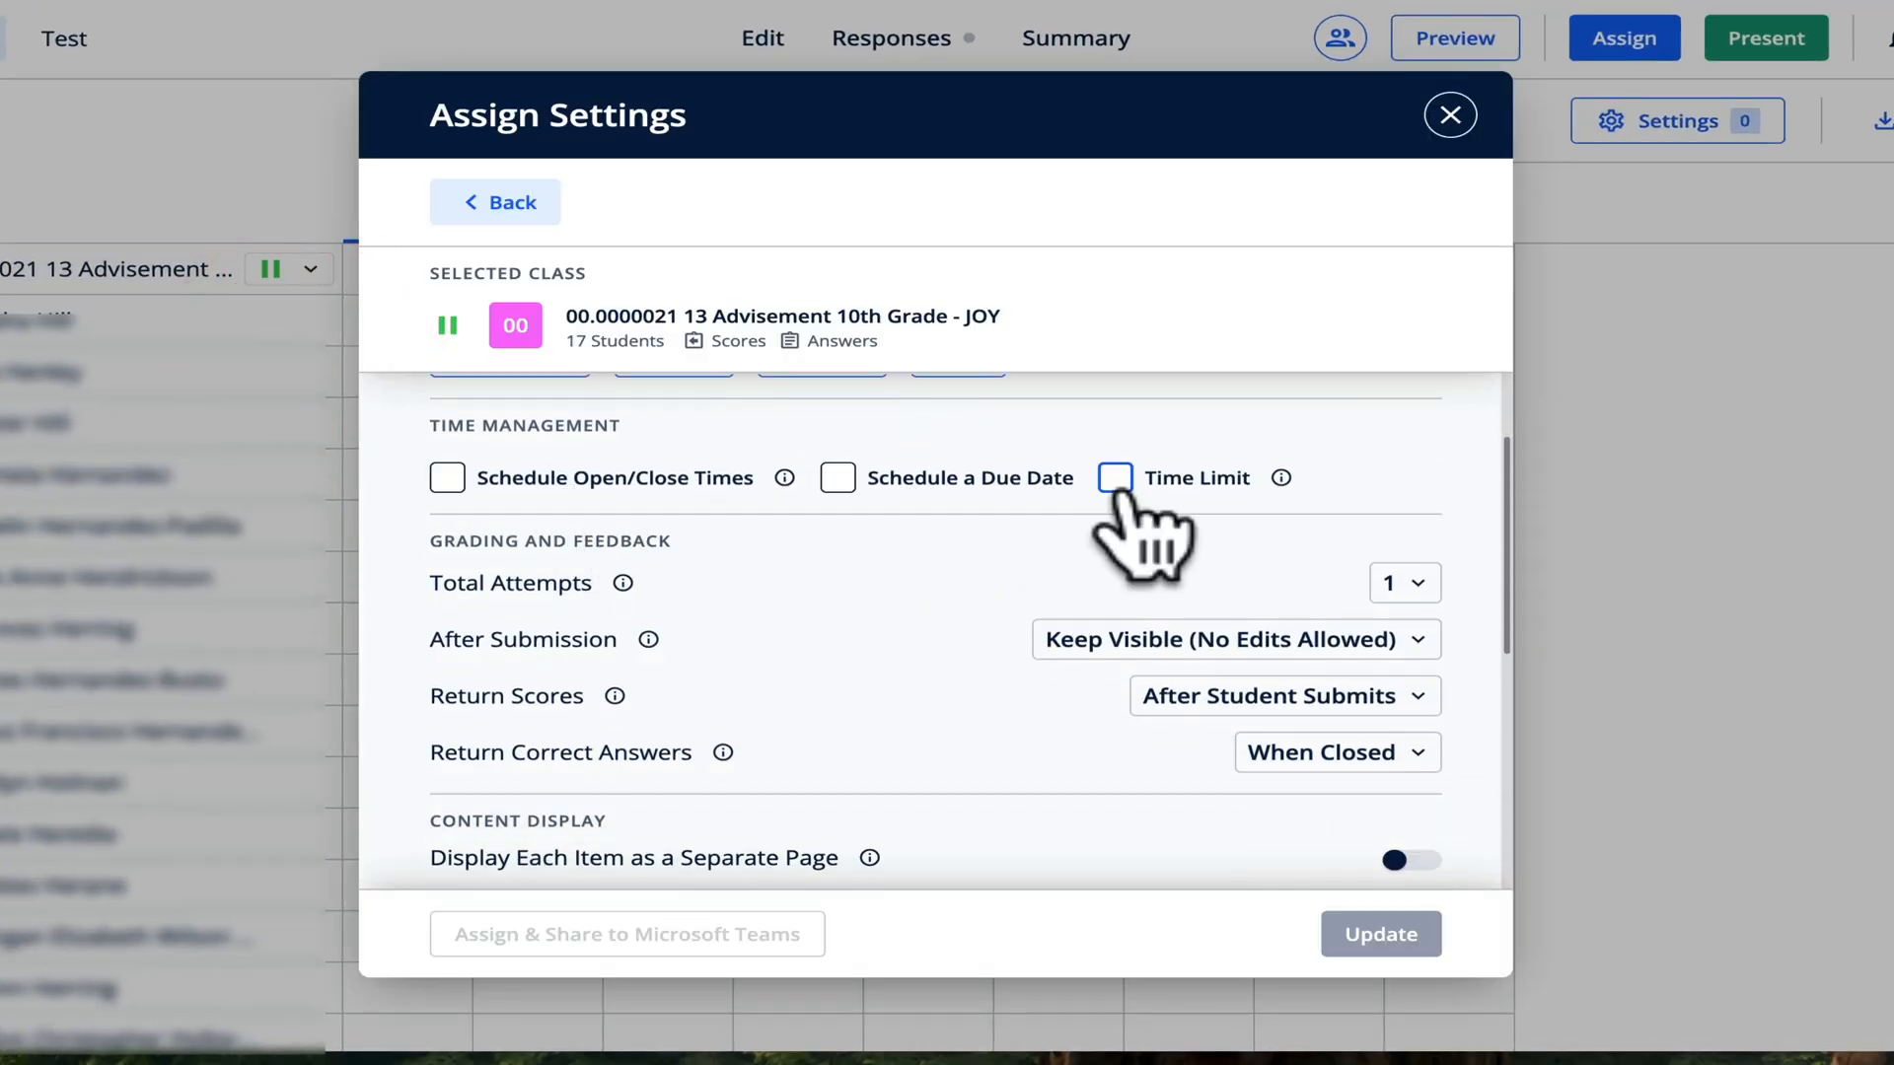
scroll("down", 3)
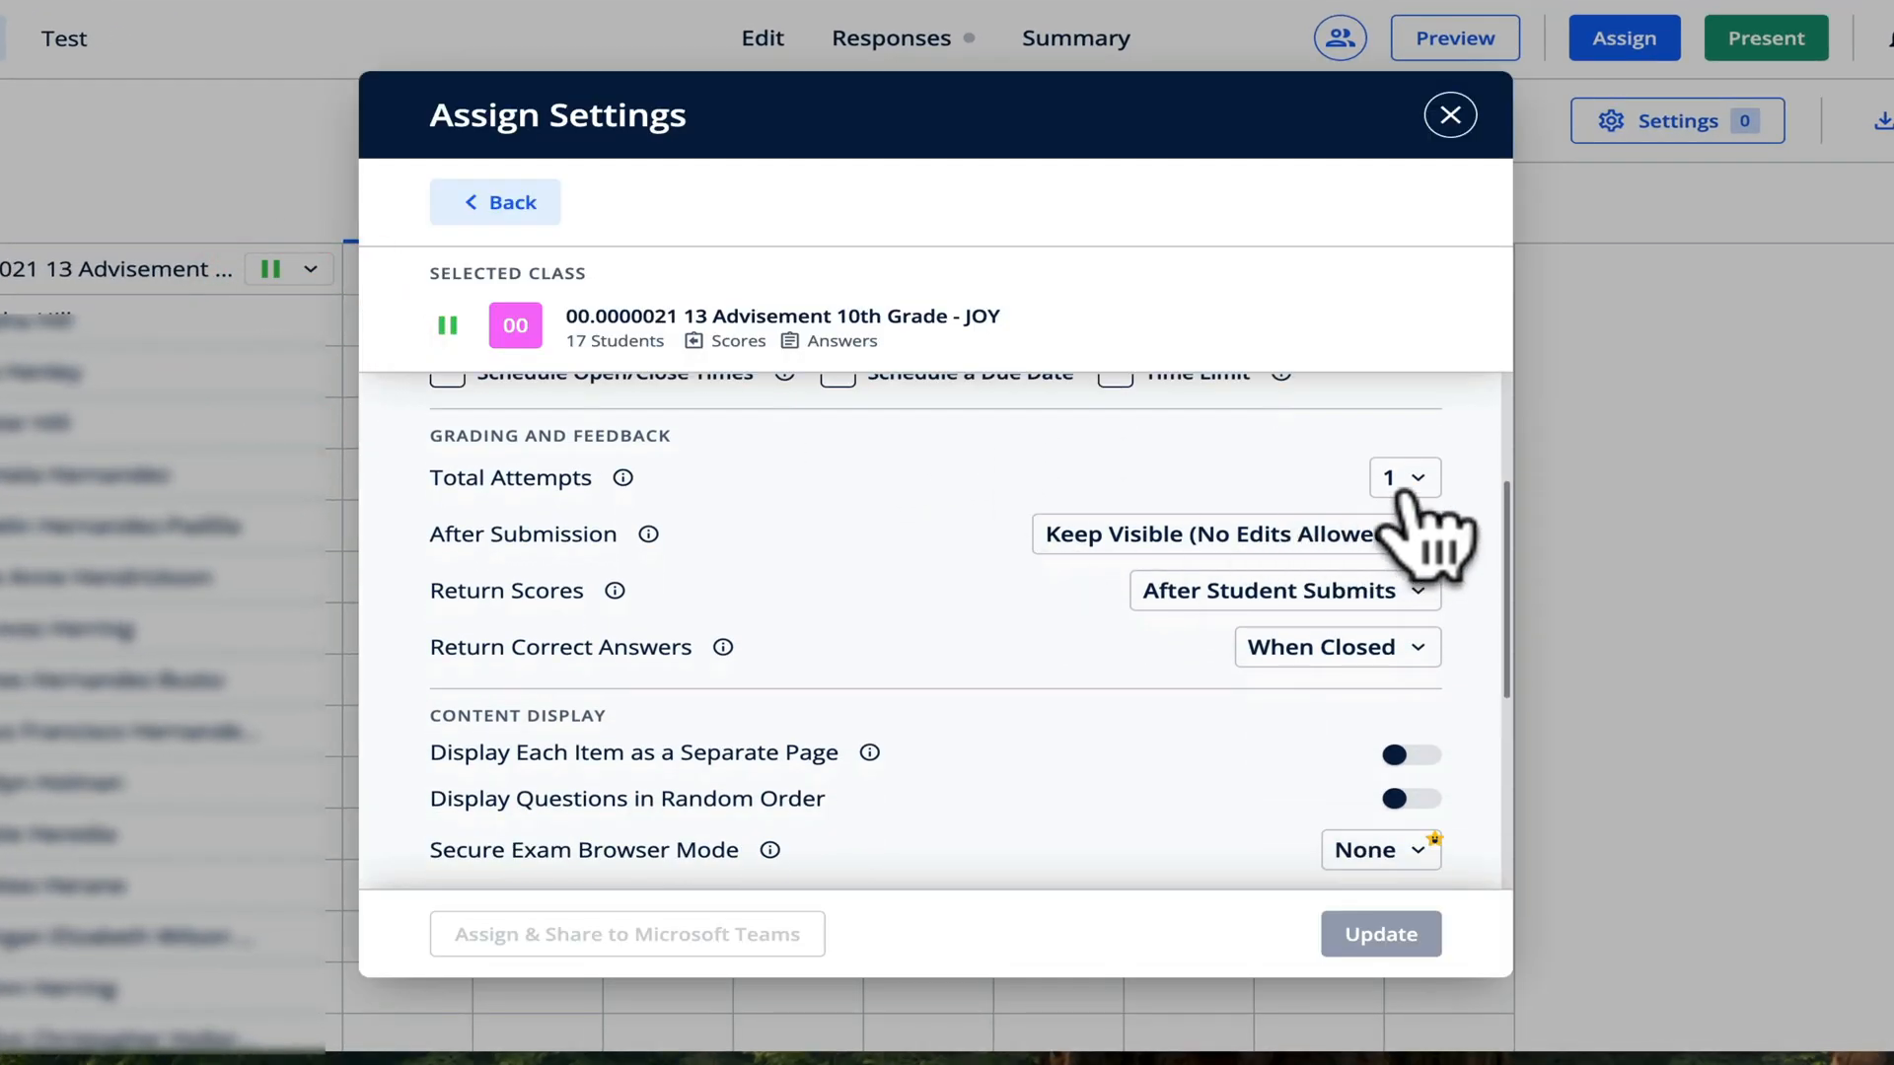
scroll("down", 3)
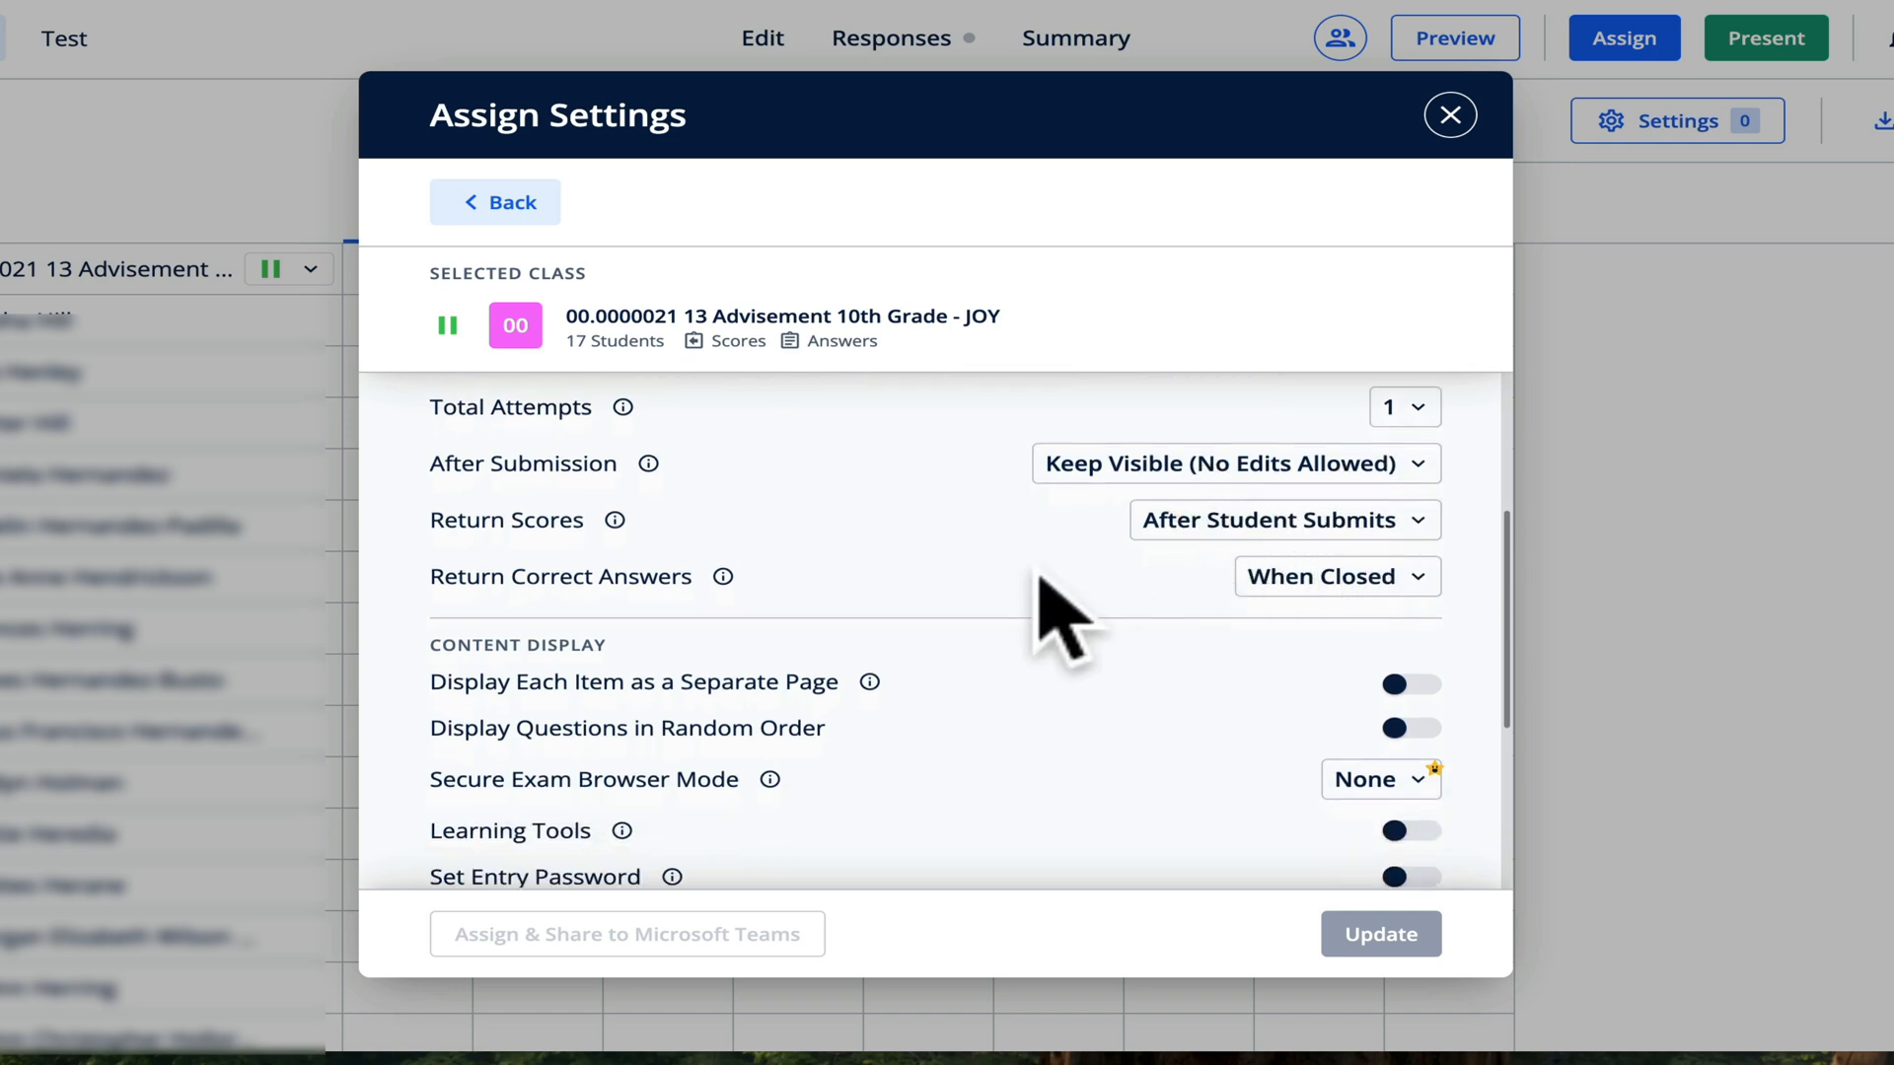
scroll("down", 3)
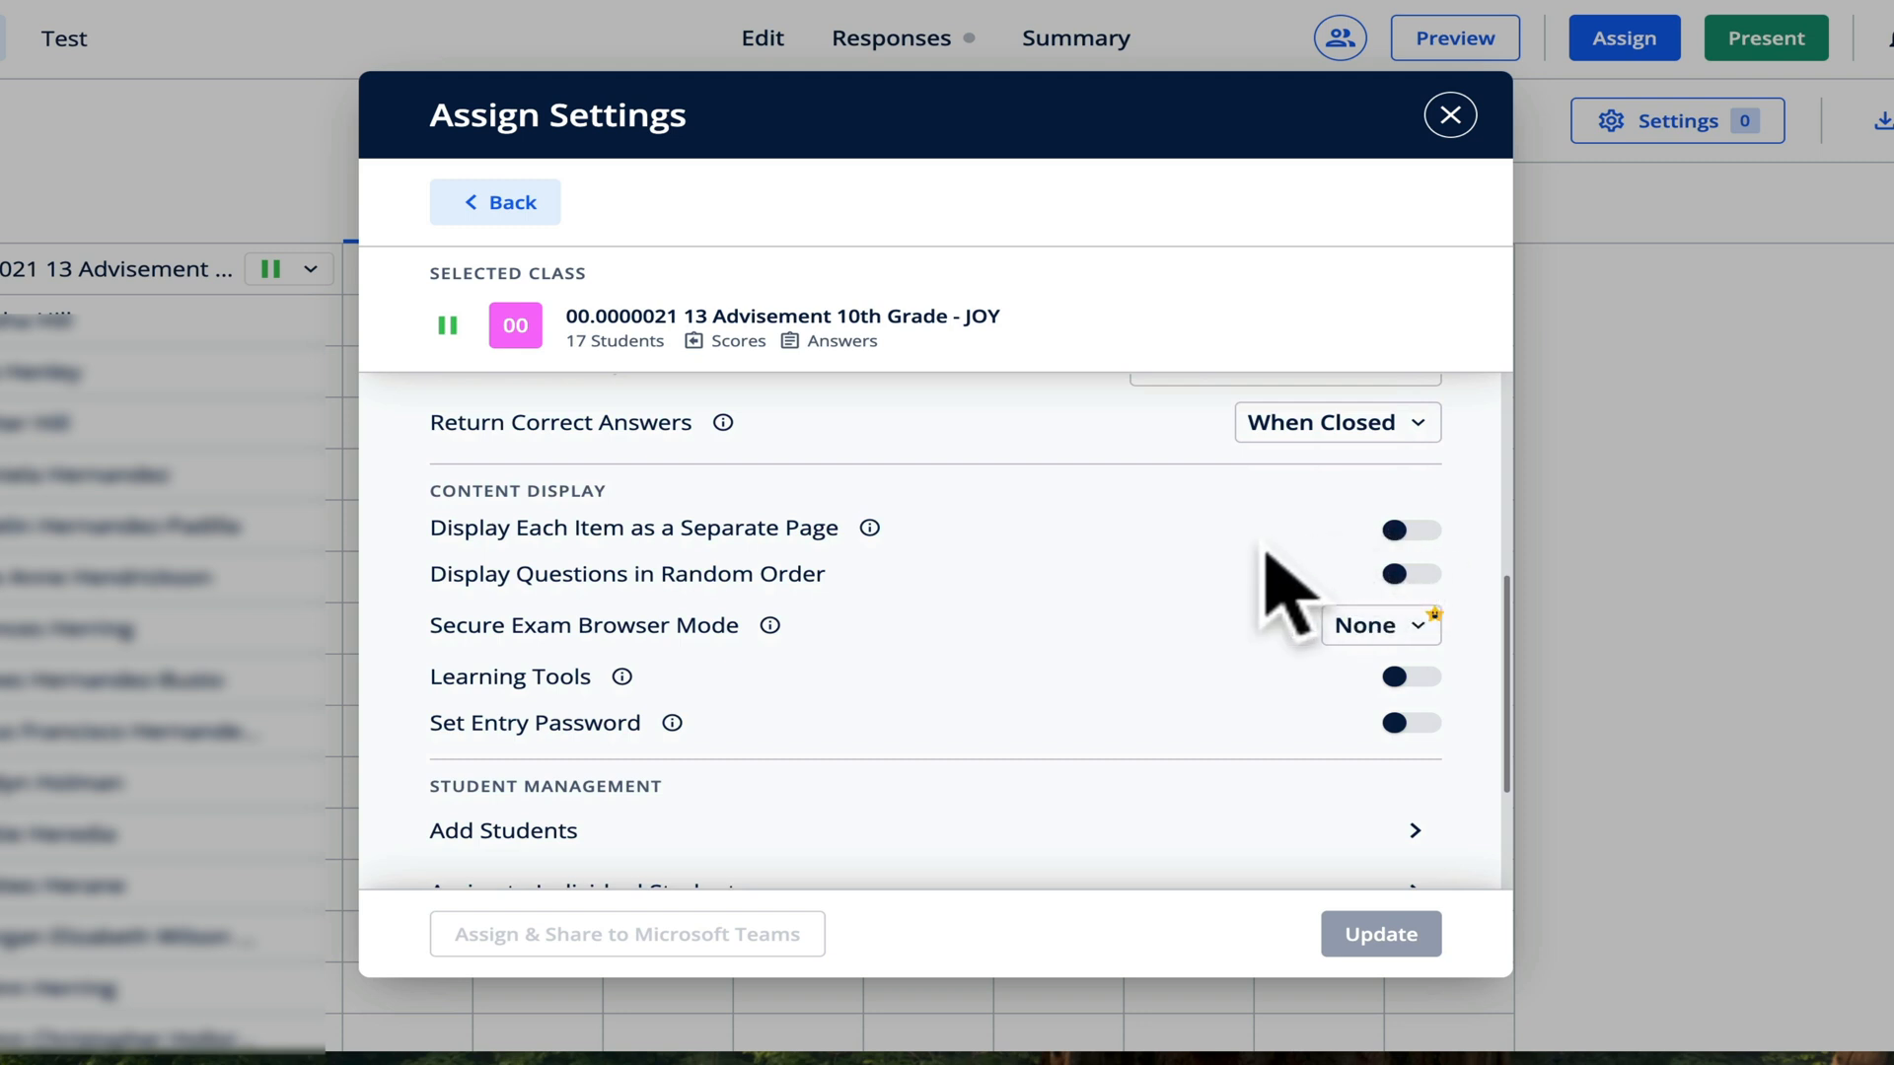
mouse_move(1341, 574)
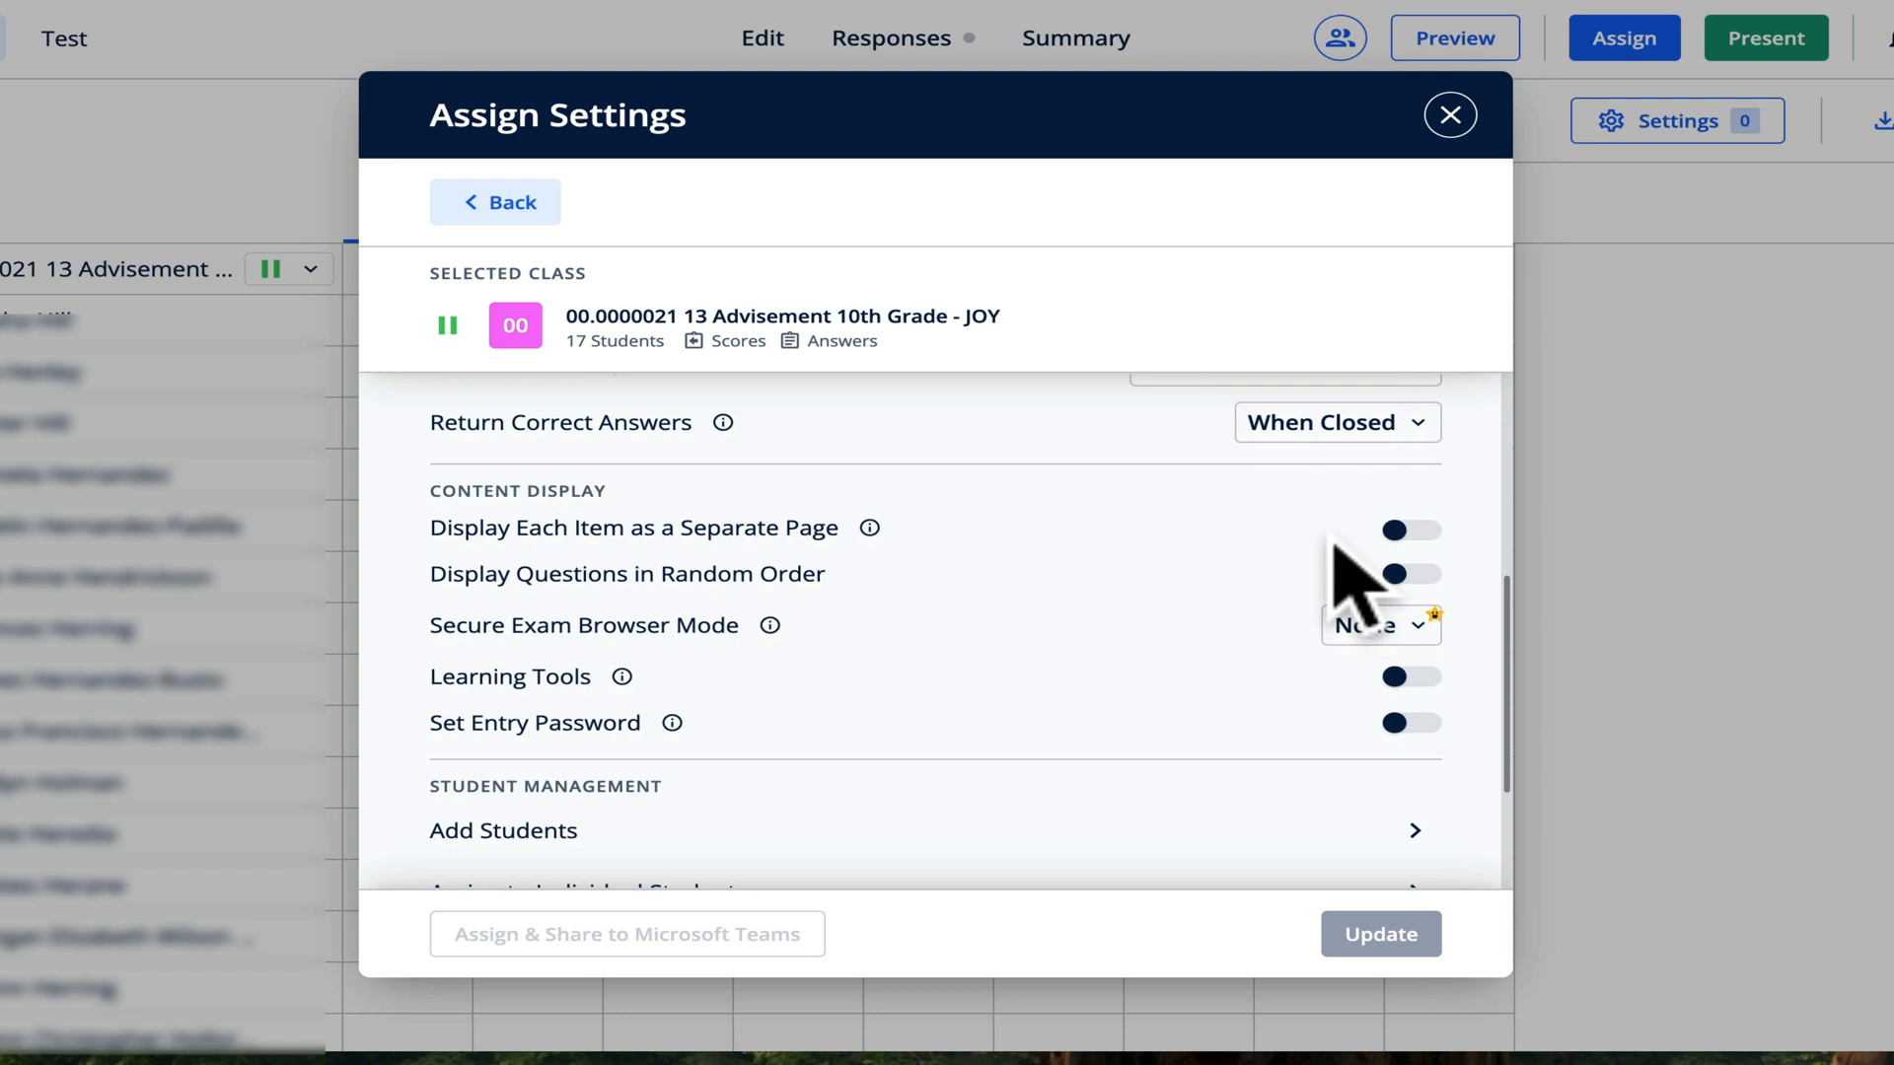
scroll("down", 3)
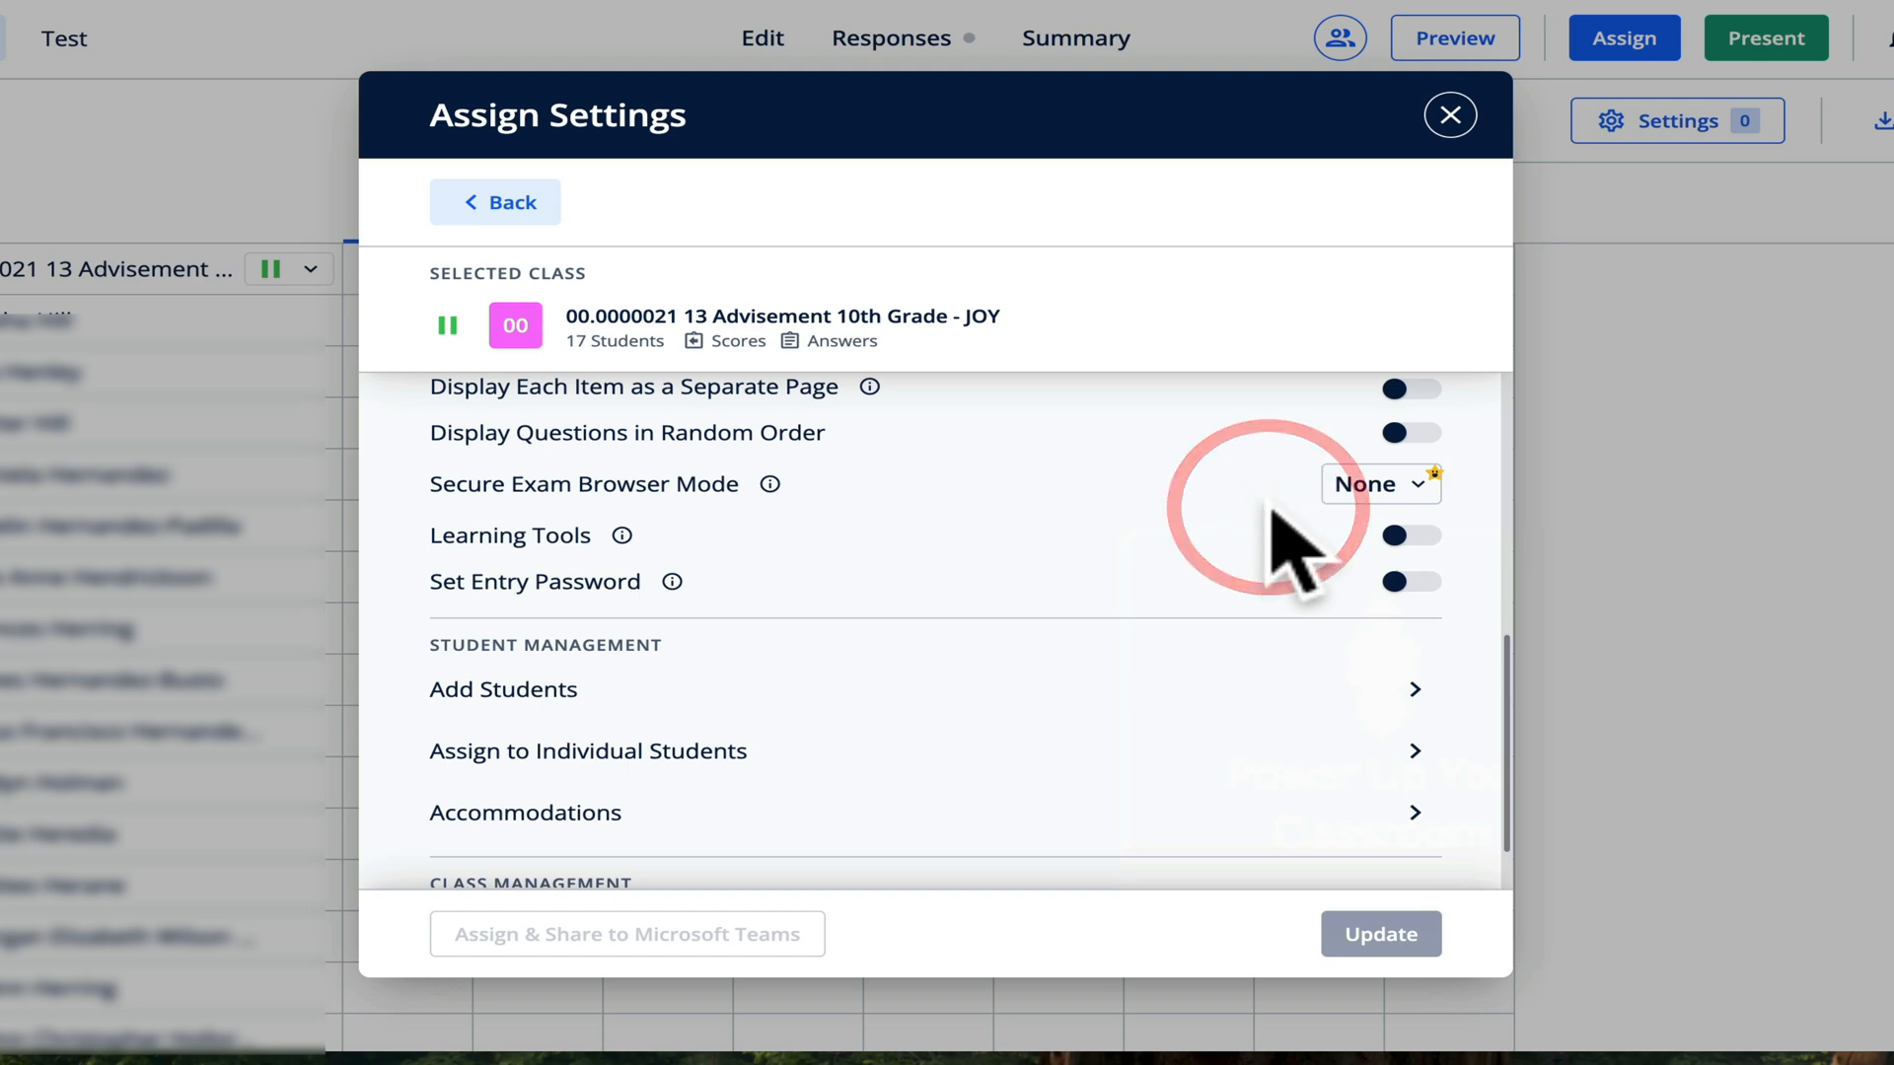
scroll("down", 3)
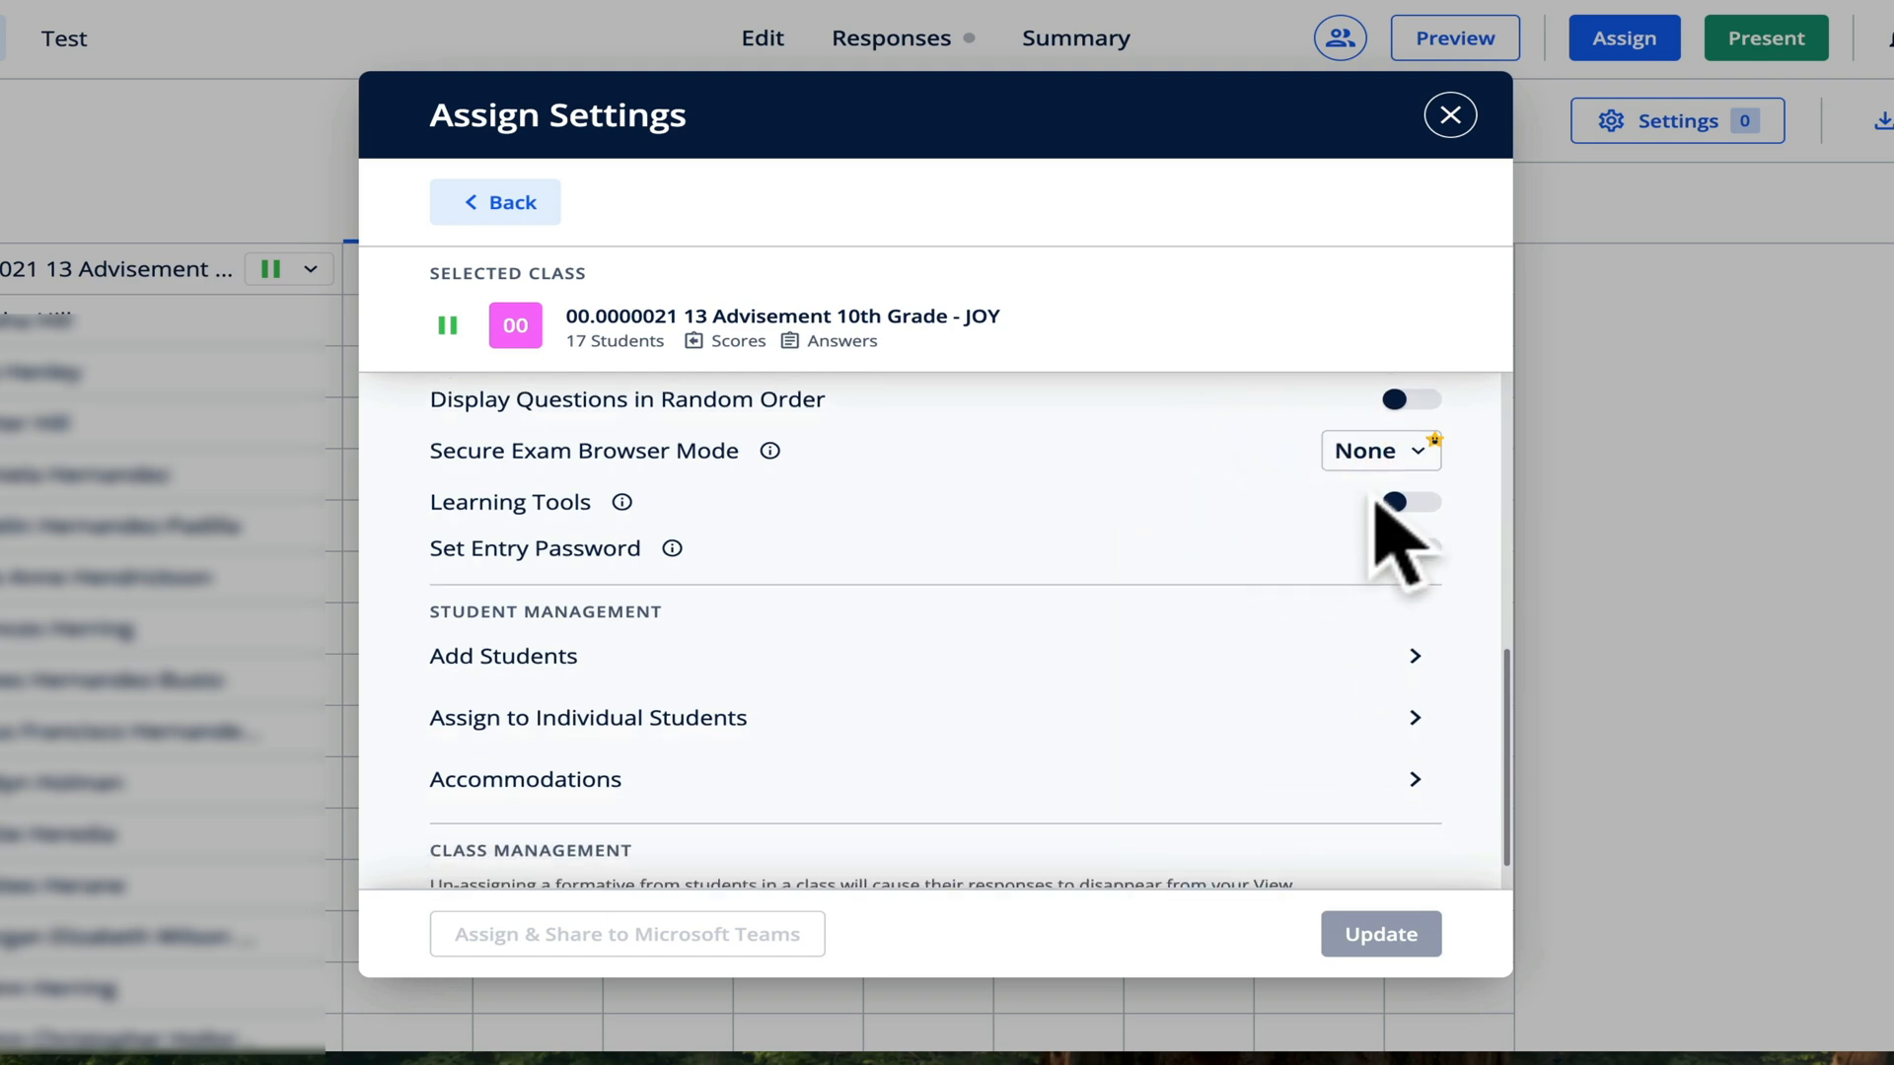
scroll("down", 3)
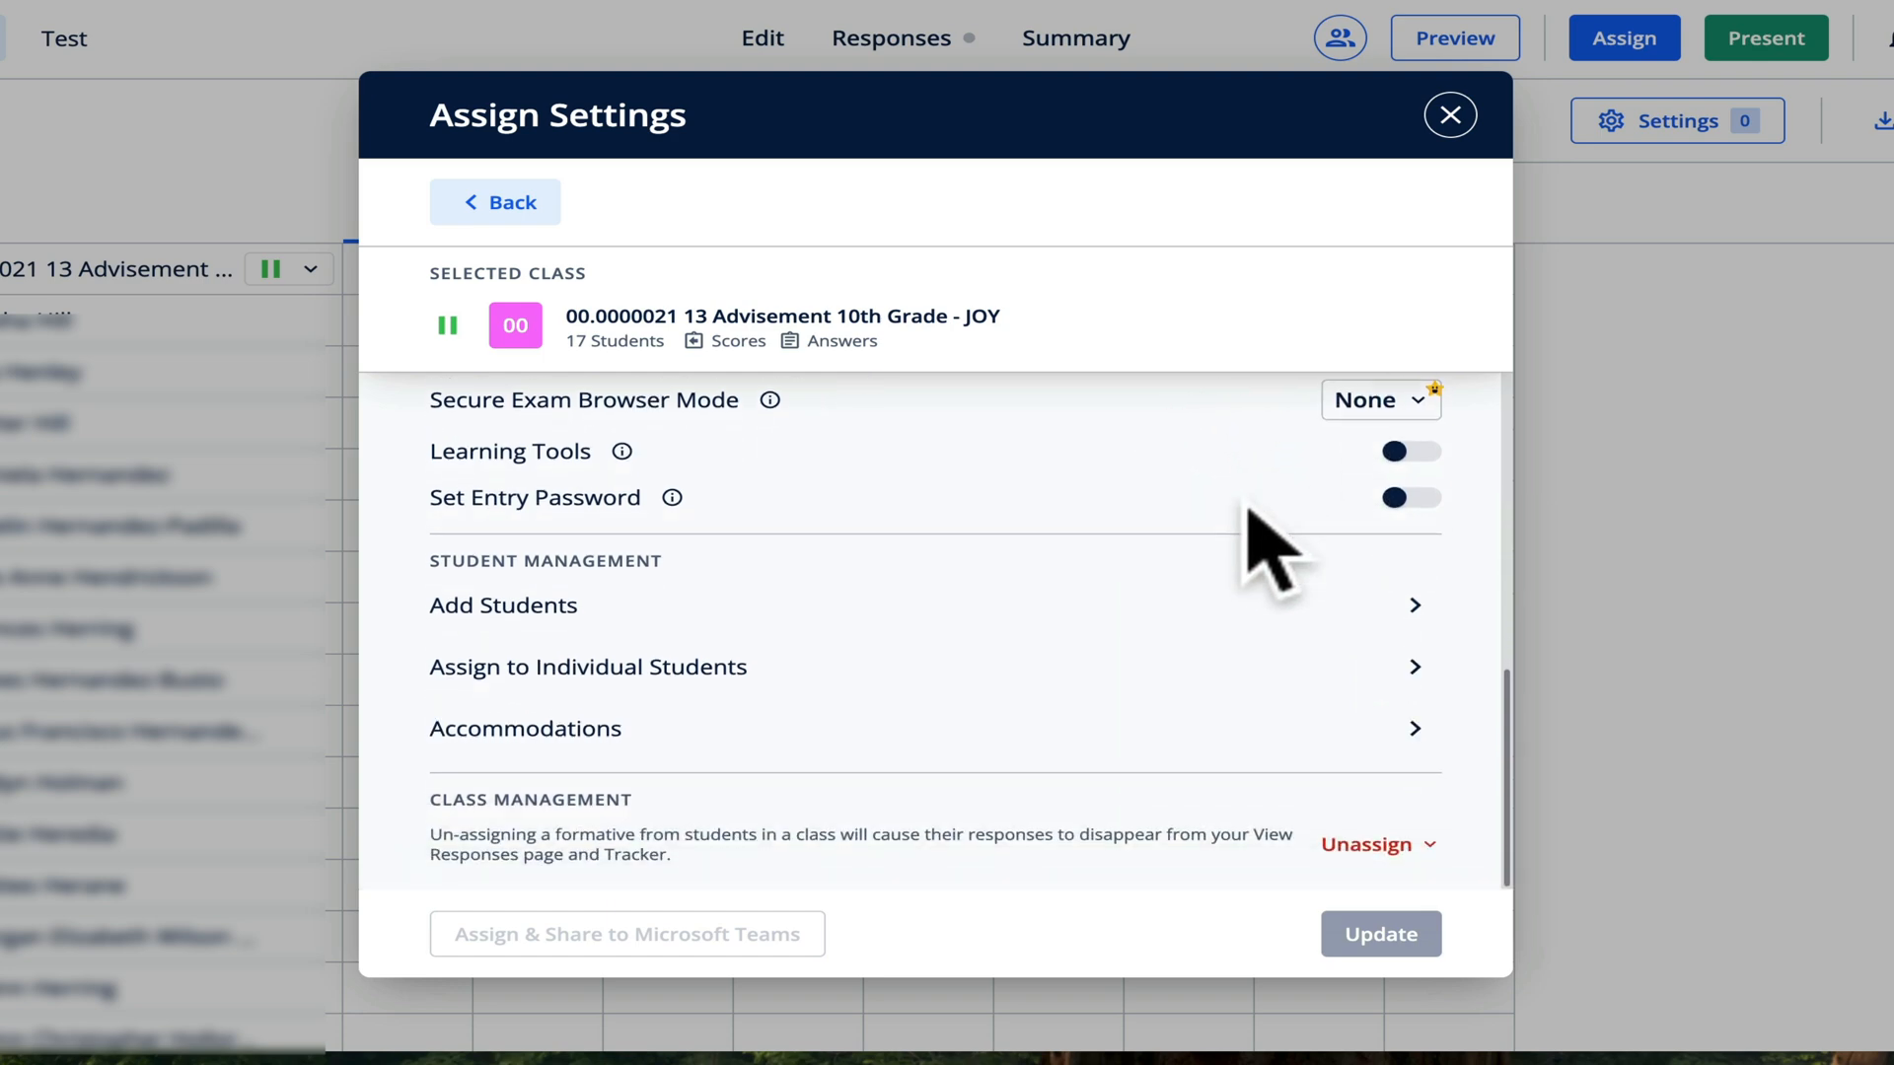
mouse_move(1534, 483)
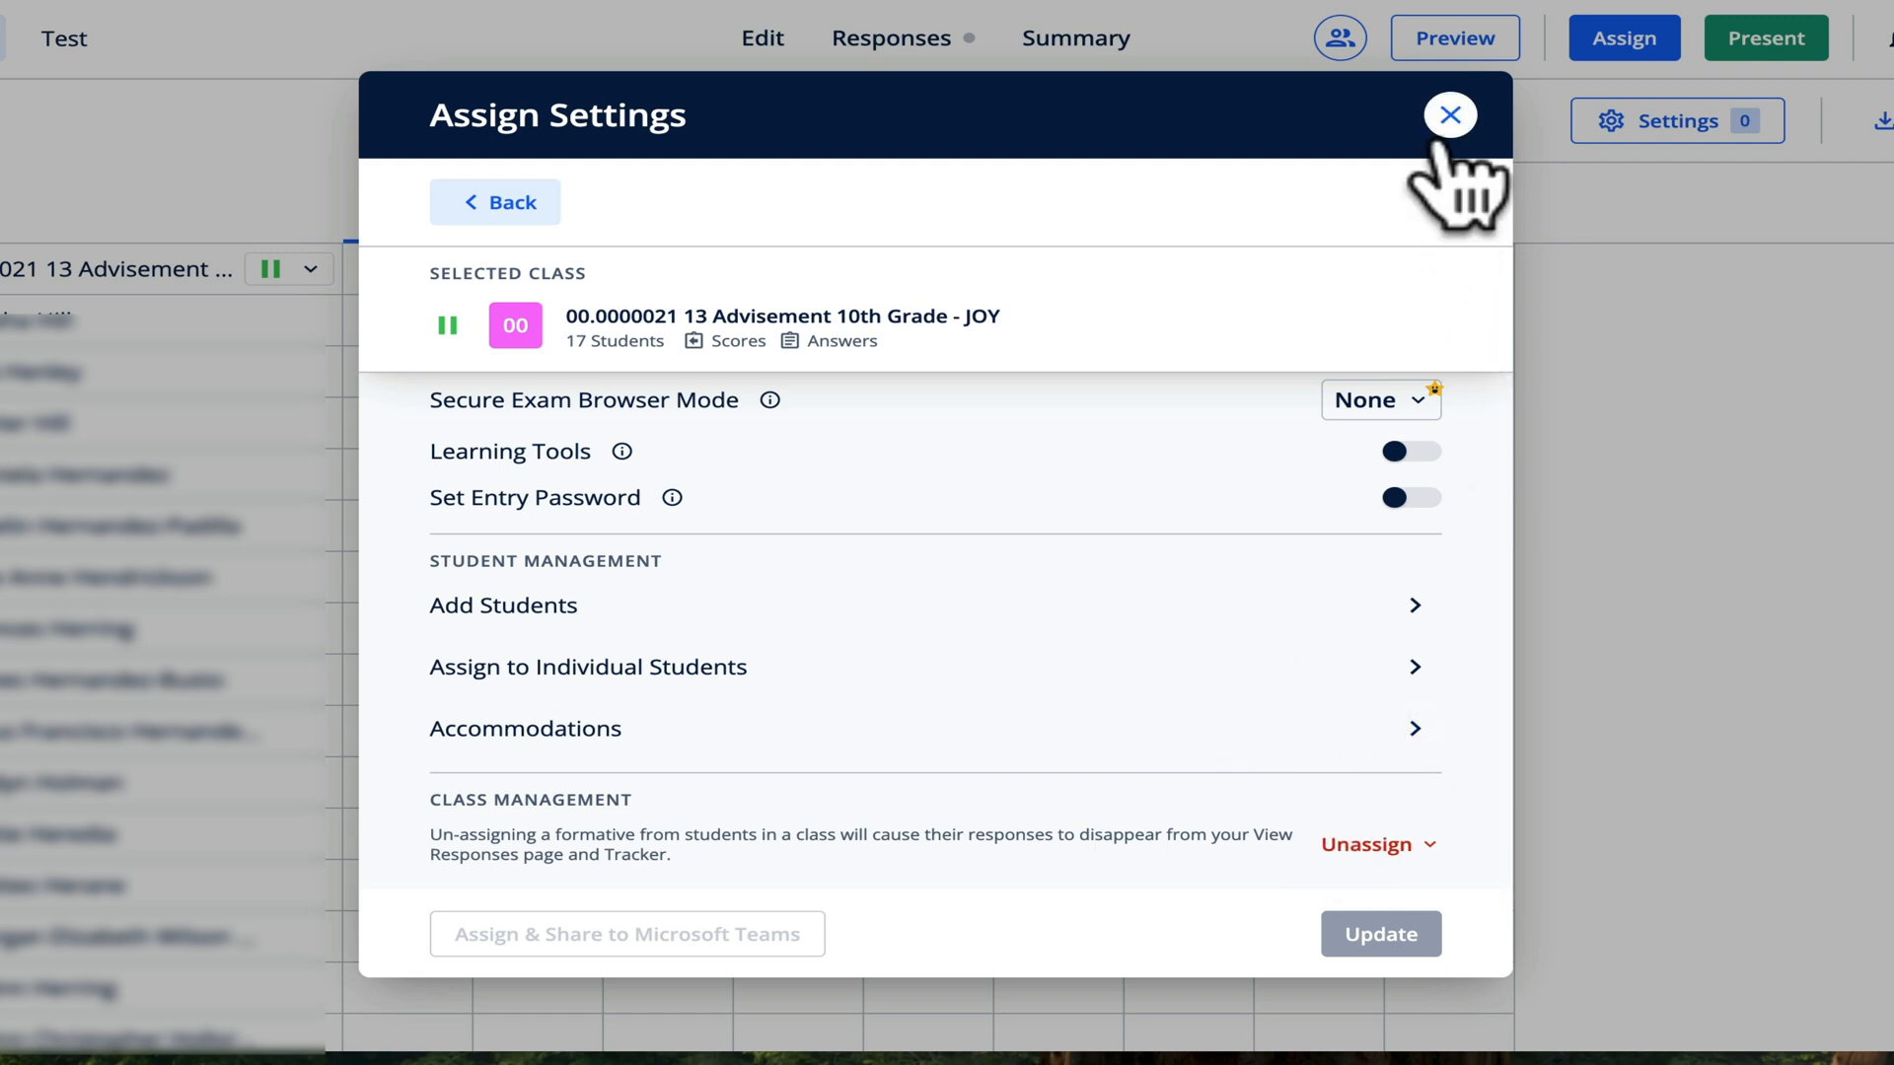
left_click(495, 202)
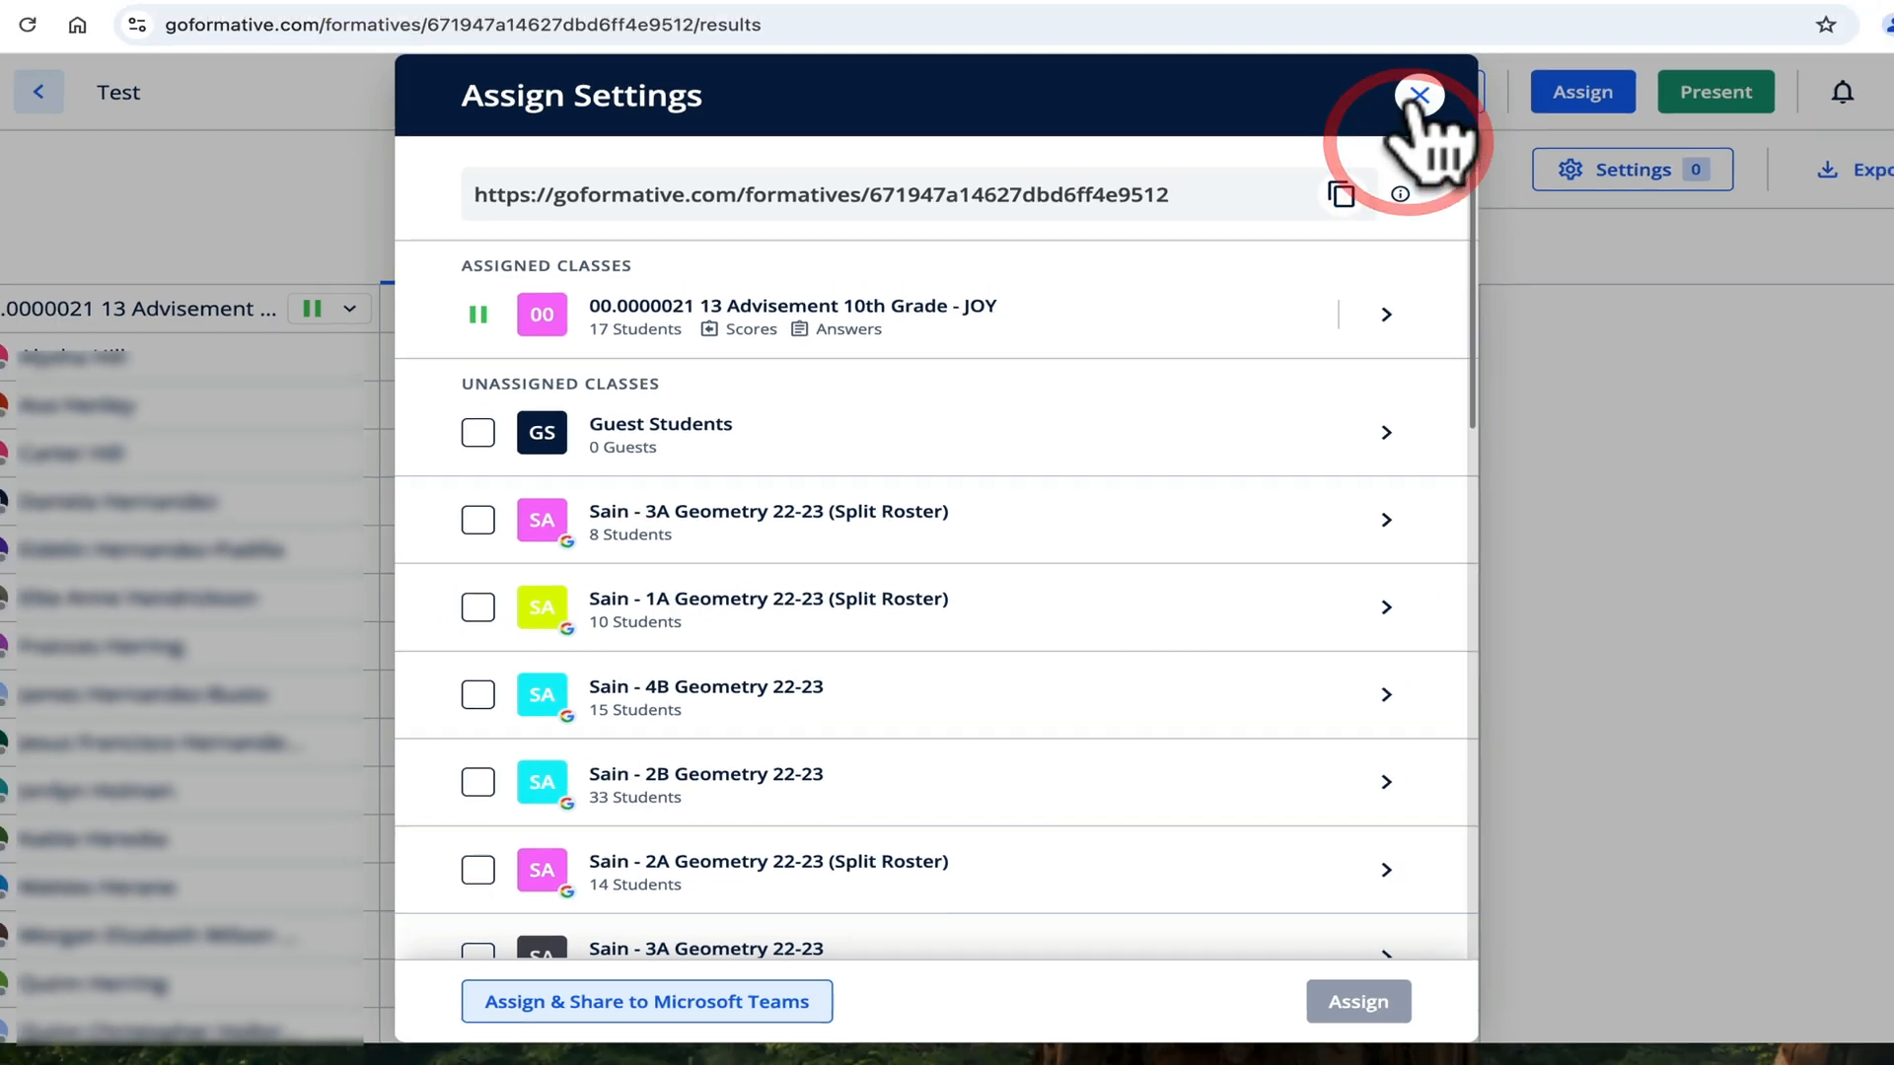
left_click(1419, 95)
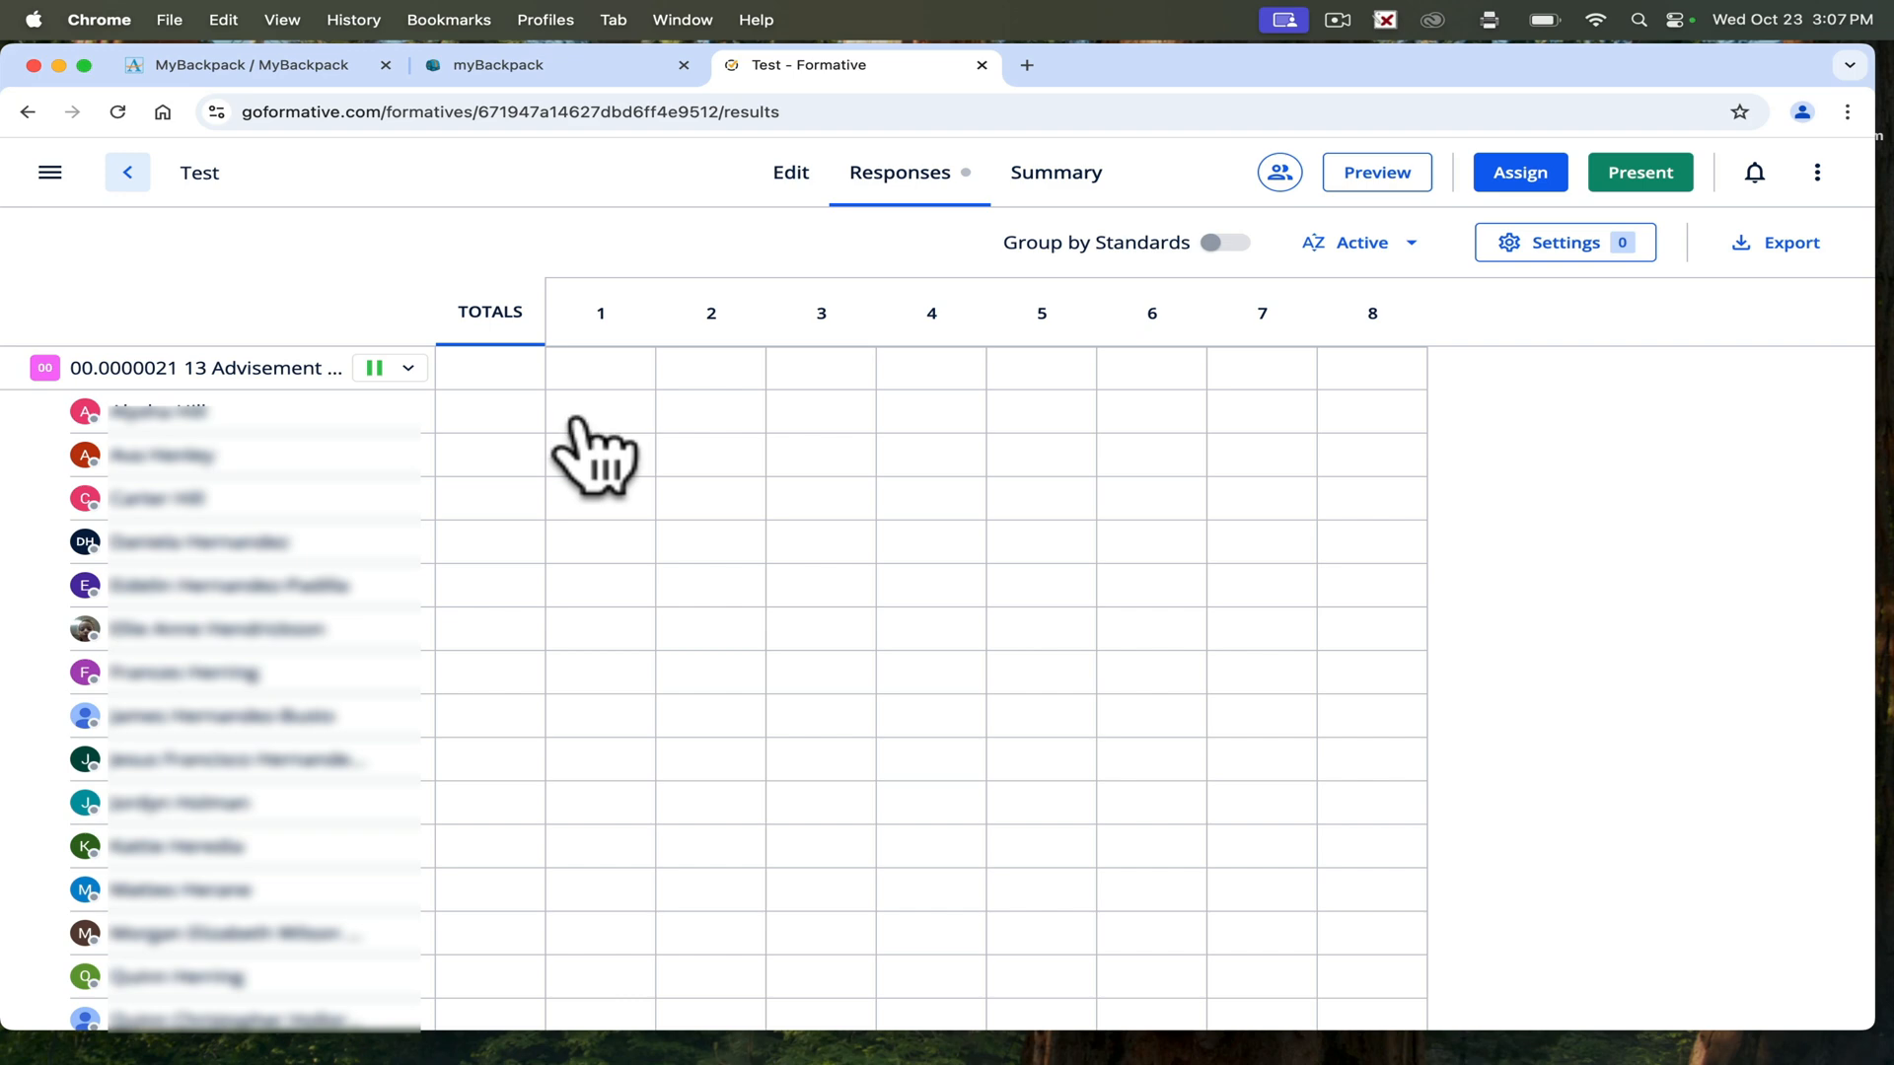
mouse_move(624, 457)
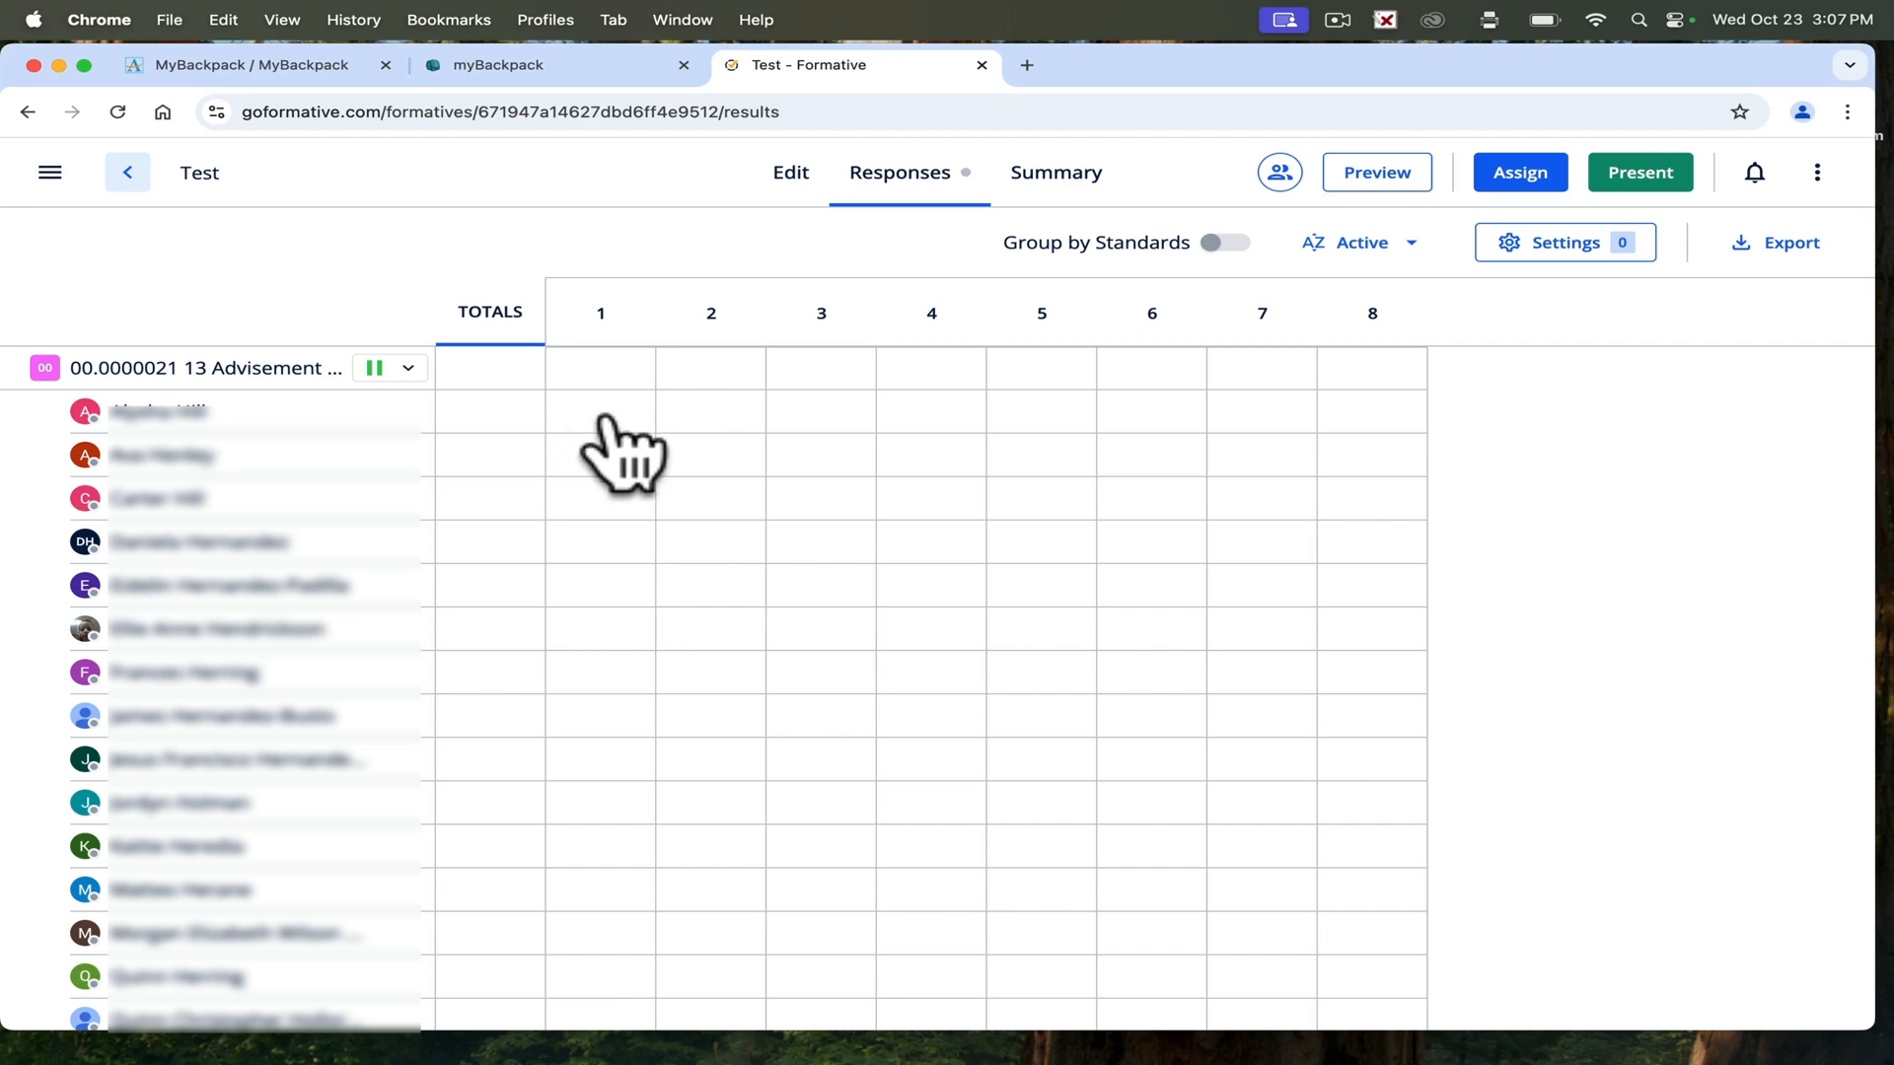
mouse_move(588, 458)
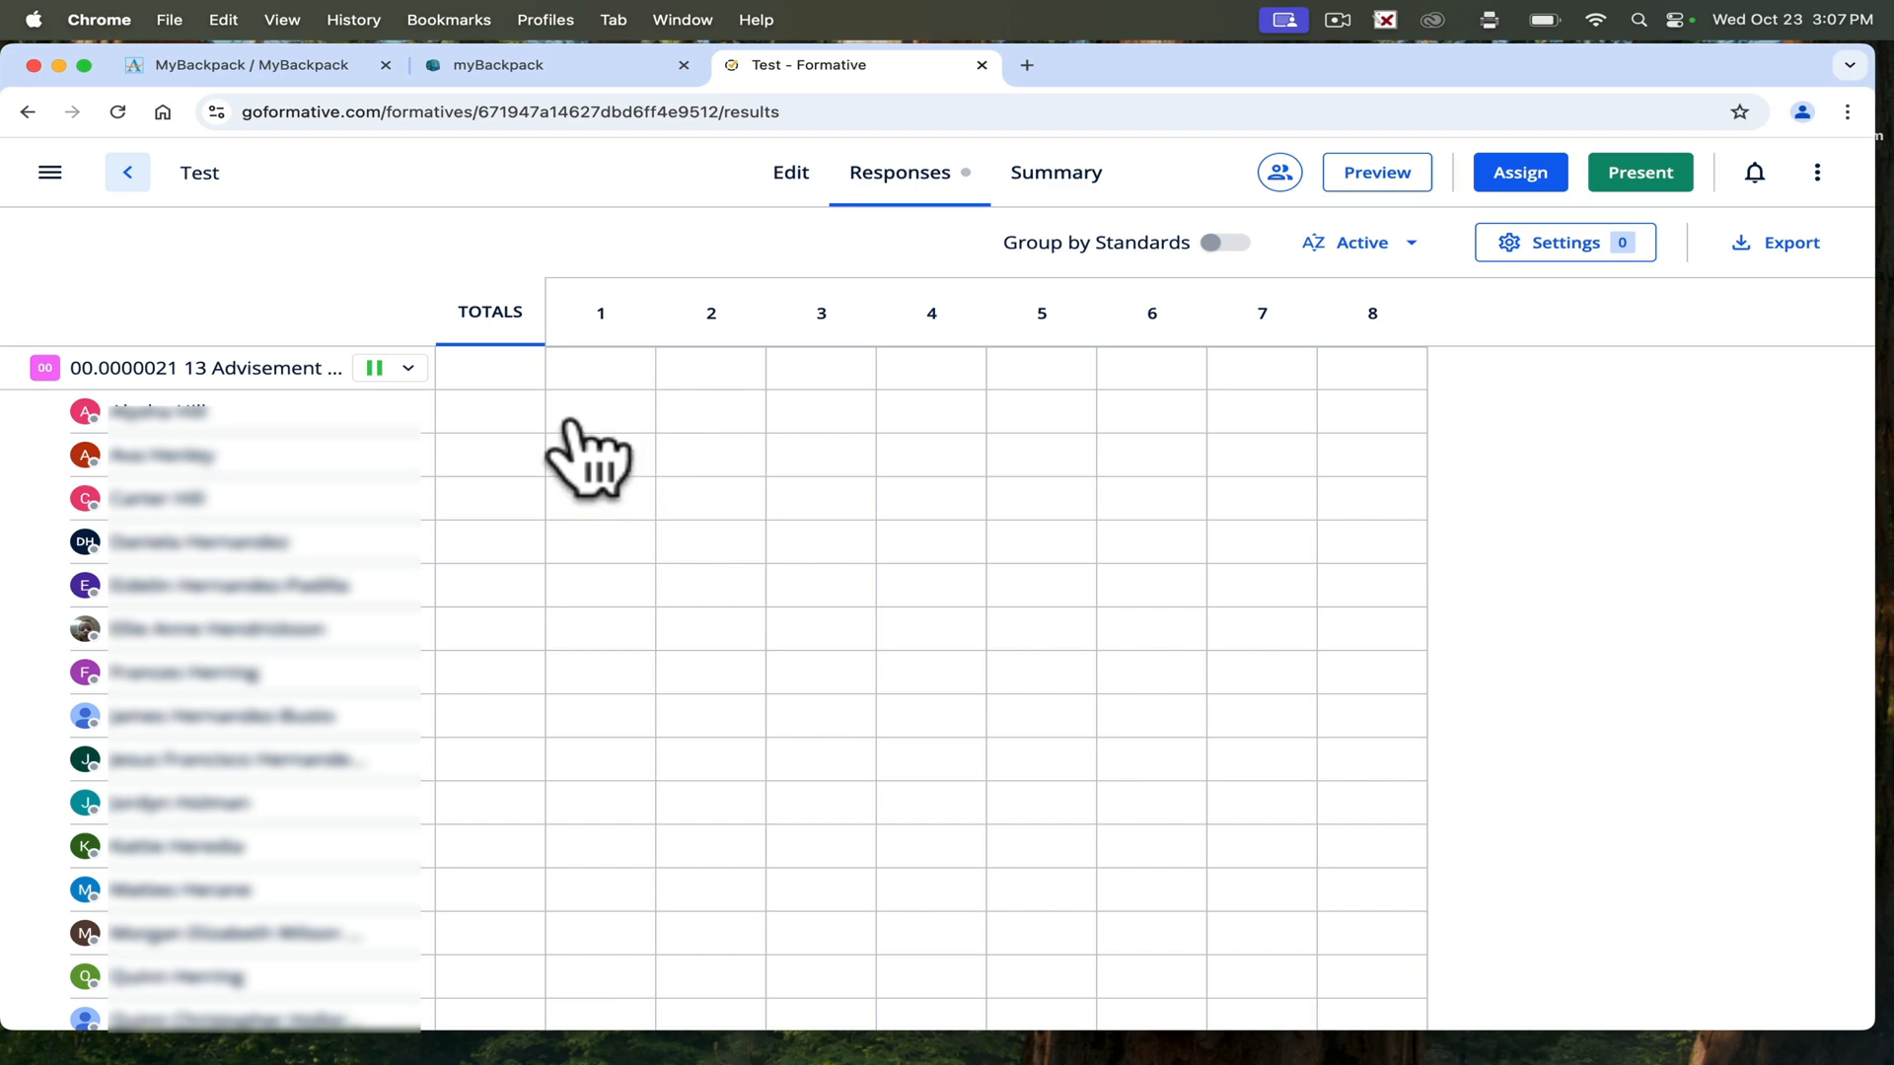
mouse_move(598, 453)
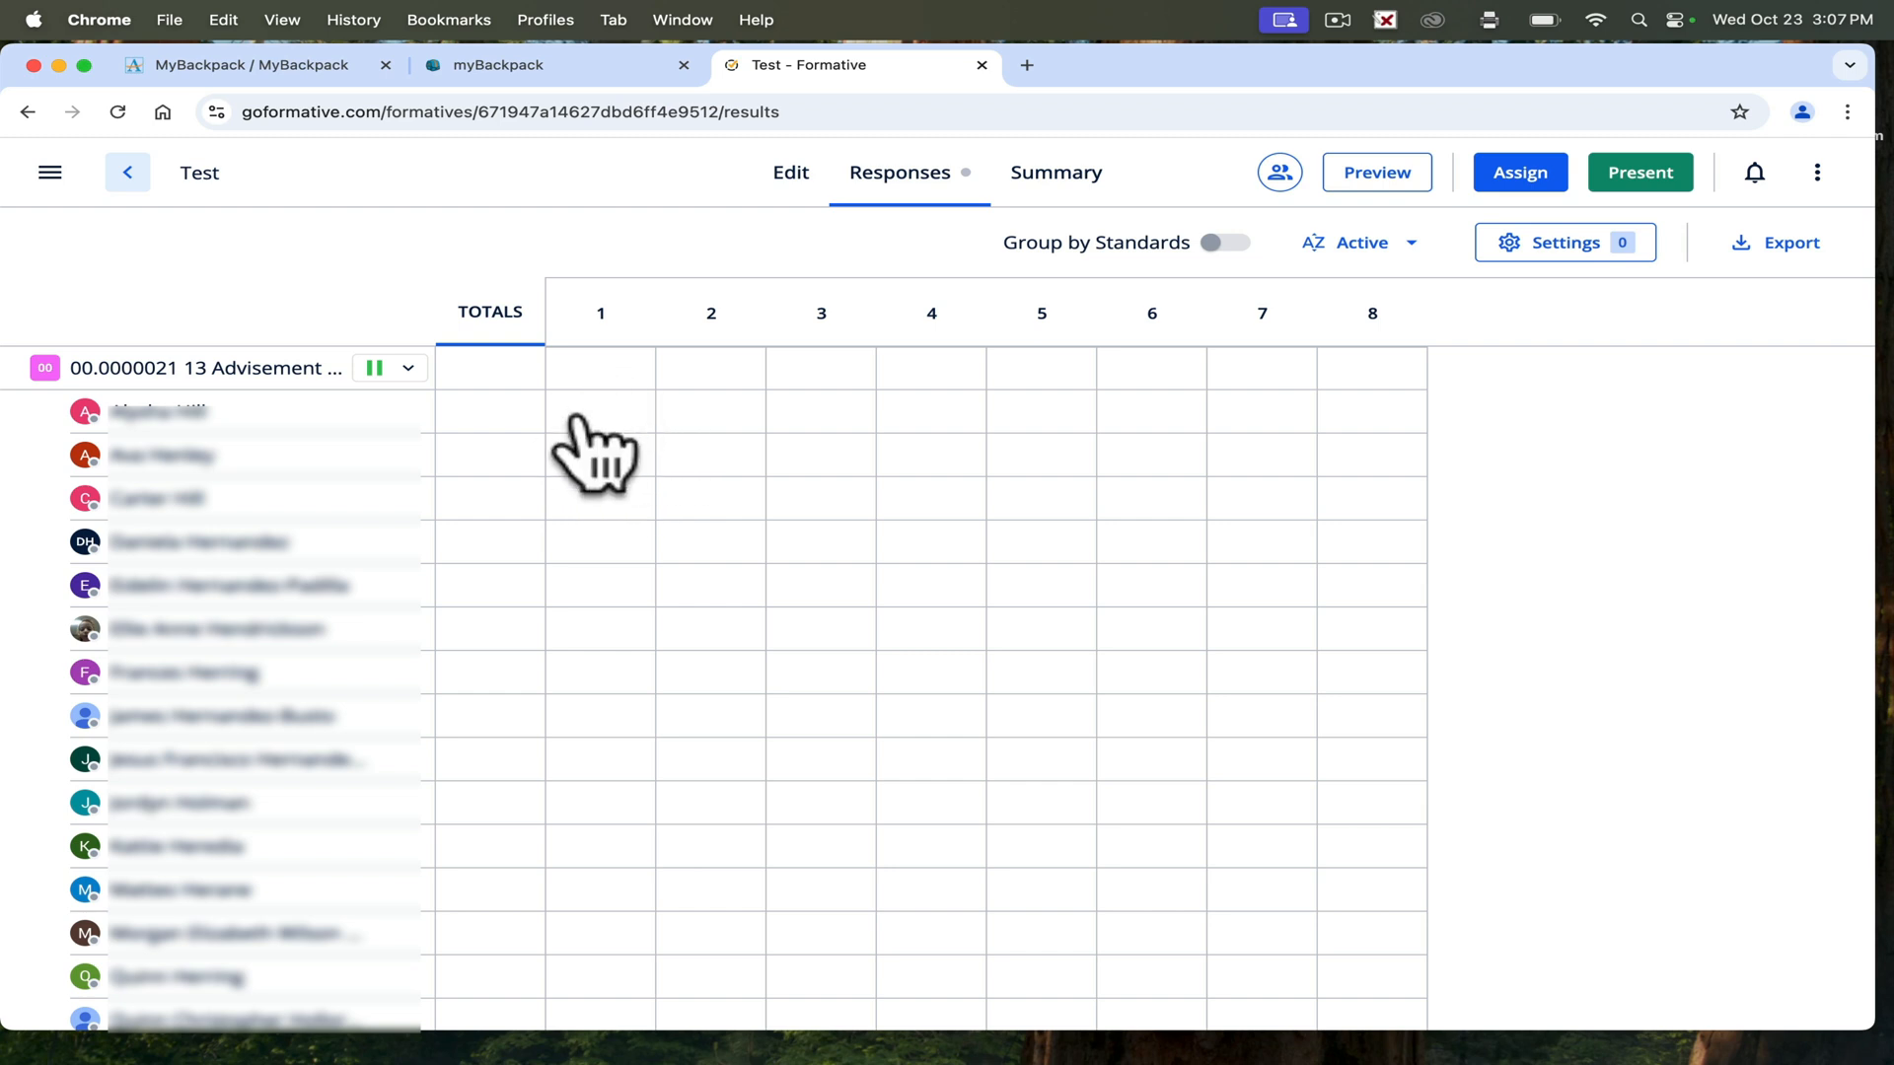
mouse_move(615, 471)
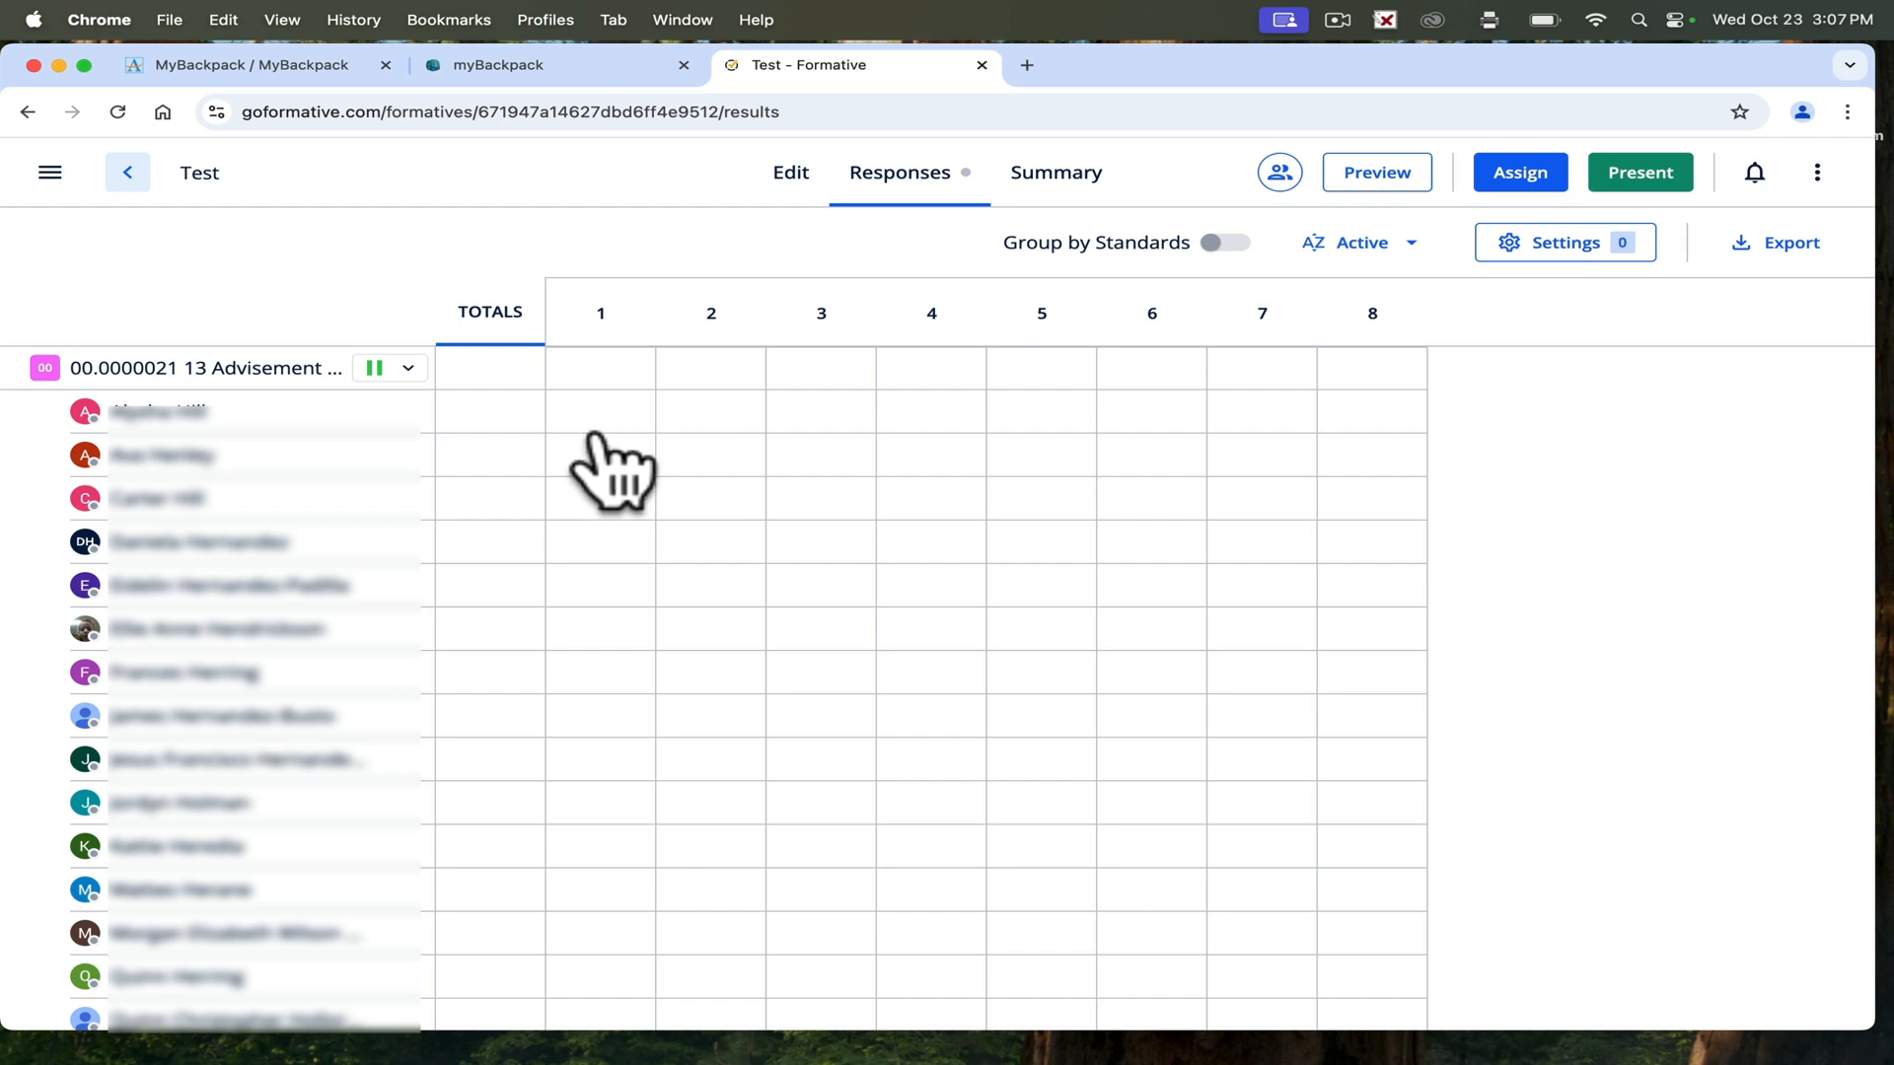
mouse_move(619, 452)
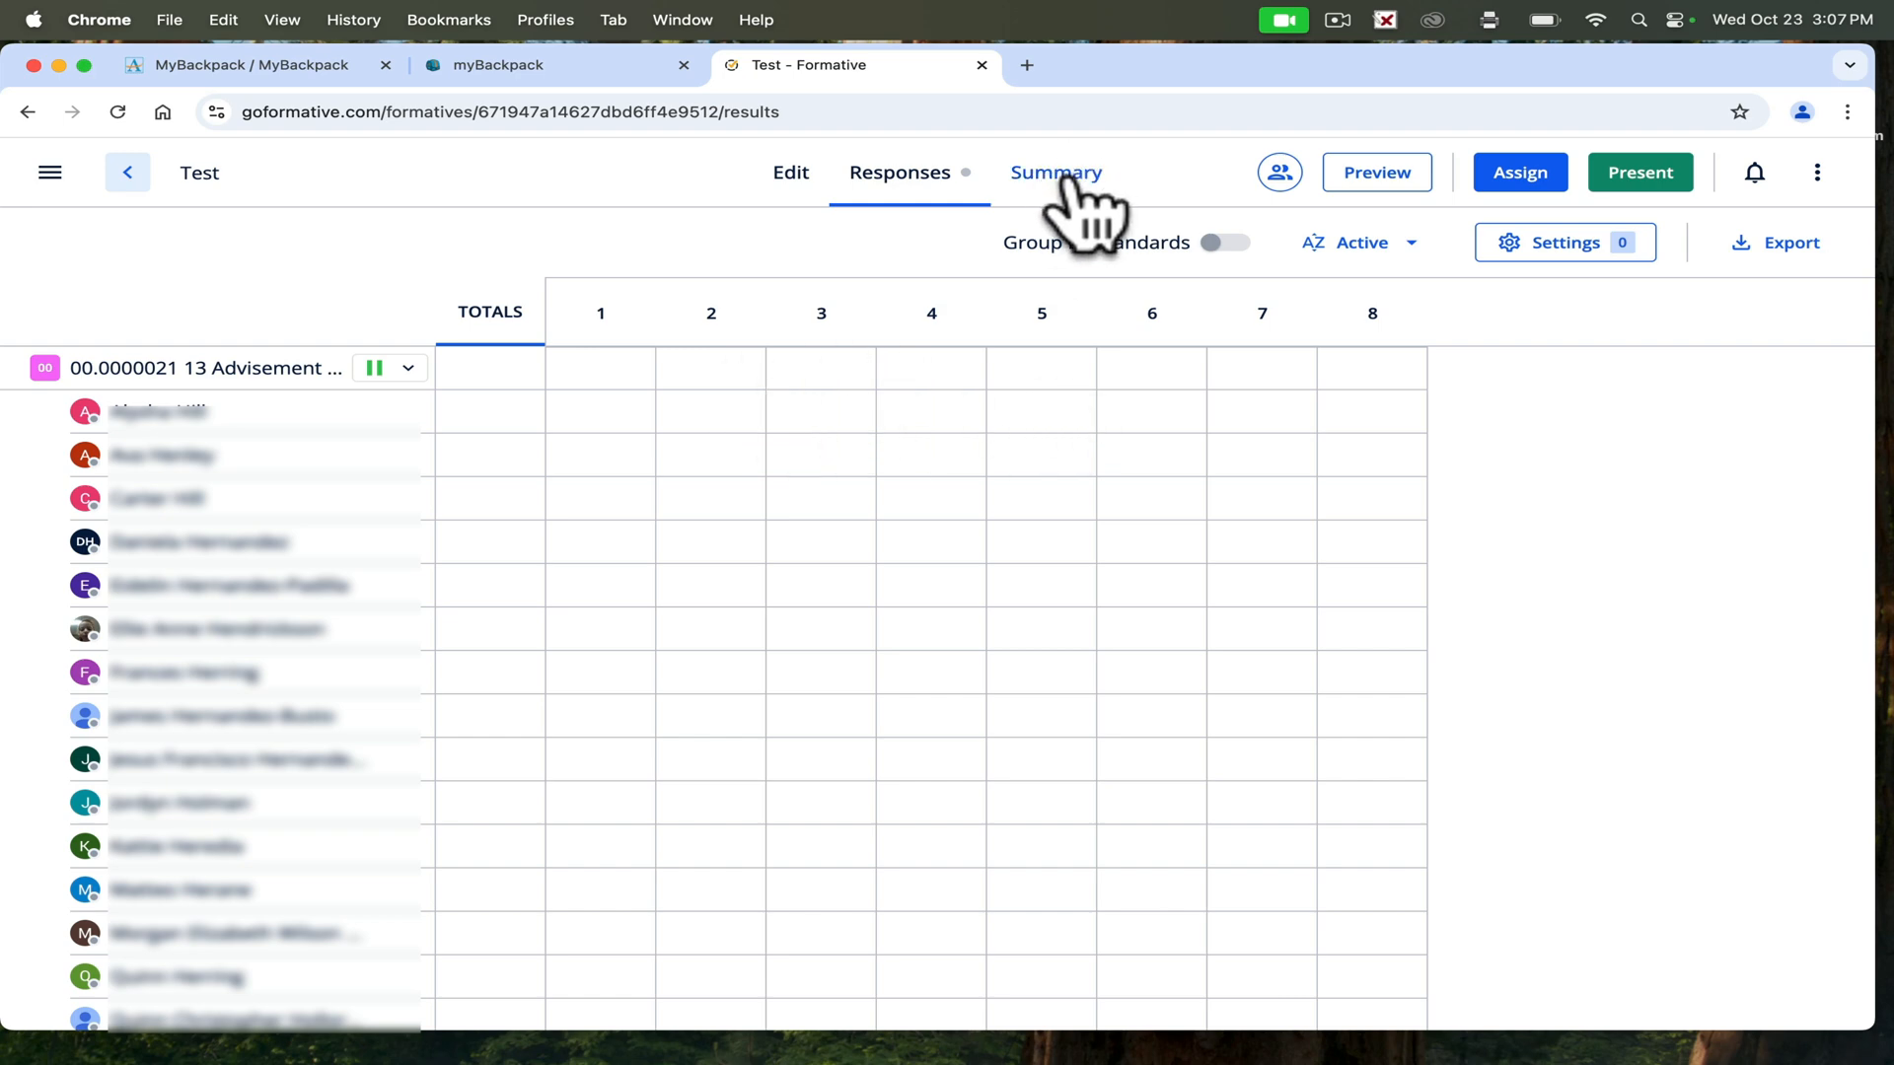
Navigate from the Test responses back to the Formative home page.
left_click(1055, 172)
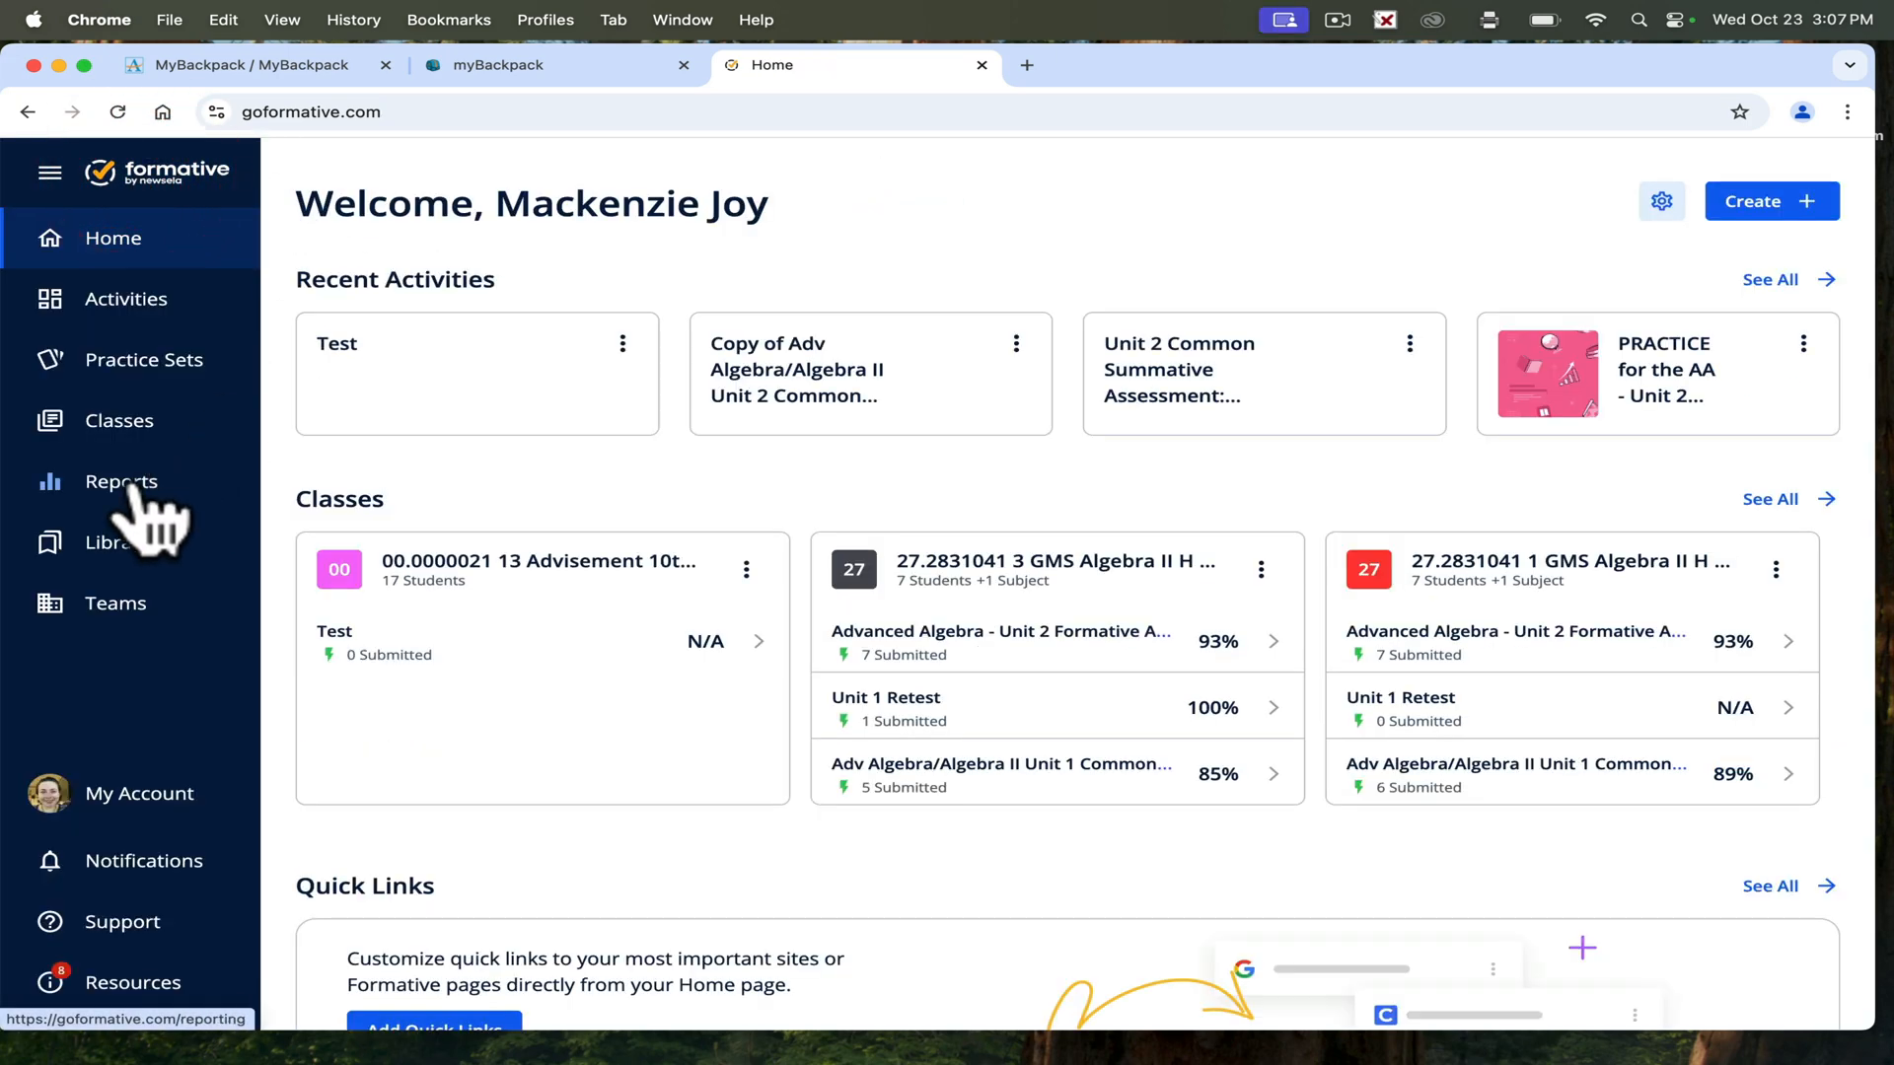
Run the Tracker report with Date Last Answered set to Last 90 Days.
left_click(120, 481)
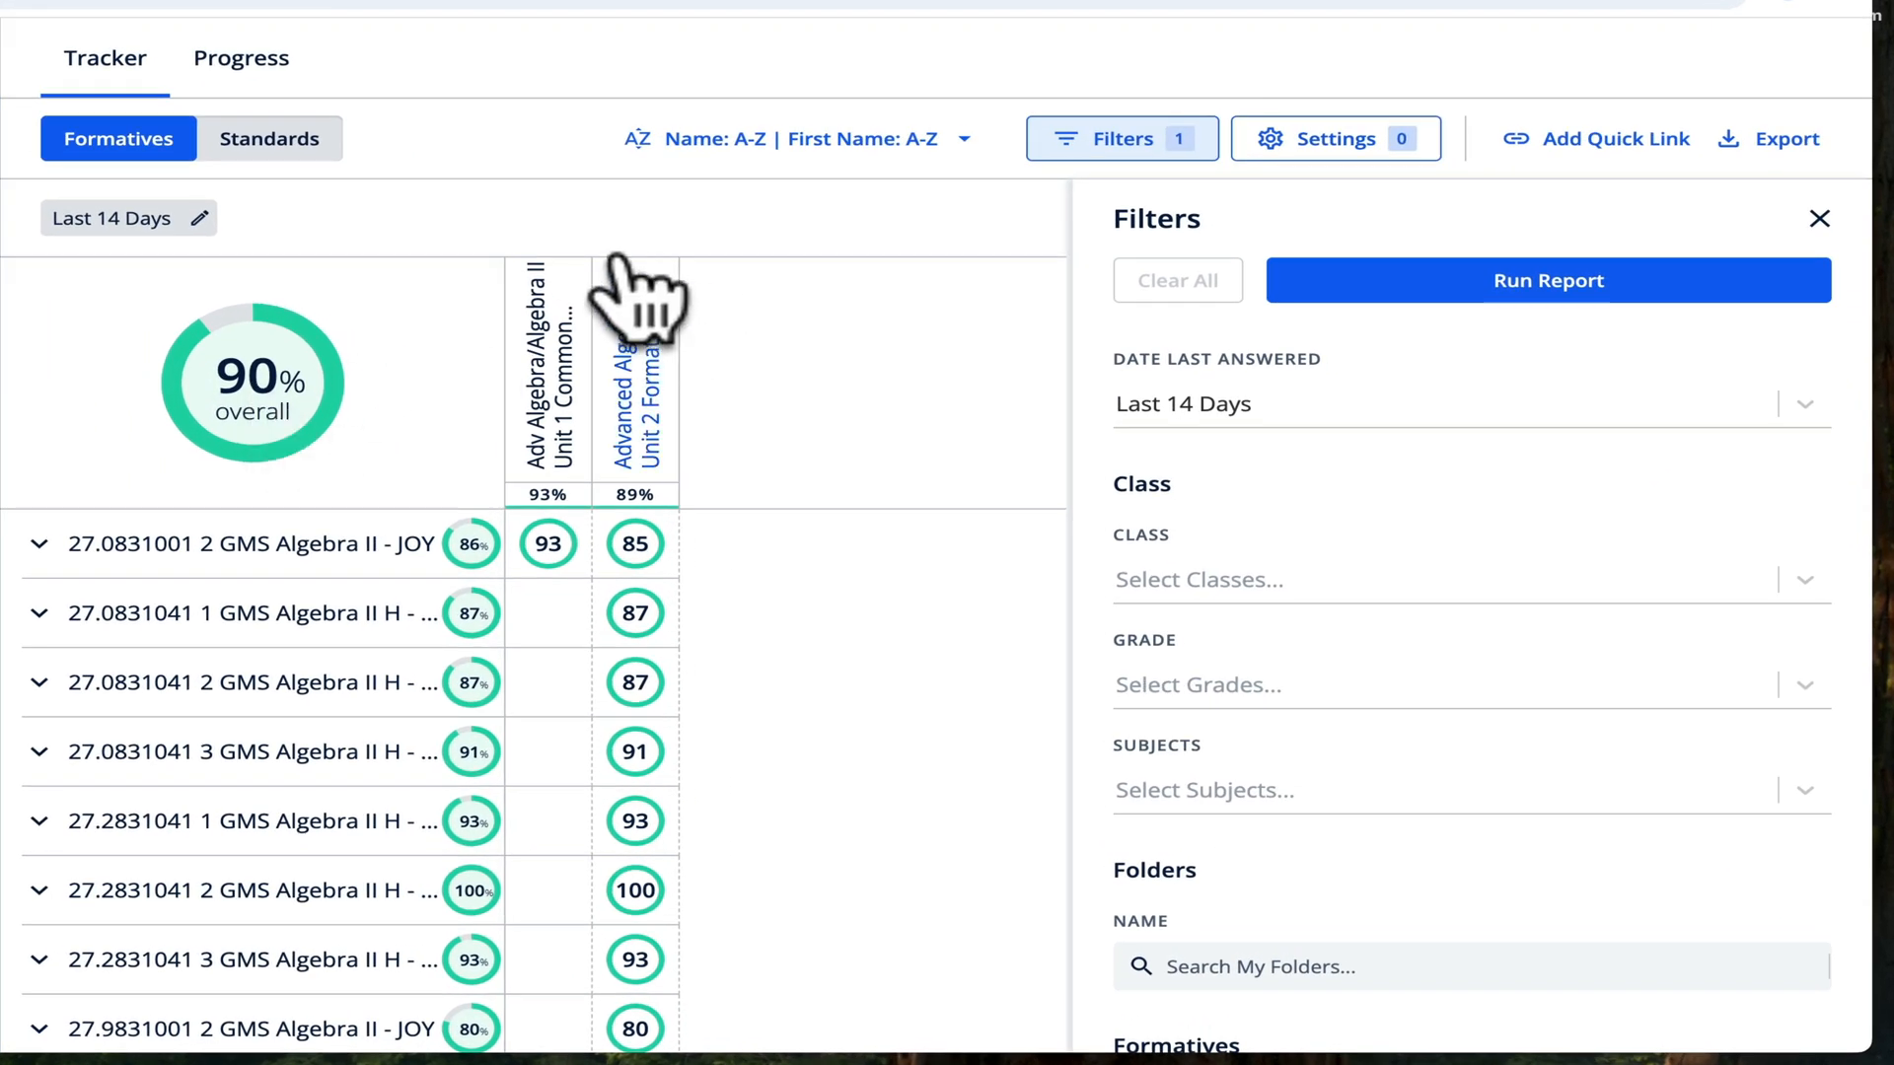
left_click(1459, 404)
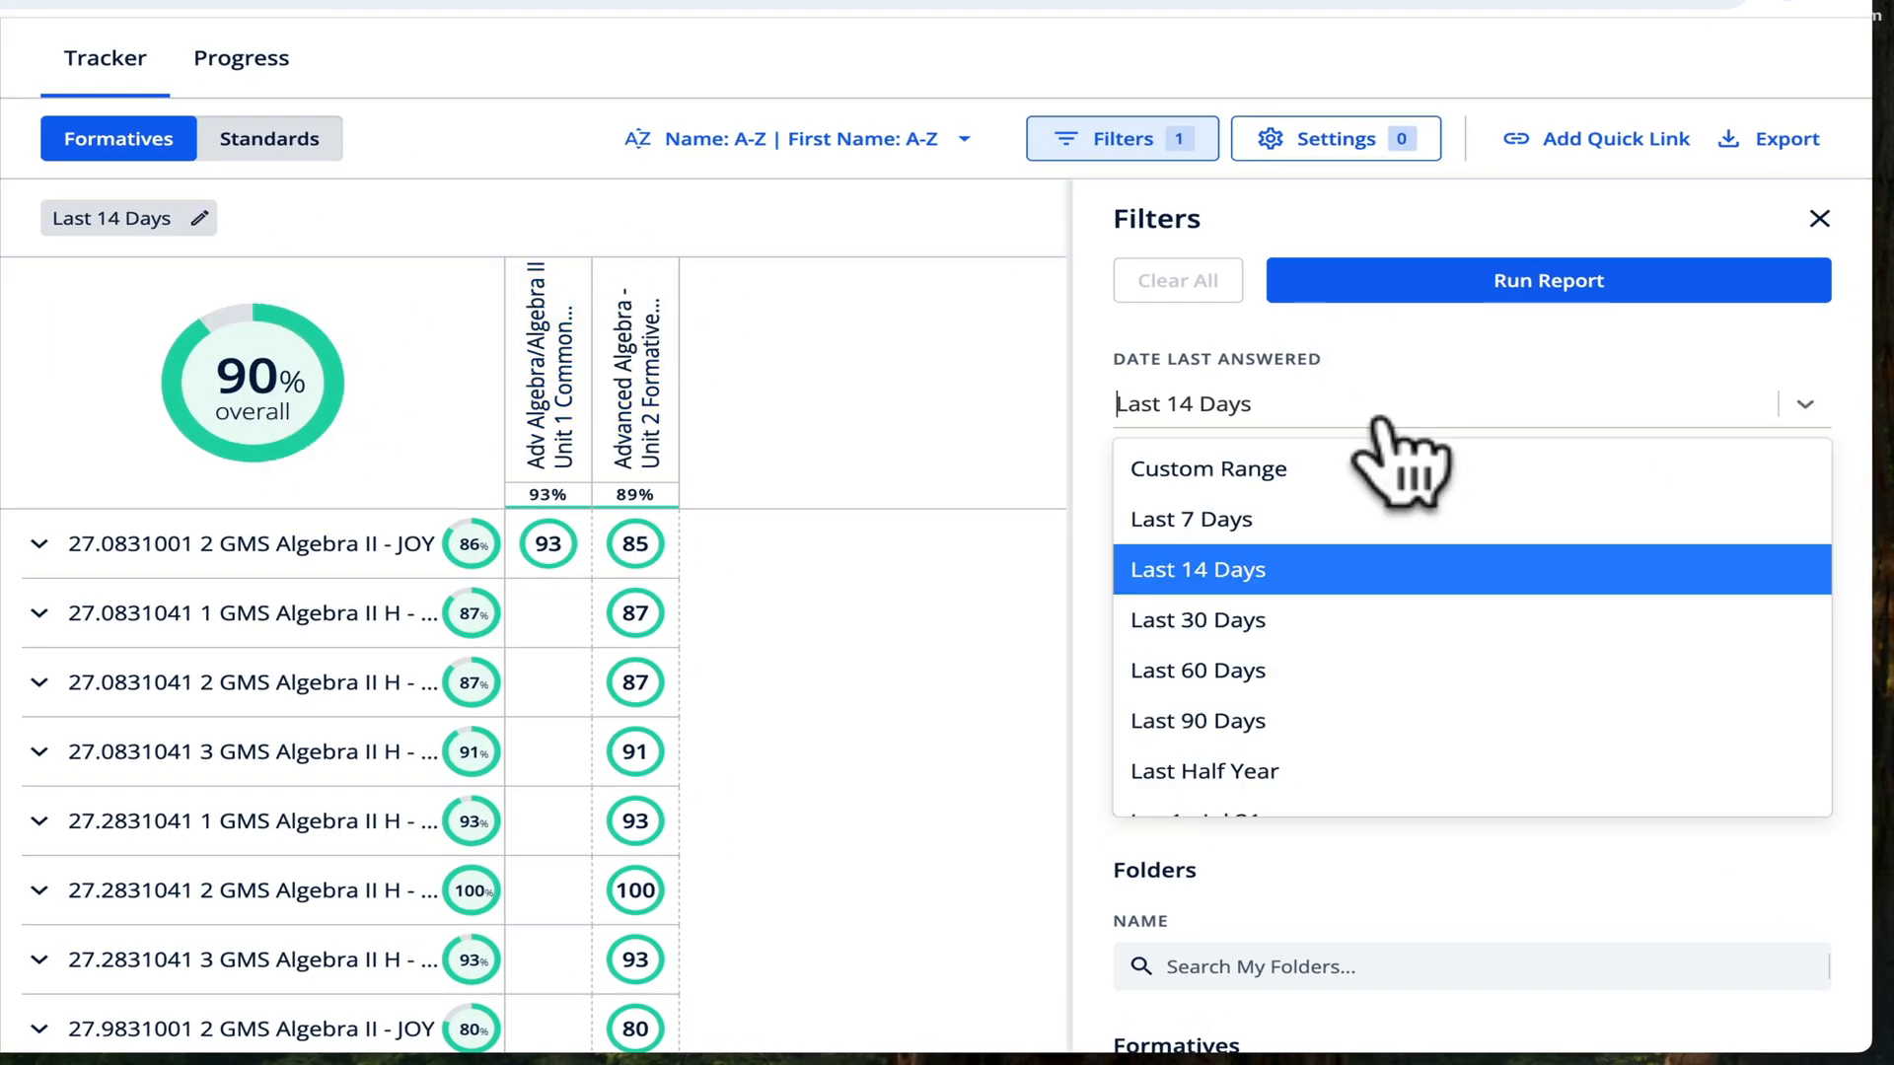
left_click(1196, 721)
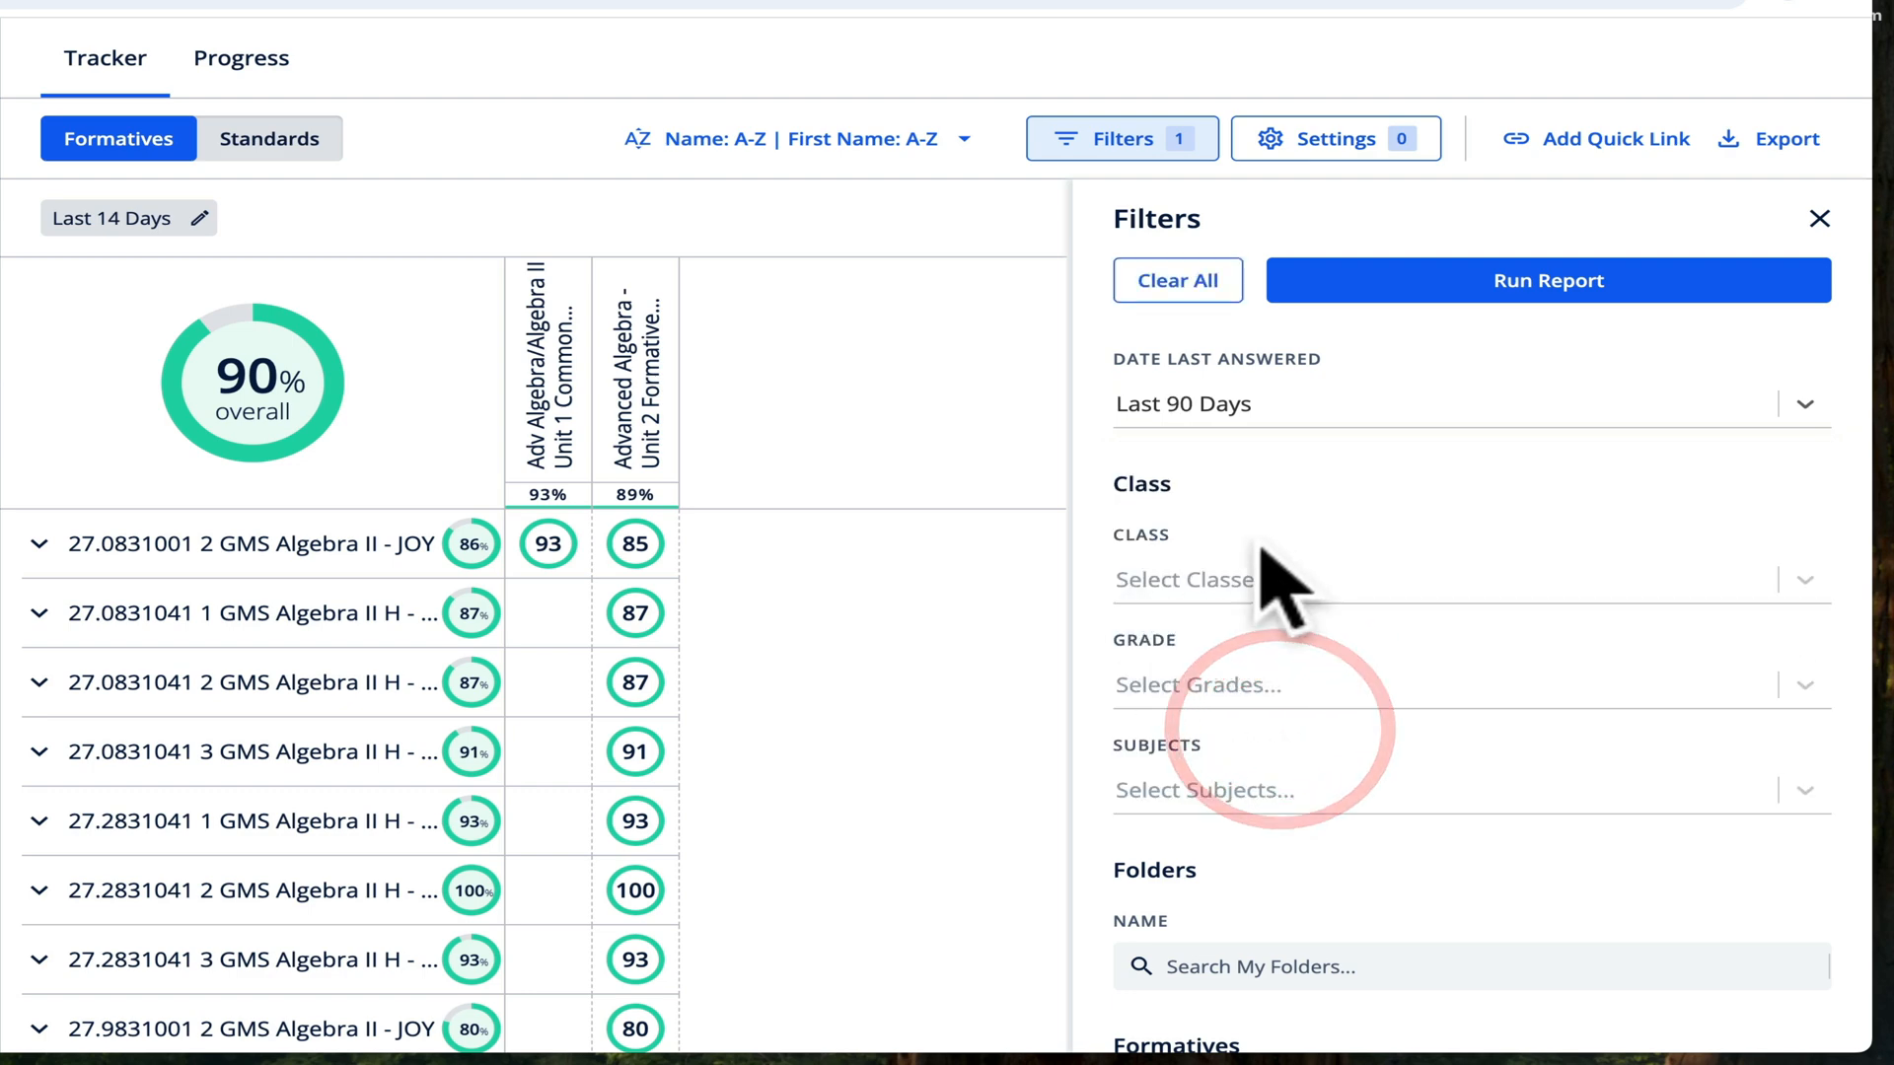
left_click(1548, 280)
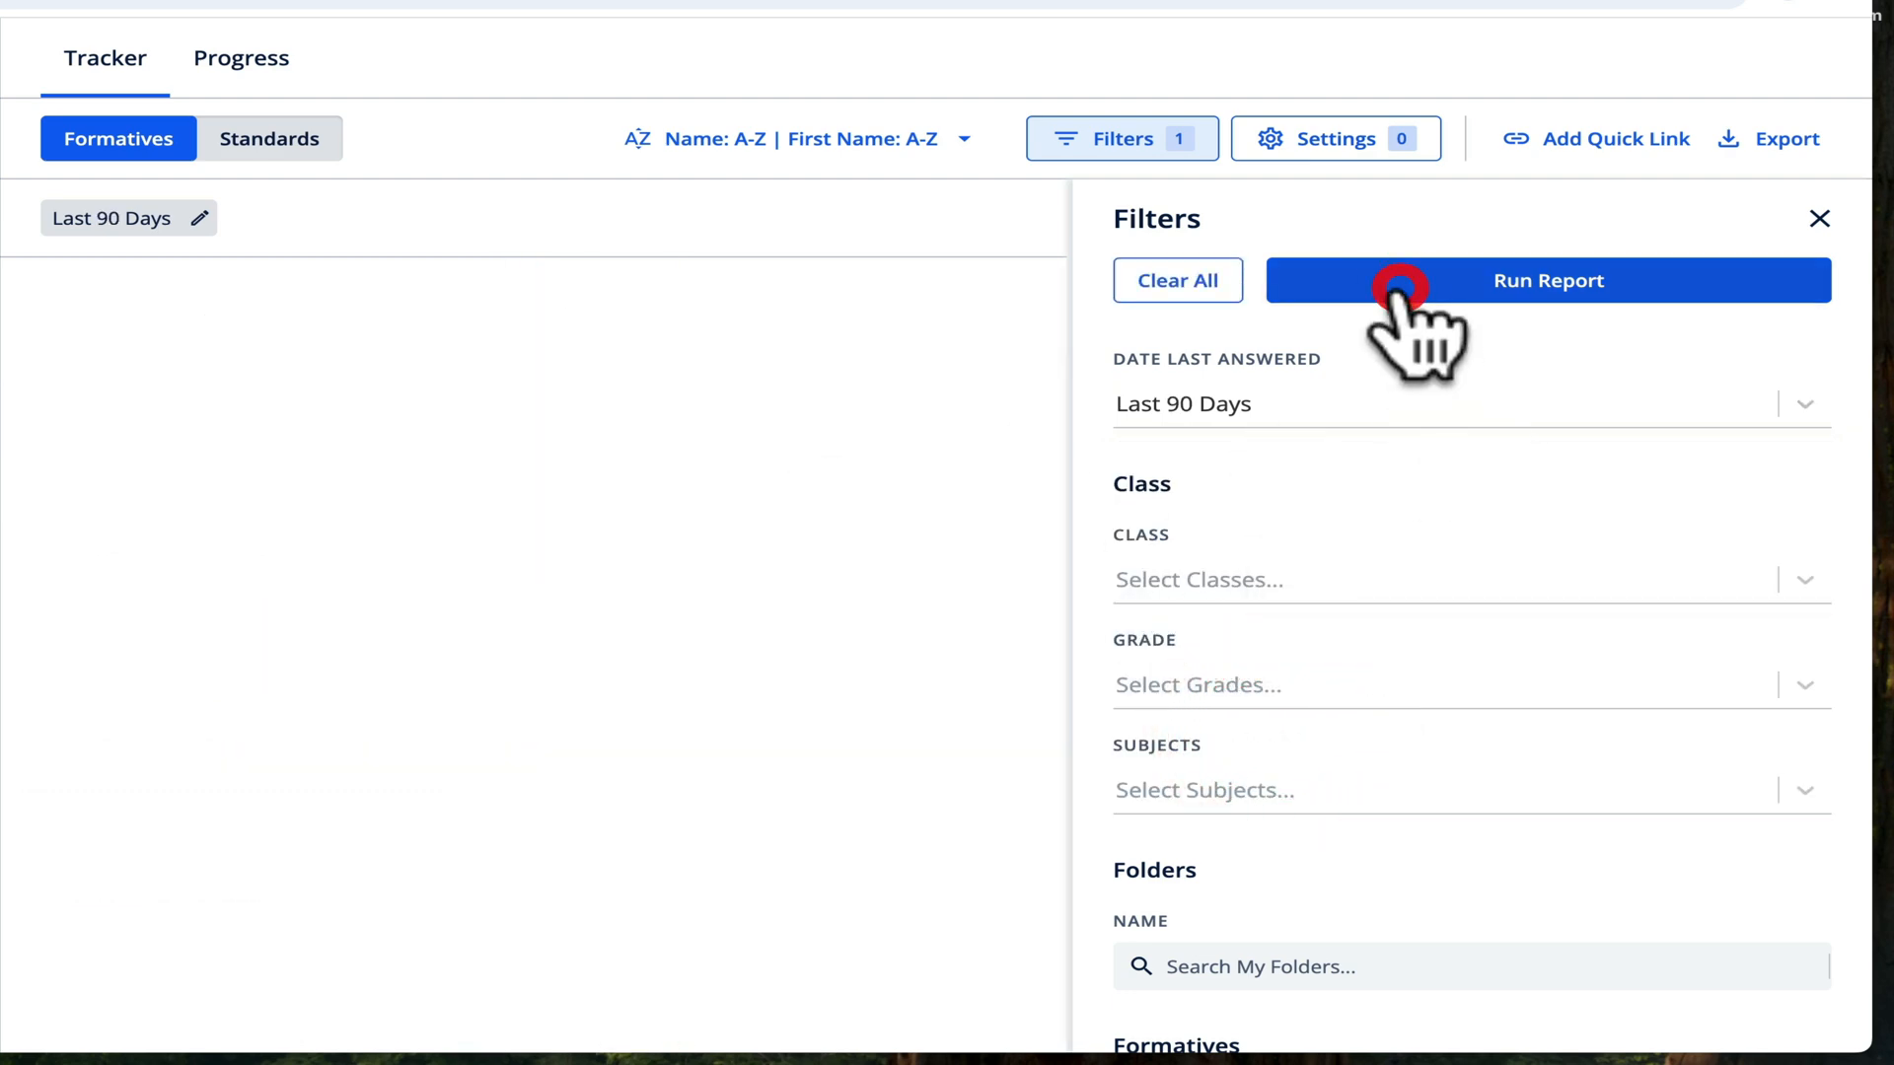
left_click(1548, 281)
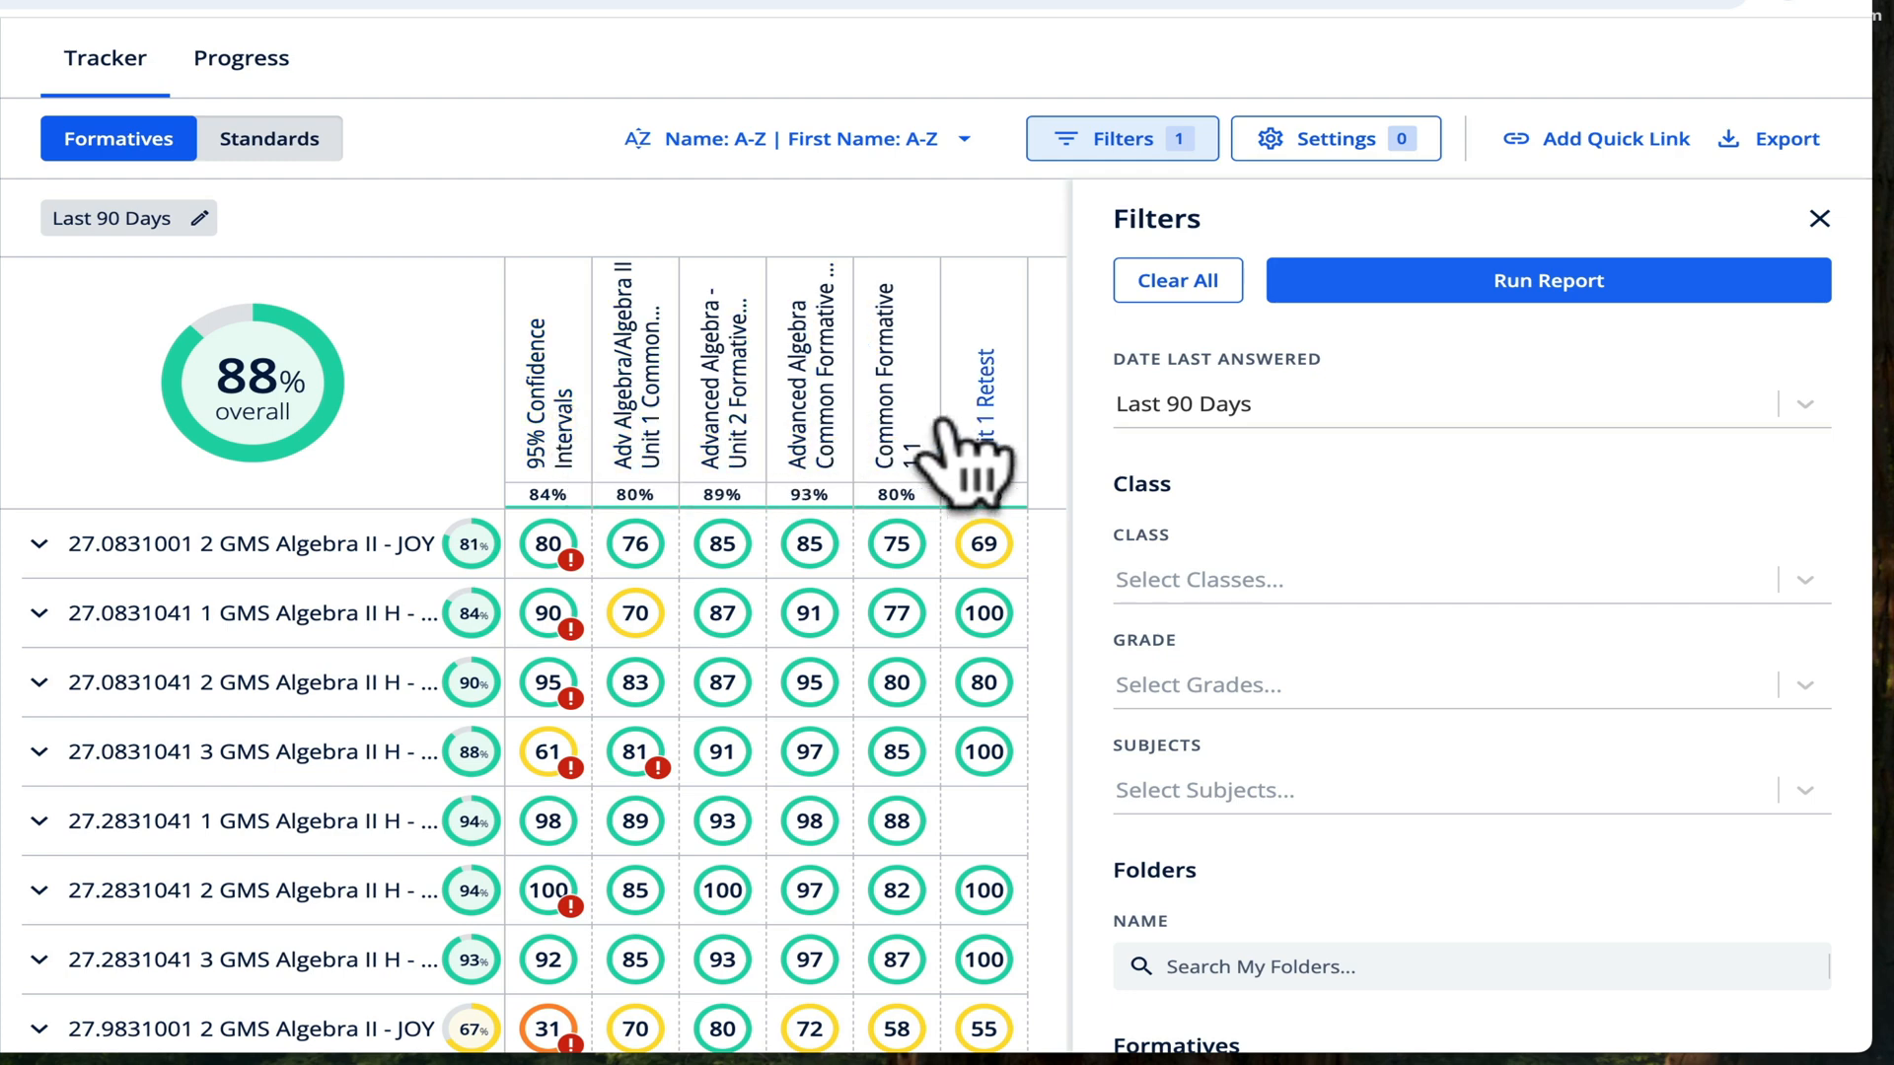
mouse_move(1072, 472)
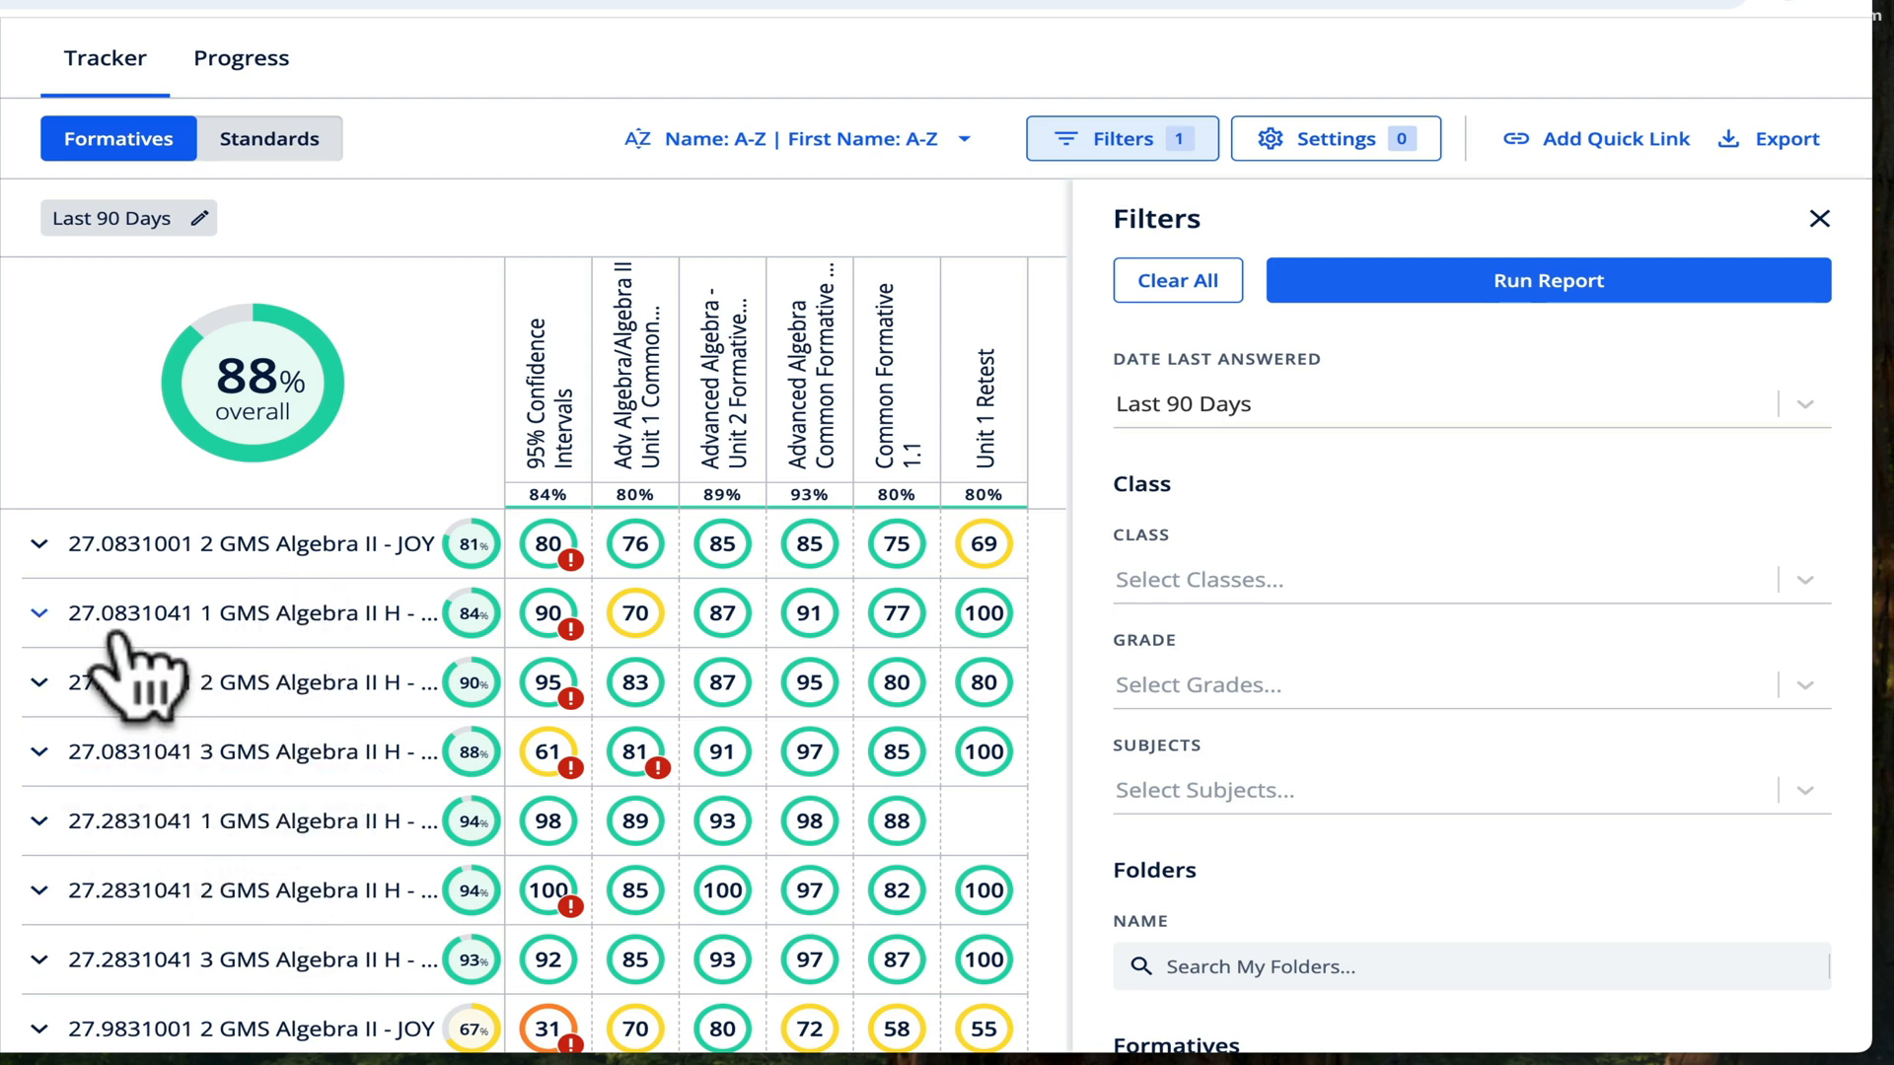
mouse_move(386, 701)
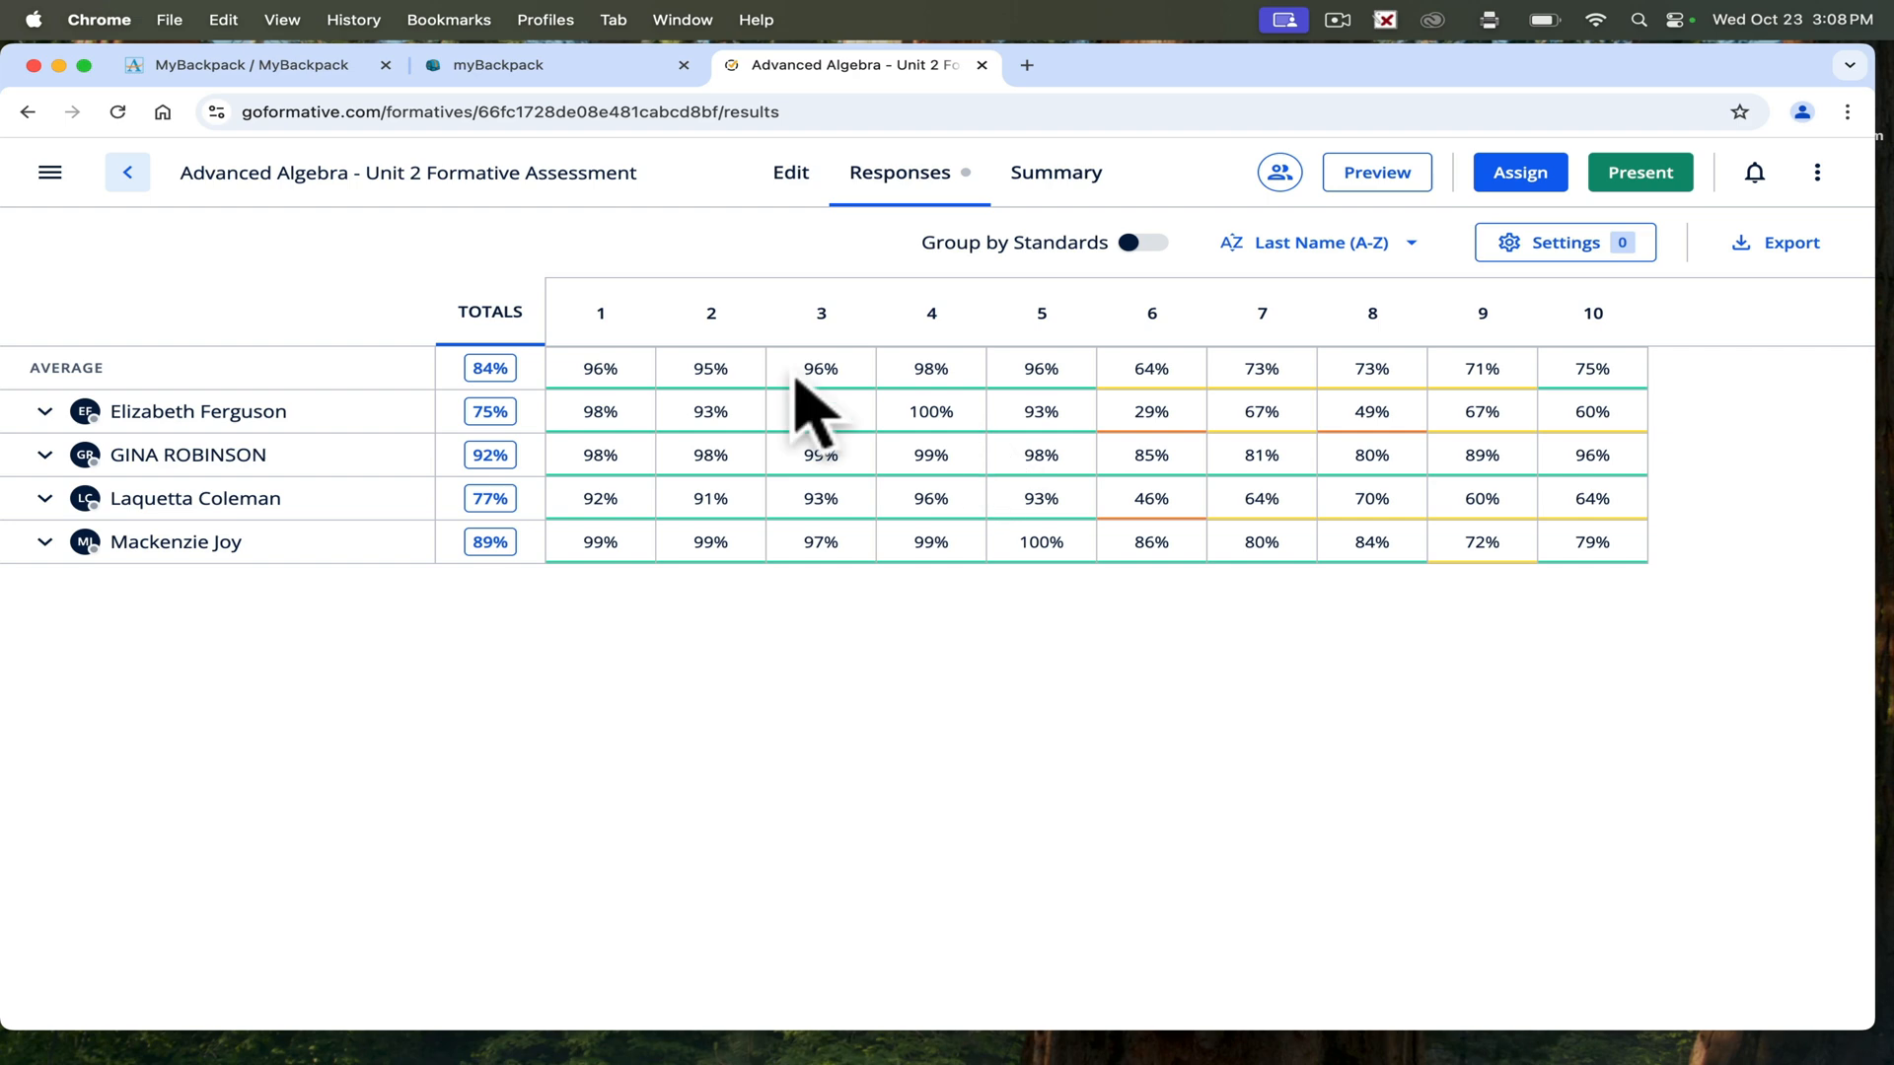
Open the Advanced Algebra Unit 2 assessment's questions for editing.
left_click(790, 172)
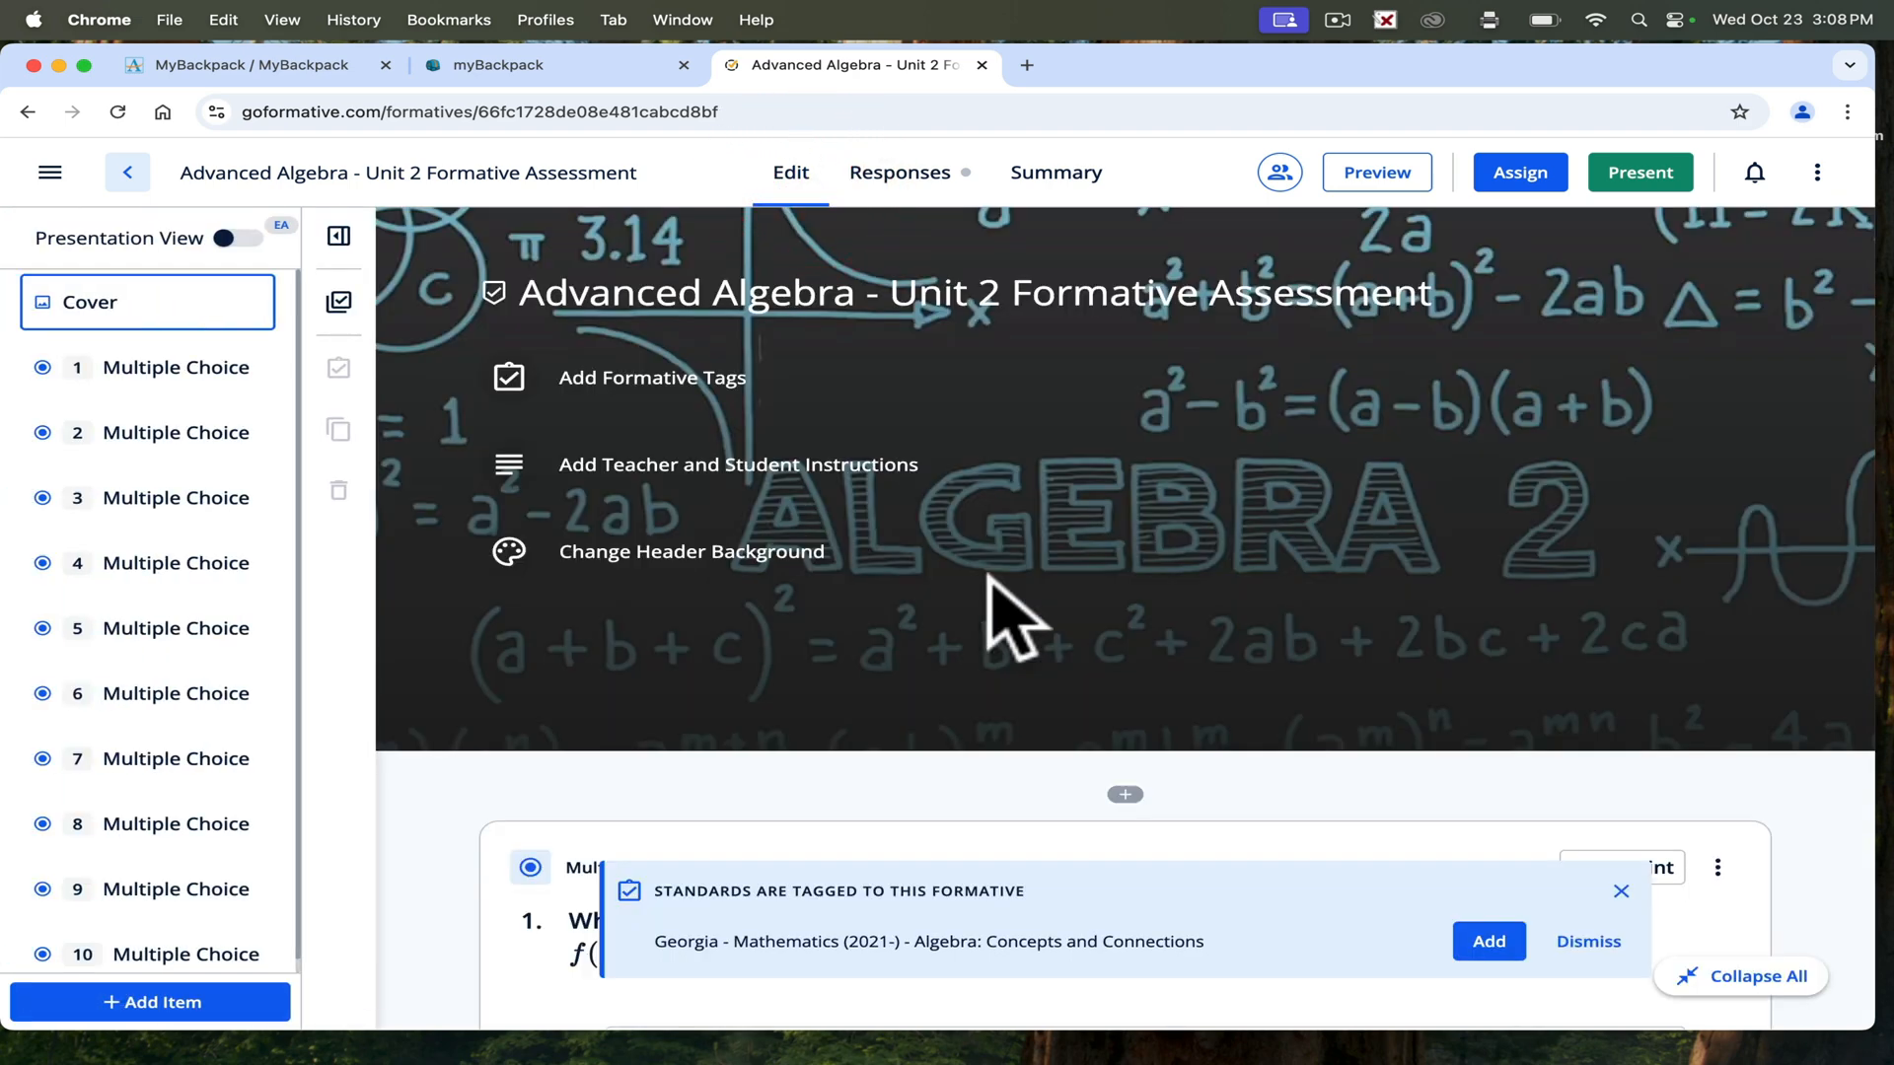
scroll("down", 3)
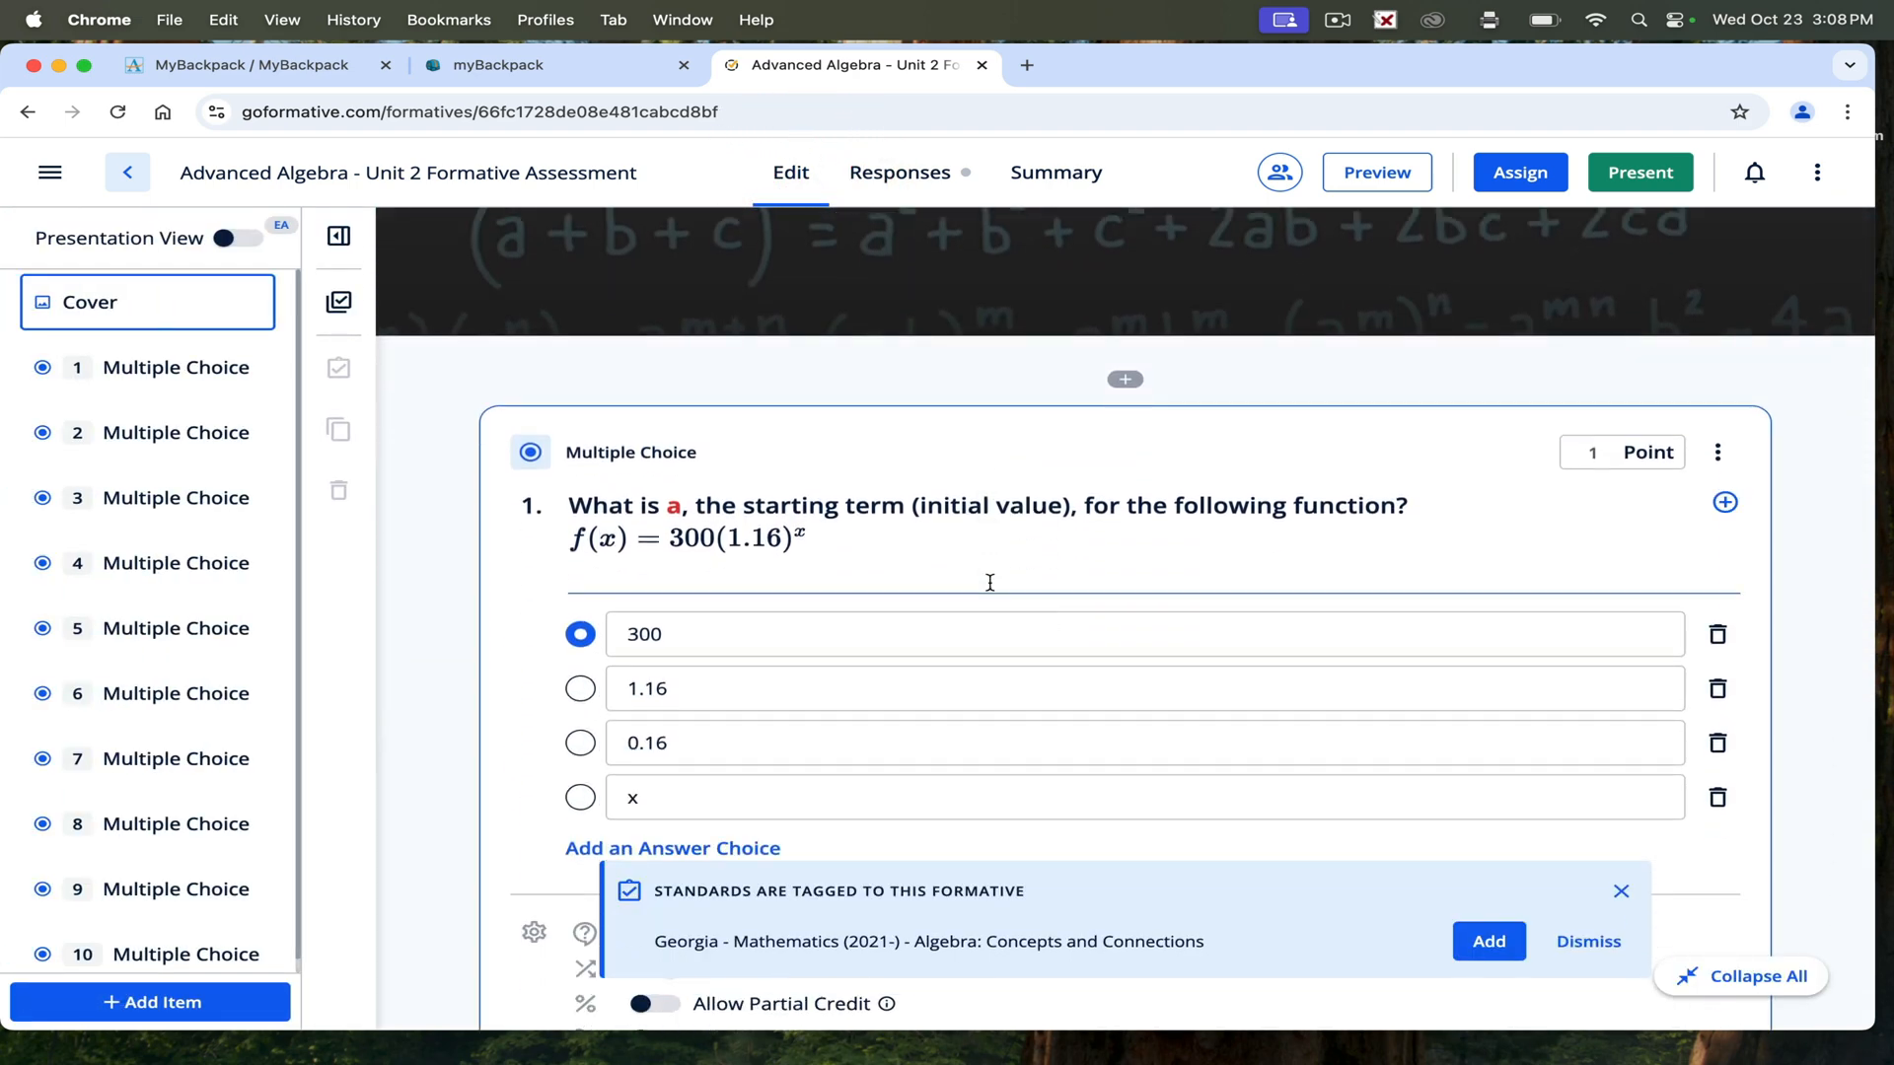
scroll("down", 3)
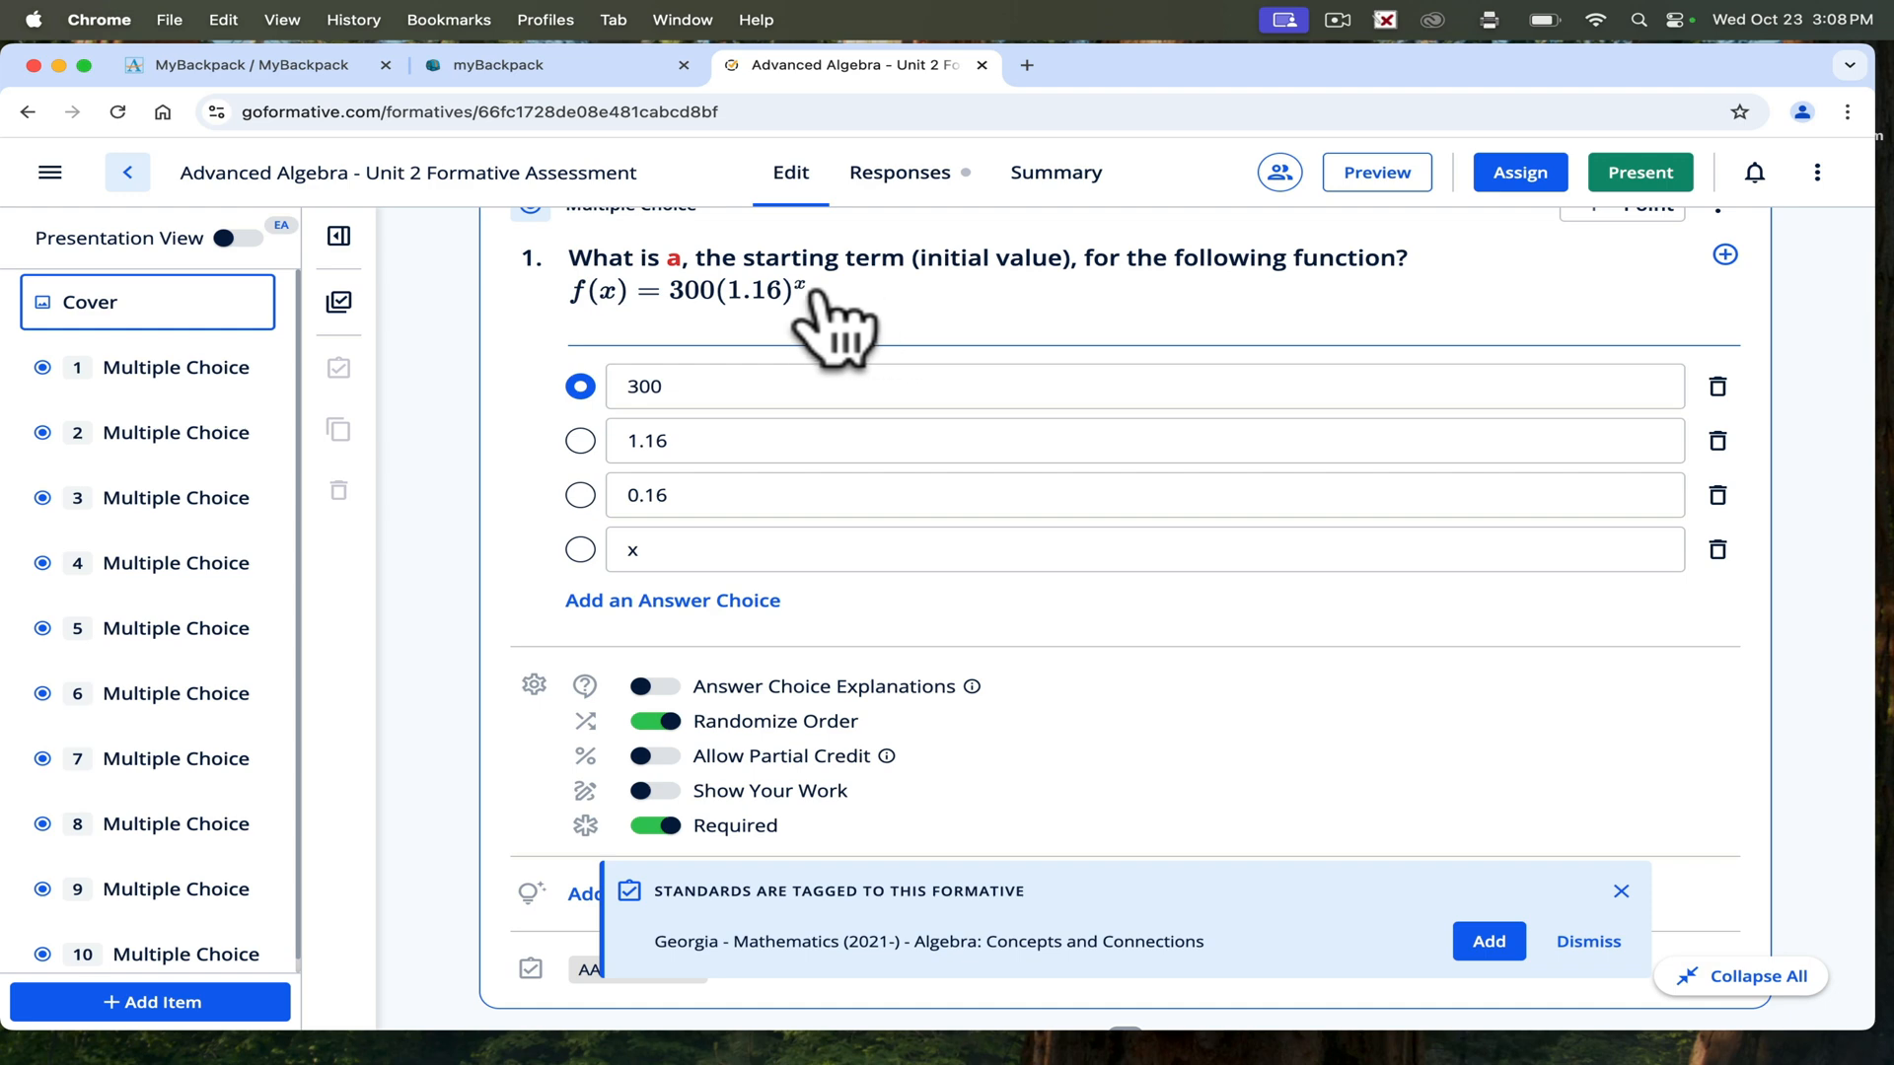
scroll("down", 3)
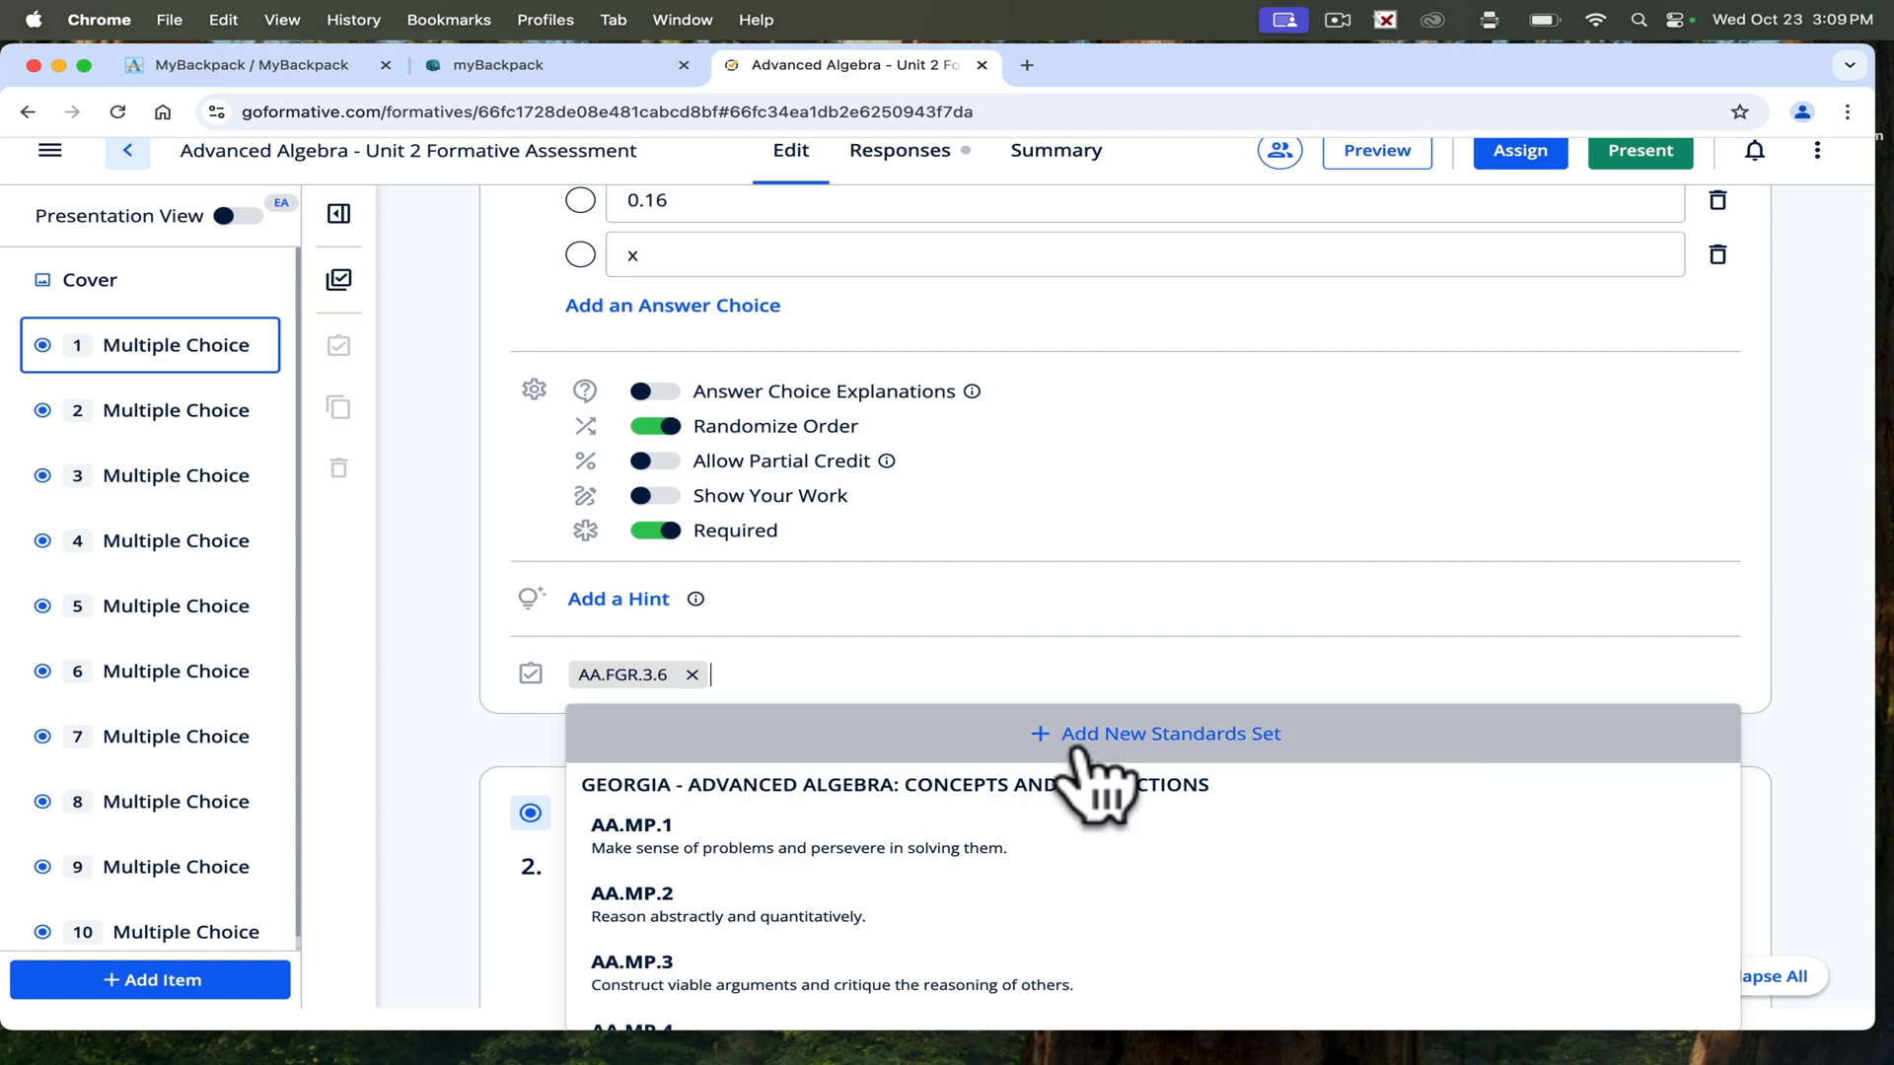
Begin adding a new standards set, search the state list for 'ge', and return to Activities.
left_click(1168, 733)
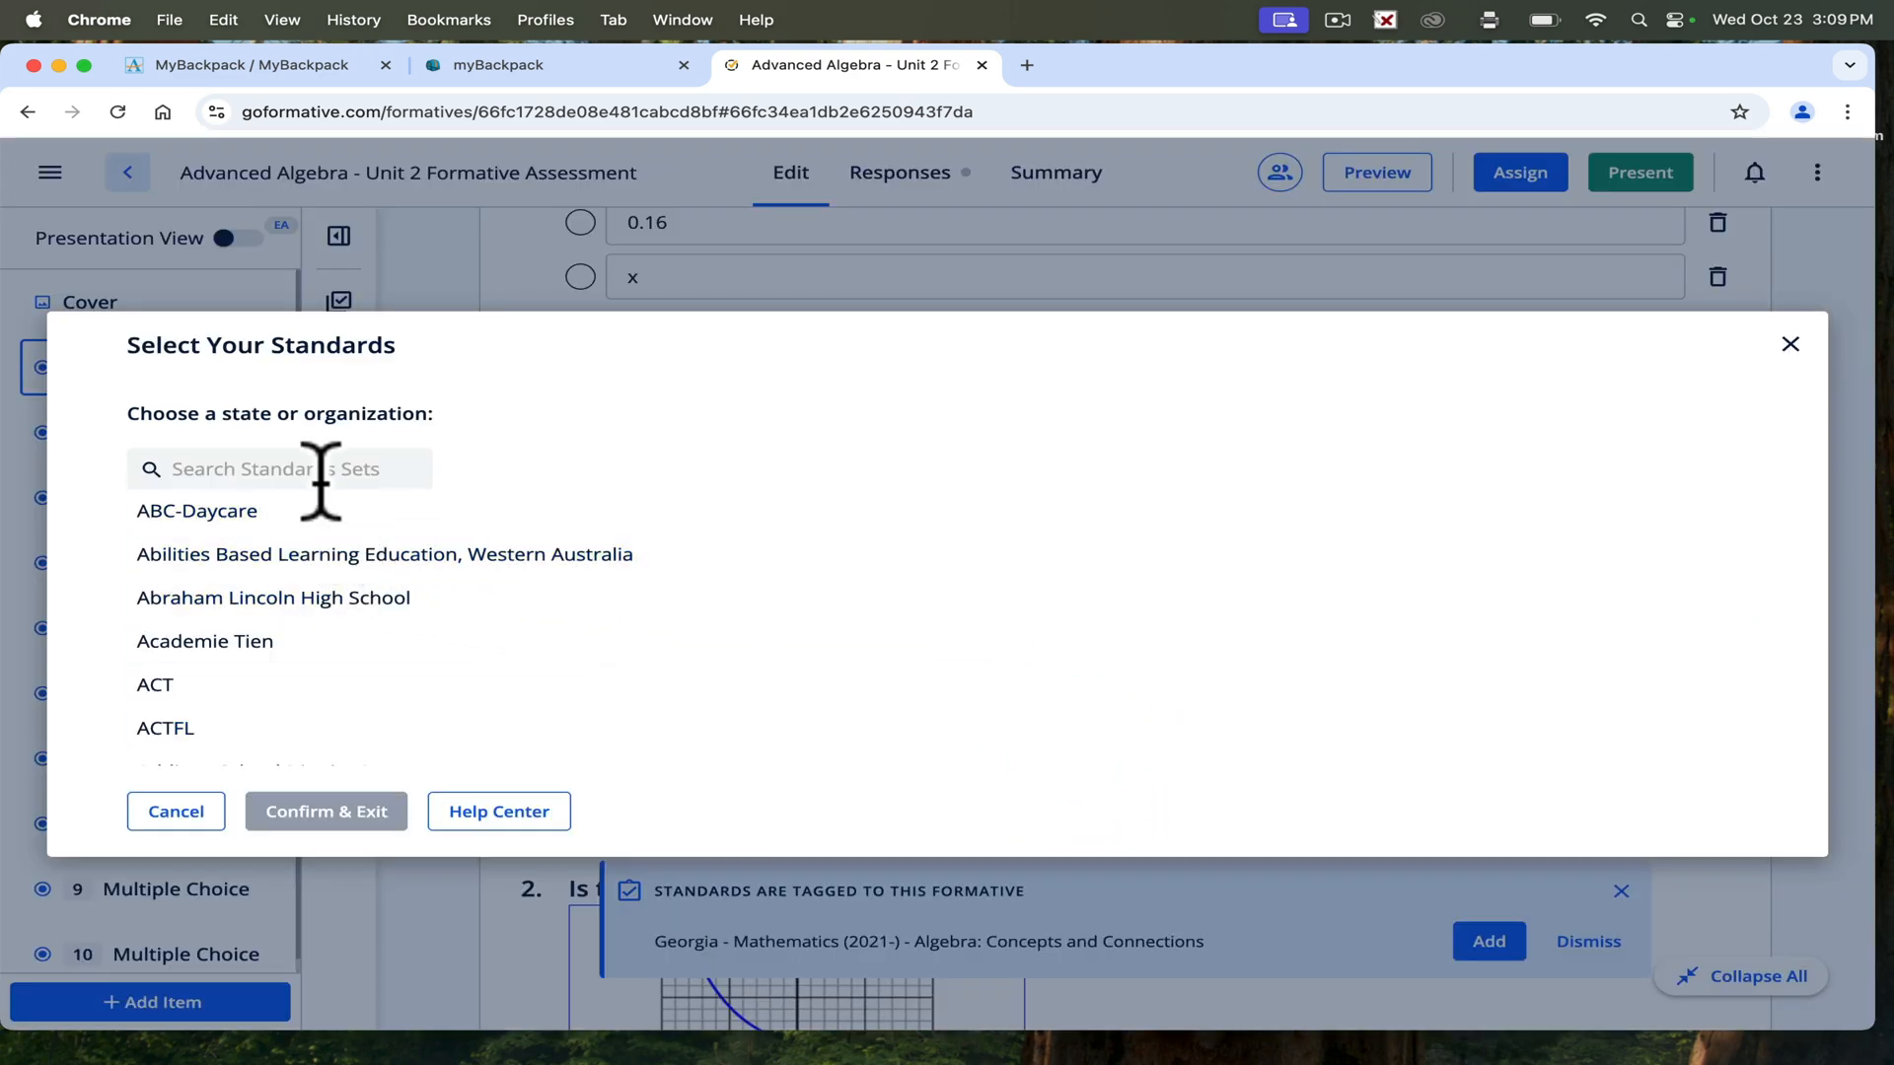
scroll("down", 3)
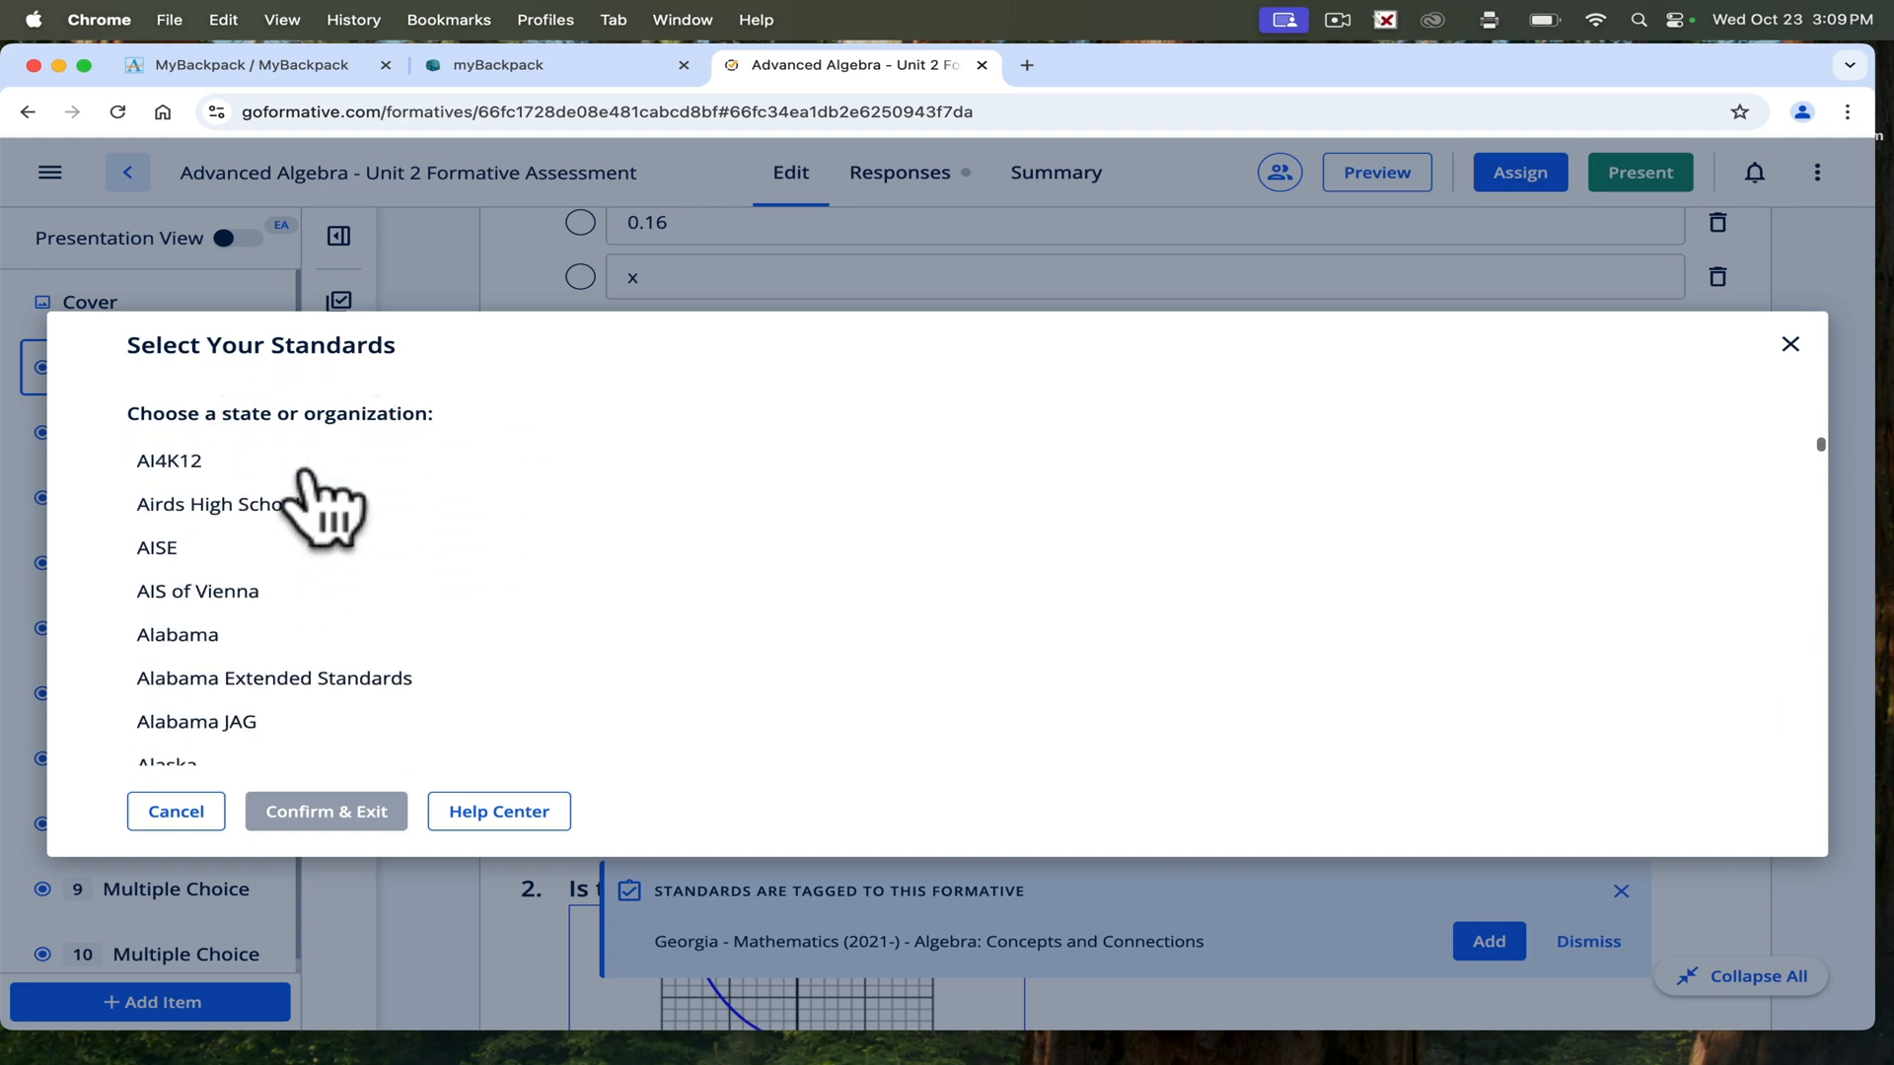
type("ge")
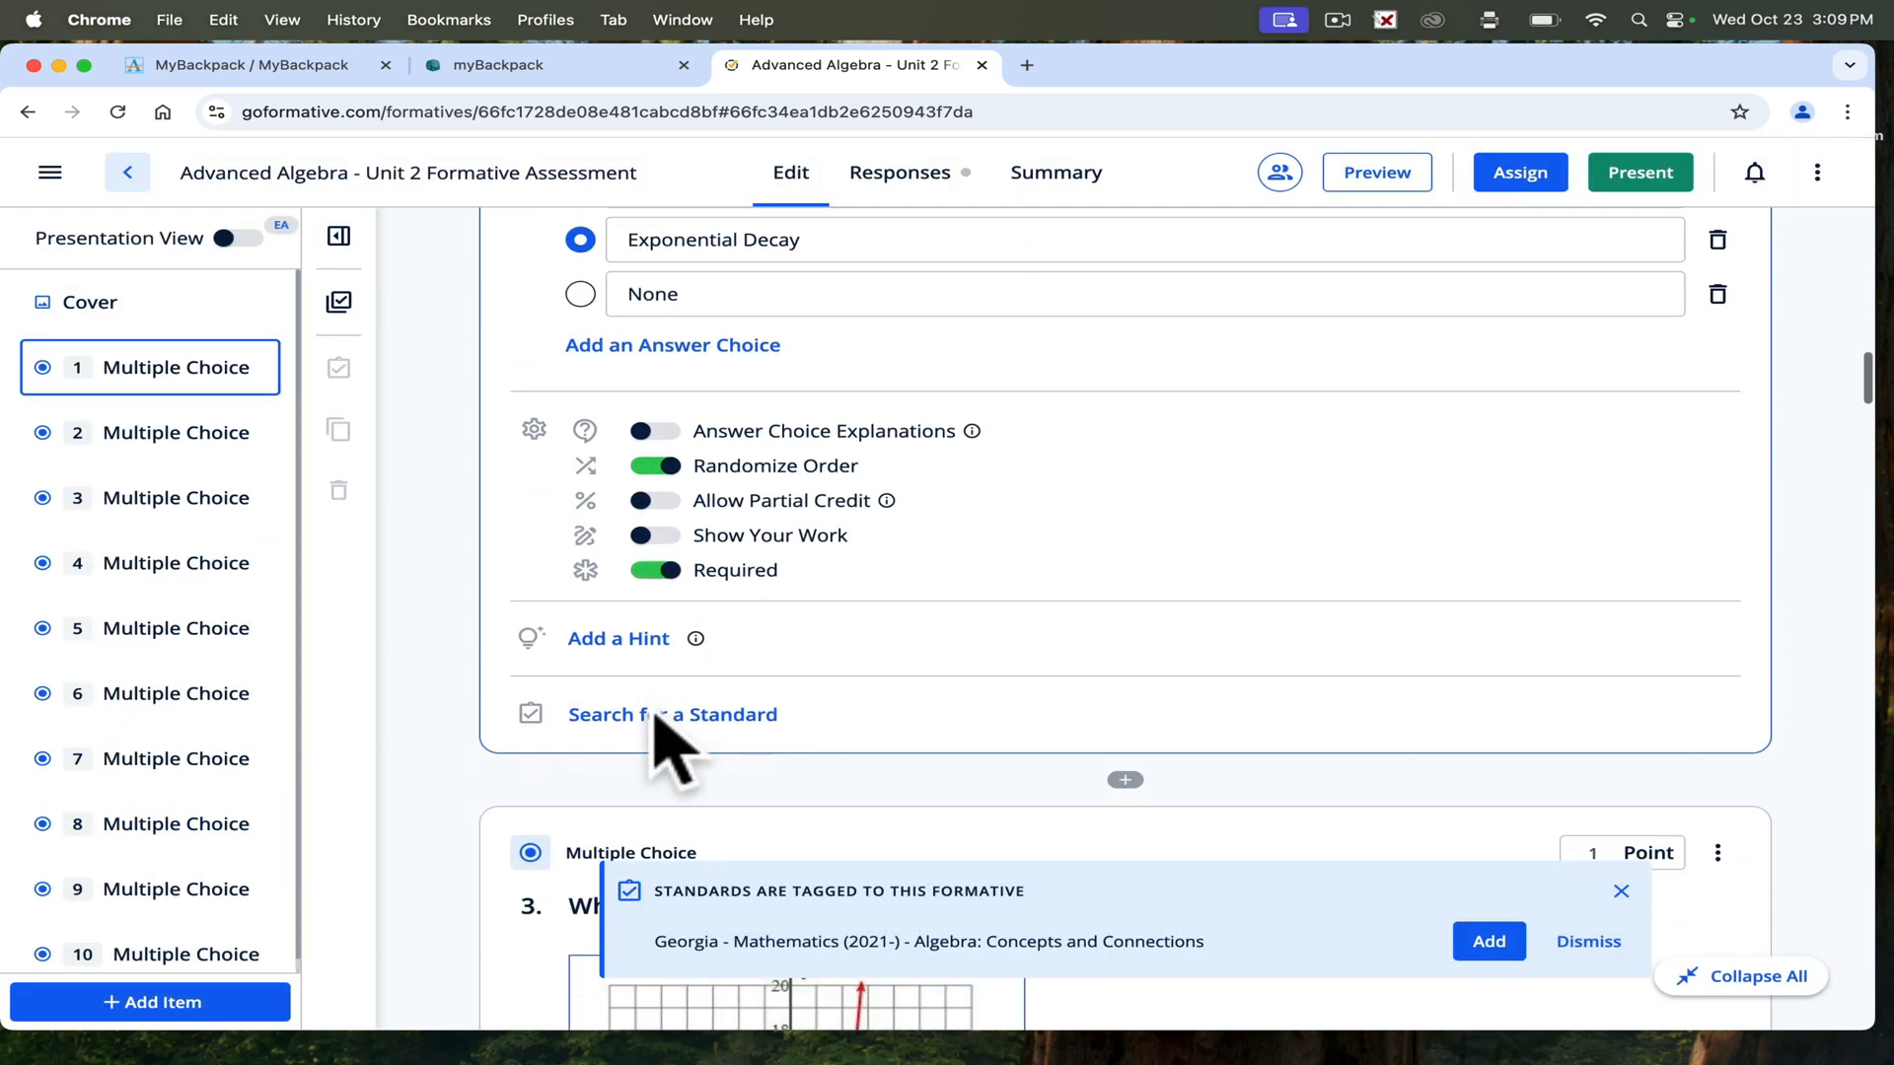
left_click(673, 714)
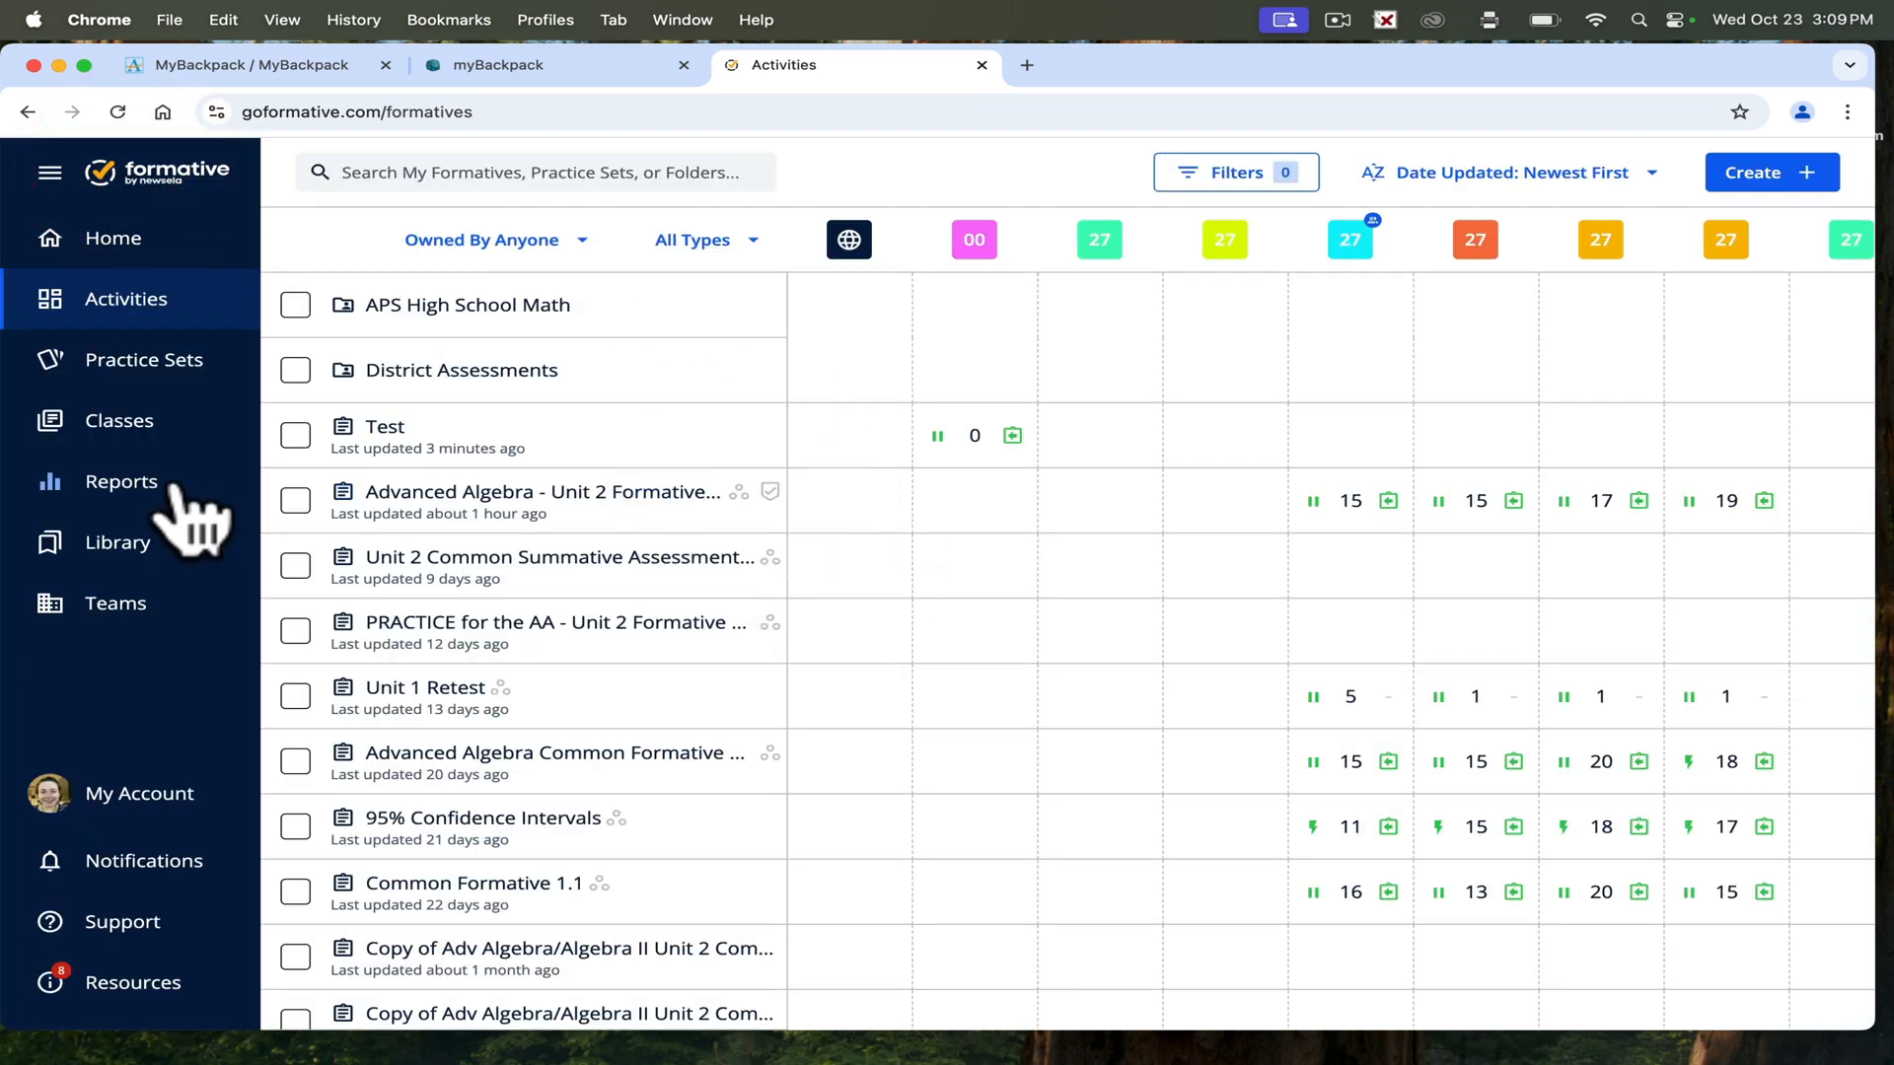
Switch the Tracker report to Standards and expand a domain into individual standards.
left_click(121, 480)
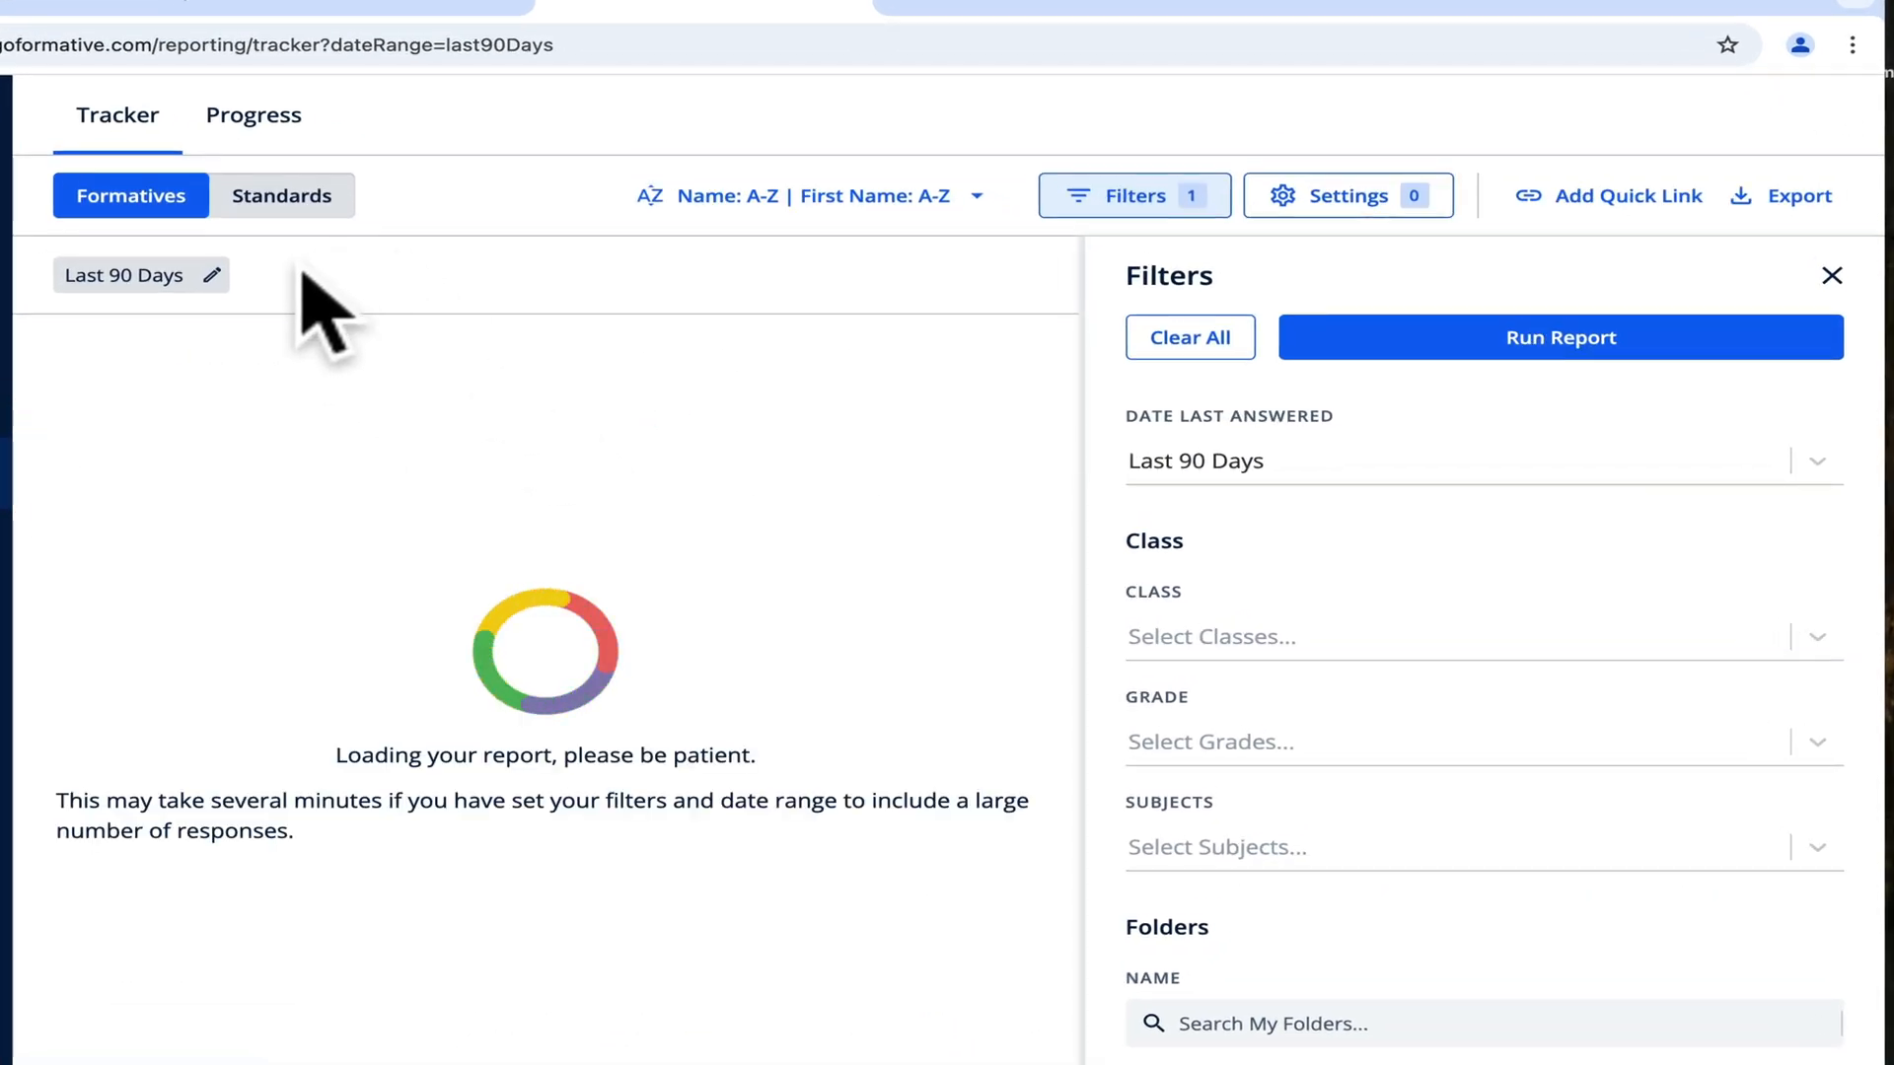
left_click(283, 195)
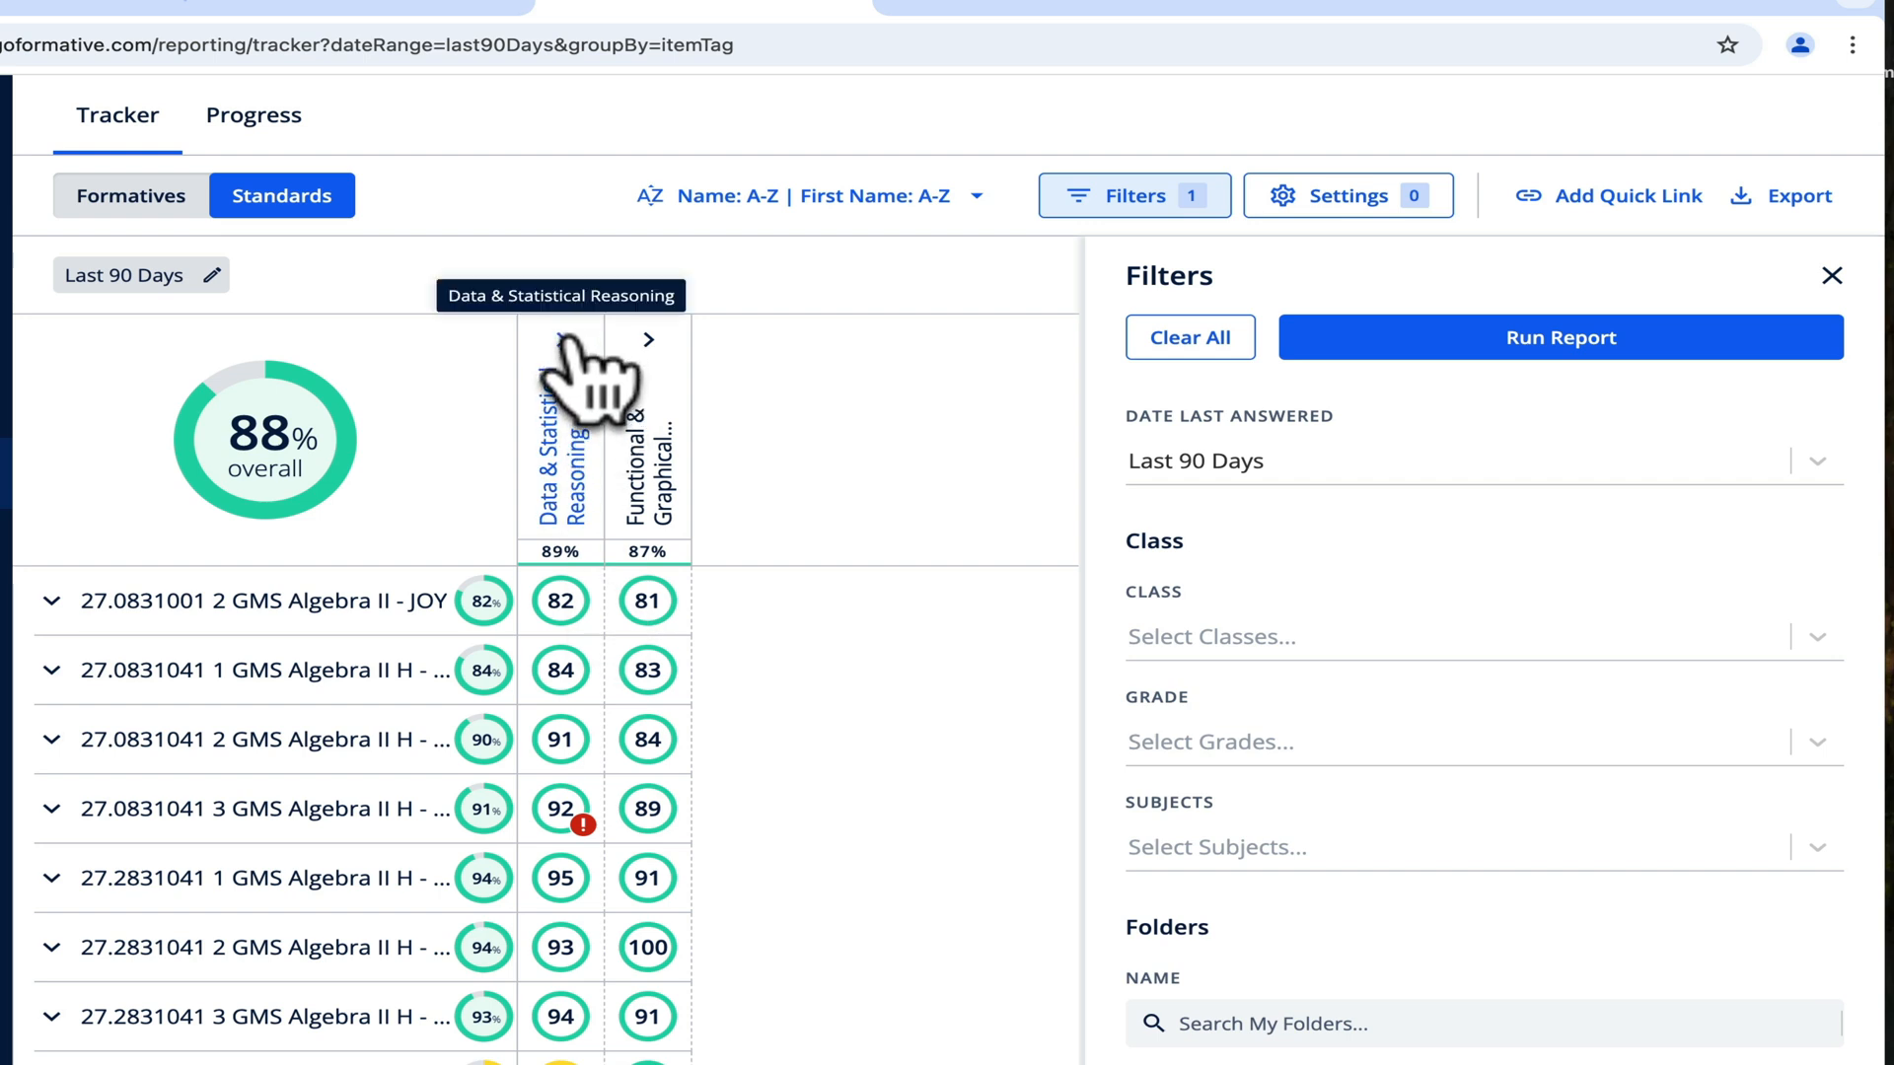
left_click(649, 339)
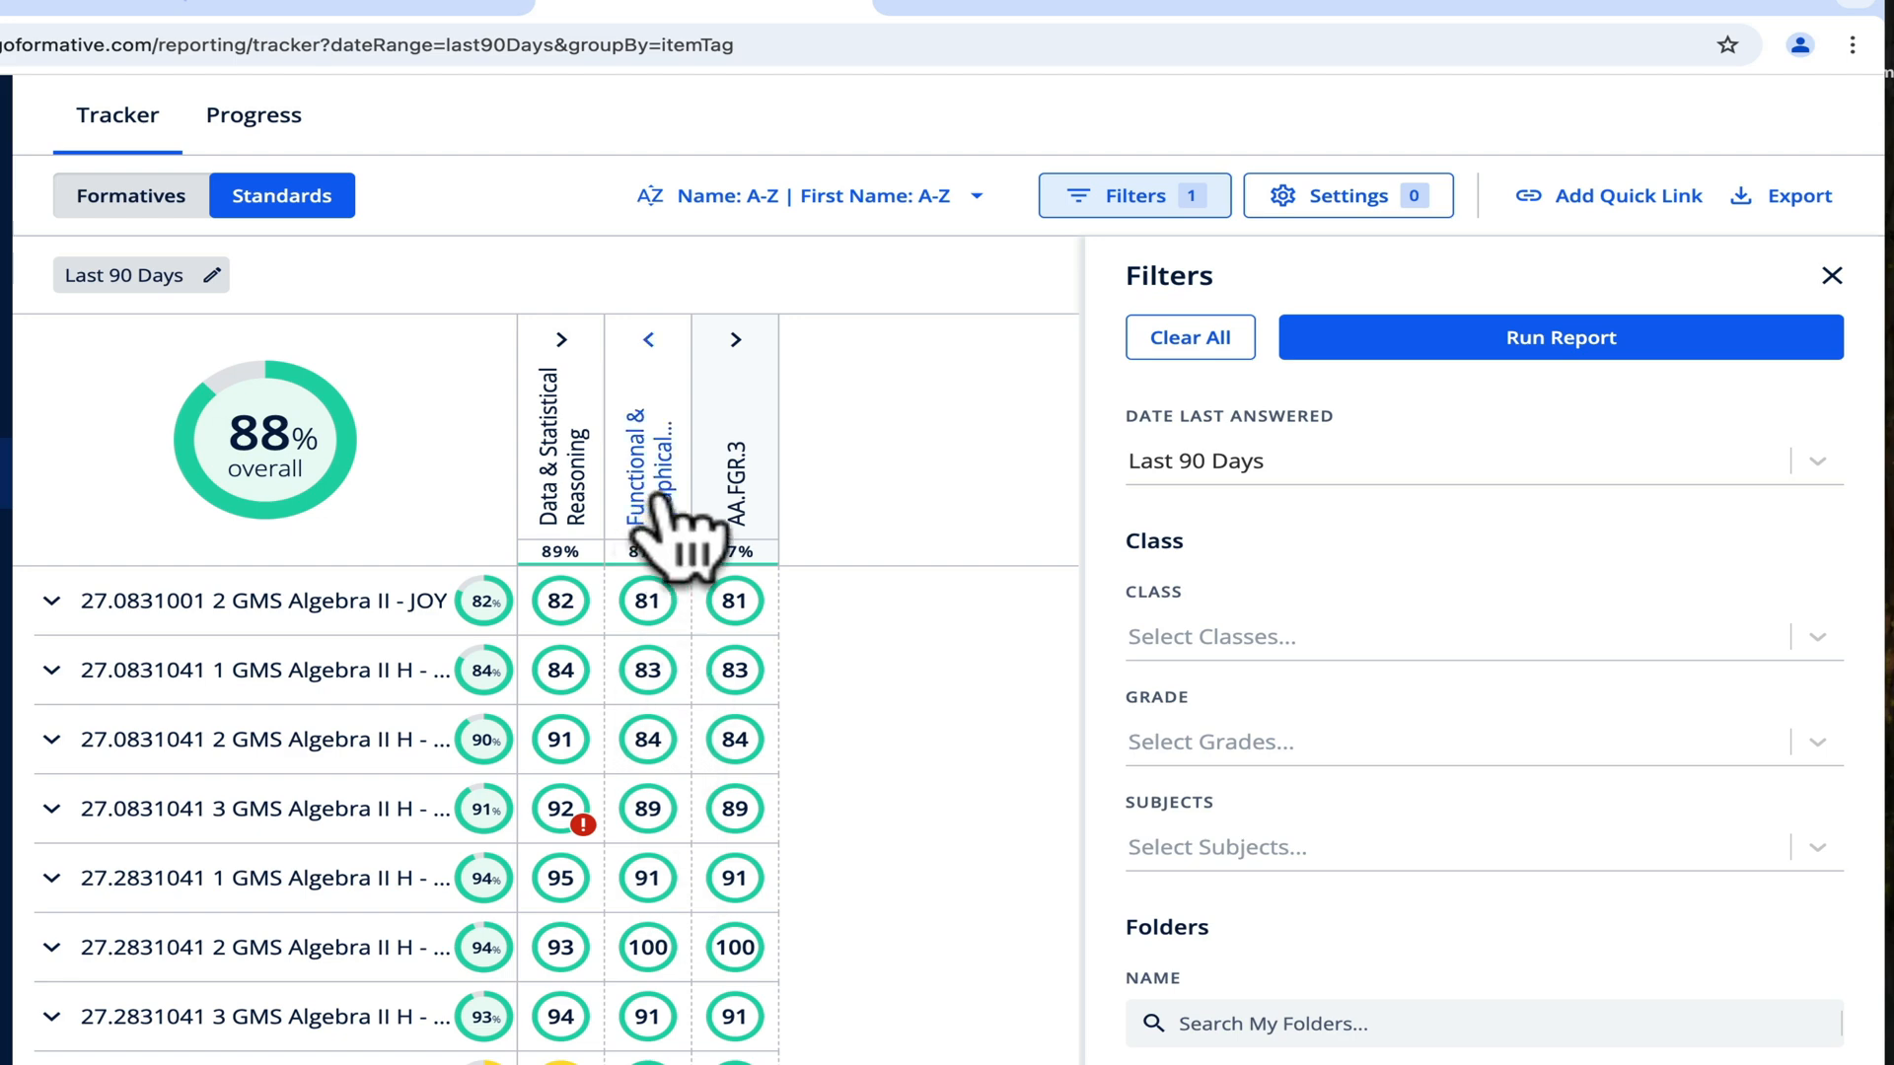
mouse_move(990, 398)
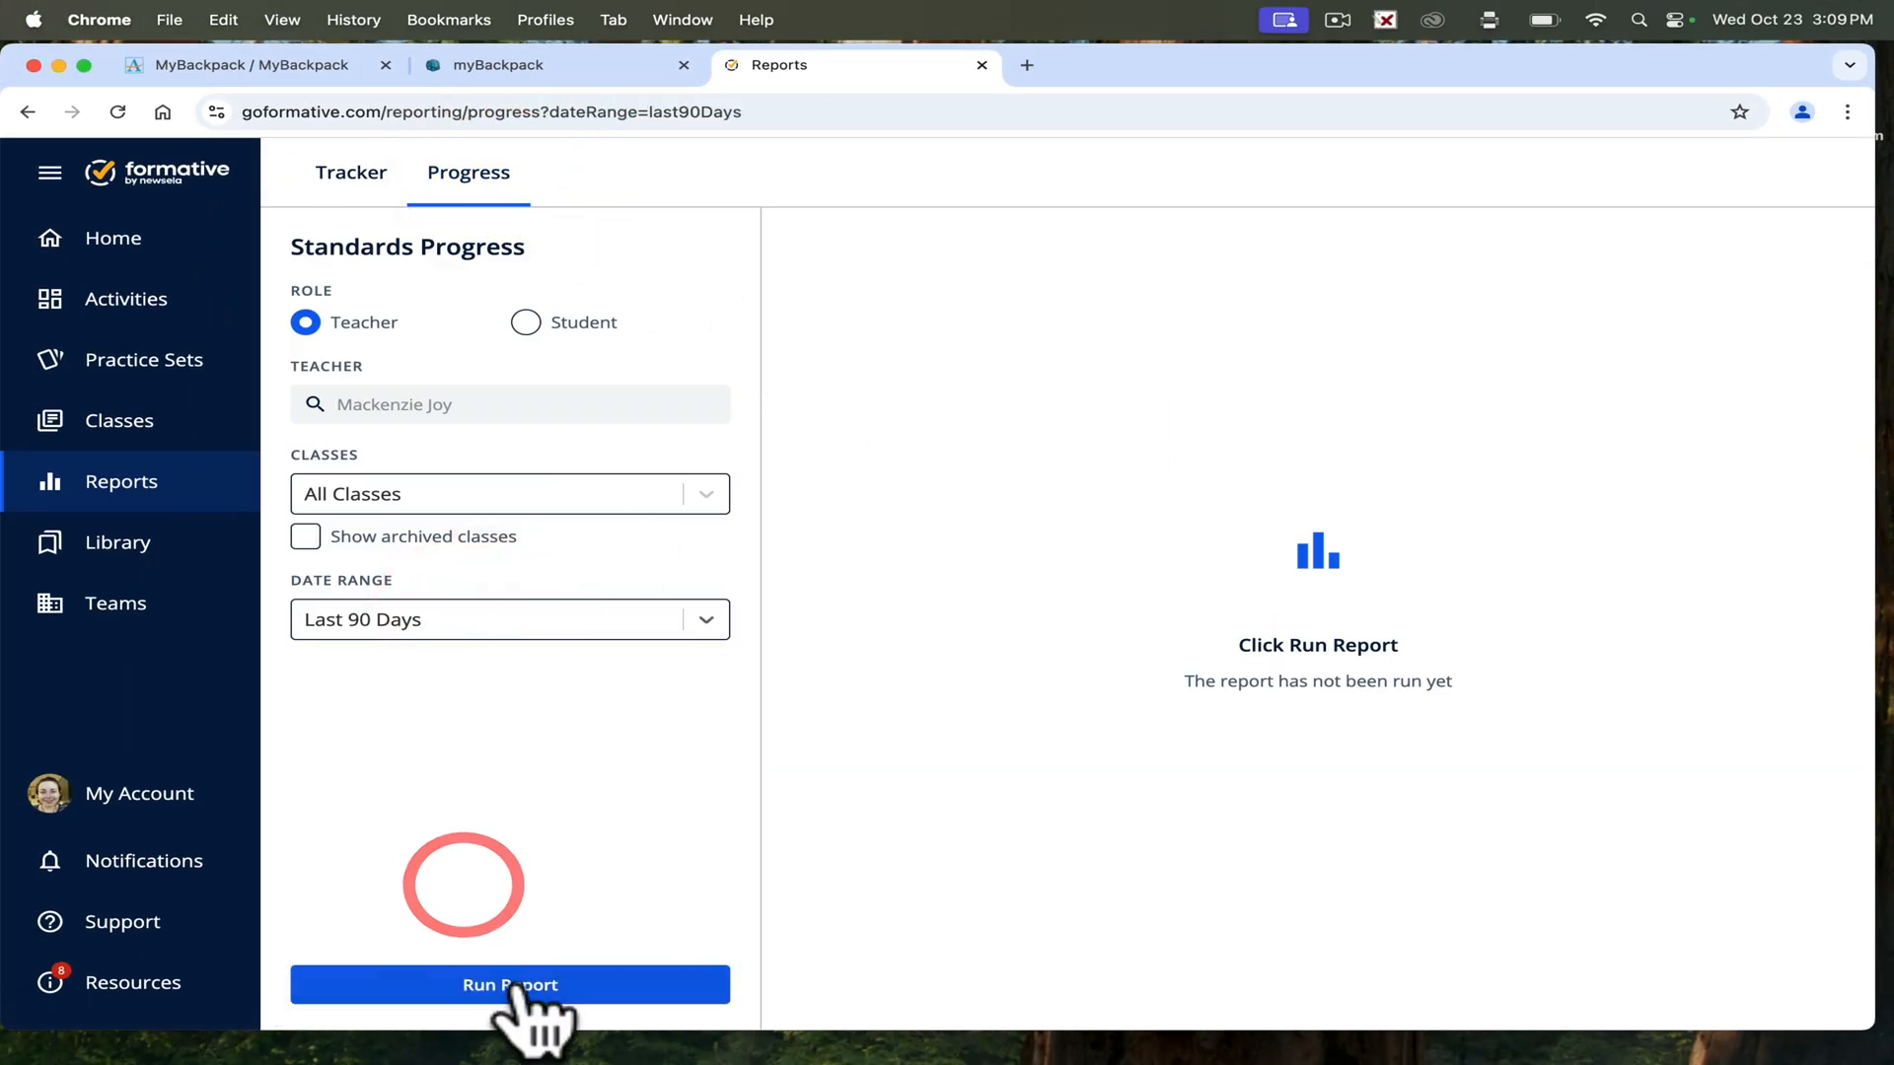
Run the standards Progress report, then open the Library.
left_click(509, 984)
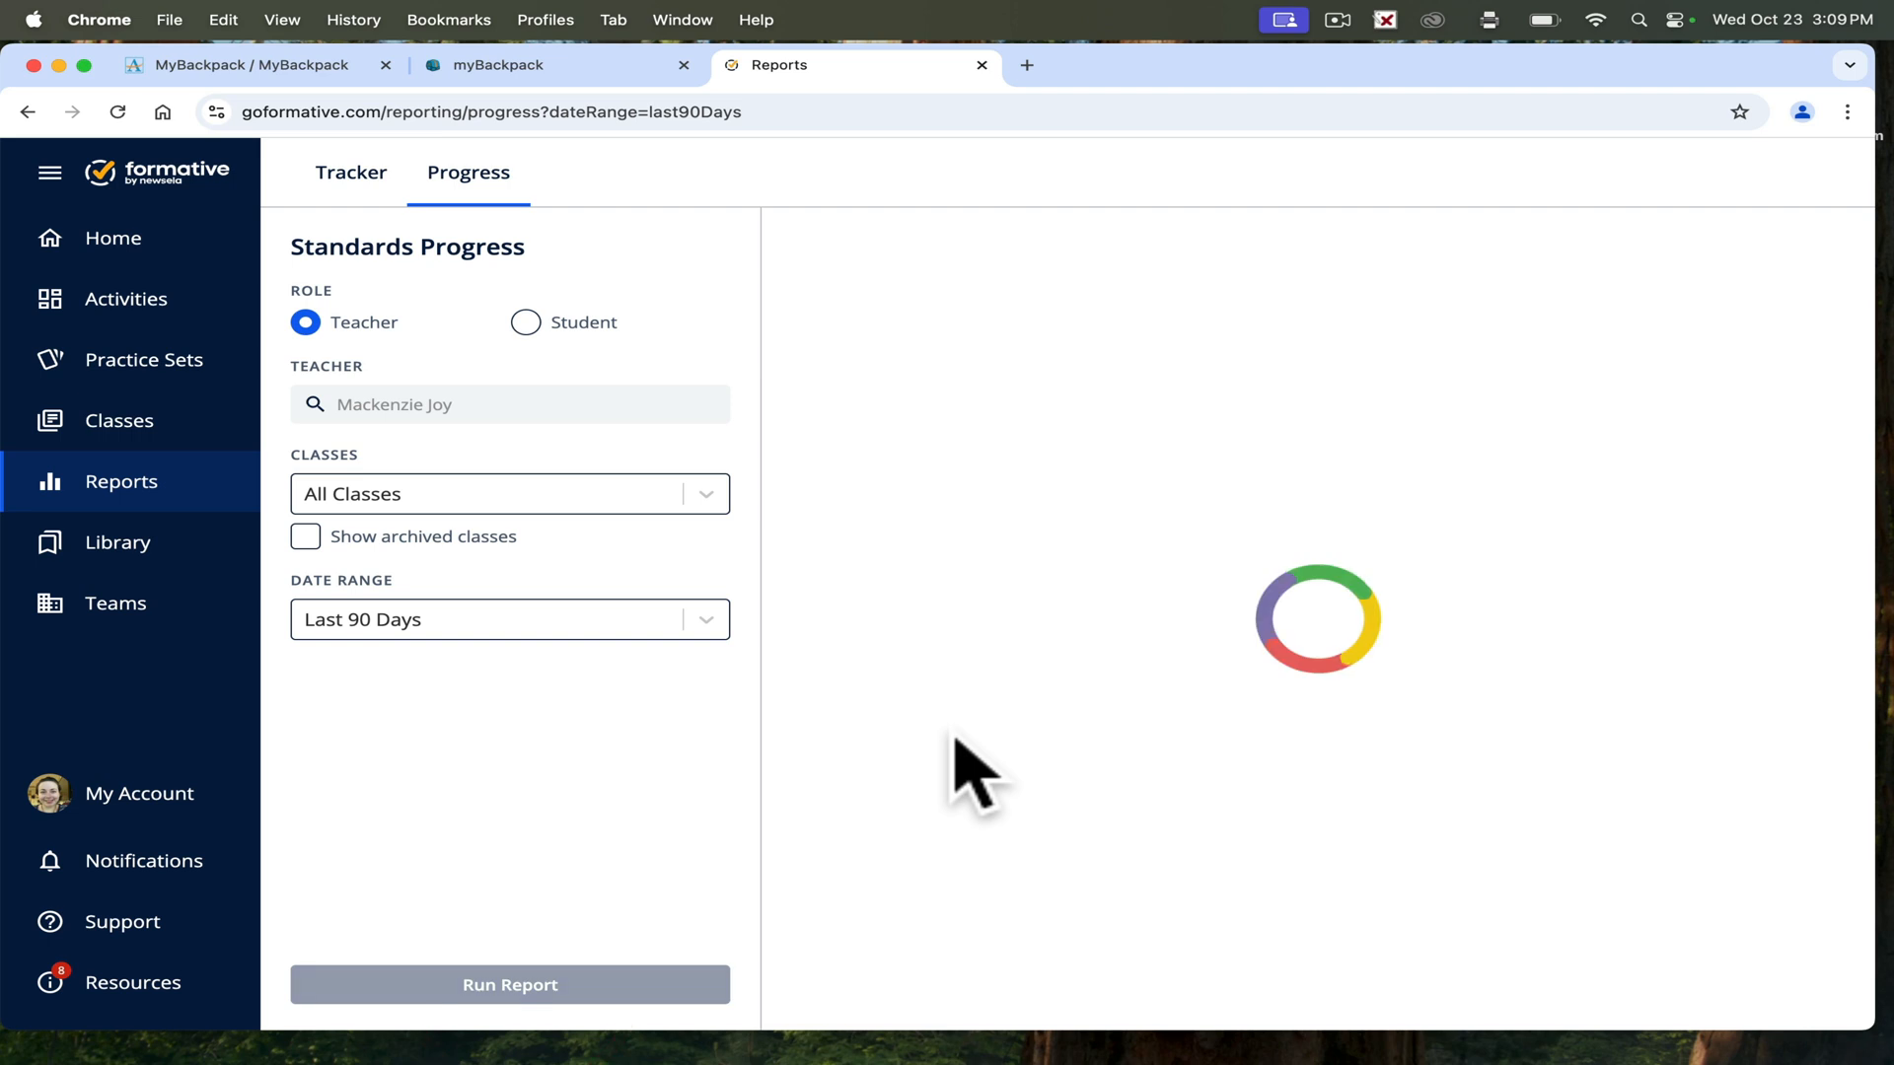
left_click(509, 985)
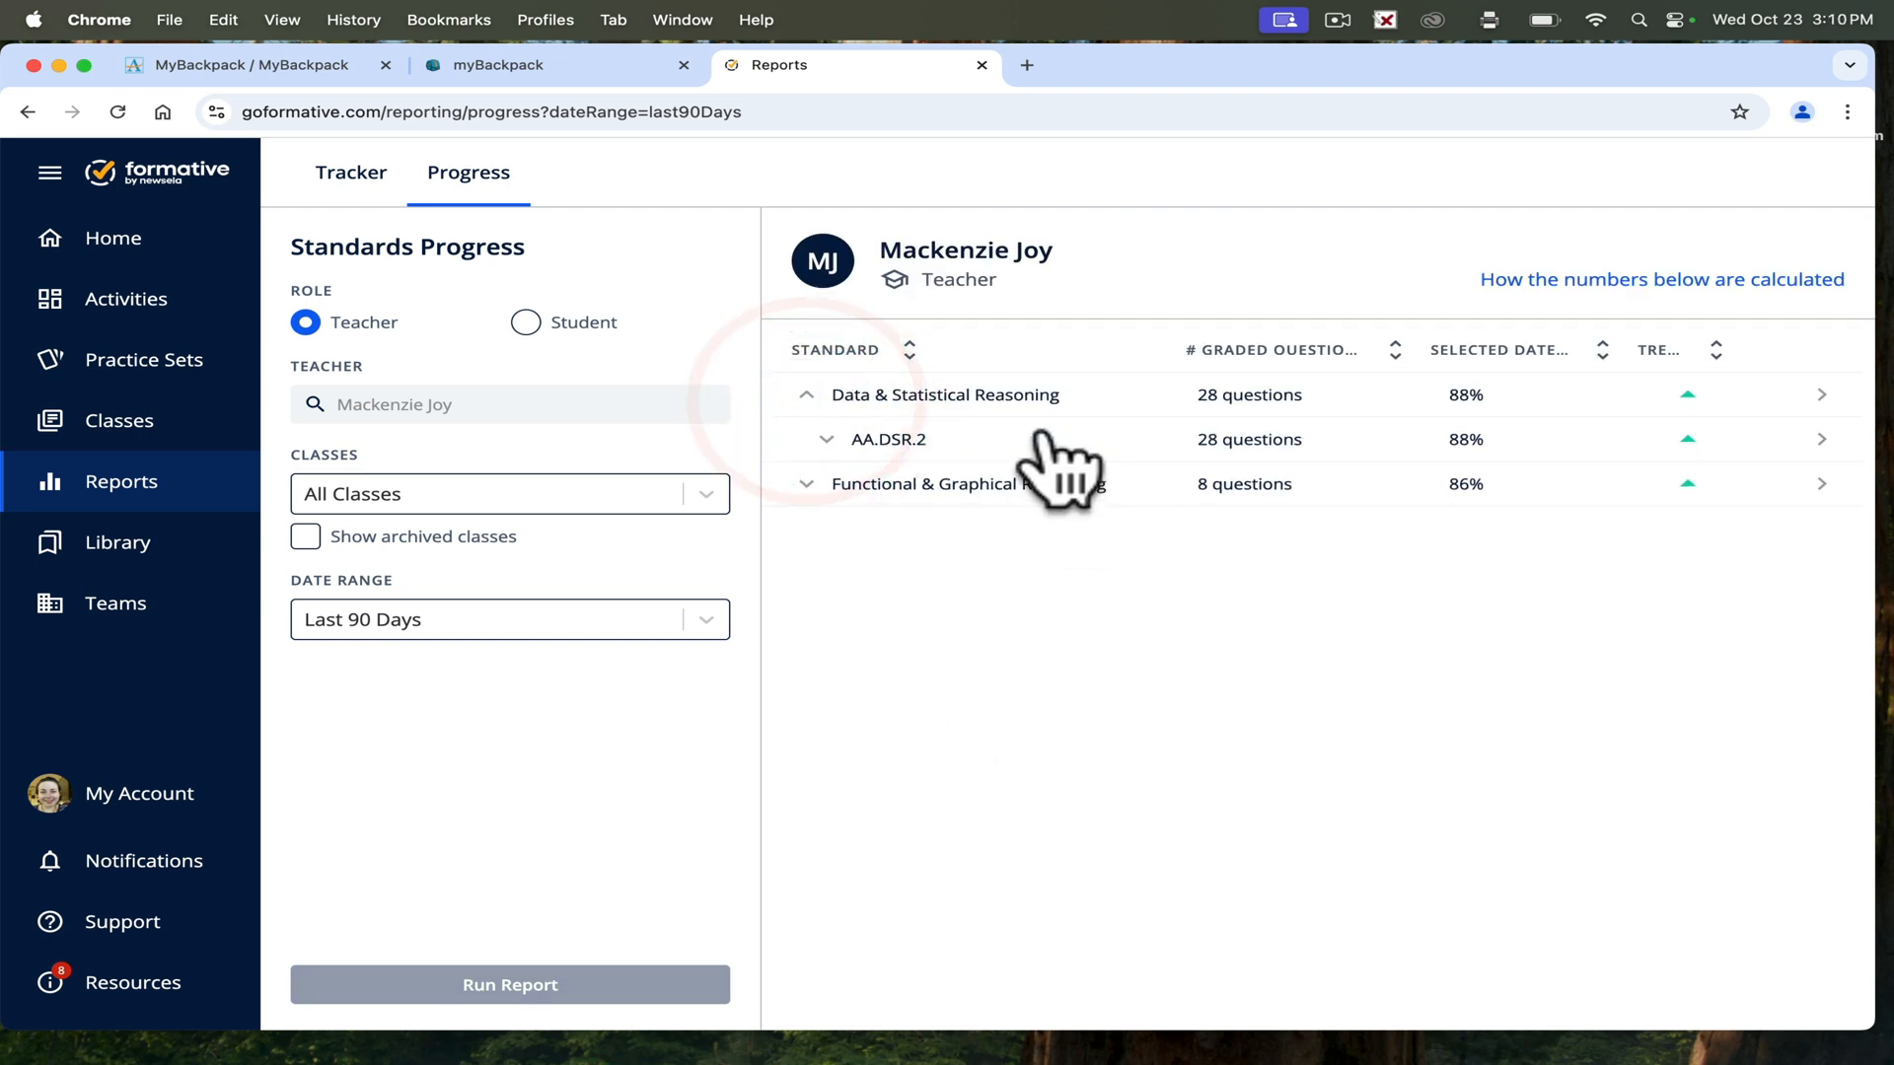
mouse_move(1704, 483)
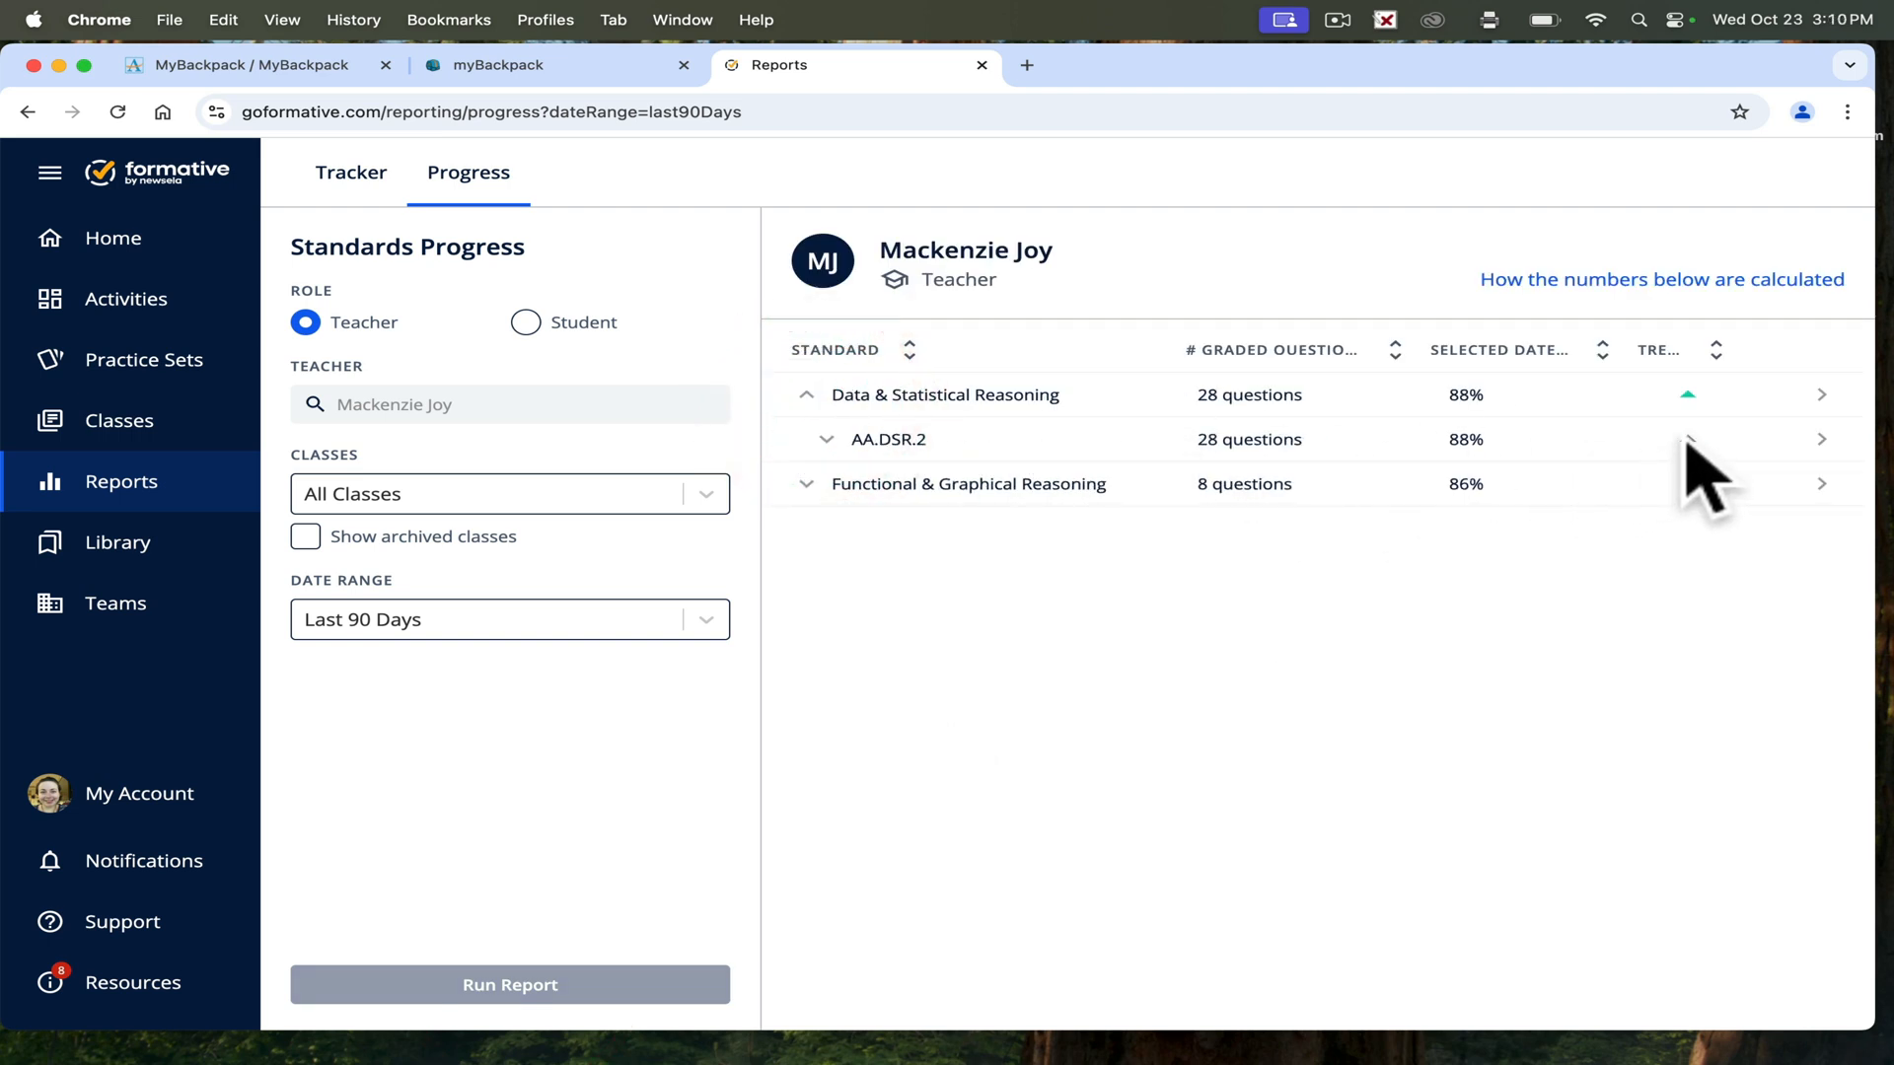
left_click(117, 542)
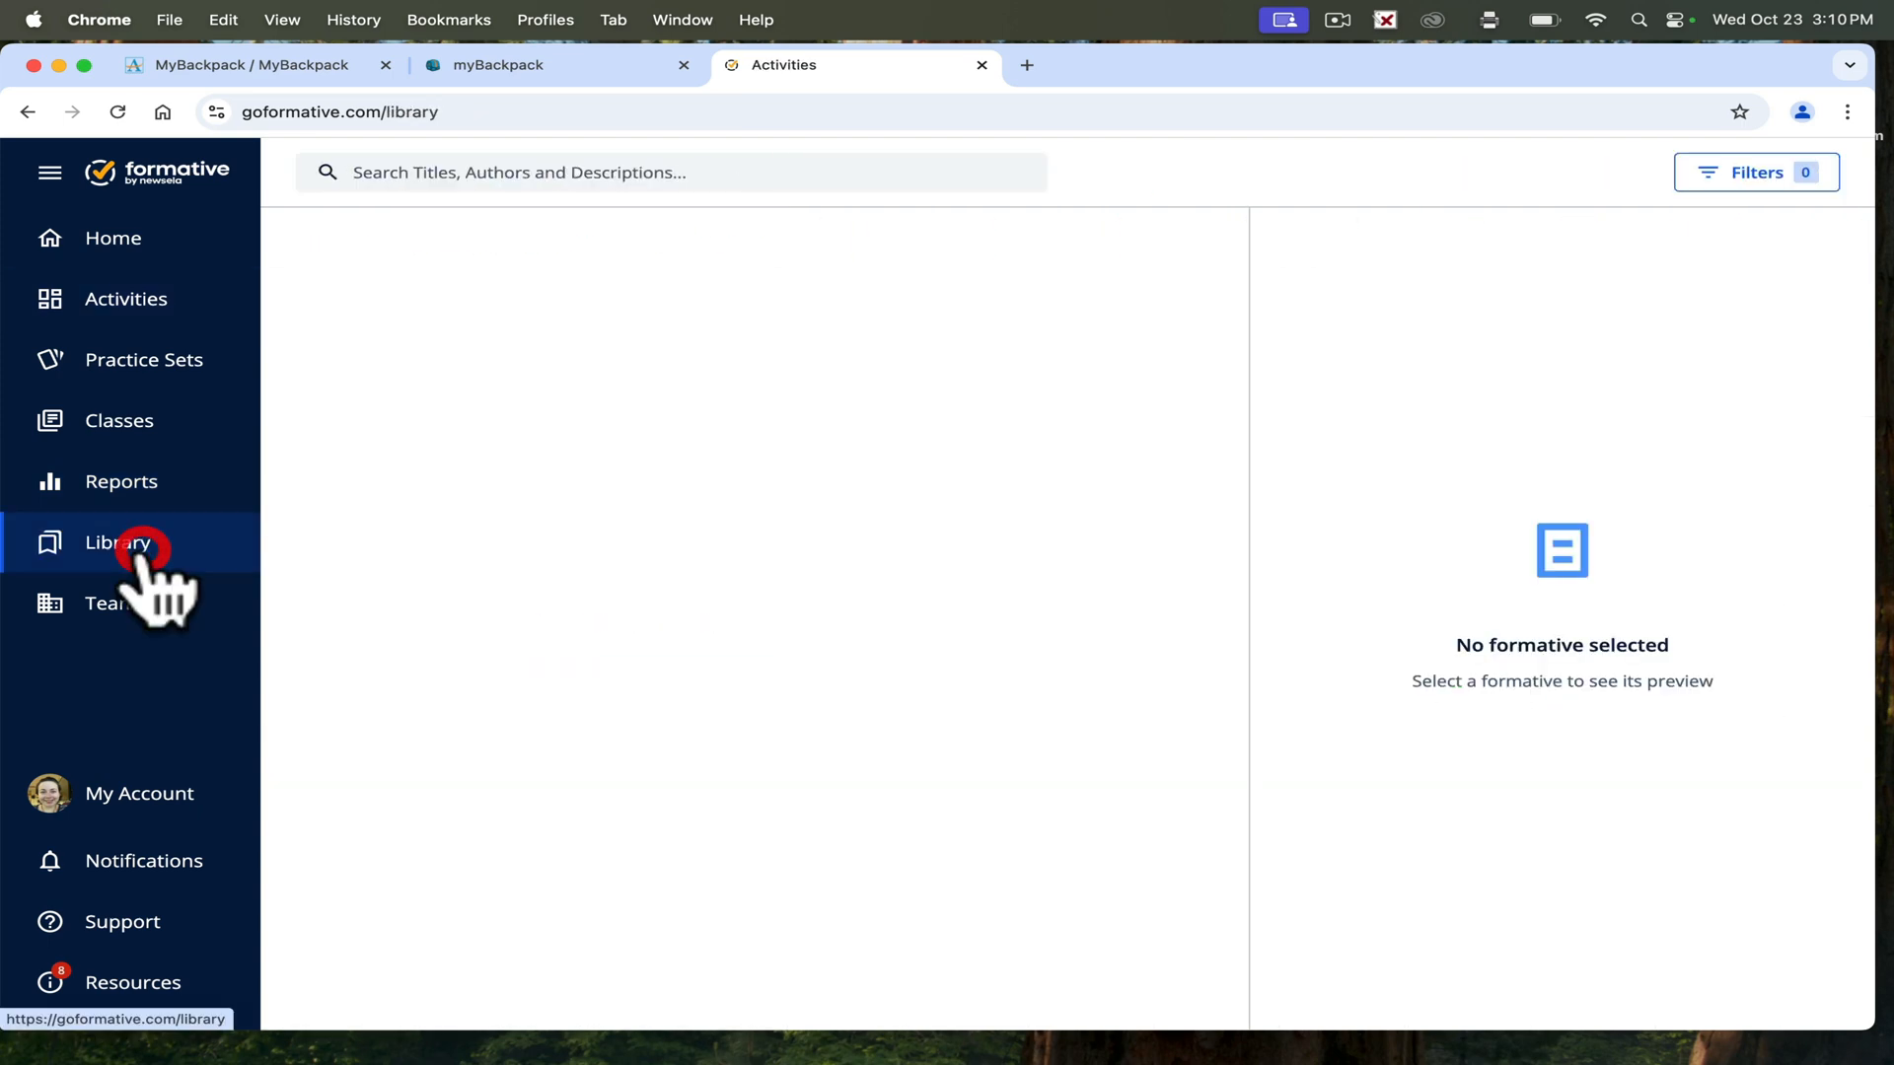
Browse the Library, visit Home, then open the Activities list.
left_click(116, 543)
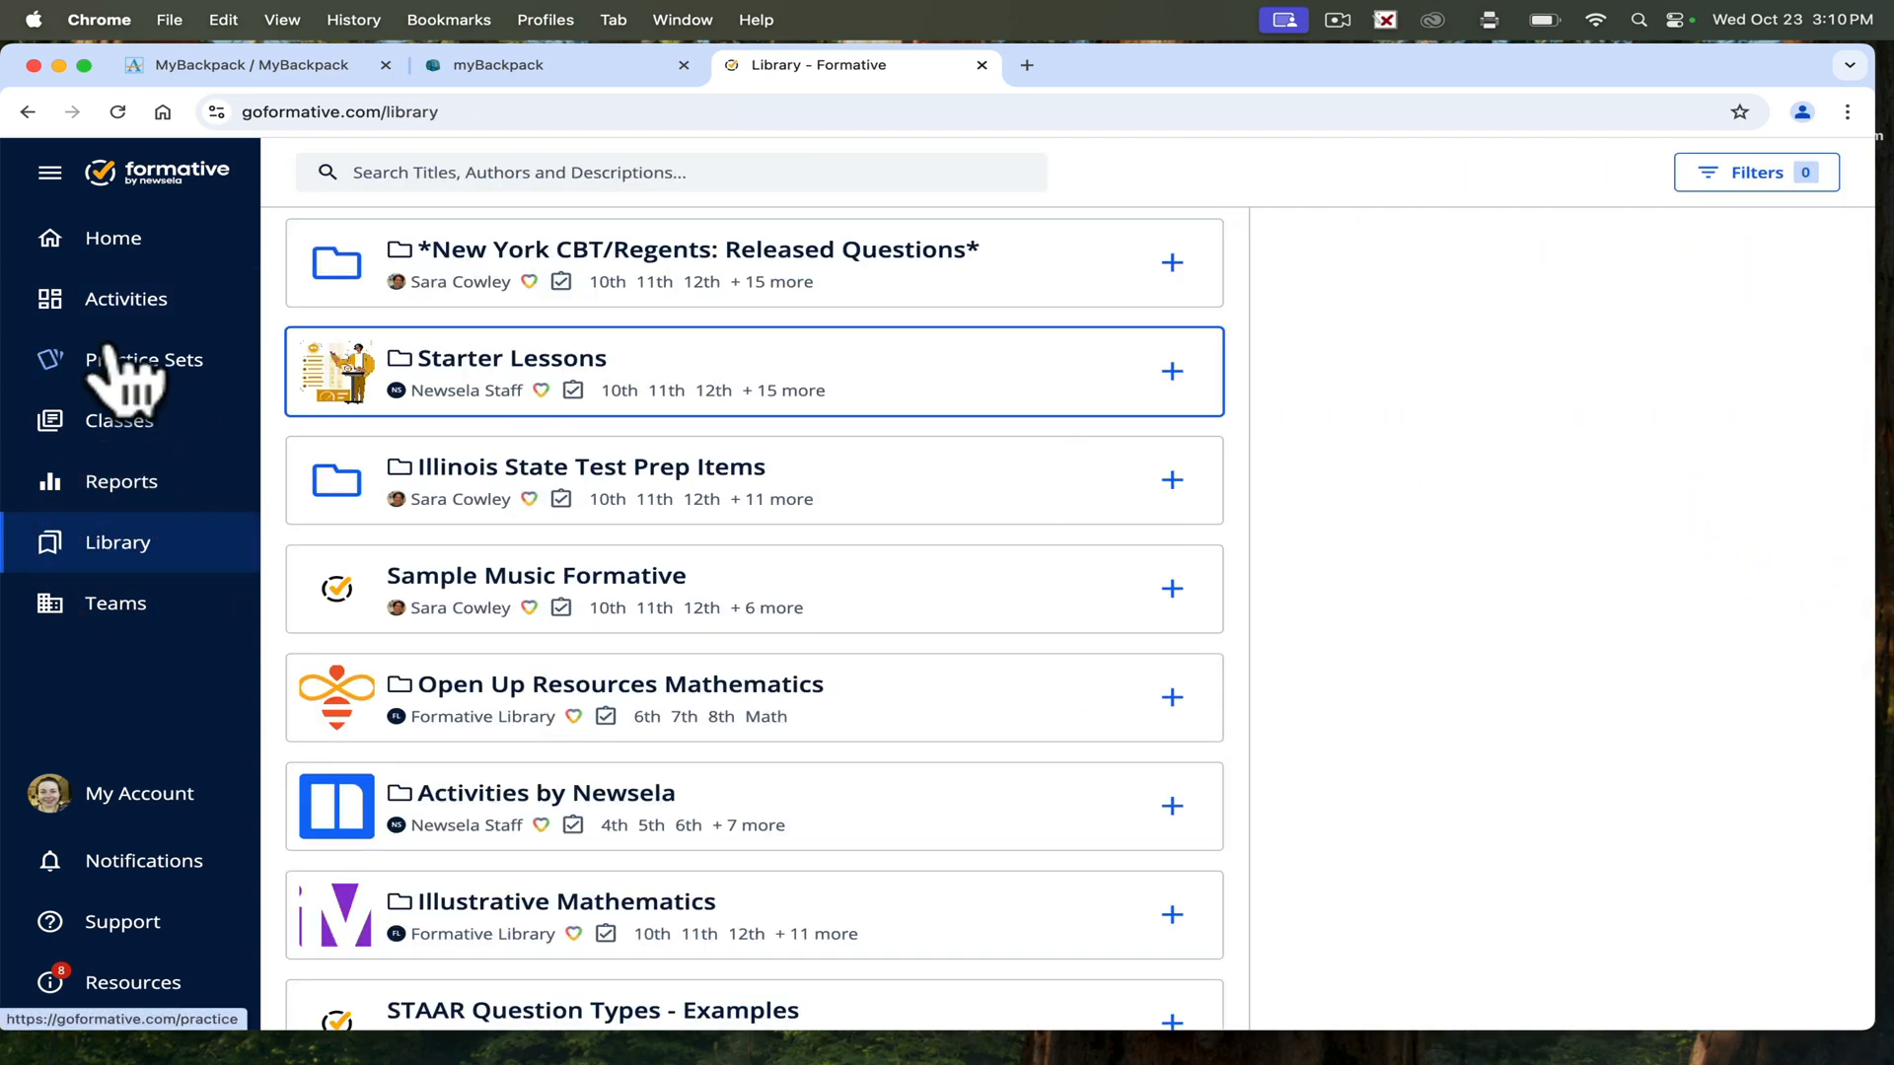
left_click(113, 238)
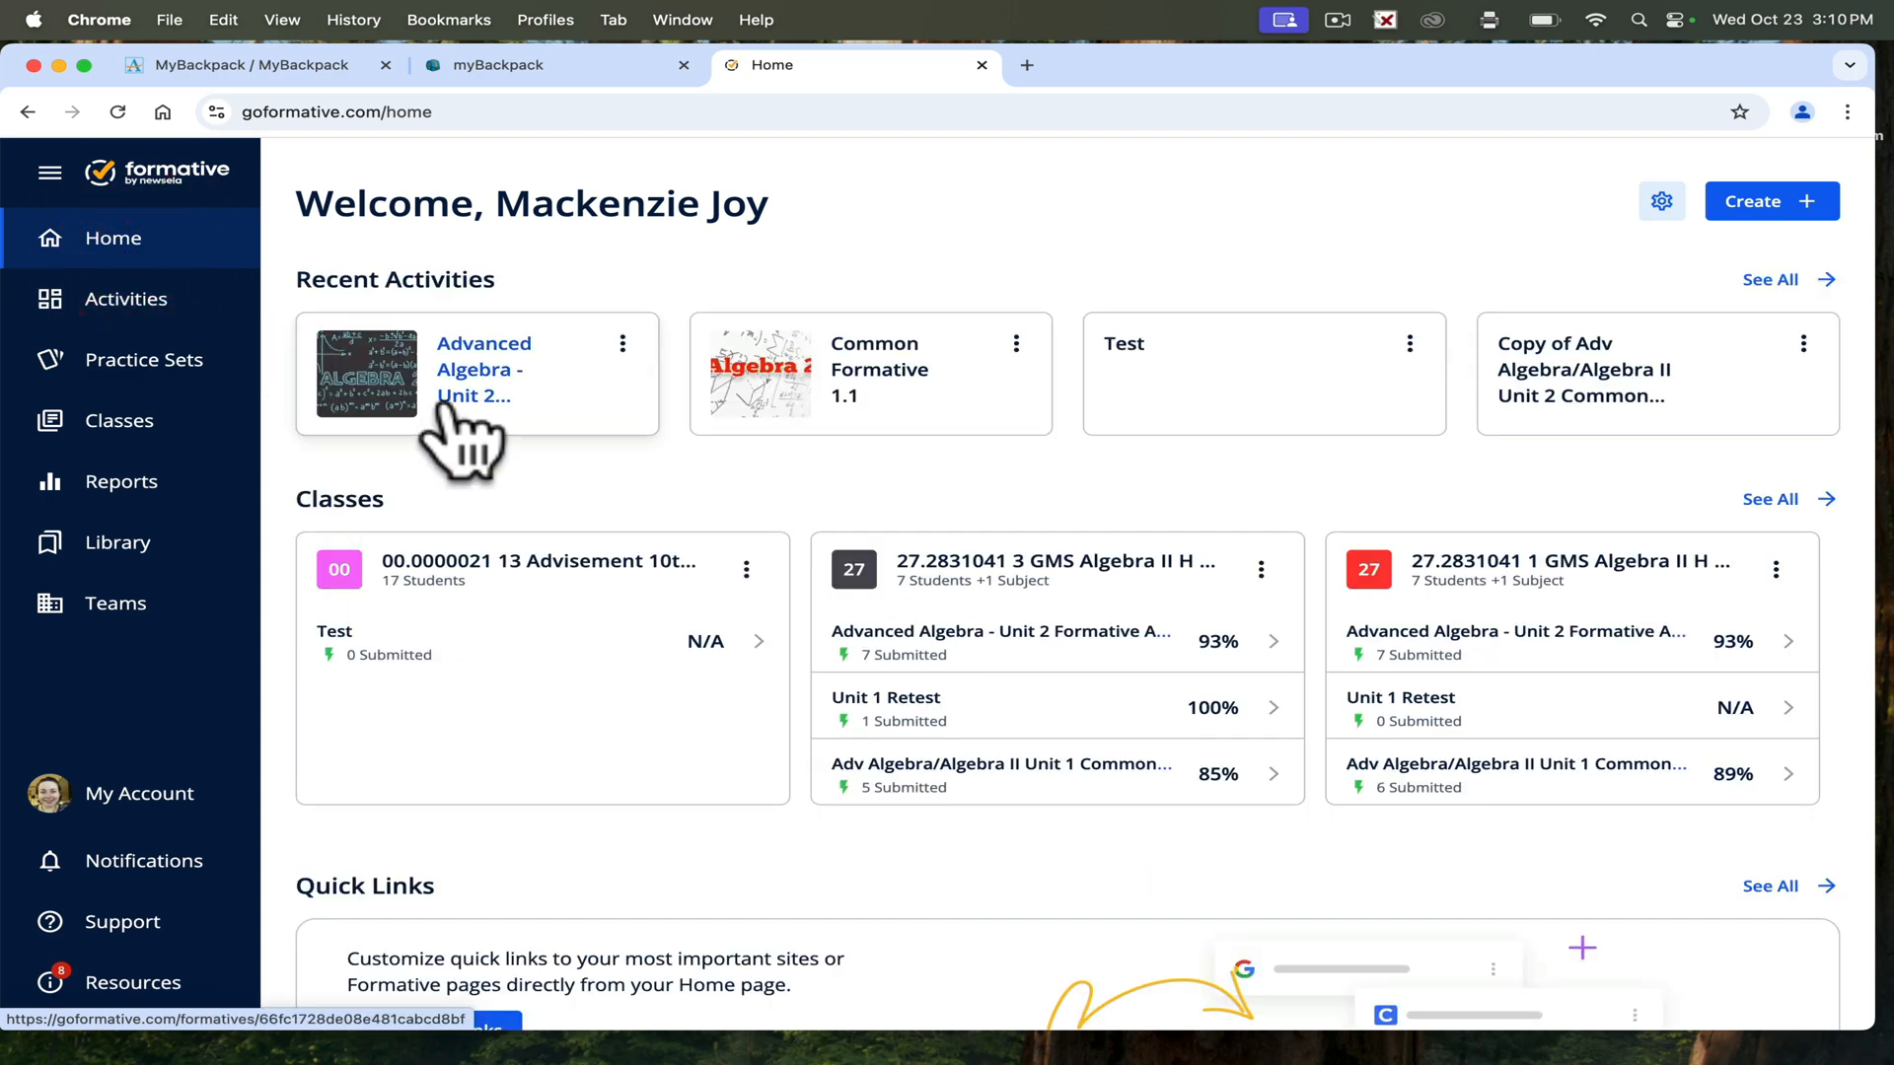
left_click(124, 298)
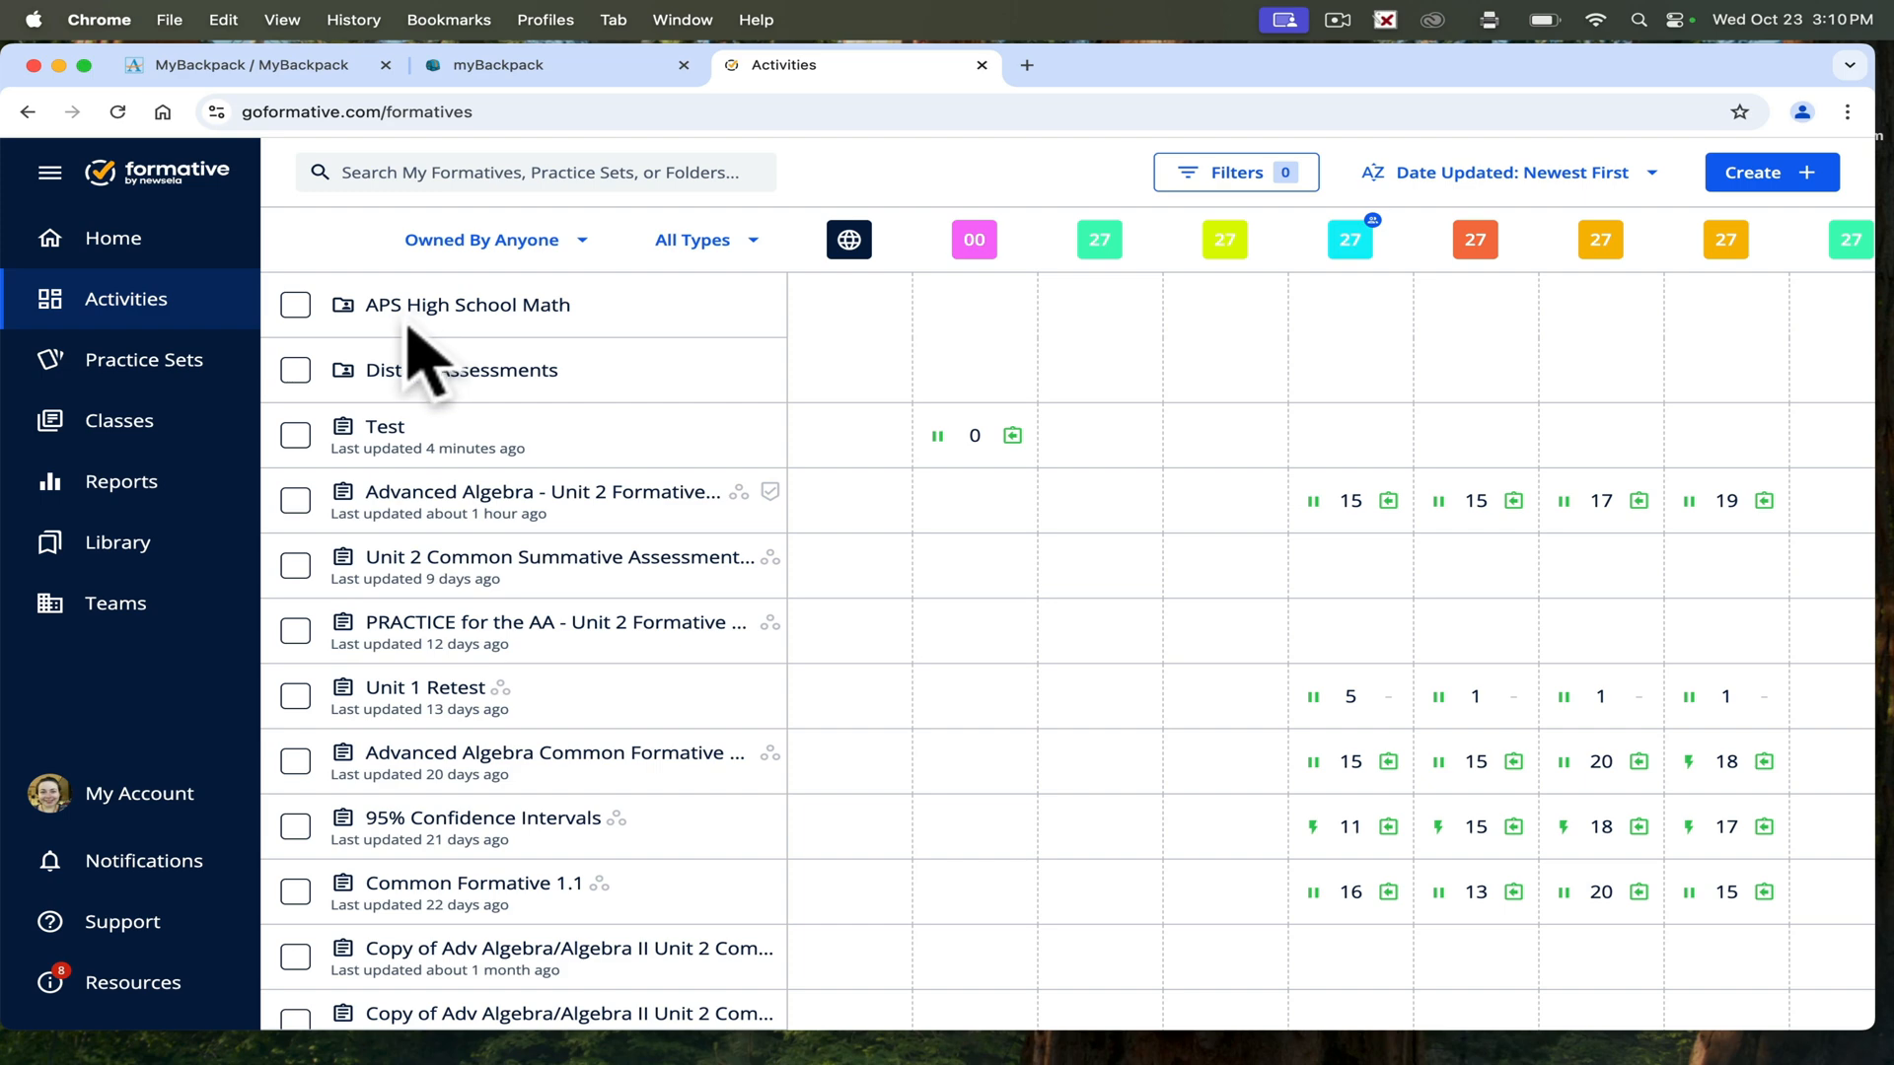
mouse_move(462, 370)
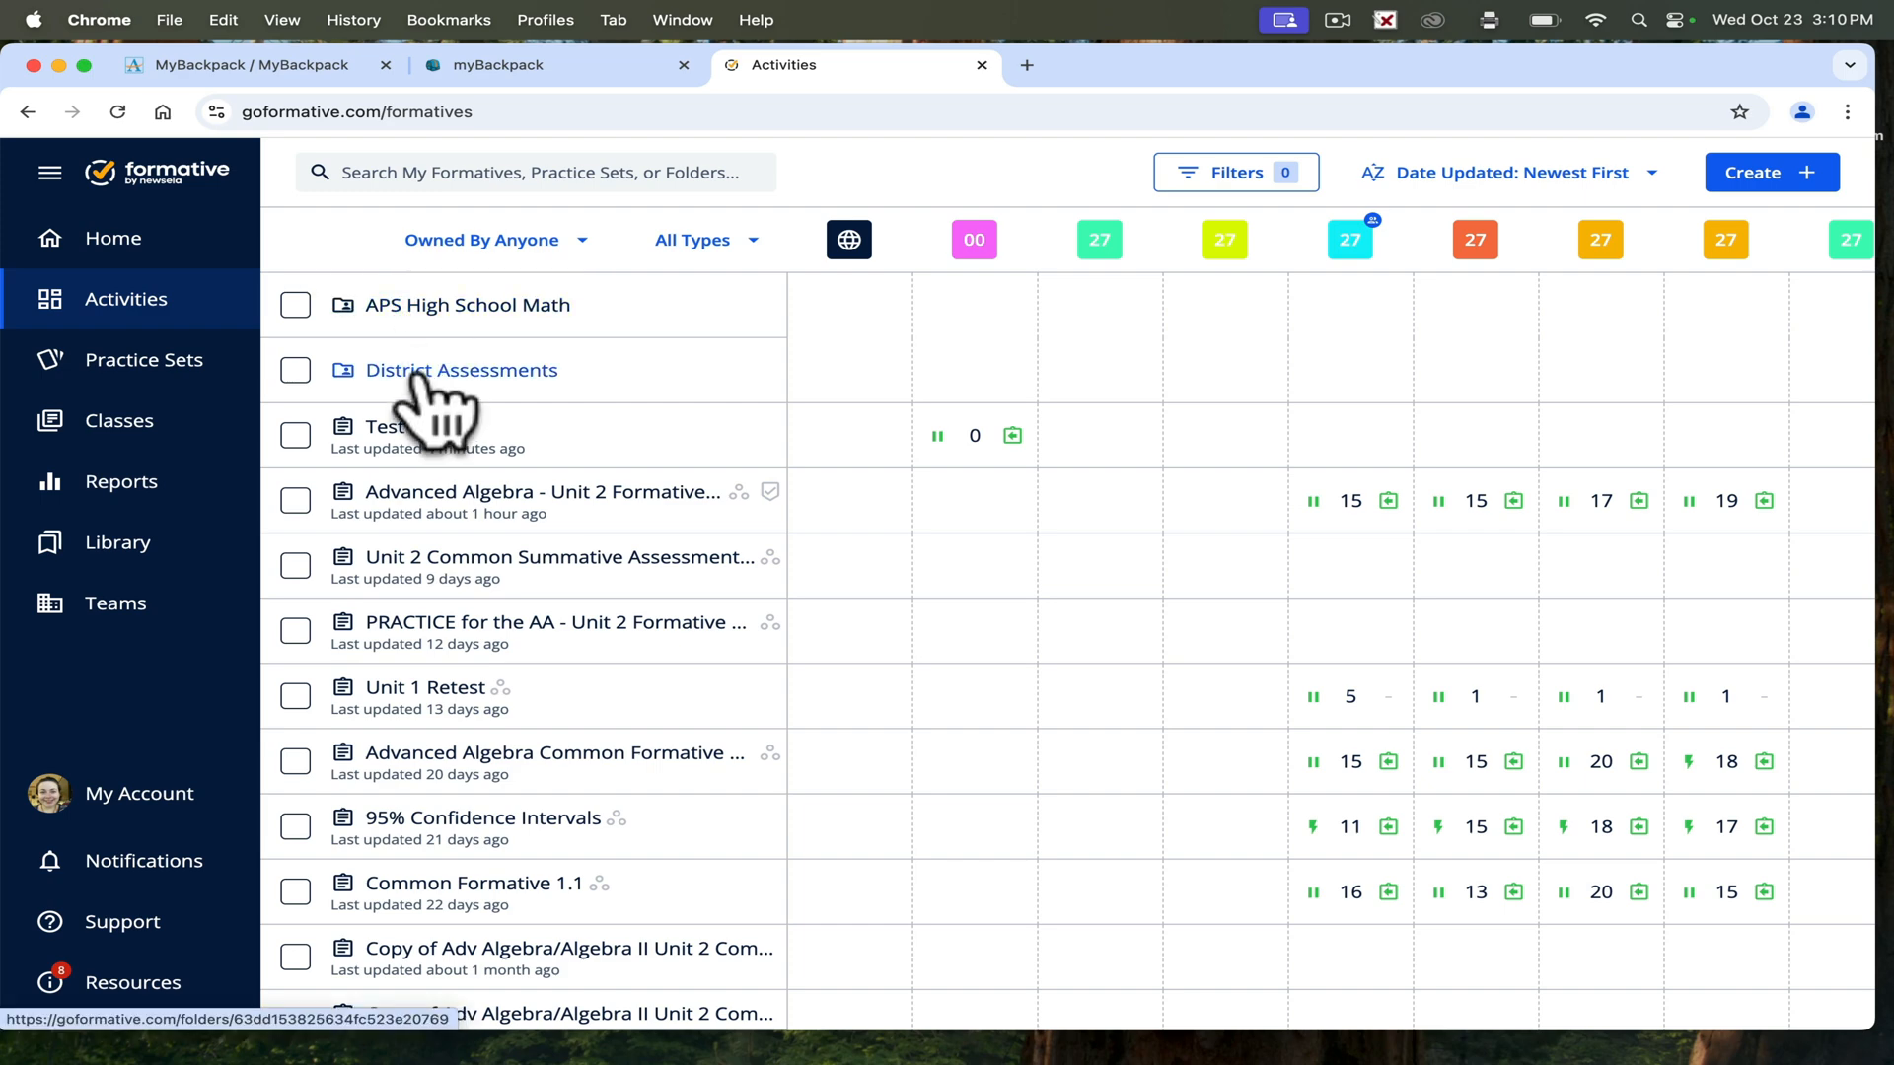
mouse_move(117, 542)
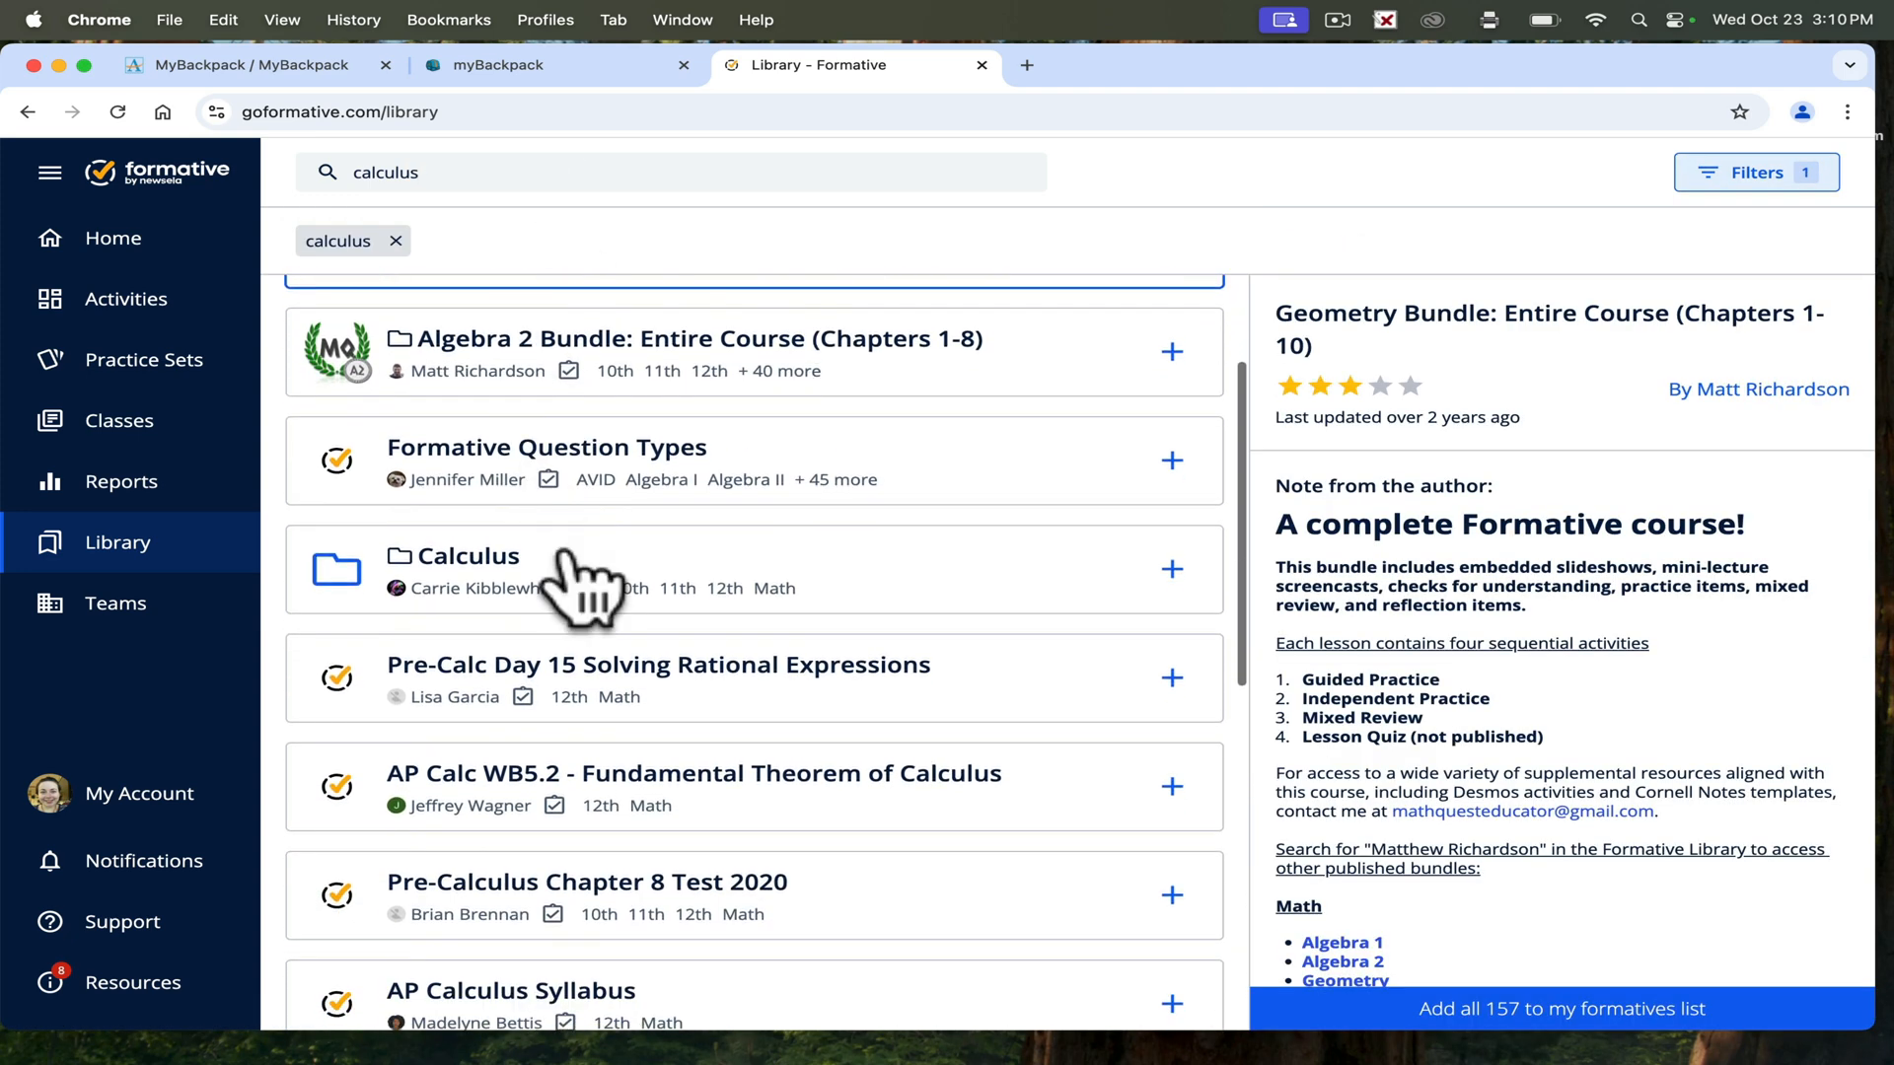
Open the Calculus folder and add '2. Finding Limits Graphically' to my formatives.
left_click(469, 555)
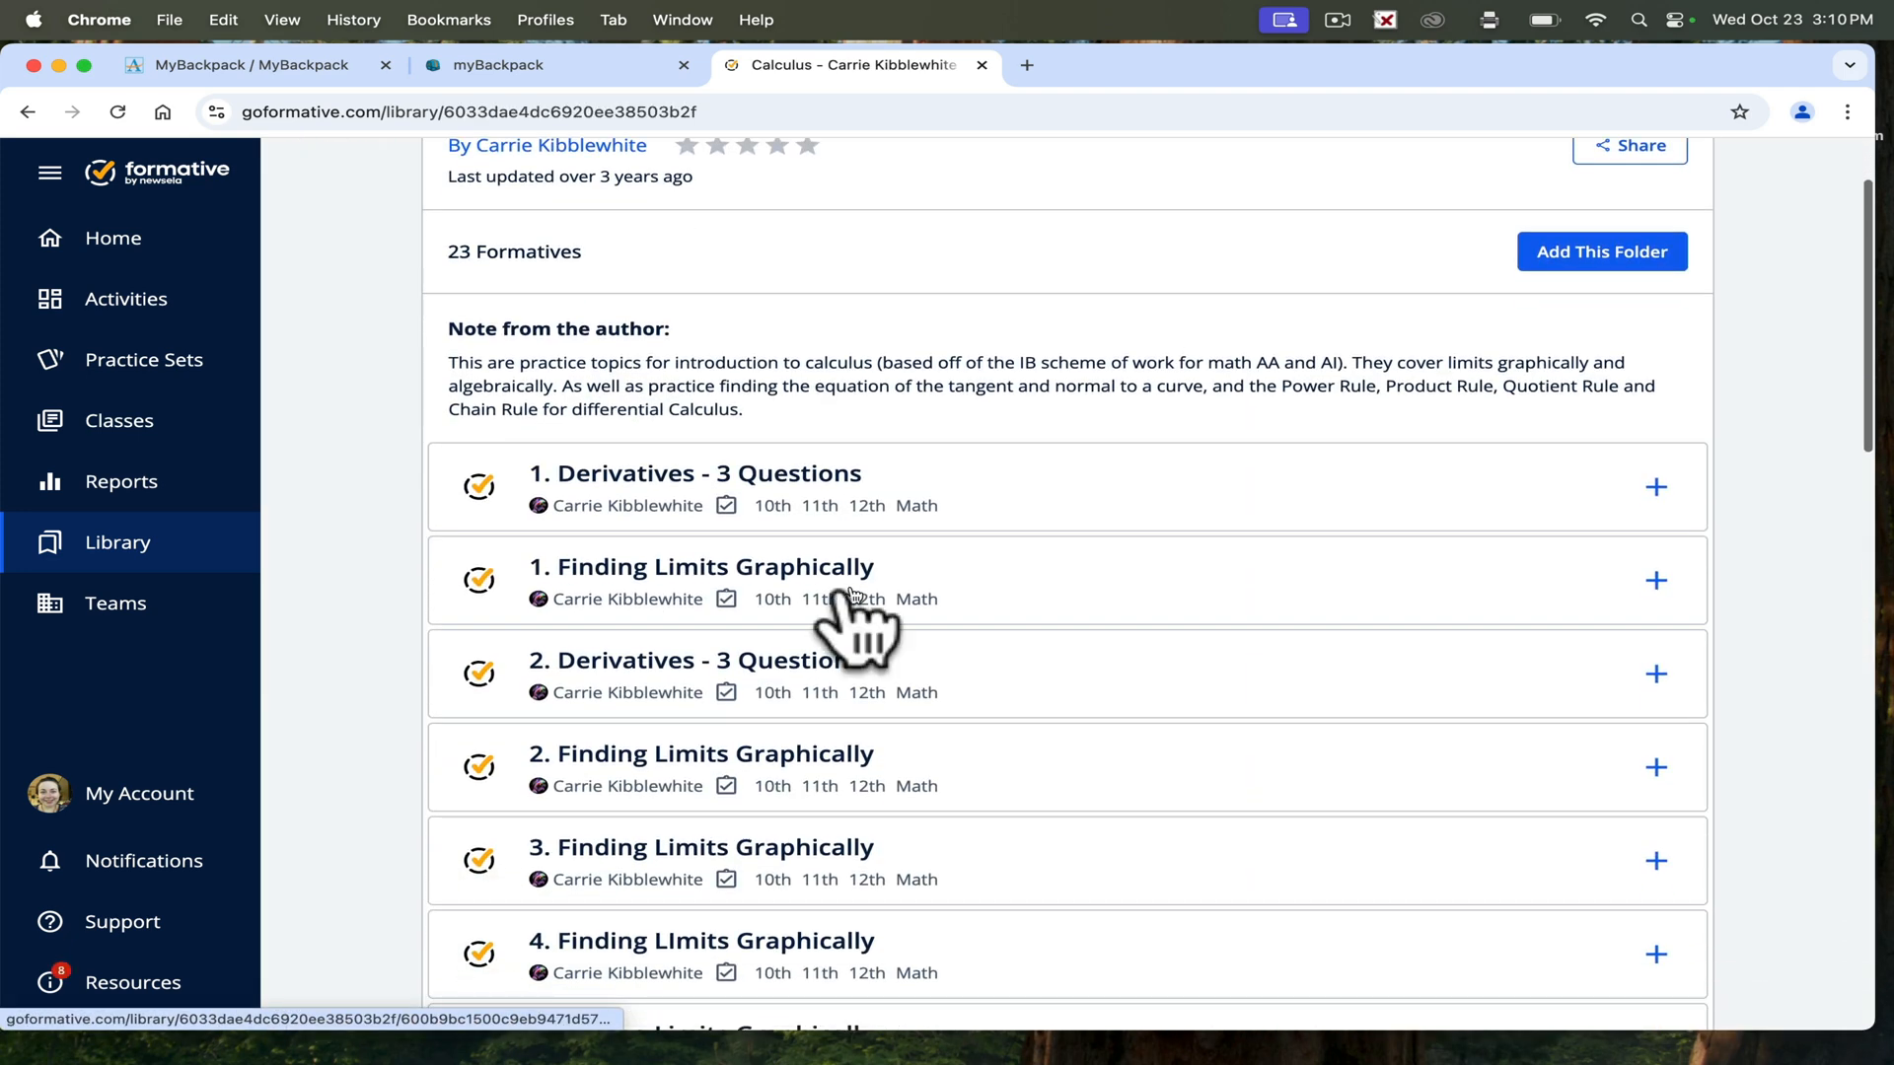
scroll("down", 3)
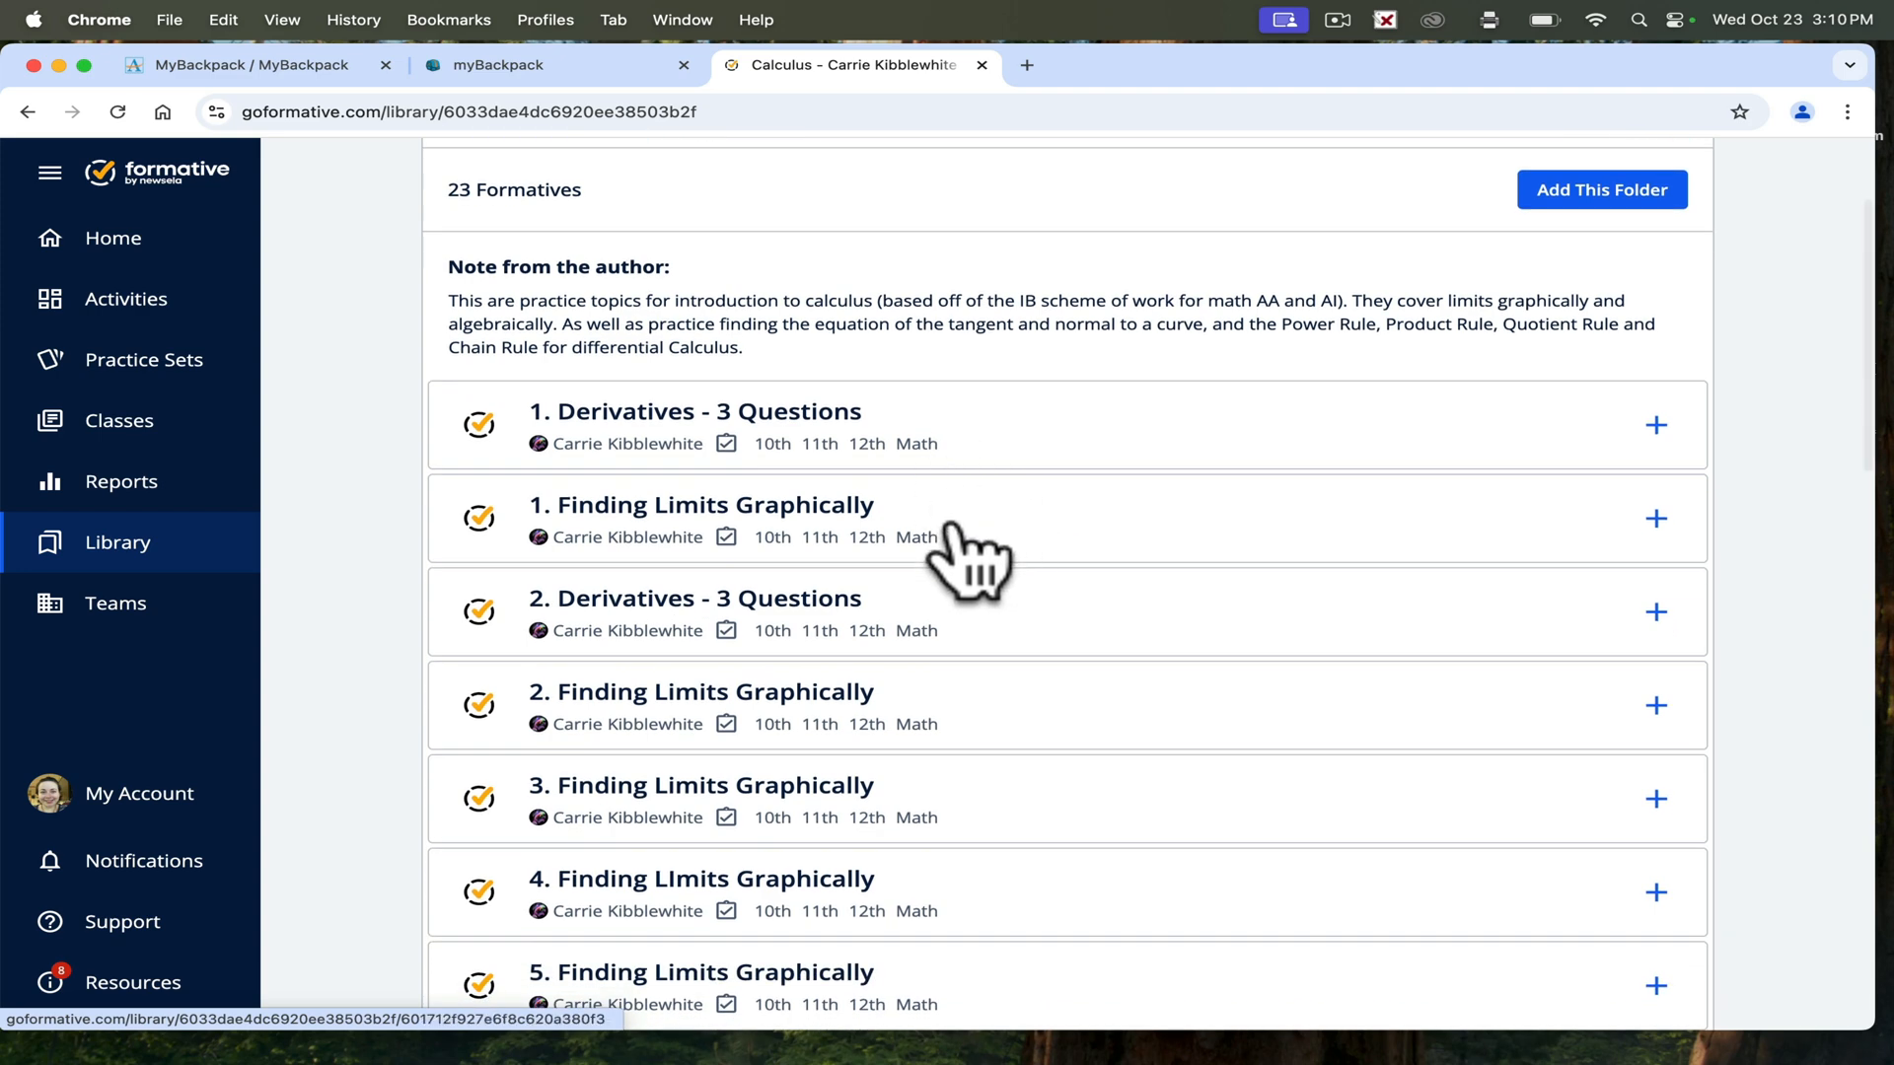
scroll("down", 3)
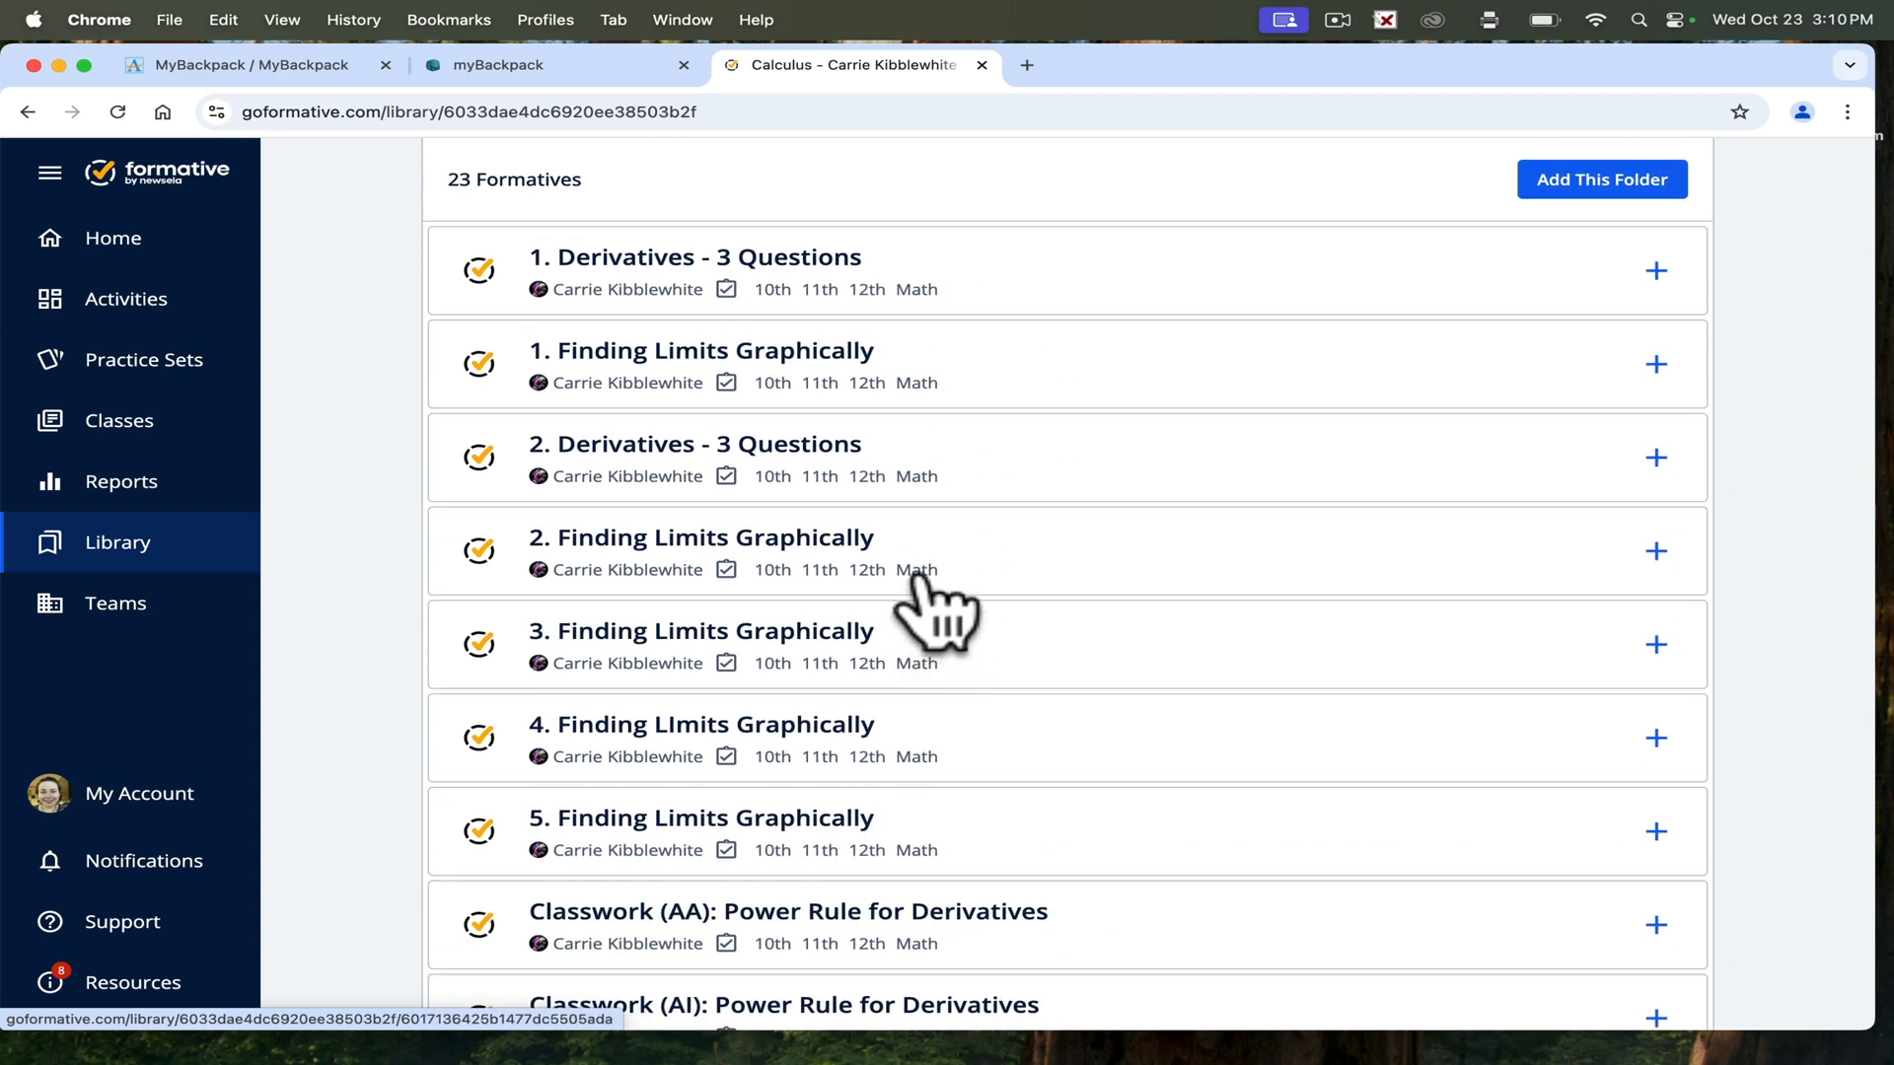
left_click(700, 538)
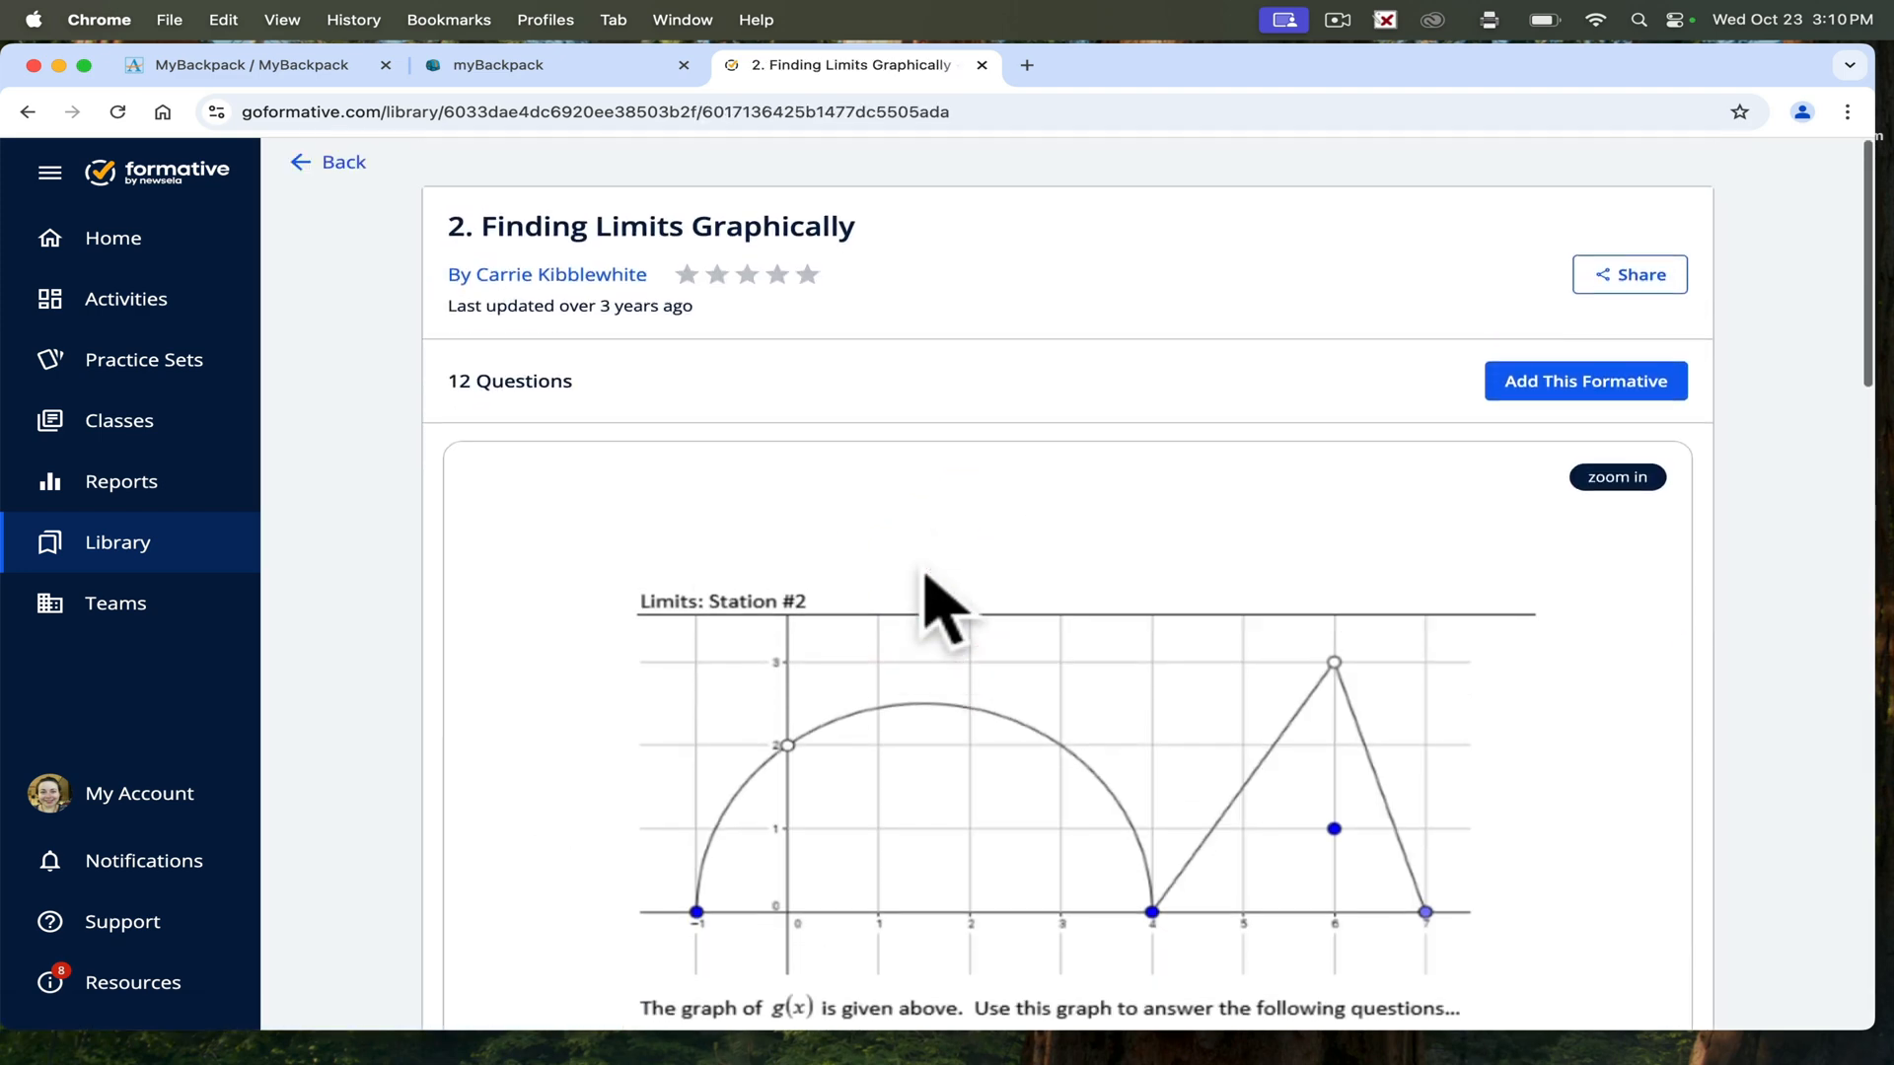
left_click(1586, 381)
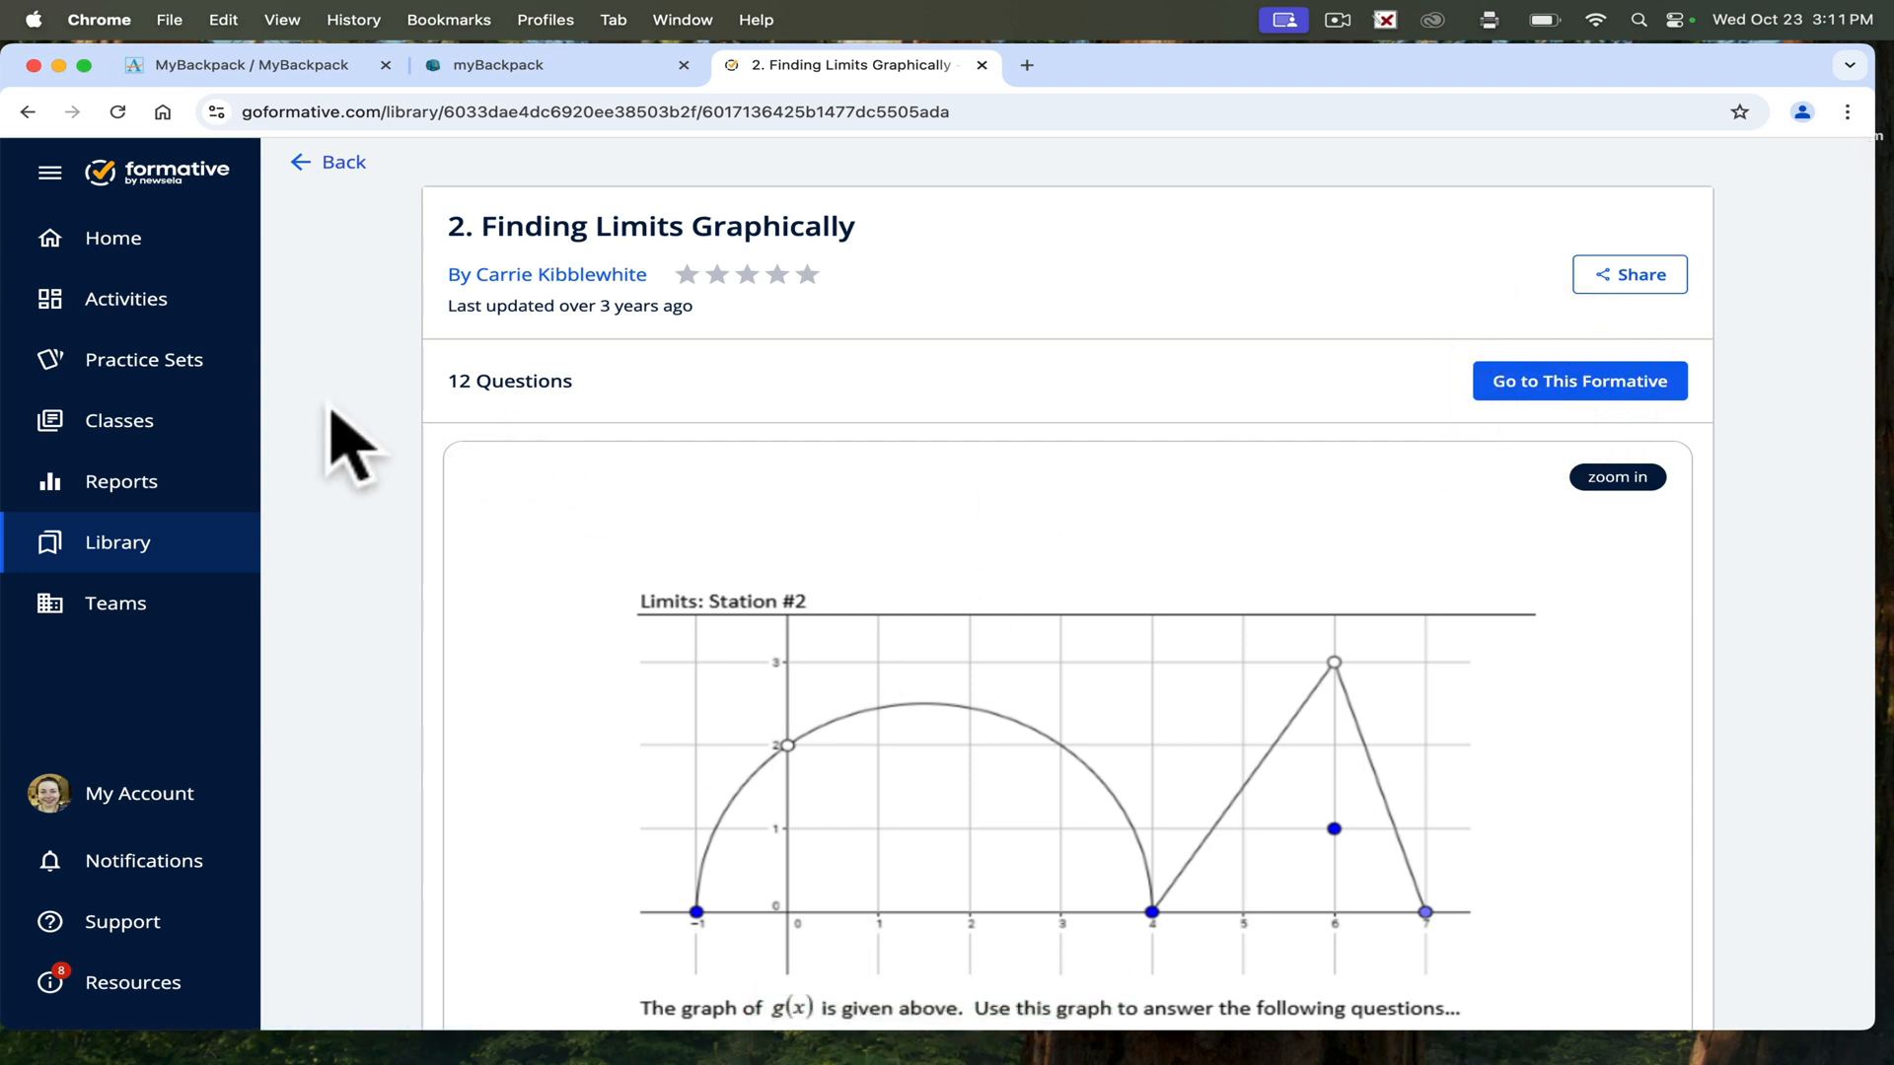
scroll("down", 3)
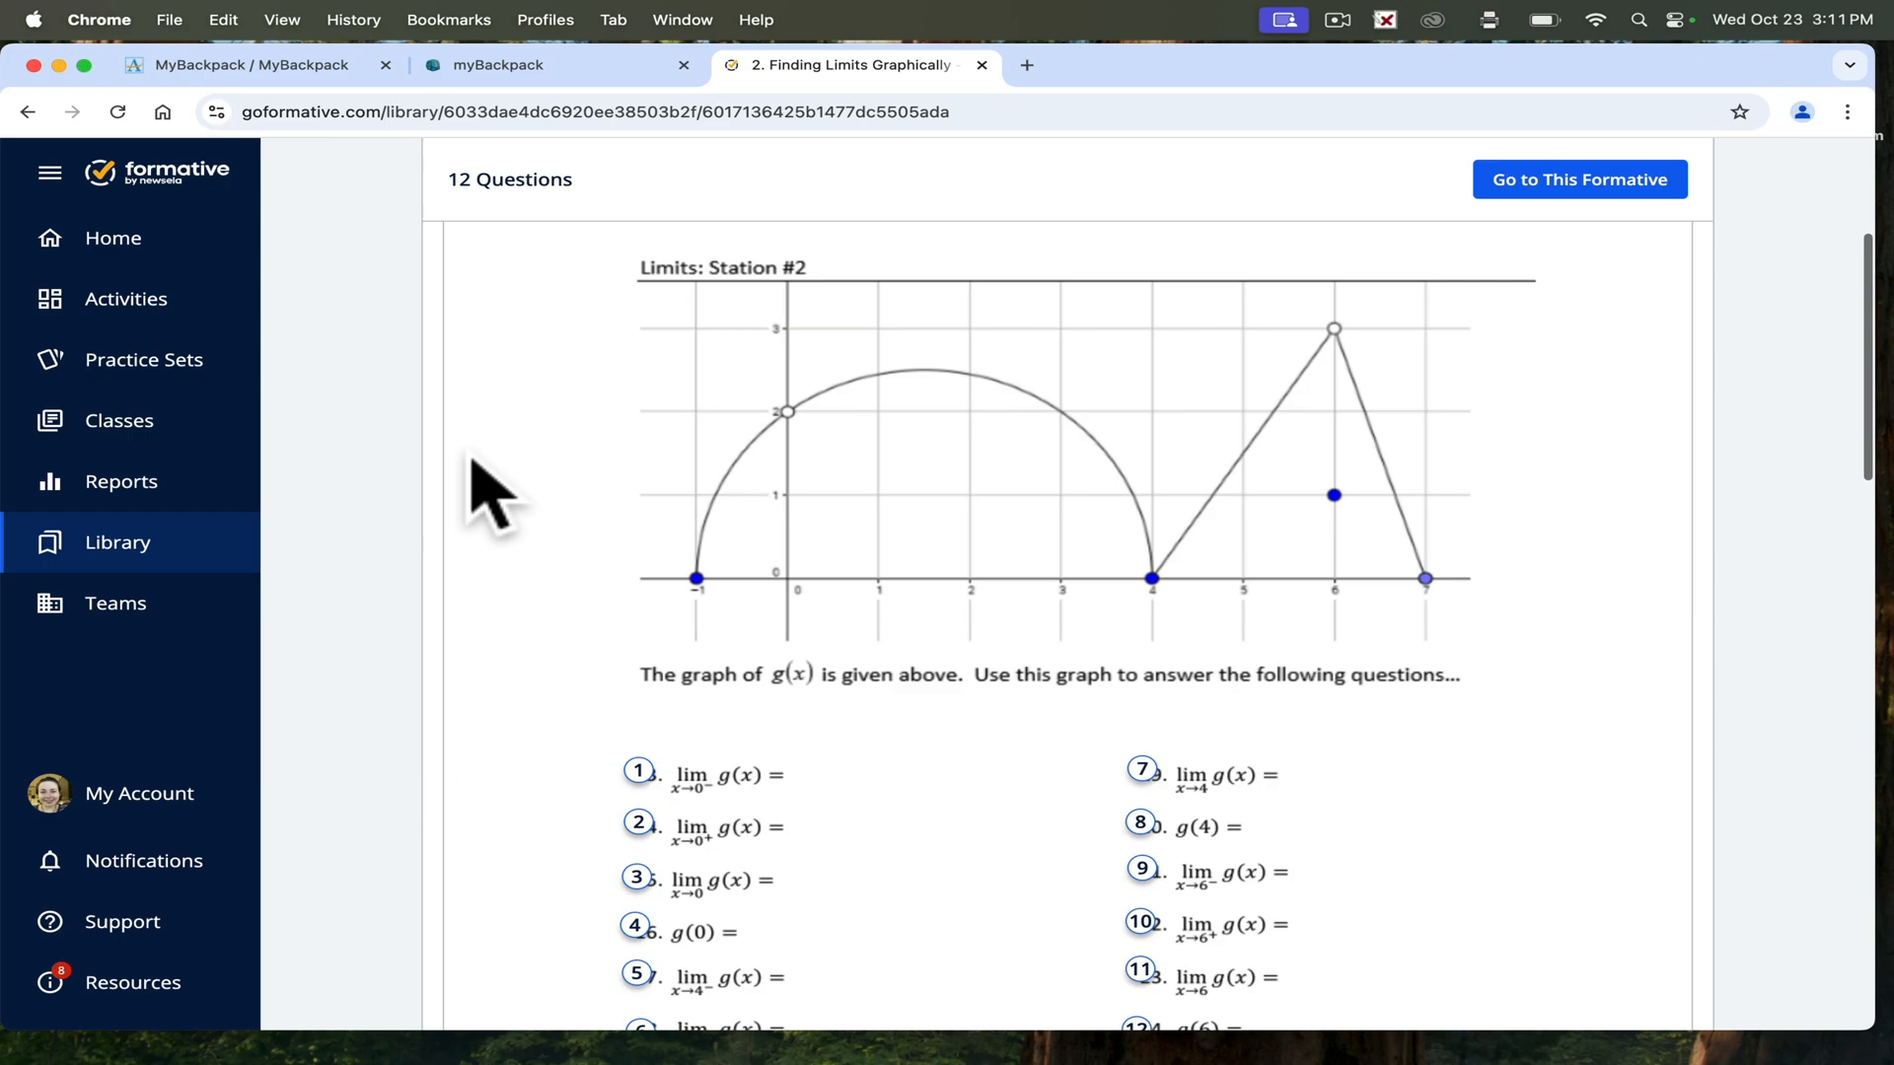